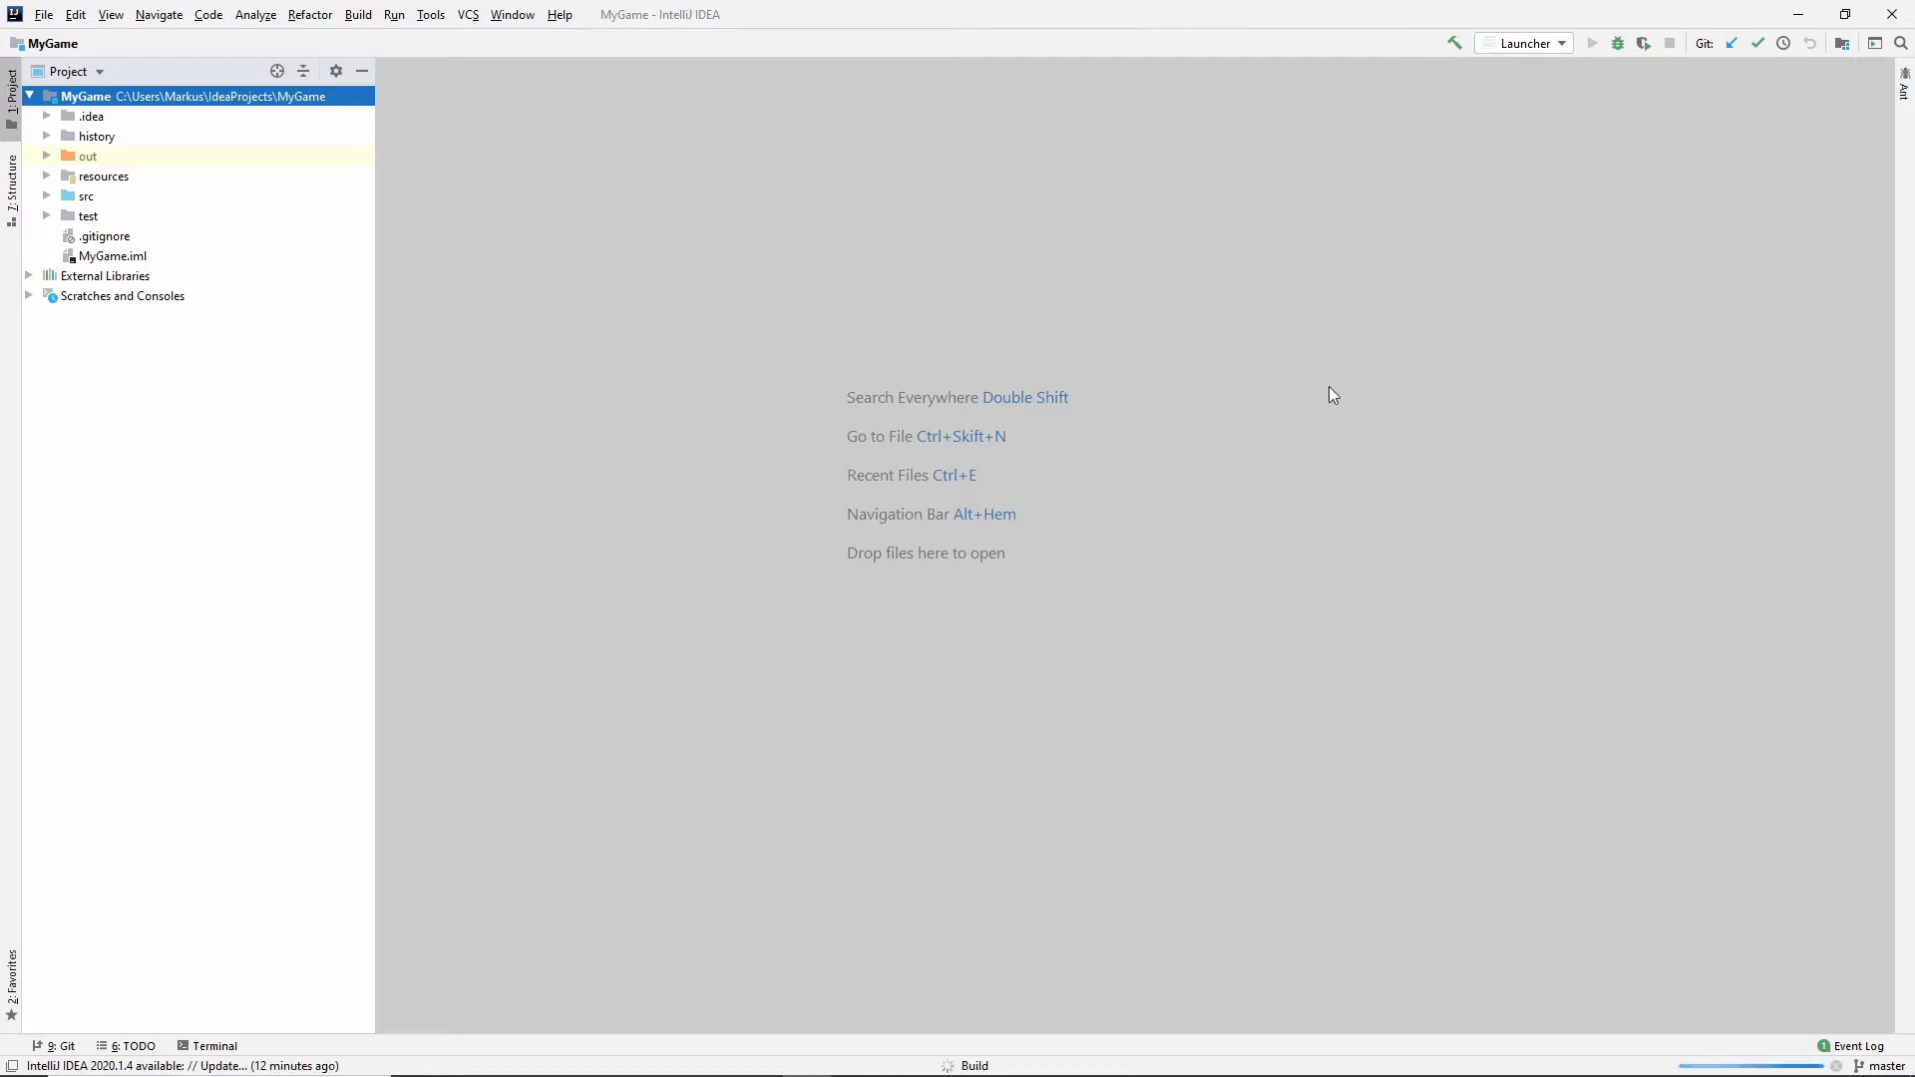
Run the Launcher configuration, choose PLAY, and continue to the next level after the victory.
{"action": "left_click", "coordinate": [1592, 42]}
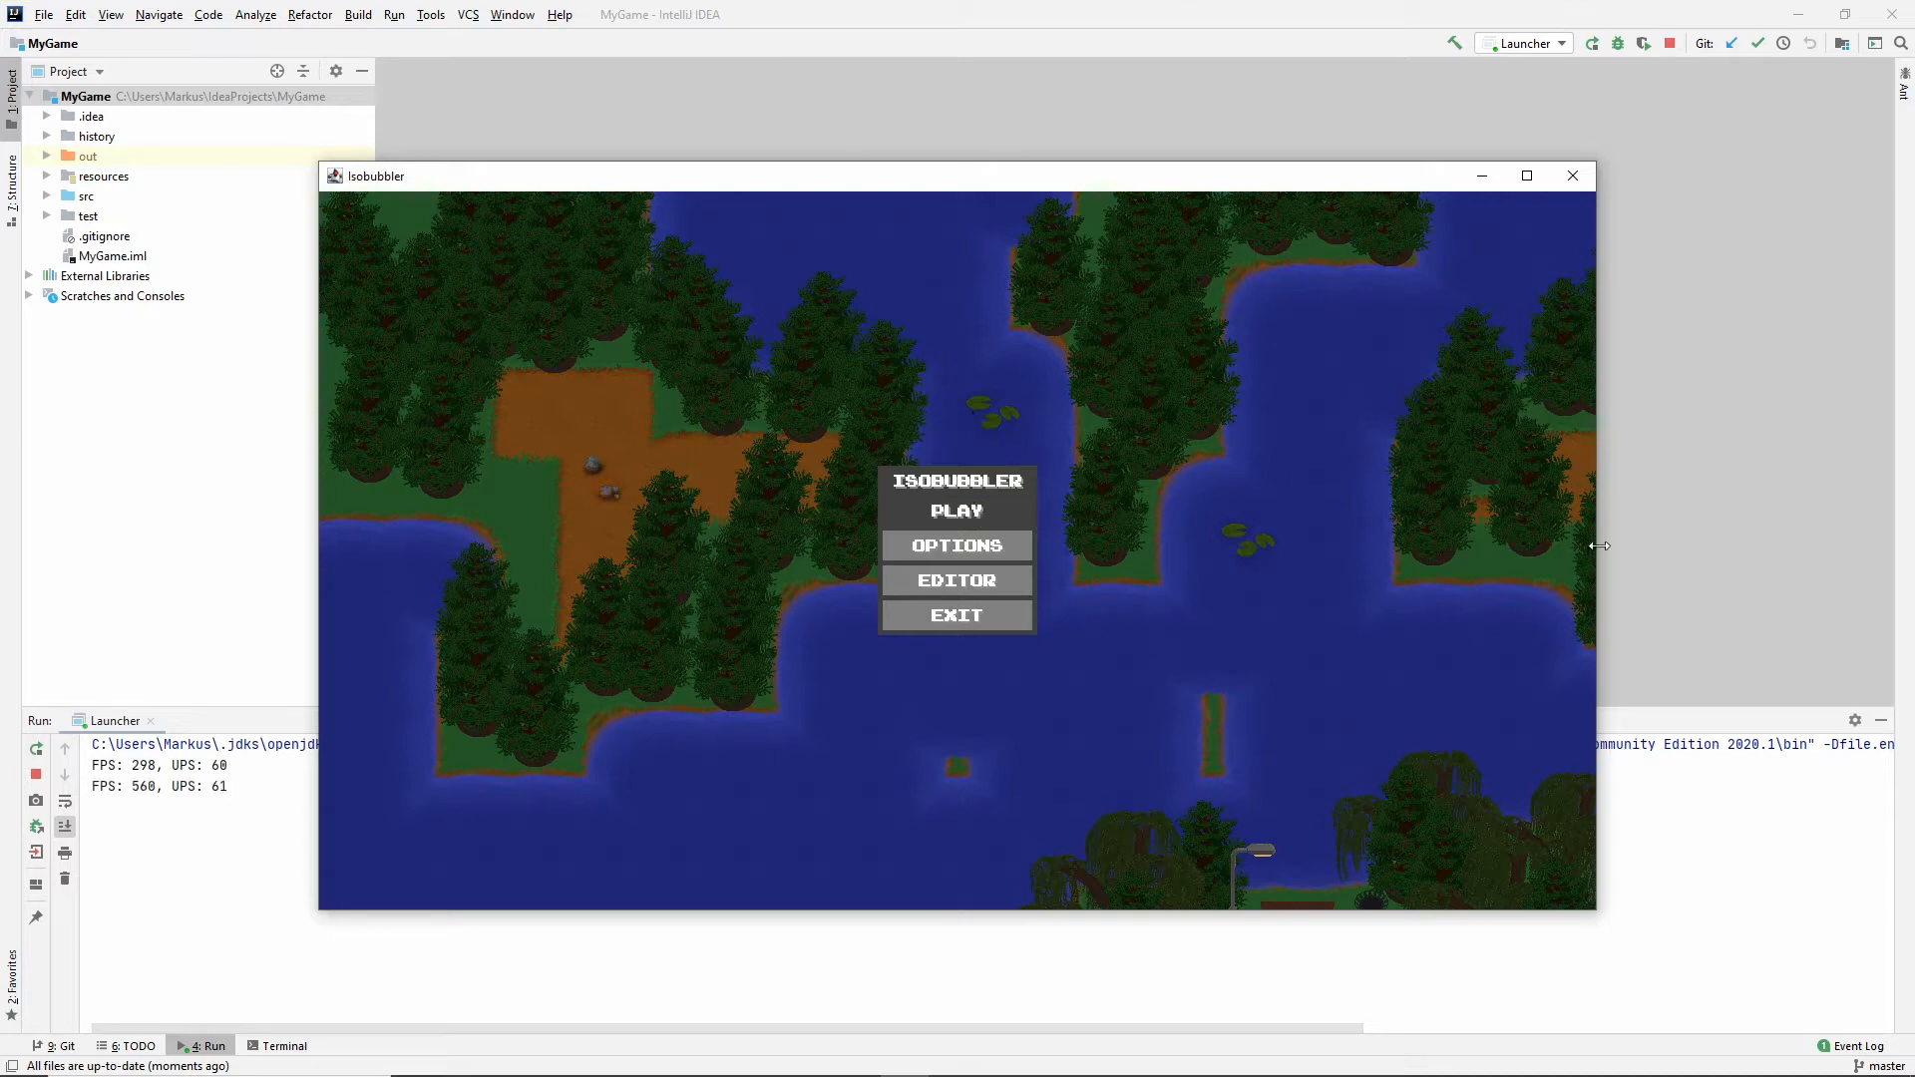
{"action": "left_click", "coordinate": [956, 511]}
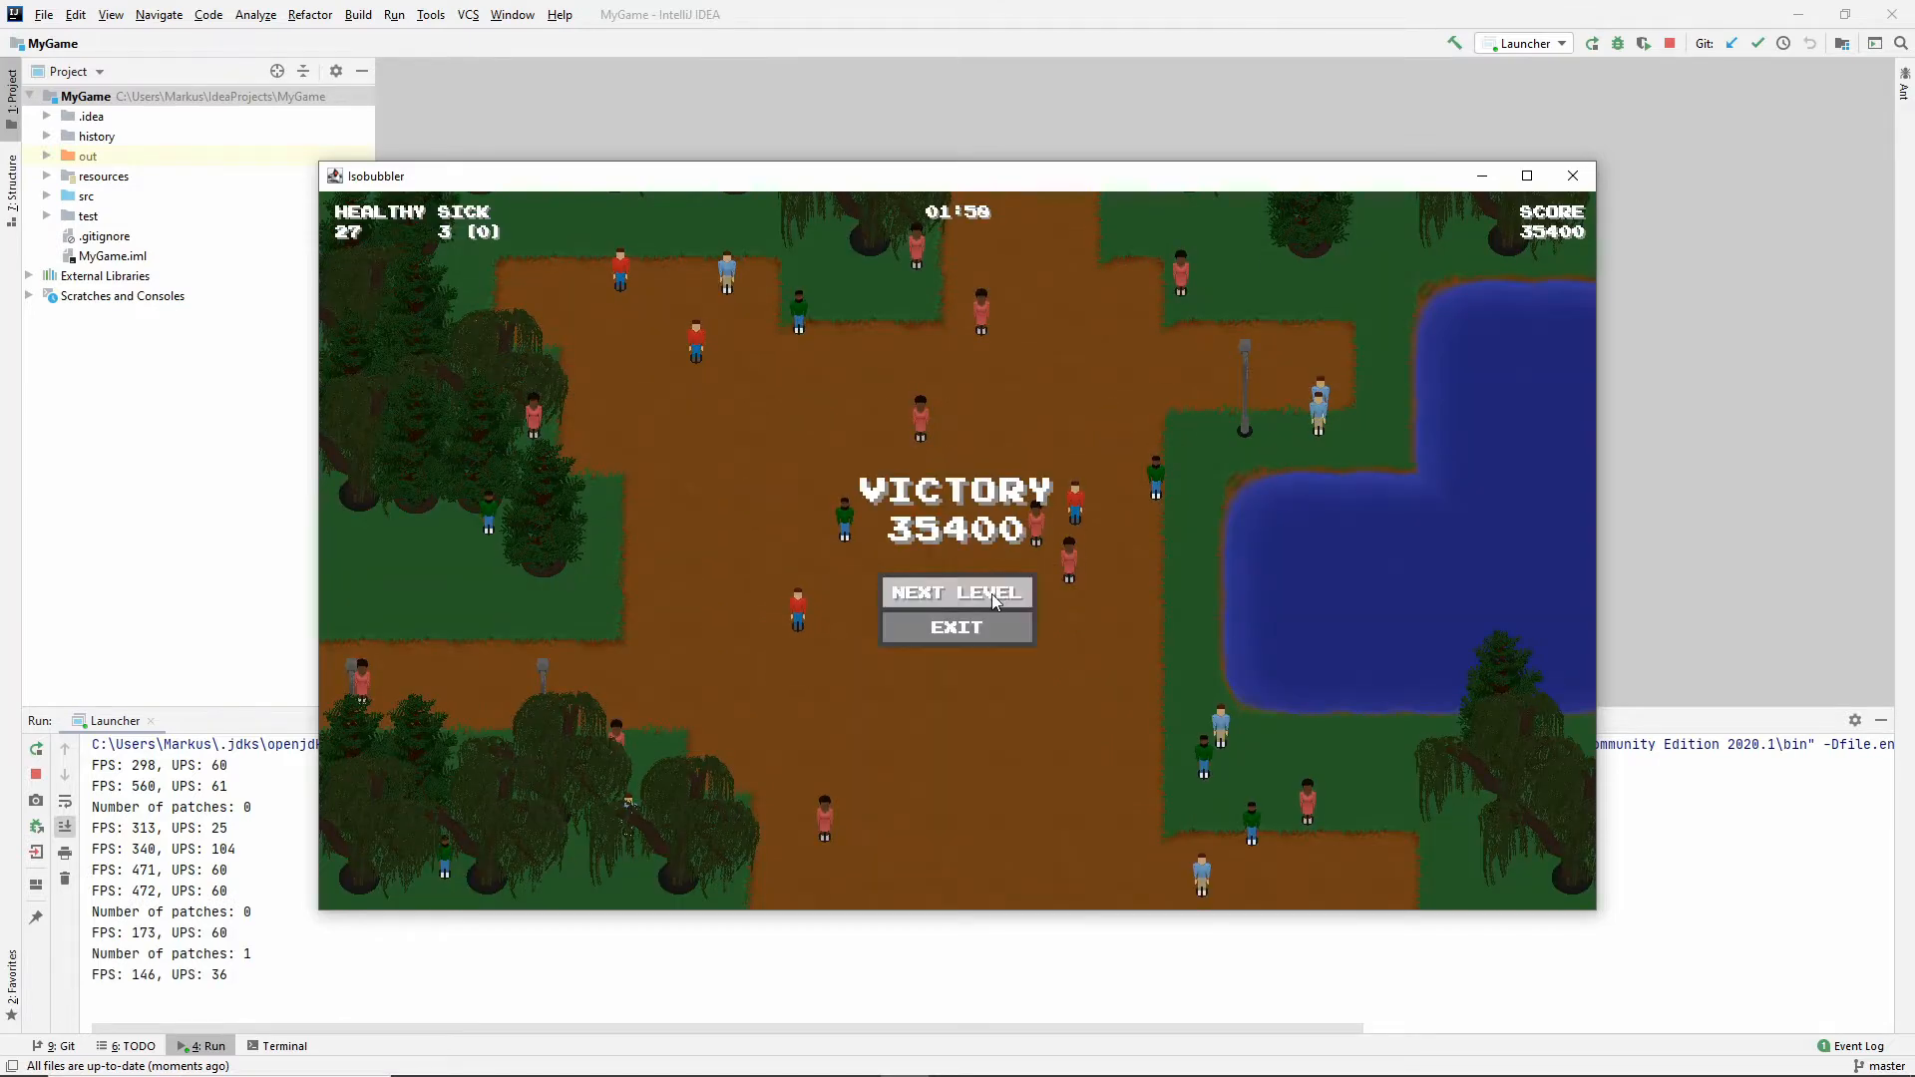
{"action": "left_click", "coordinate": [955, 592]}
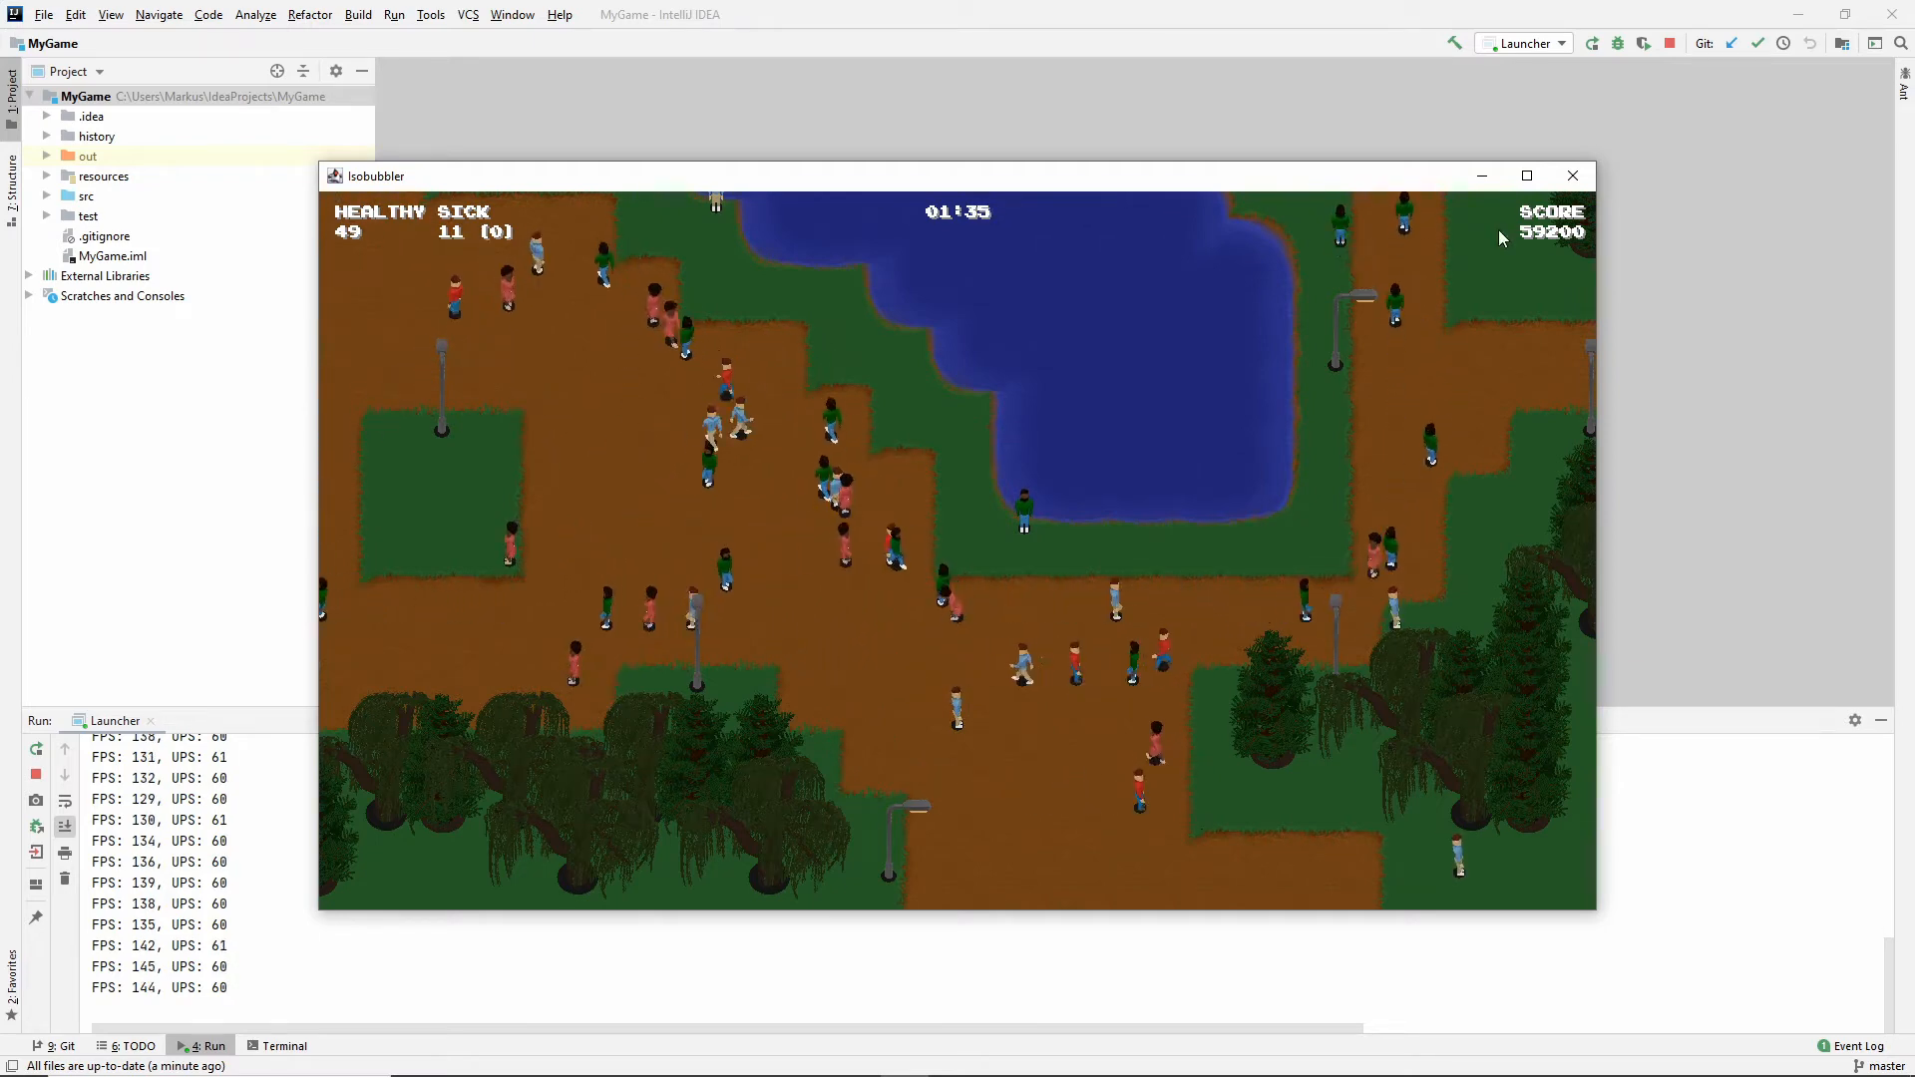
Close the running Isobubbler game window.
{"action": "left_click", "coordinate": [1572, 176]}
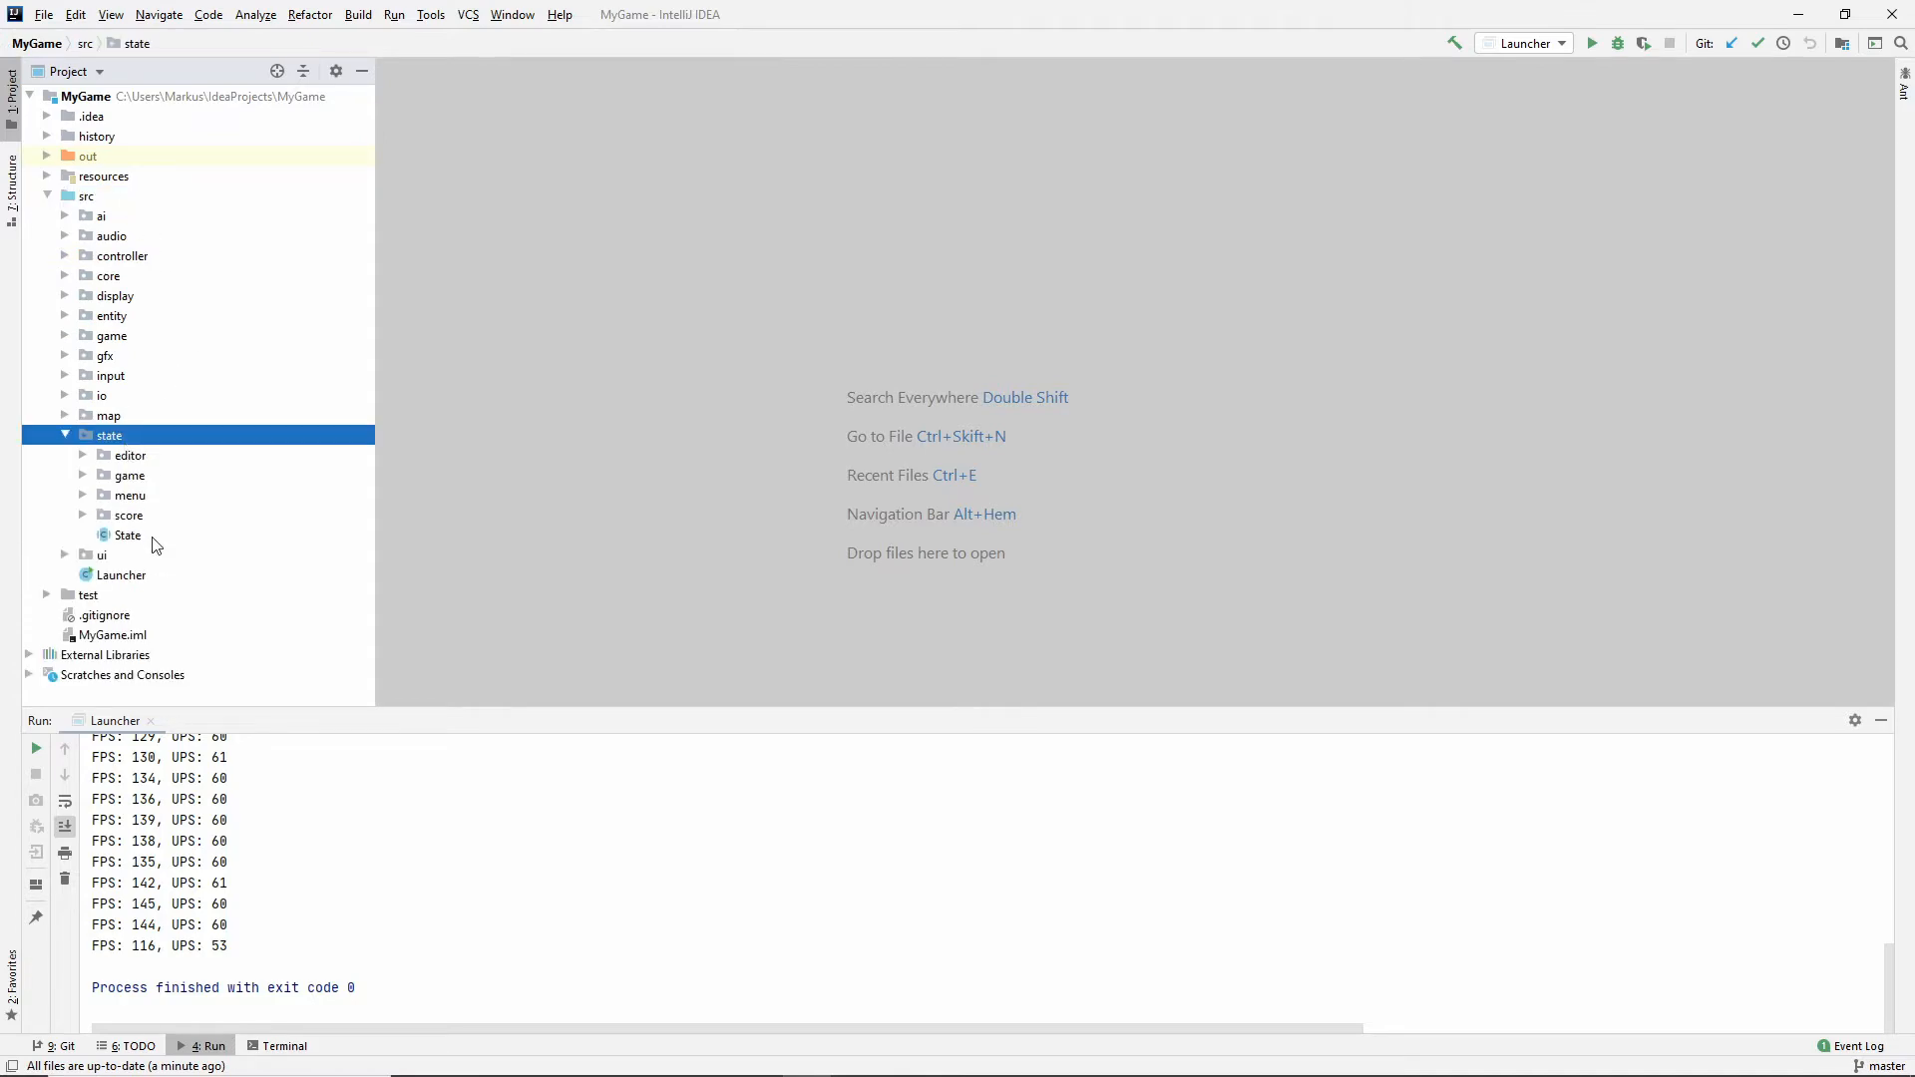
Declare a 'protected Random random;' field in the State class.
{"action": "double_click", "coordinate": [128, 535]}
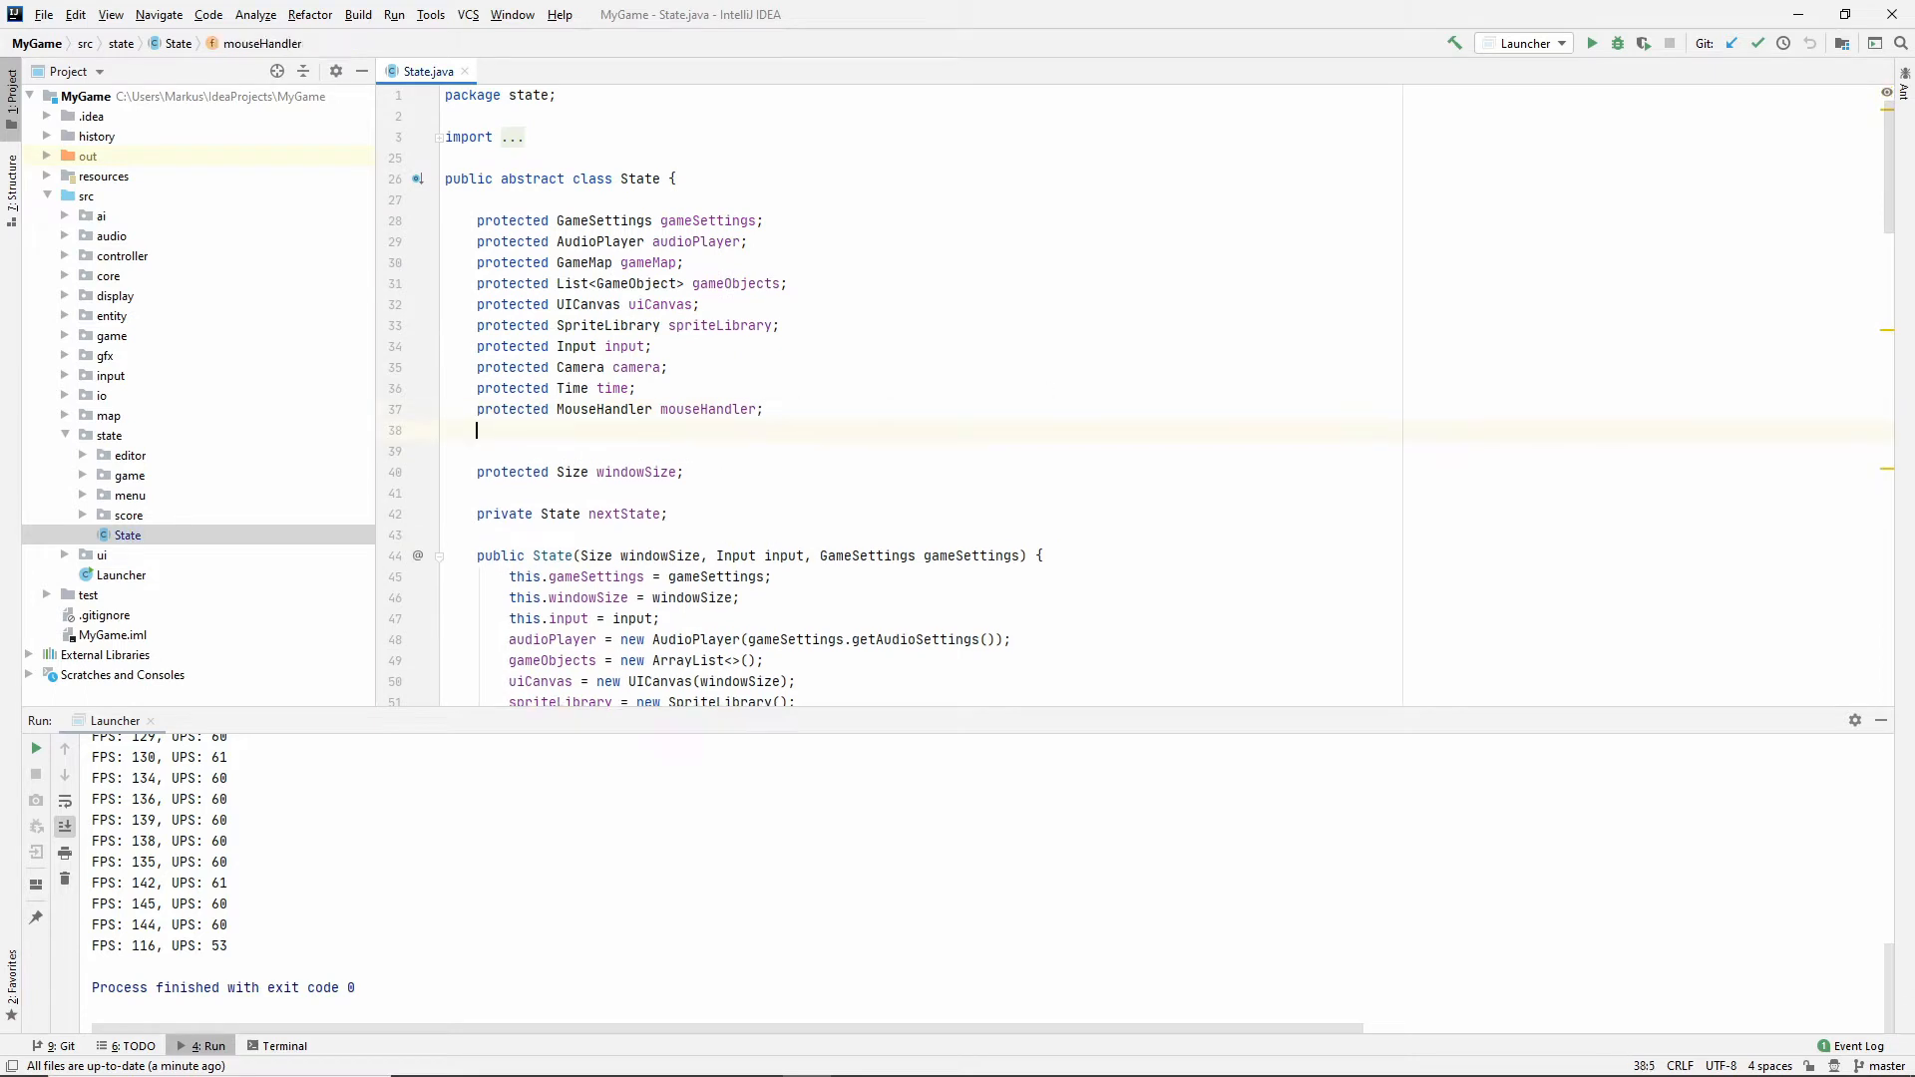
{"action": "type", "text": "protecte"}
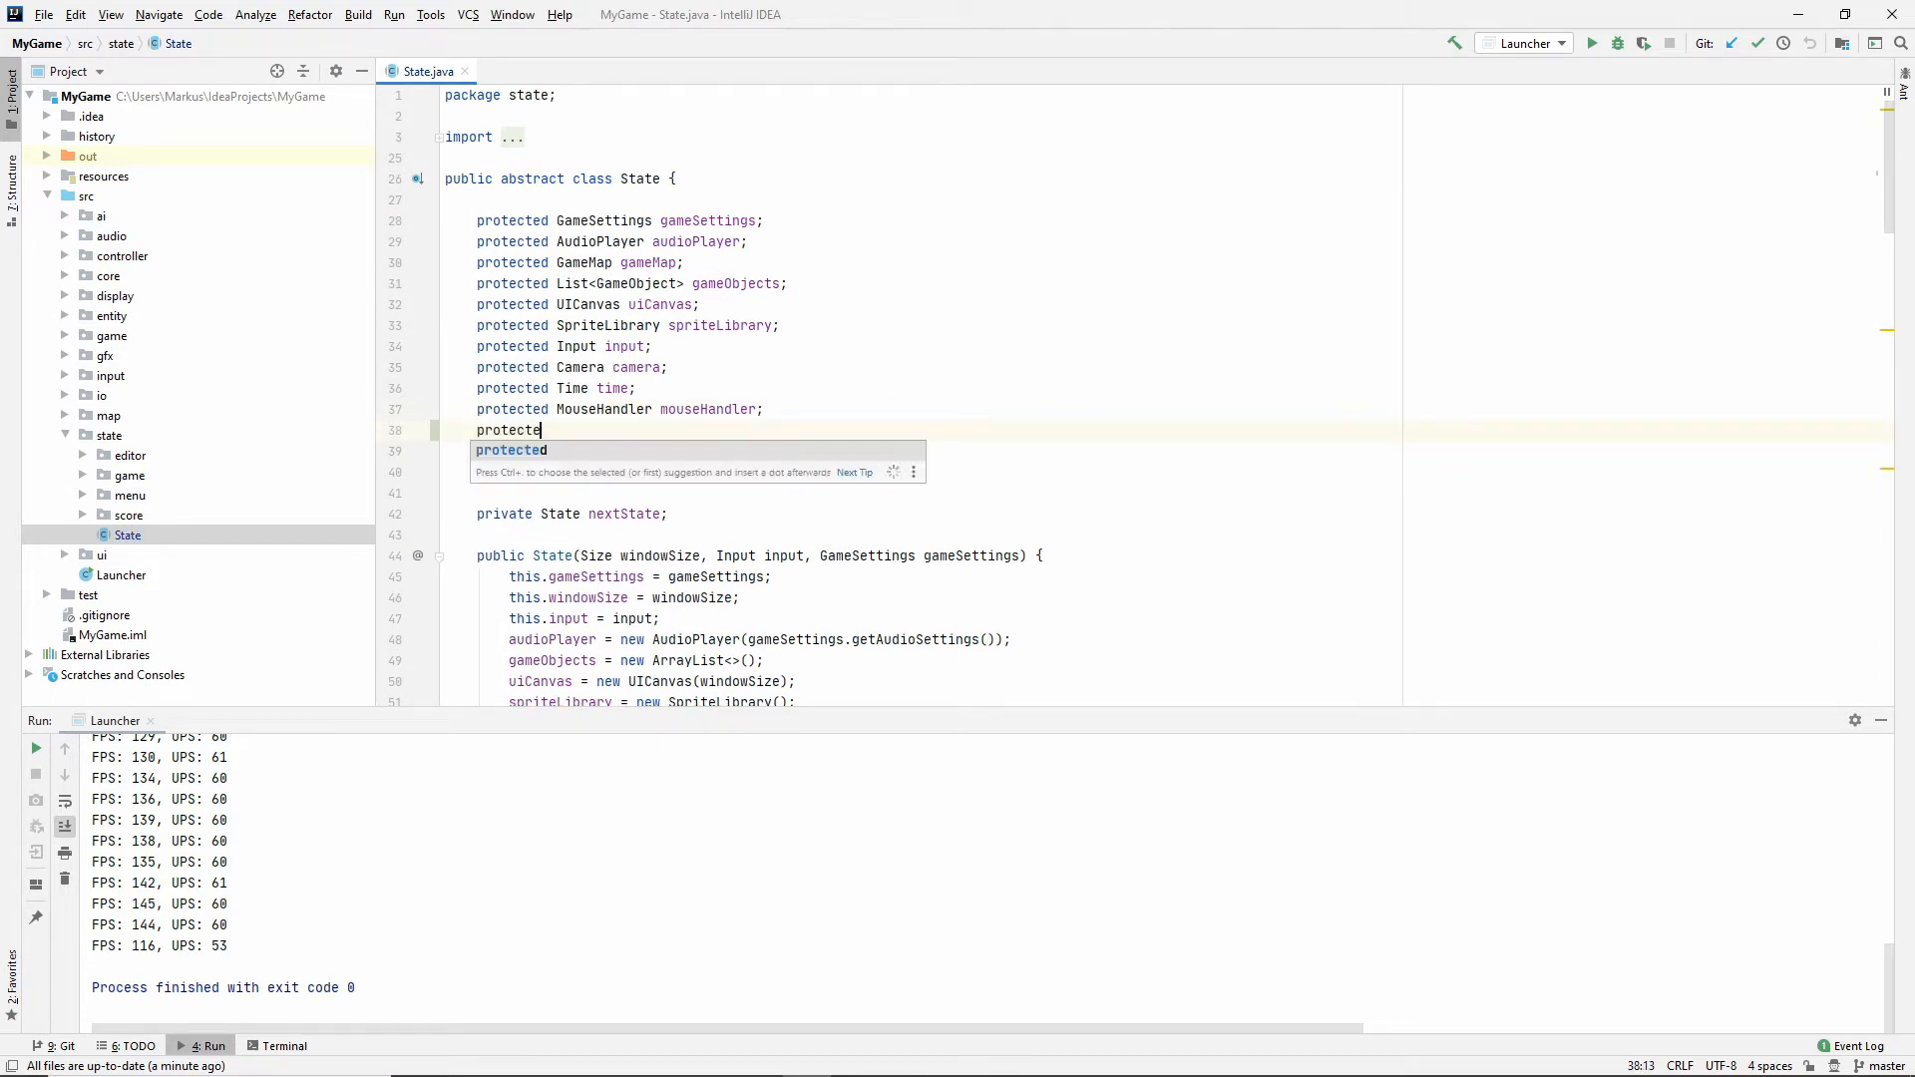
{"action": "type", "text": "Random"}
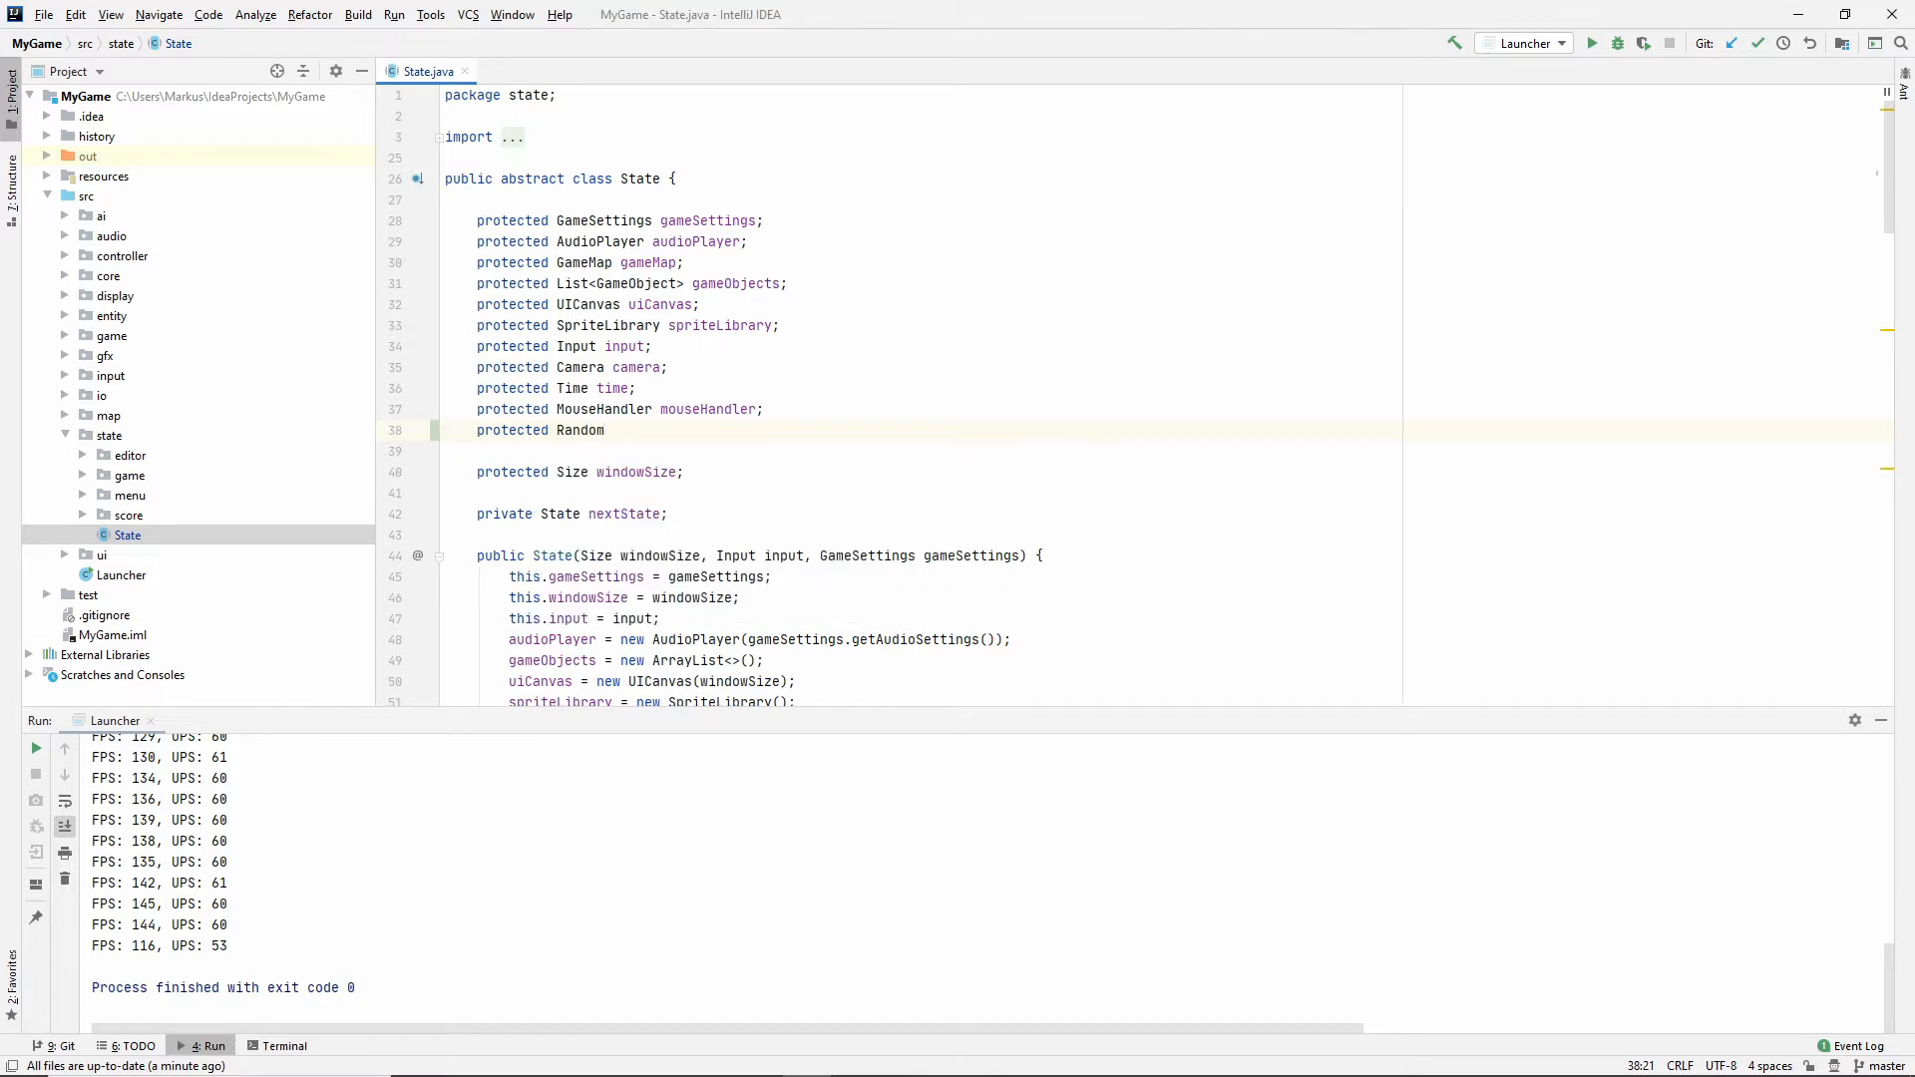
{"action": "type", "text": "random;"}
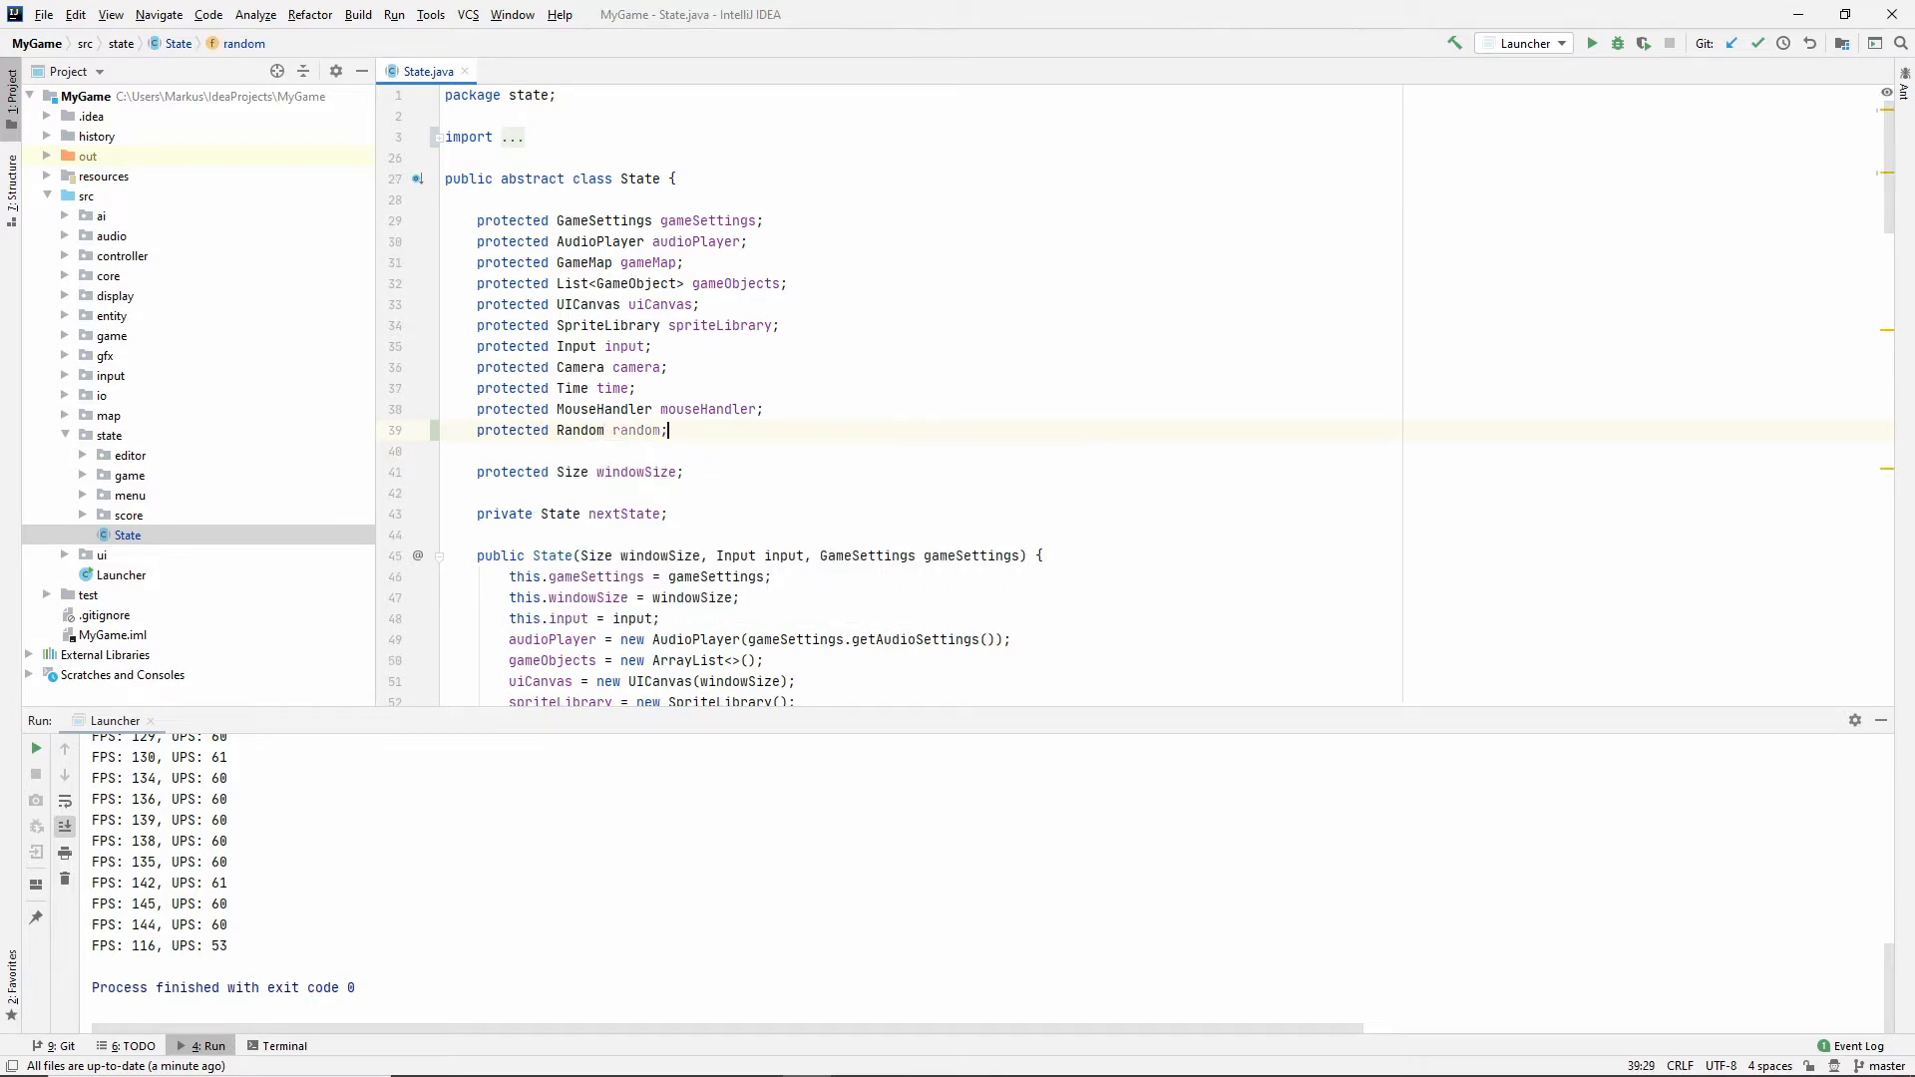
Initialise random in the State constructor as new Random(1234).
{"action": "scroll", "scroll_direction": "down", "scroll_amount": 3}
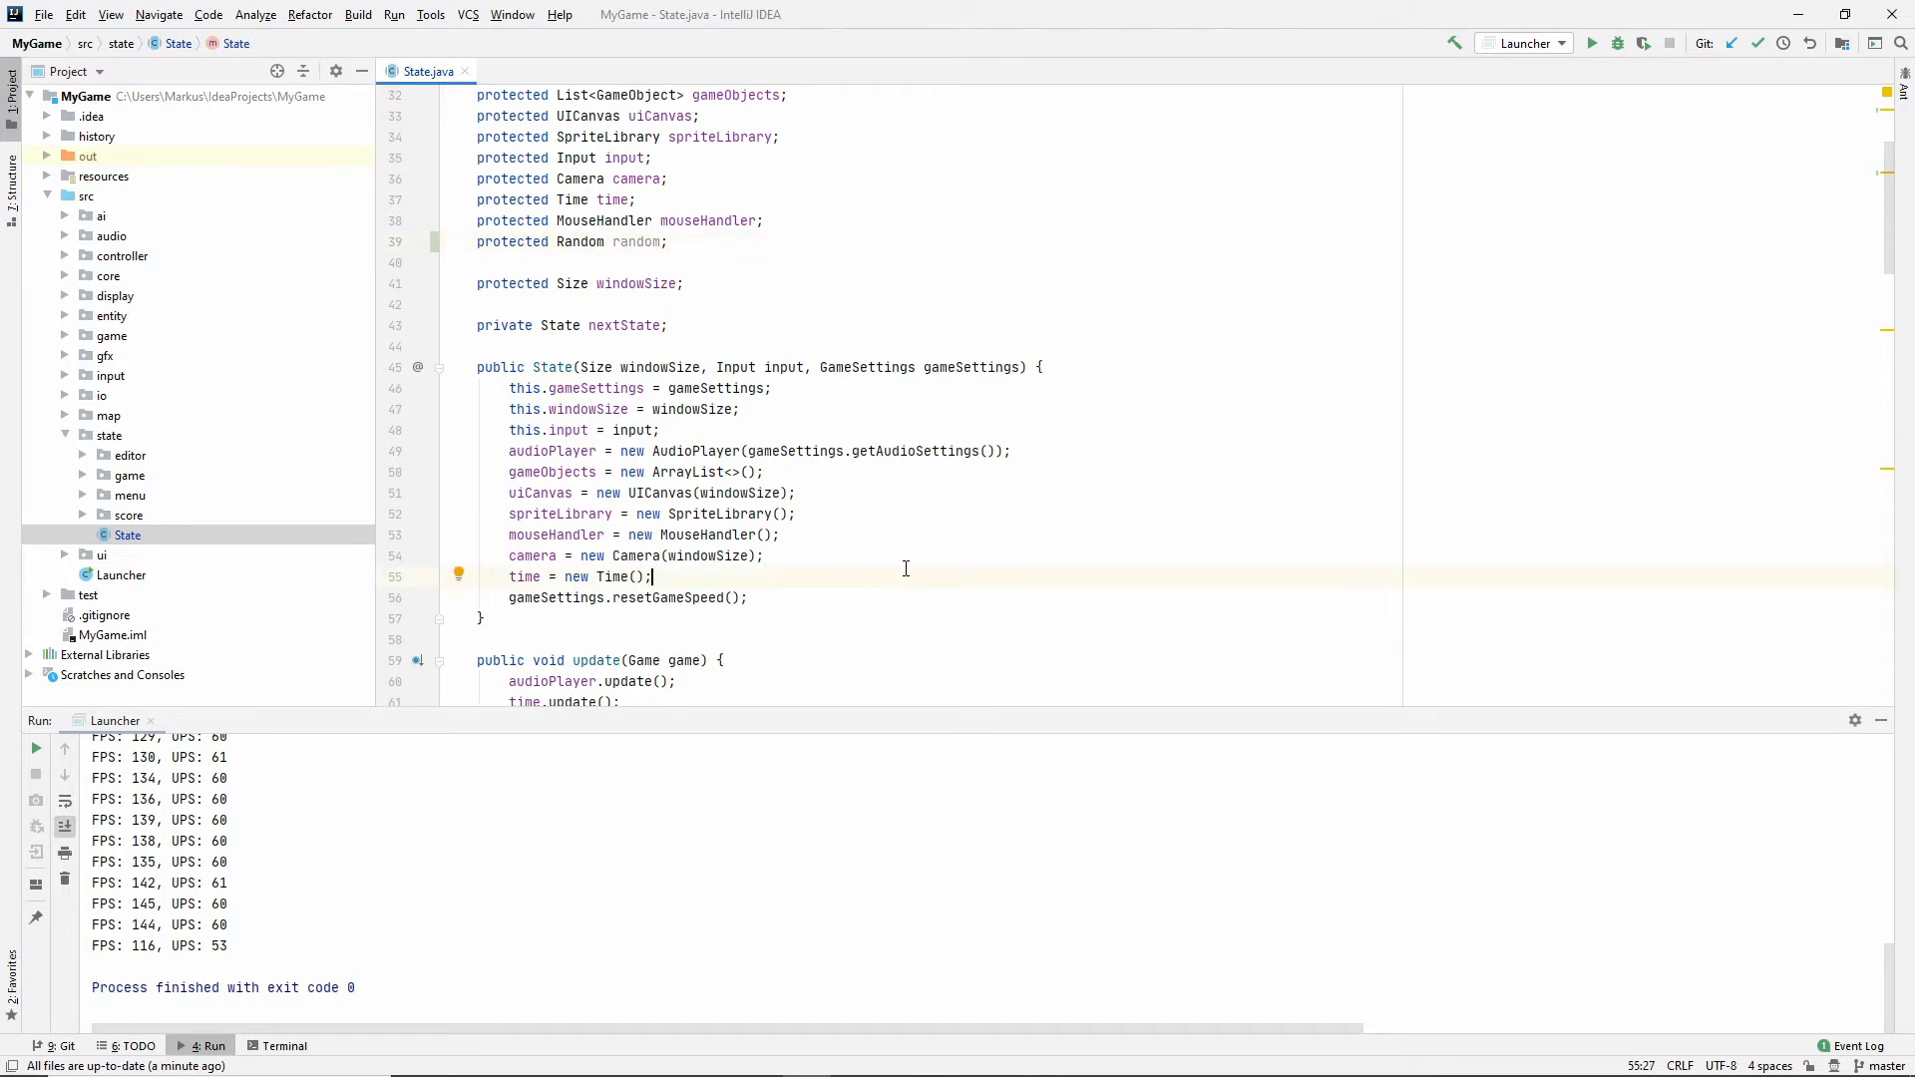
{"action": "type", "text": "random = new Random();"}
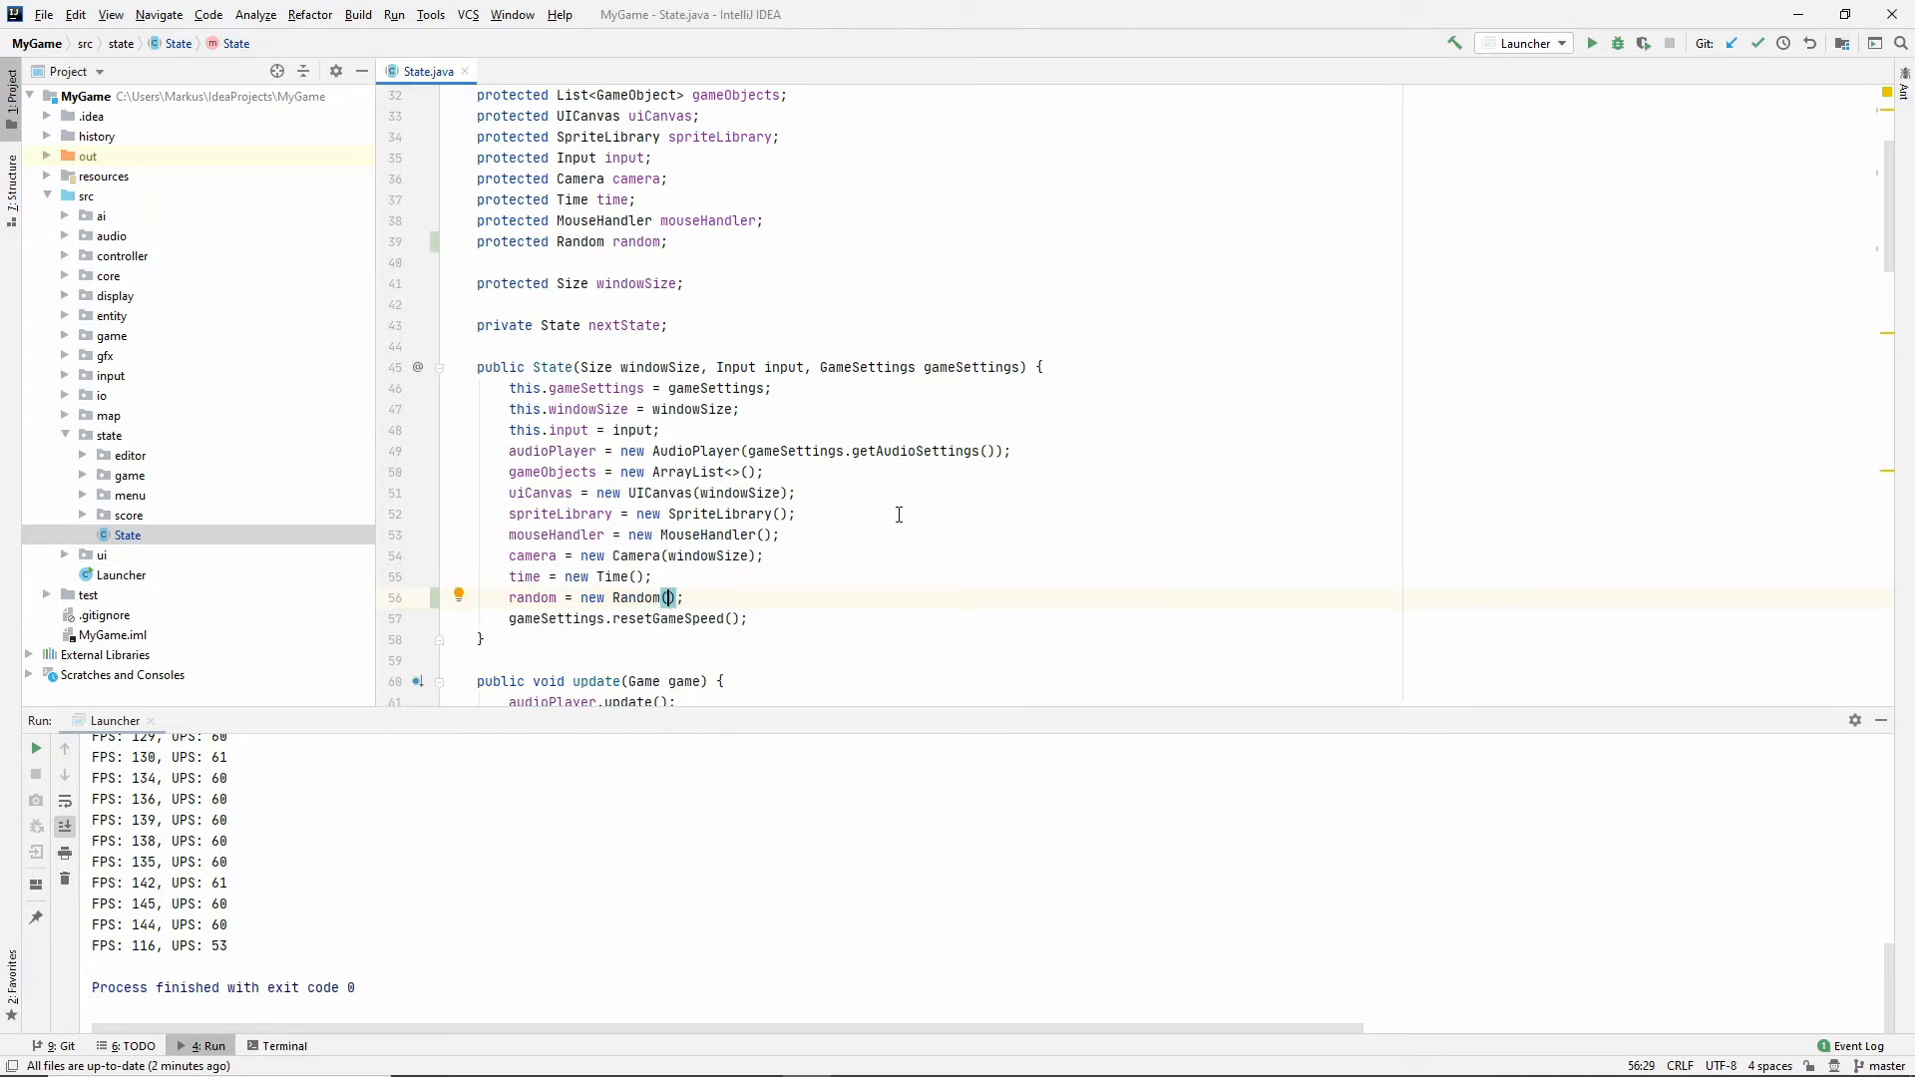
{"action": "type", "text": "1234"}
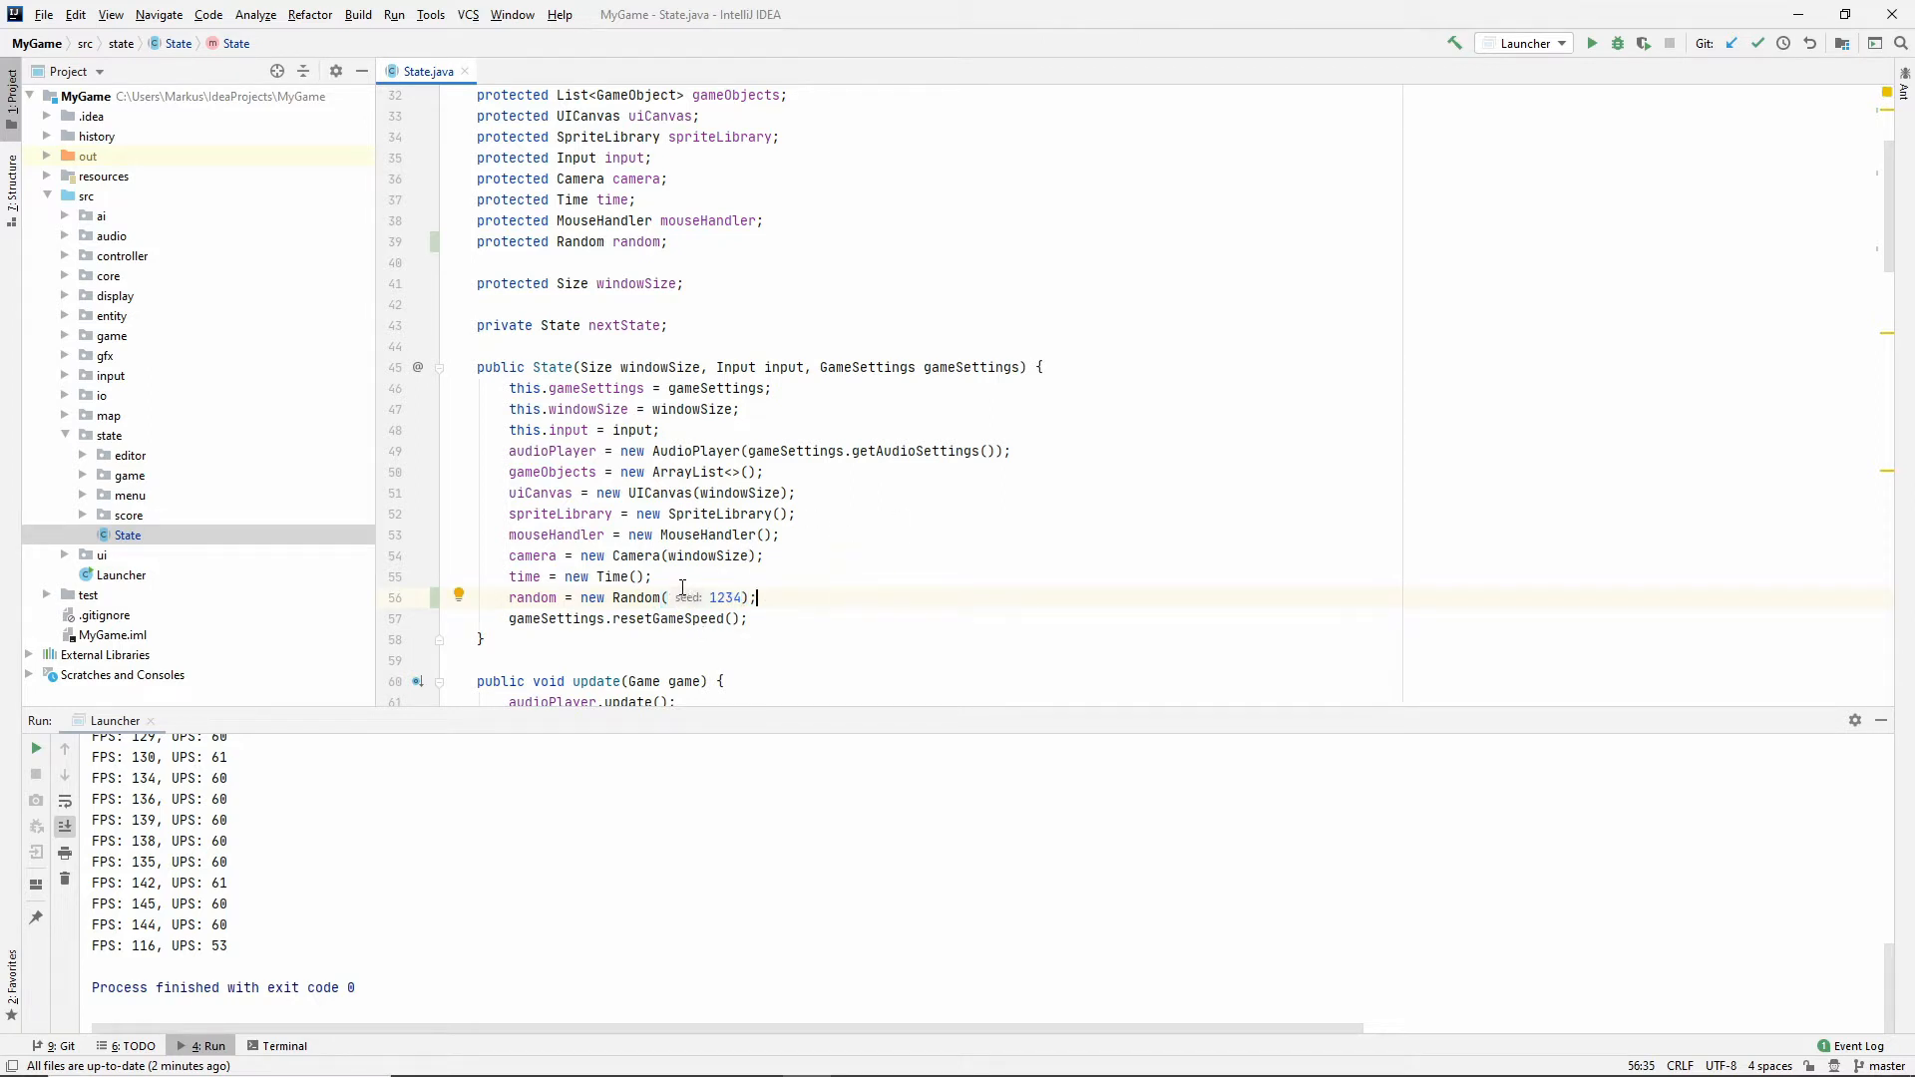
{"action": "double_click", "coordinate": [531, 596]}
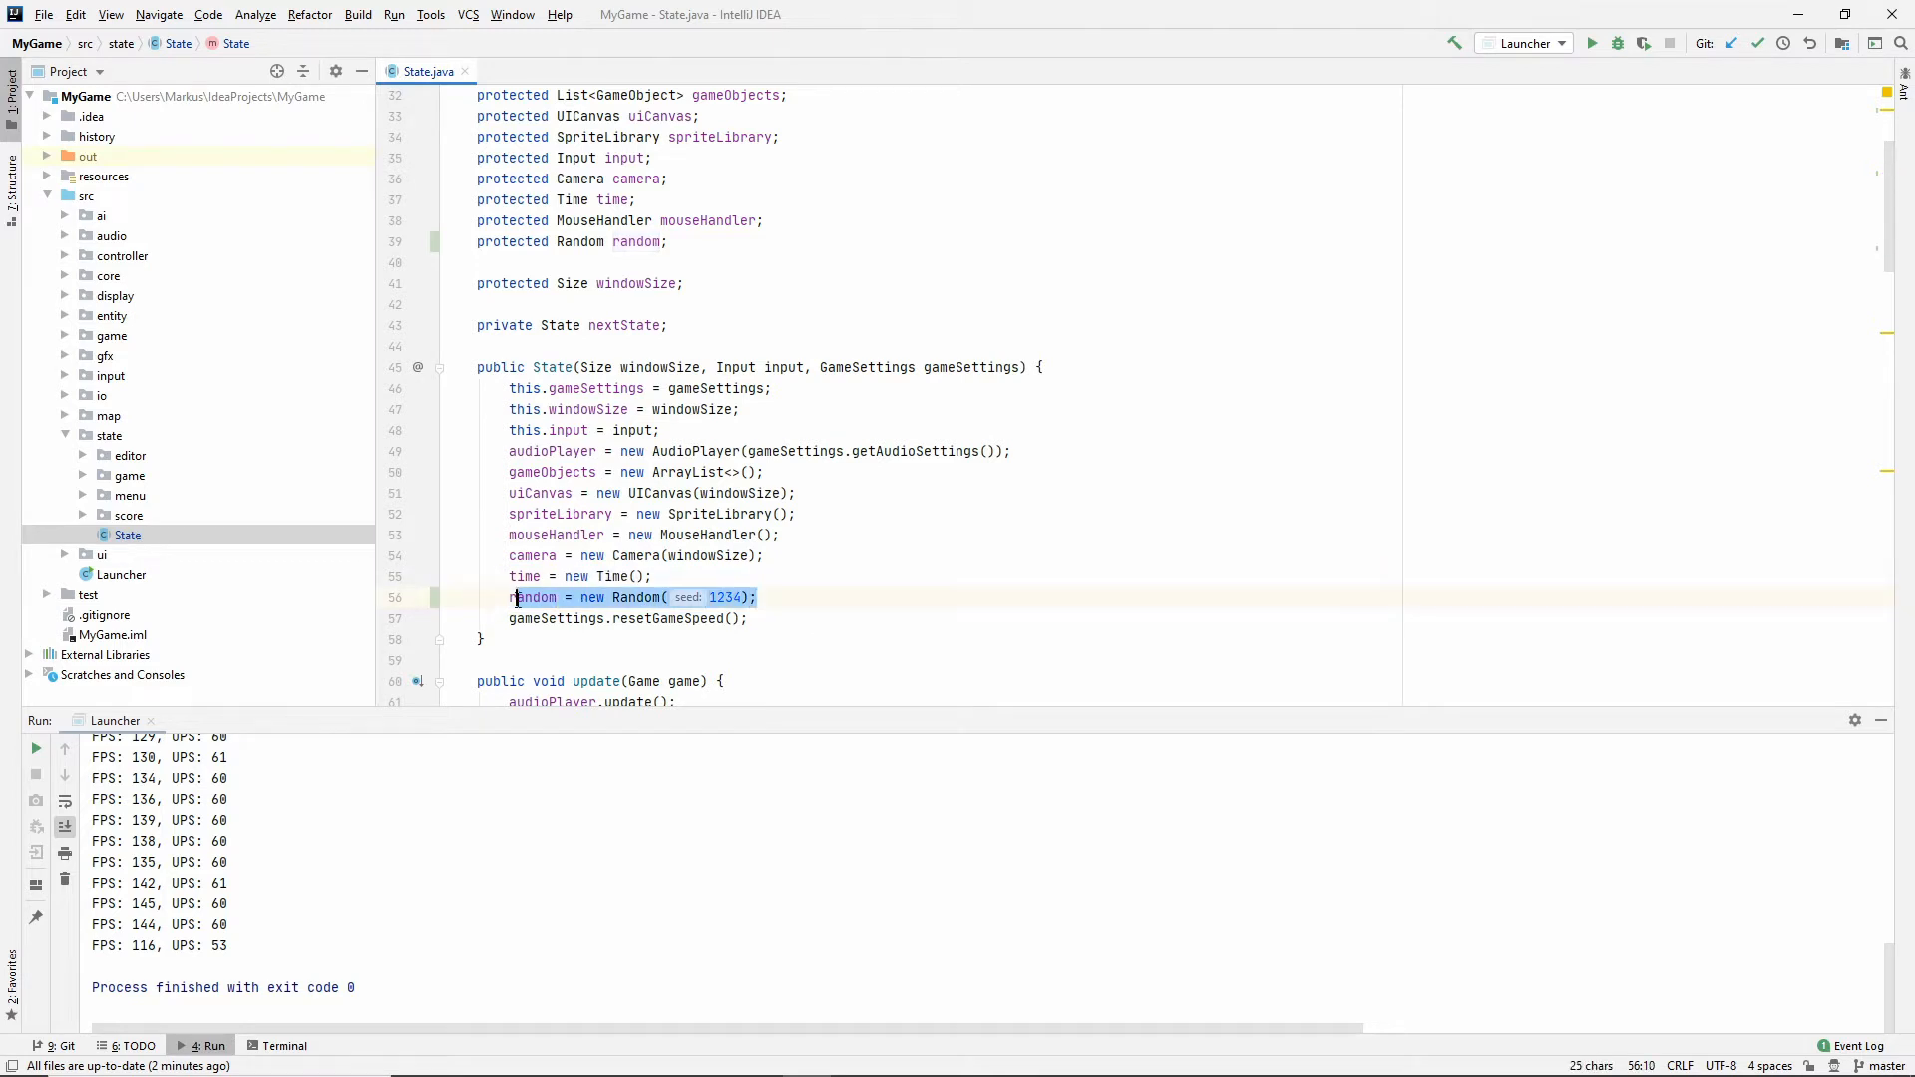
Search the whole project for 'Math.random' with Find in Path.
{"action": "left_click", "coordinate": [795, 597]}
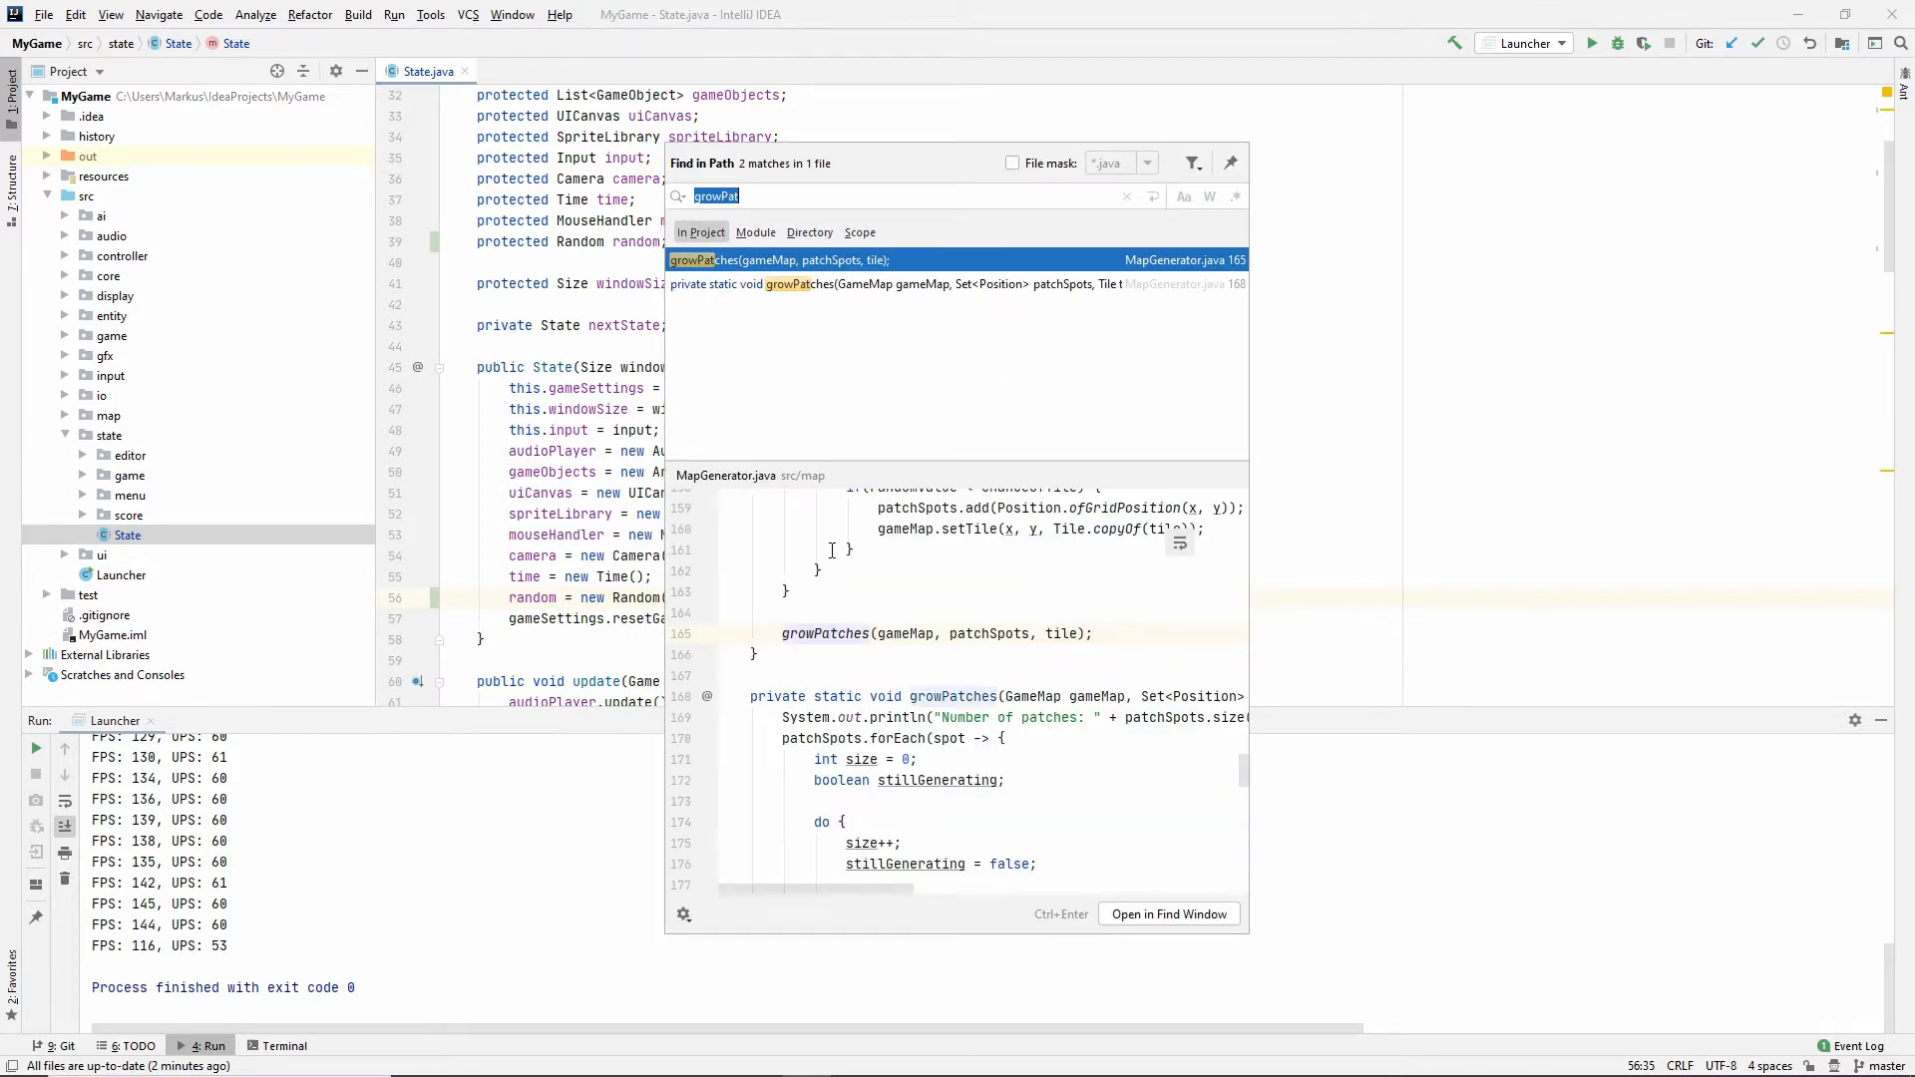
{"action": "mouse_move", "coordinate": [1031, 373]}
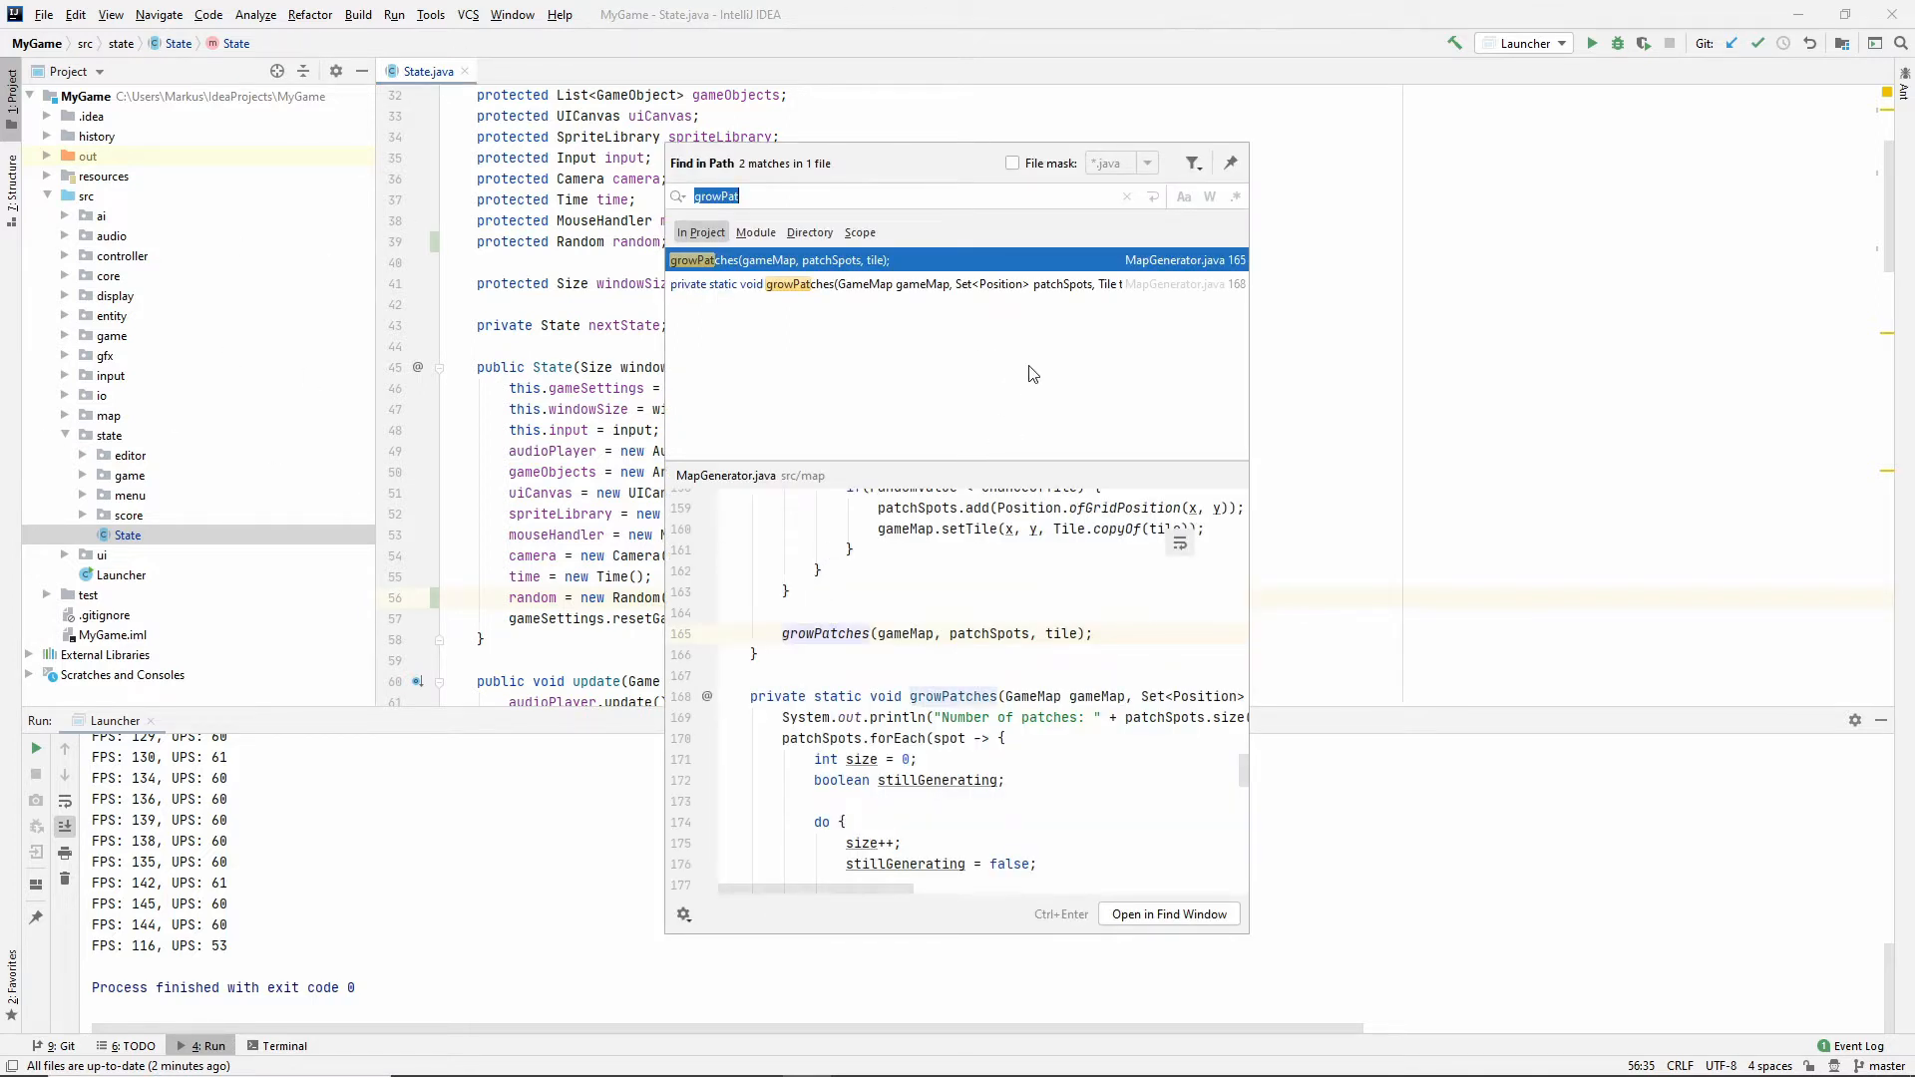
{"action": "type", "text": "m"}
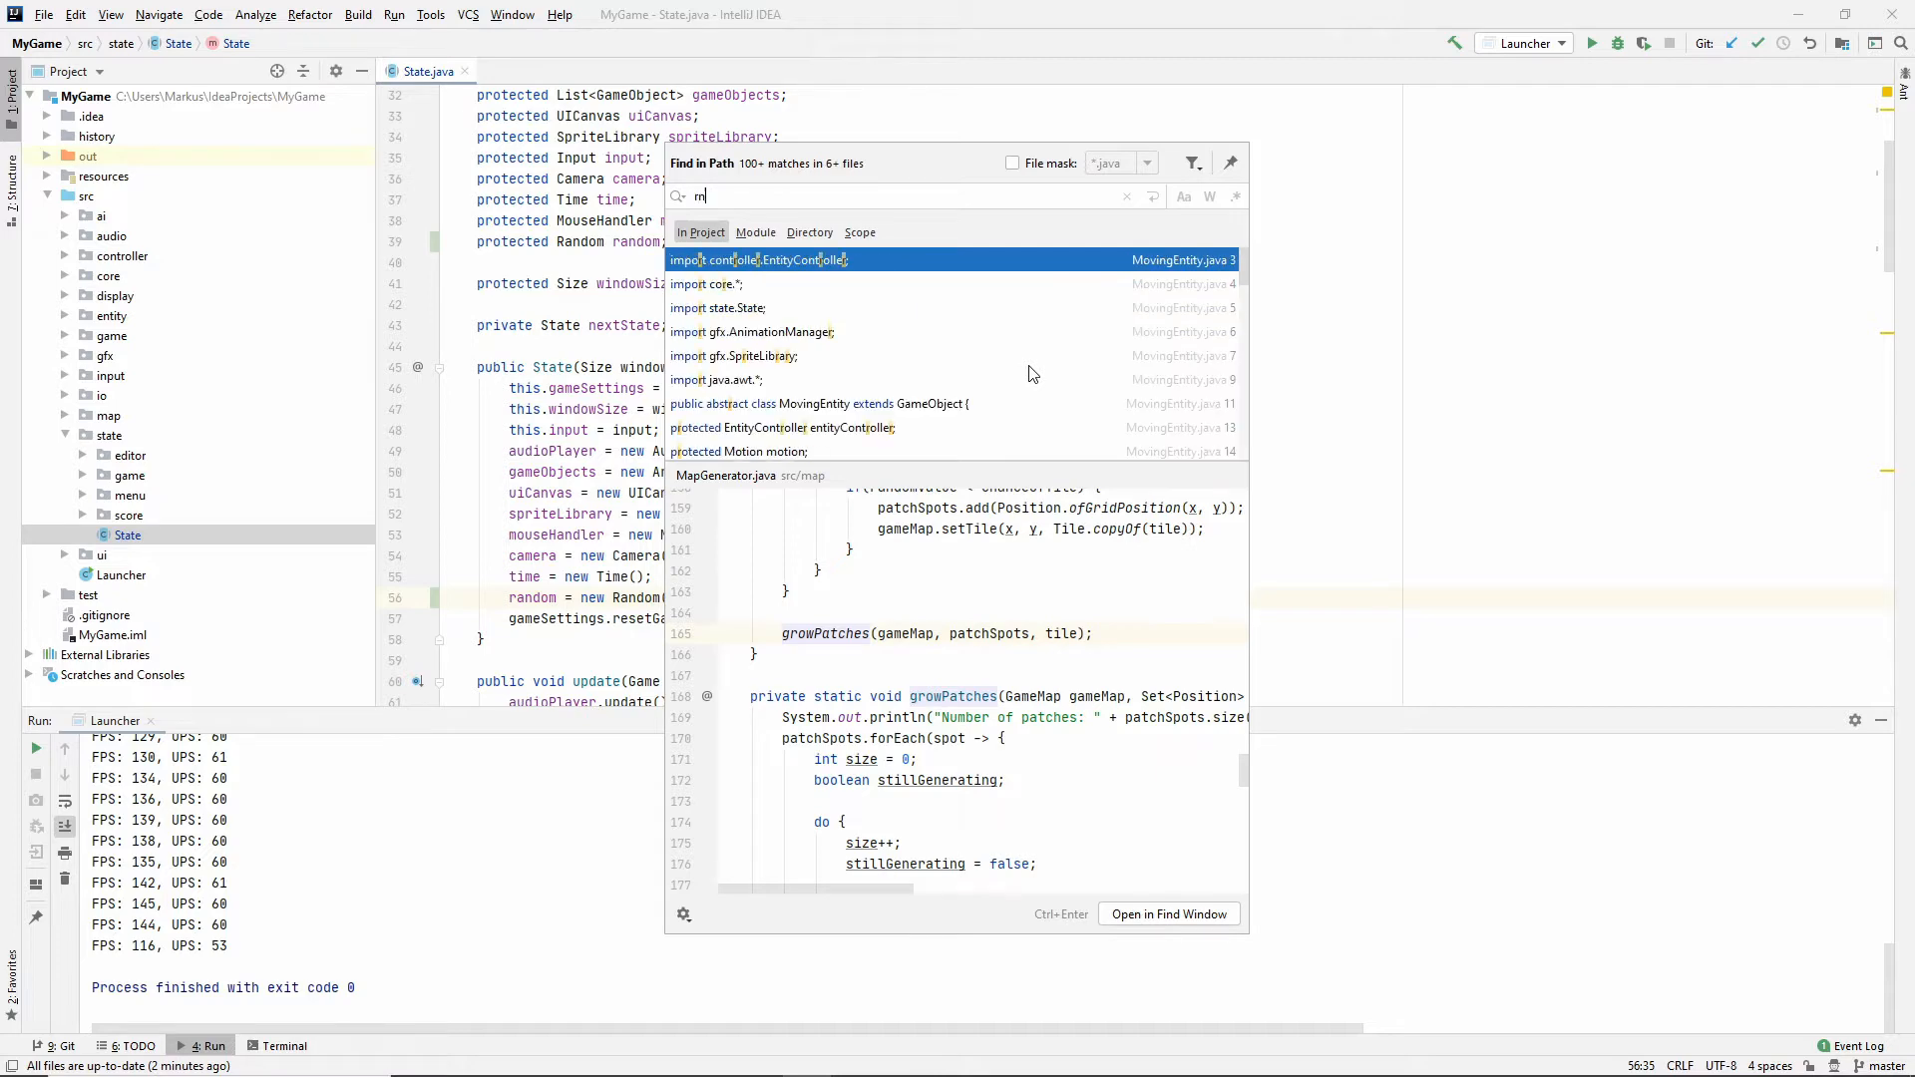
{"action": "type", "text": "r"}
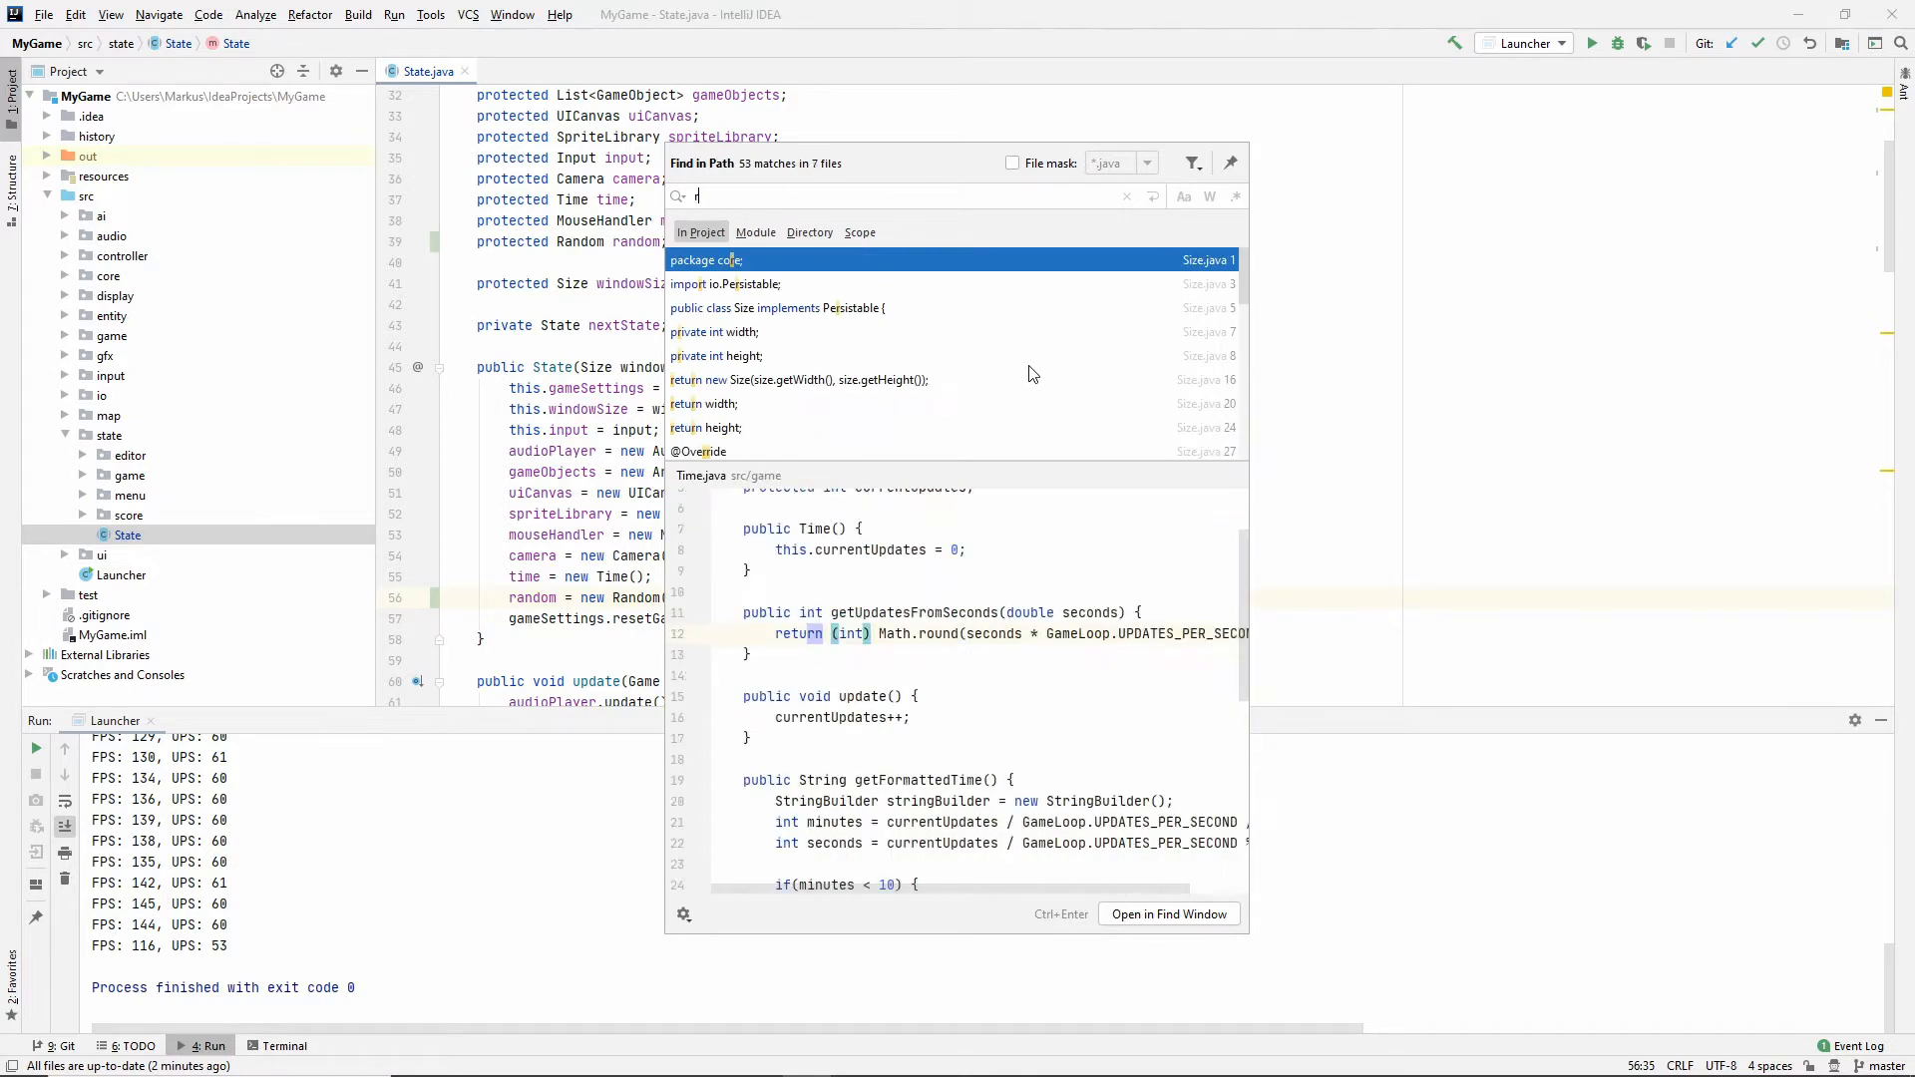
{"action": "type", "text": "andom"}
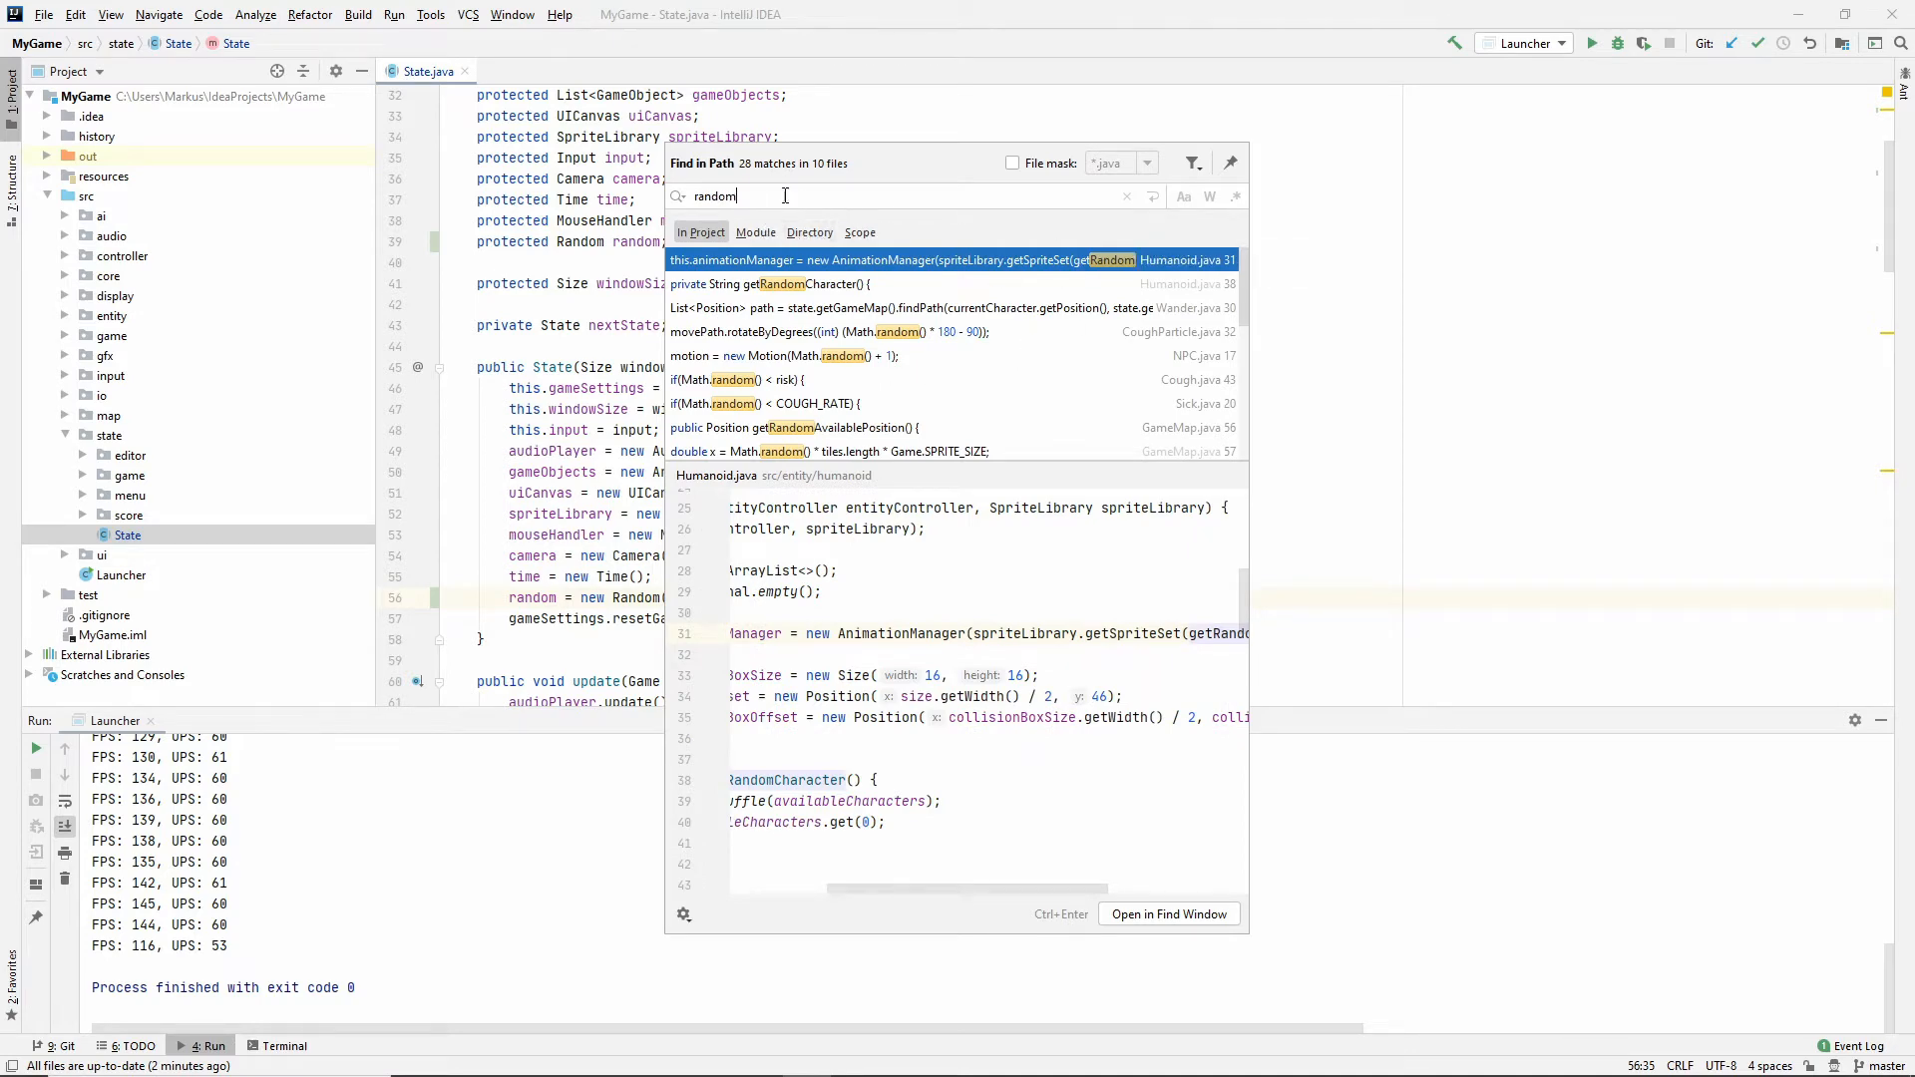
{"action": "type", "text": "Math."}
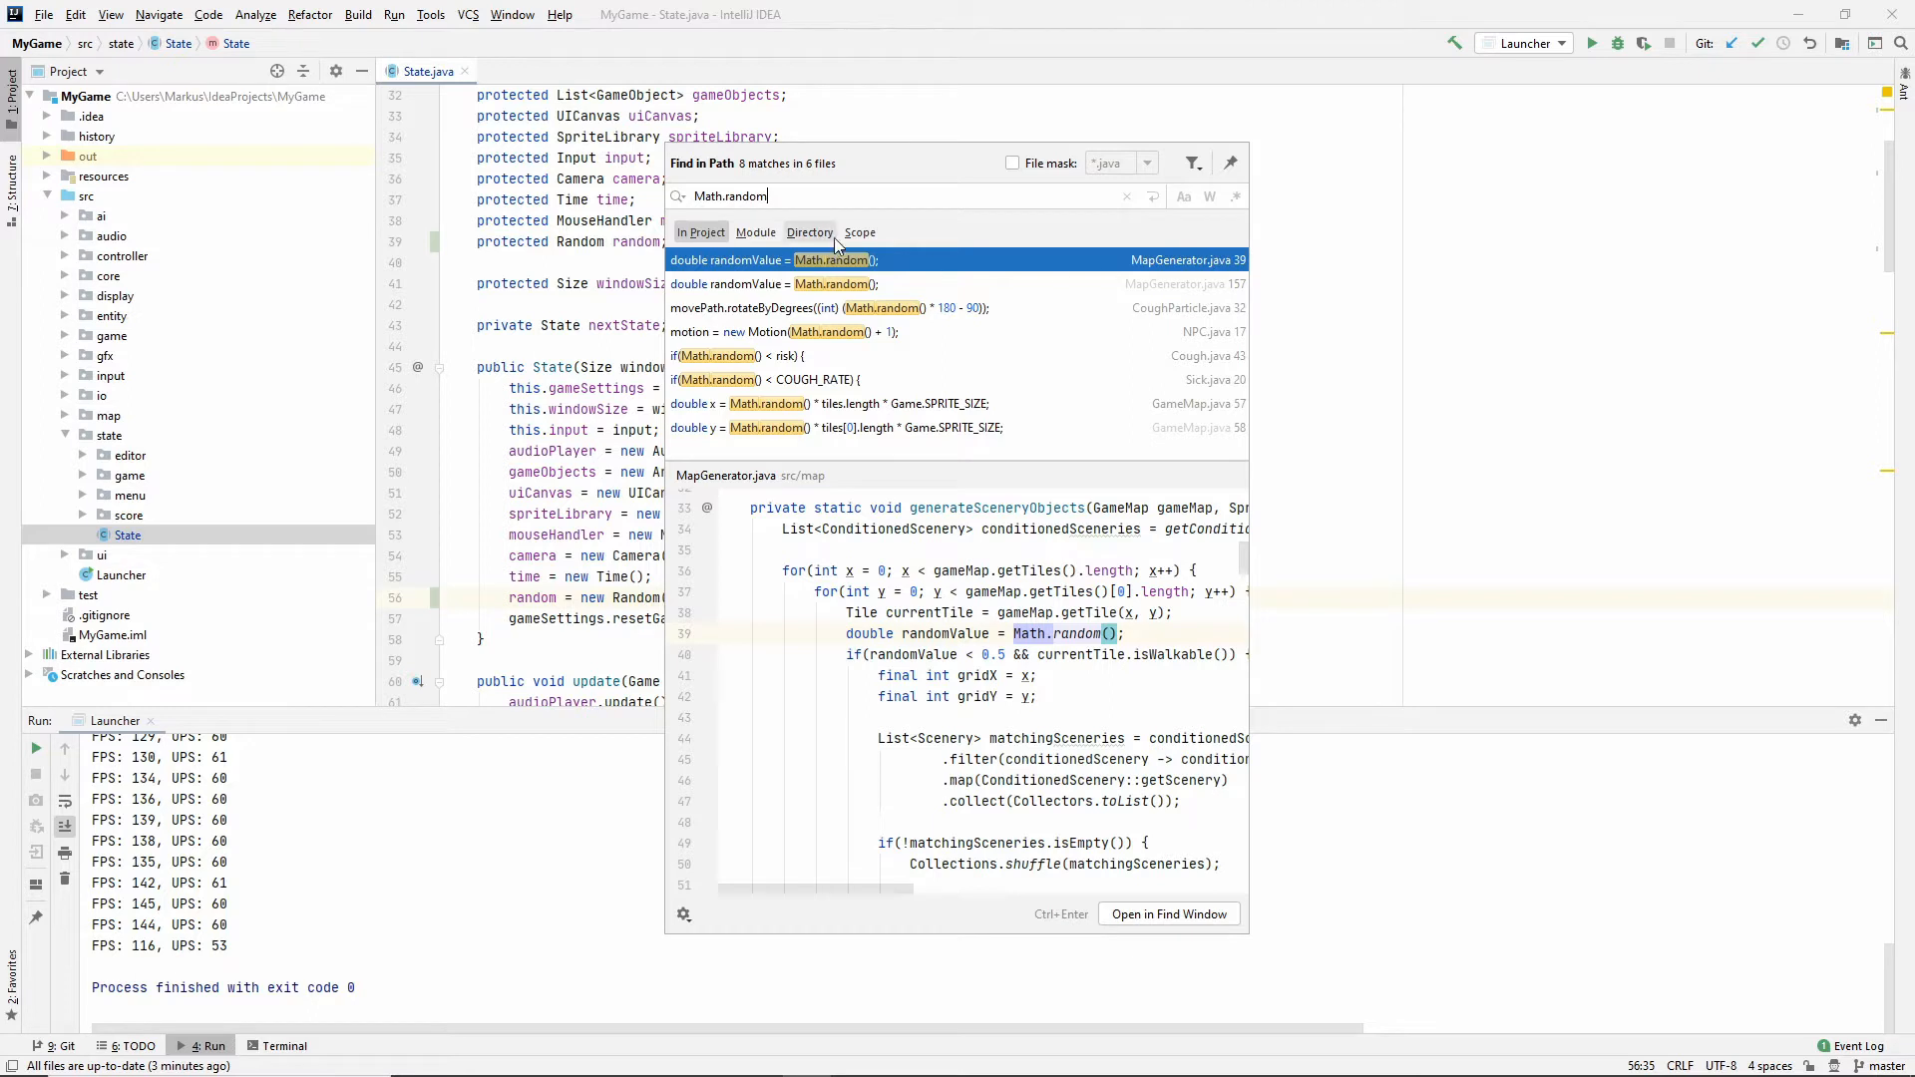
{"action": "mouse_move", "coordinate": [1053, 431]}
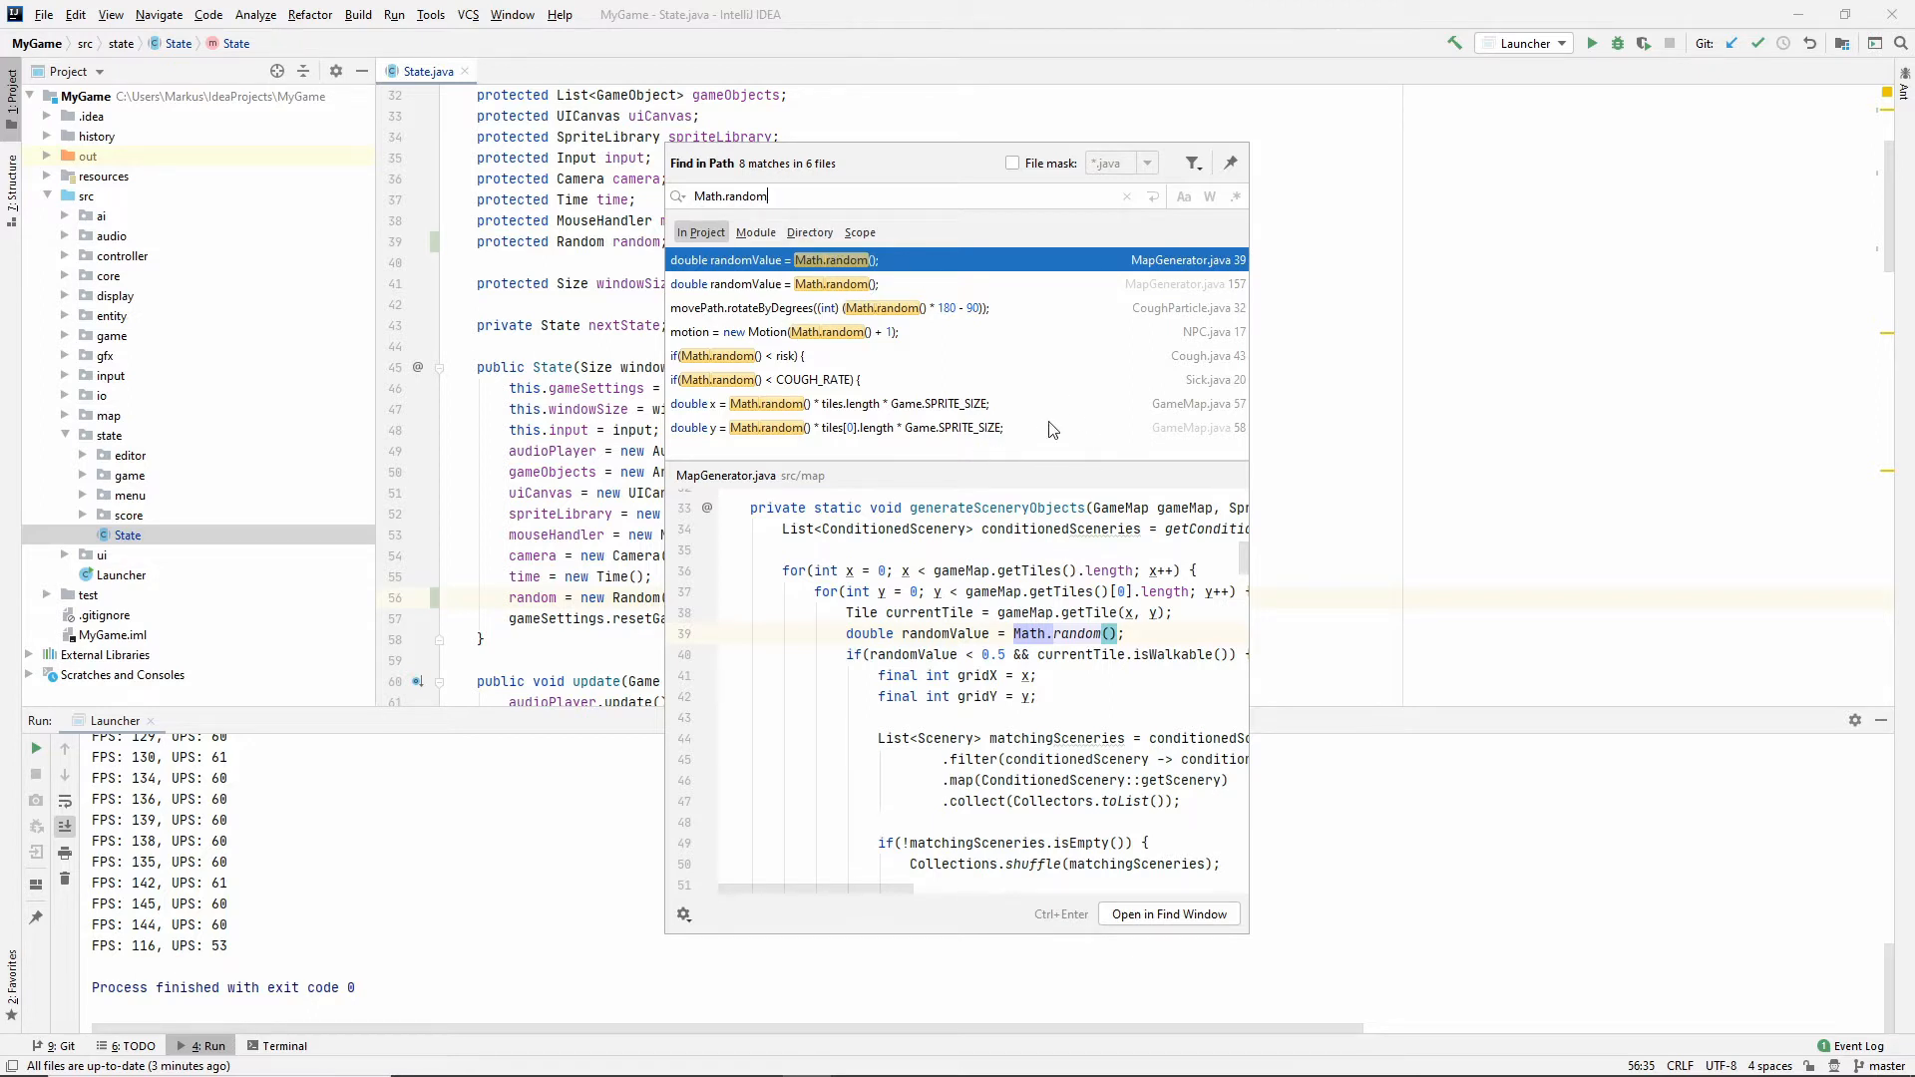
{"action": "mouse_move", "coordinate": [1198, 423]}
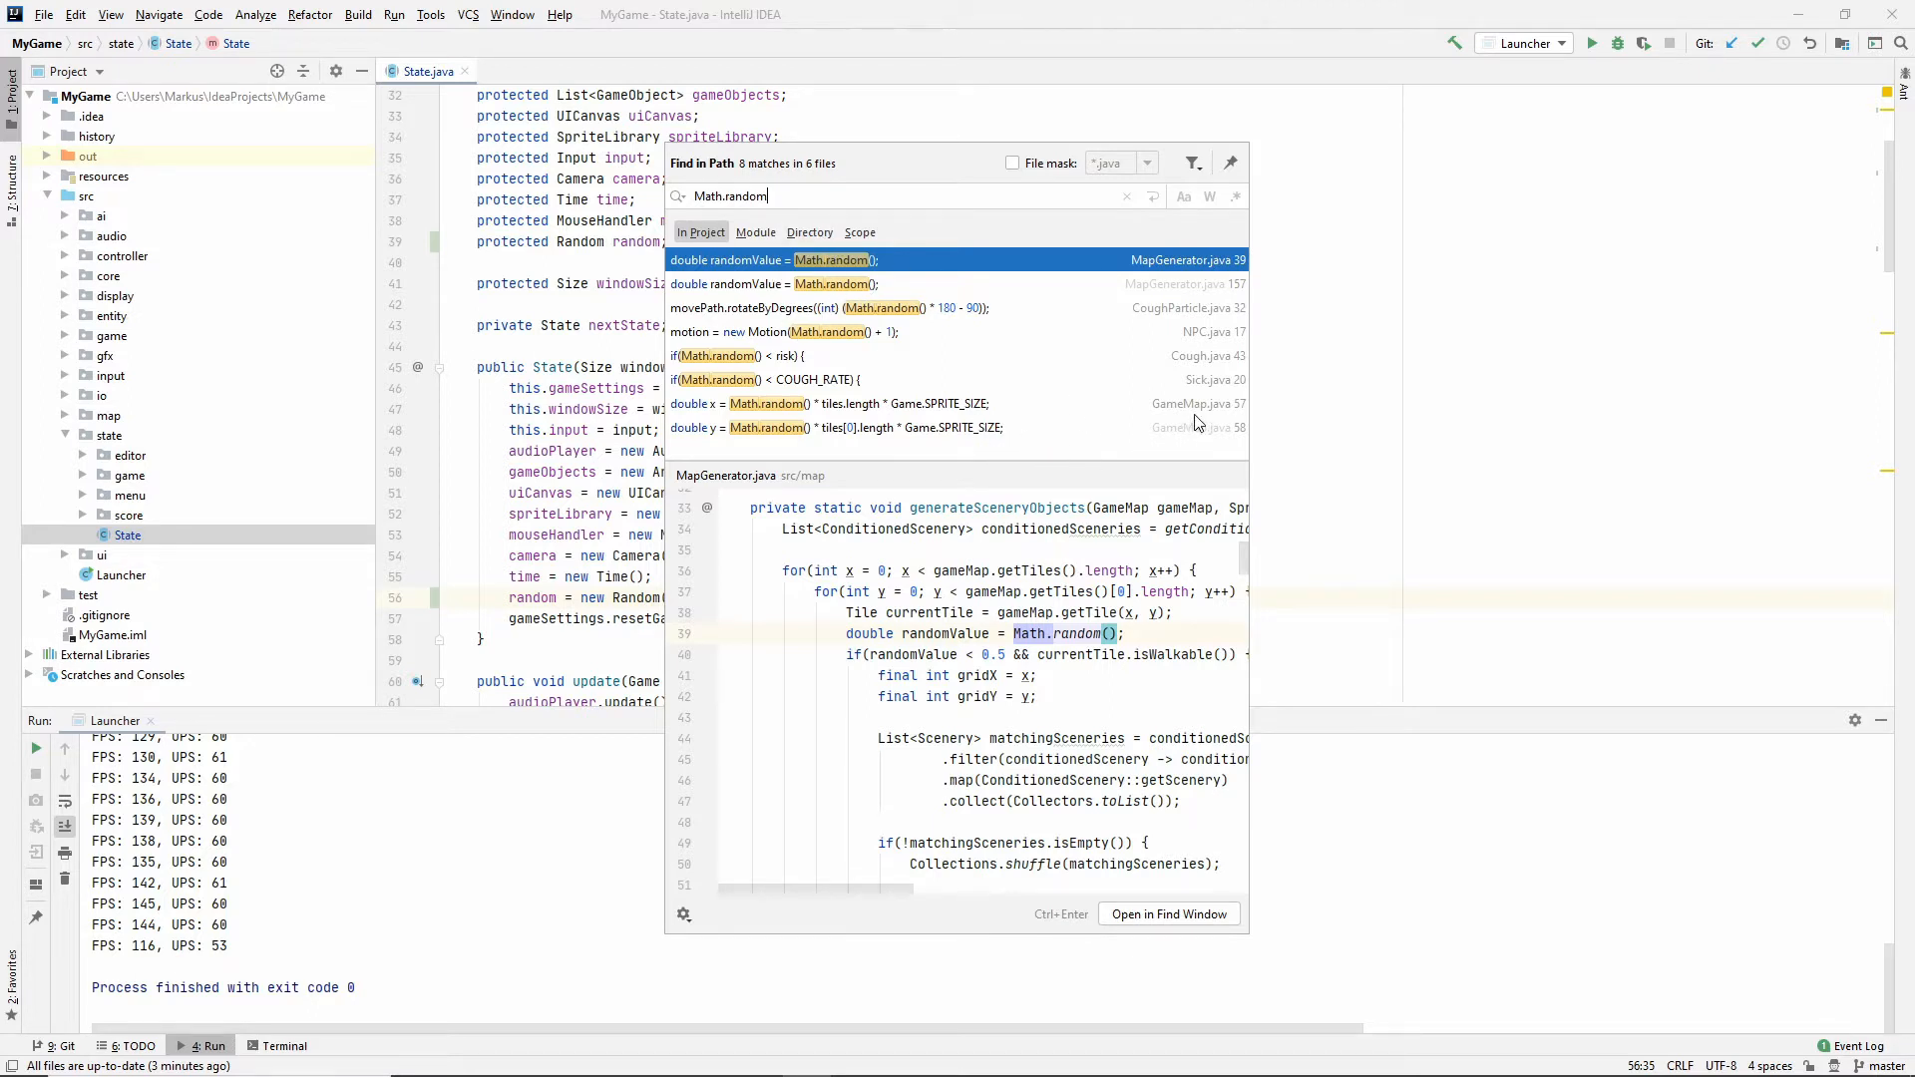
{"action": "mouse_move", "coordinate": [1111, 309]}
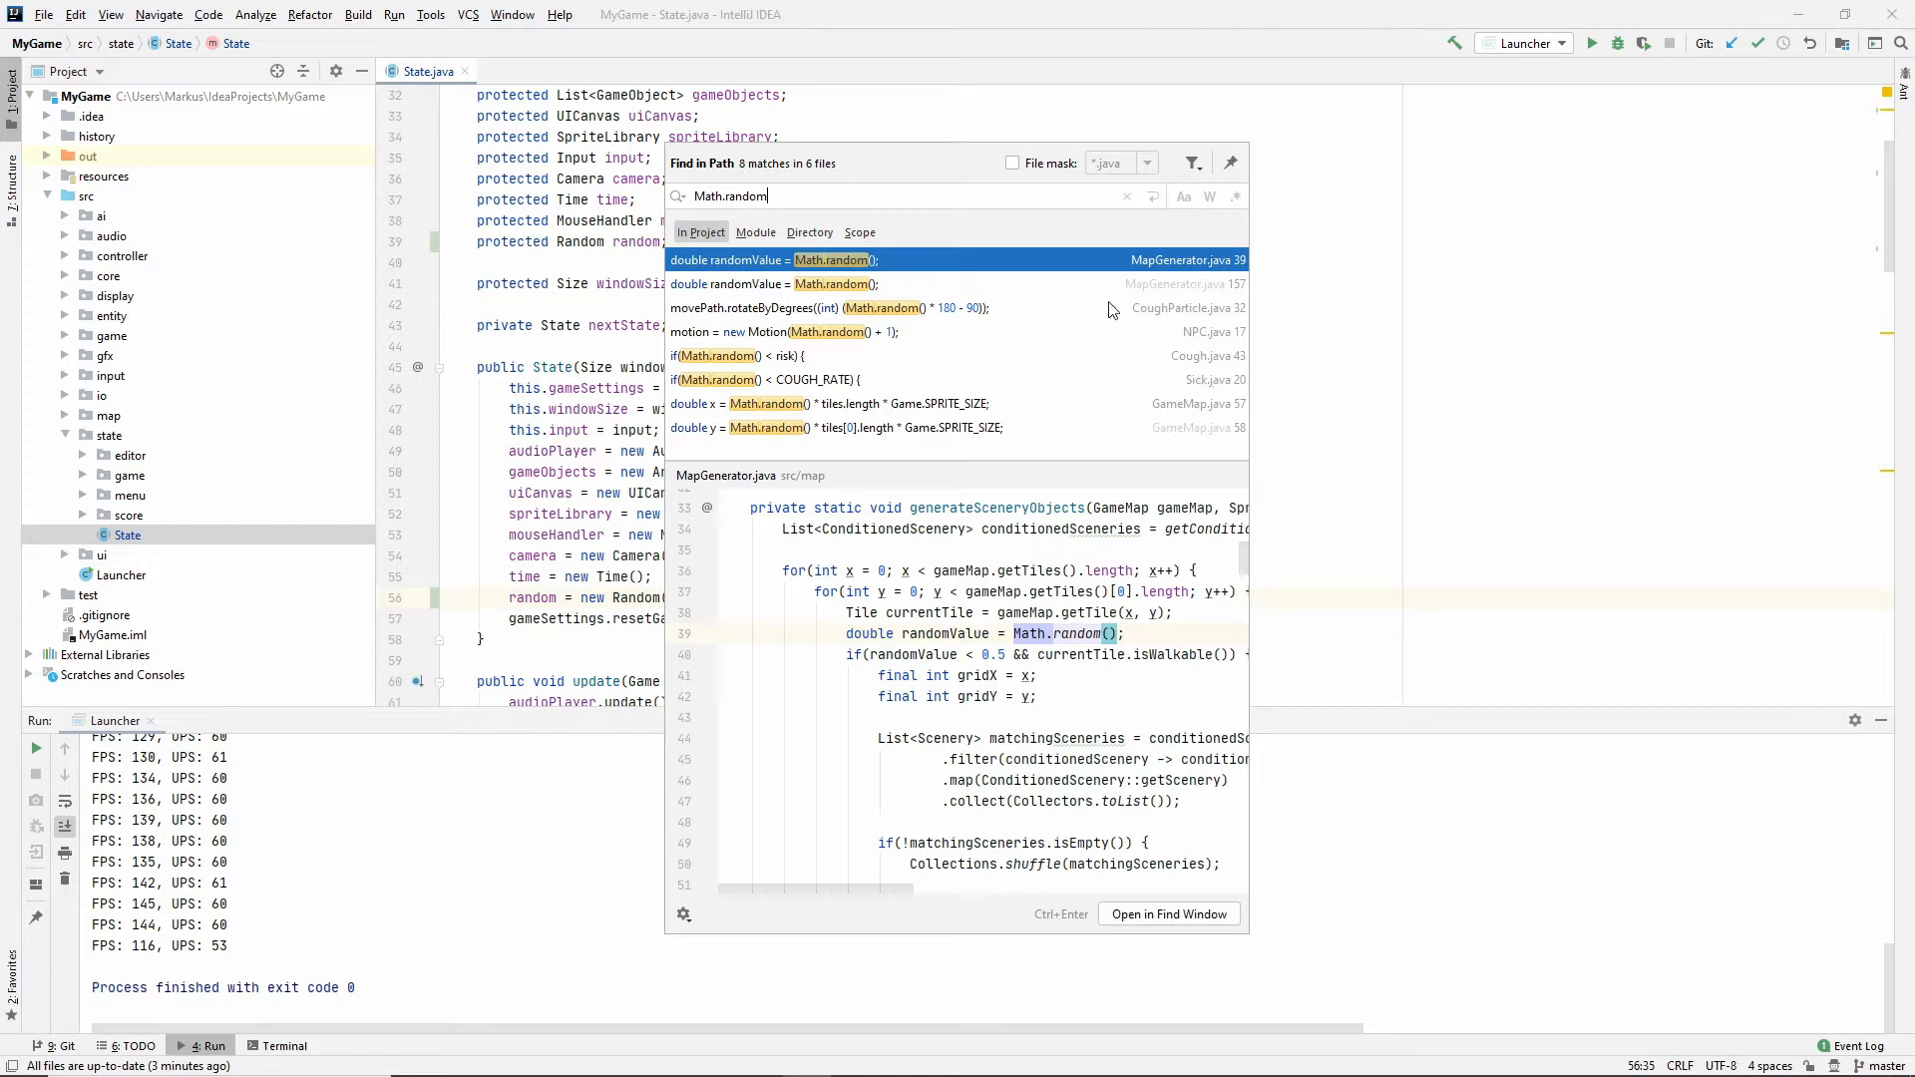
{"action": "mouse_move", "coordinate": [1341, 391]}
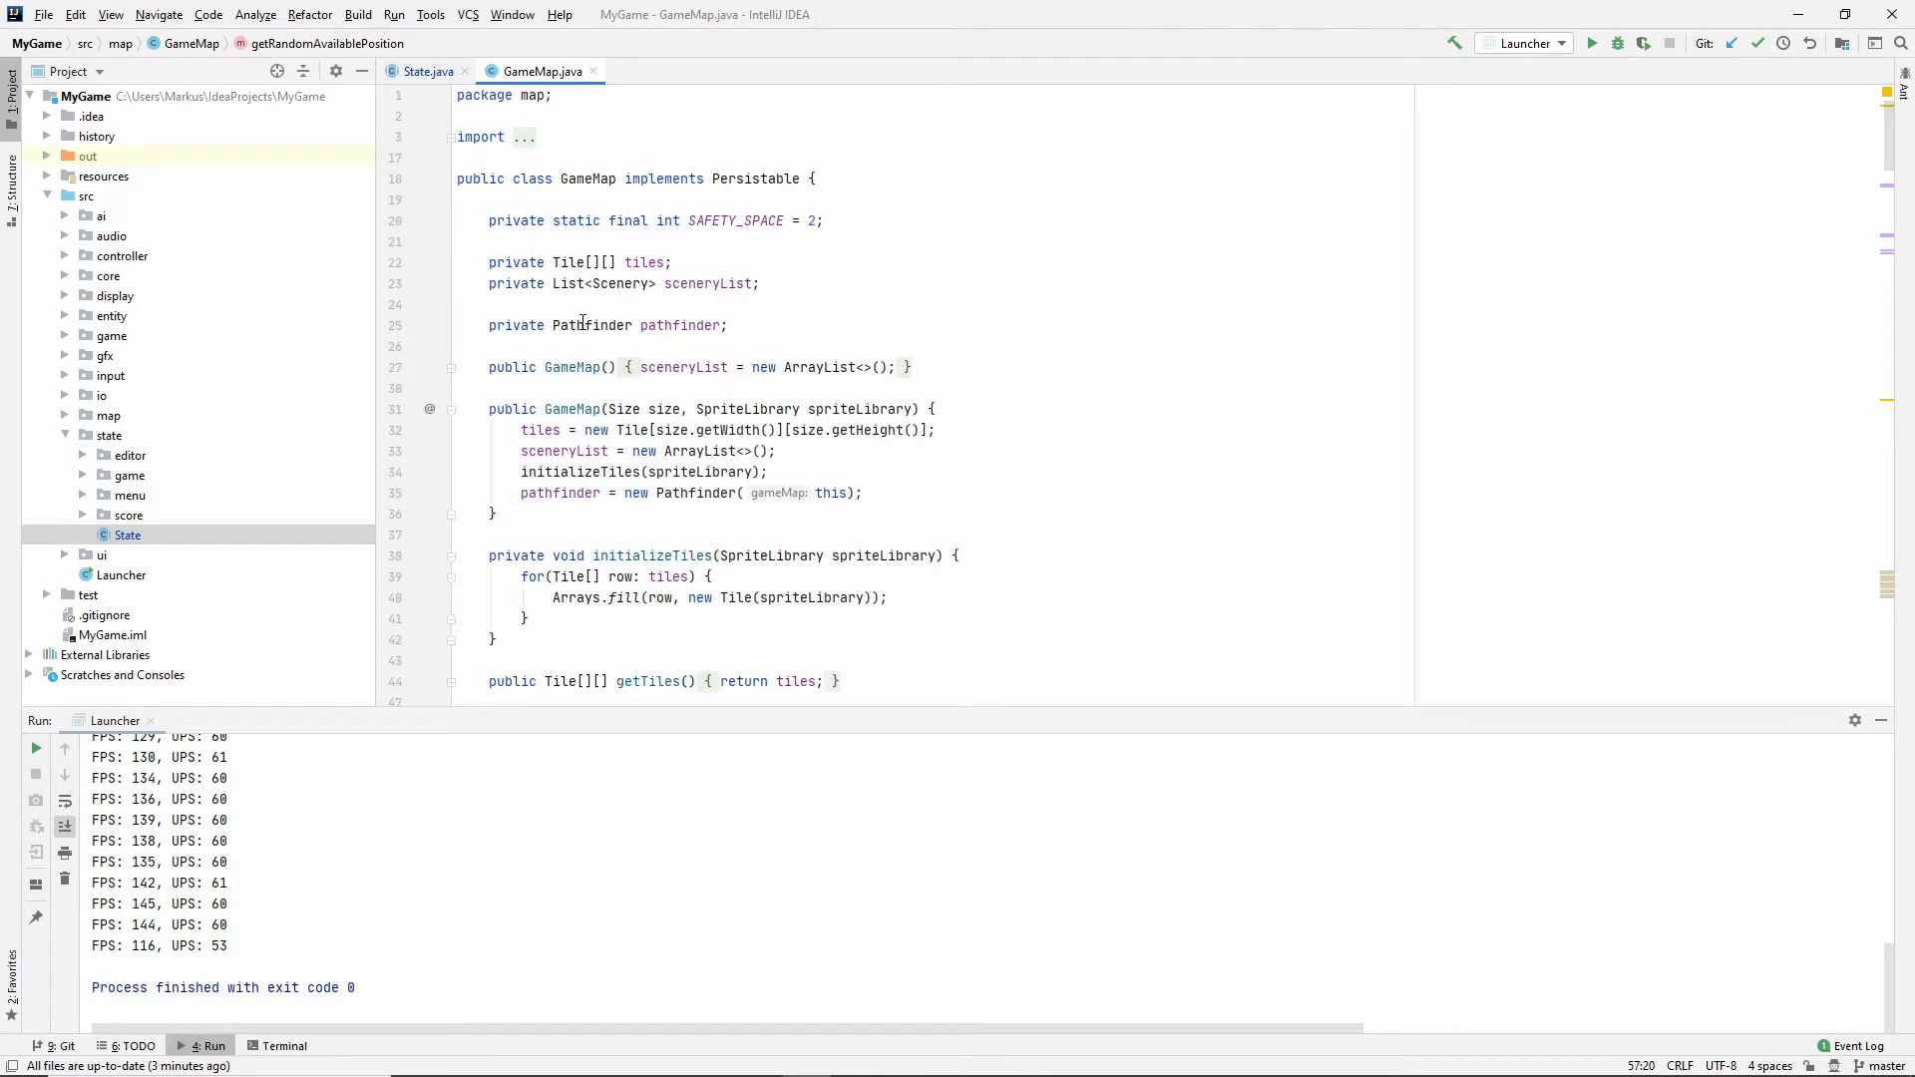
Give getRandomAvailablePosition a Random parameter and use random.nextDouble() for the x coordinate.
{"action": "scroll", "scroll_direction": "down", "scroll_amount": 3}
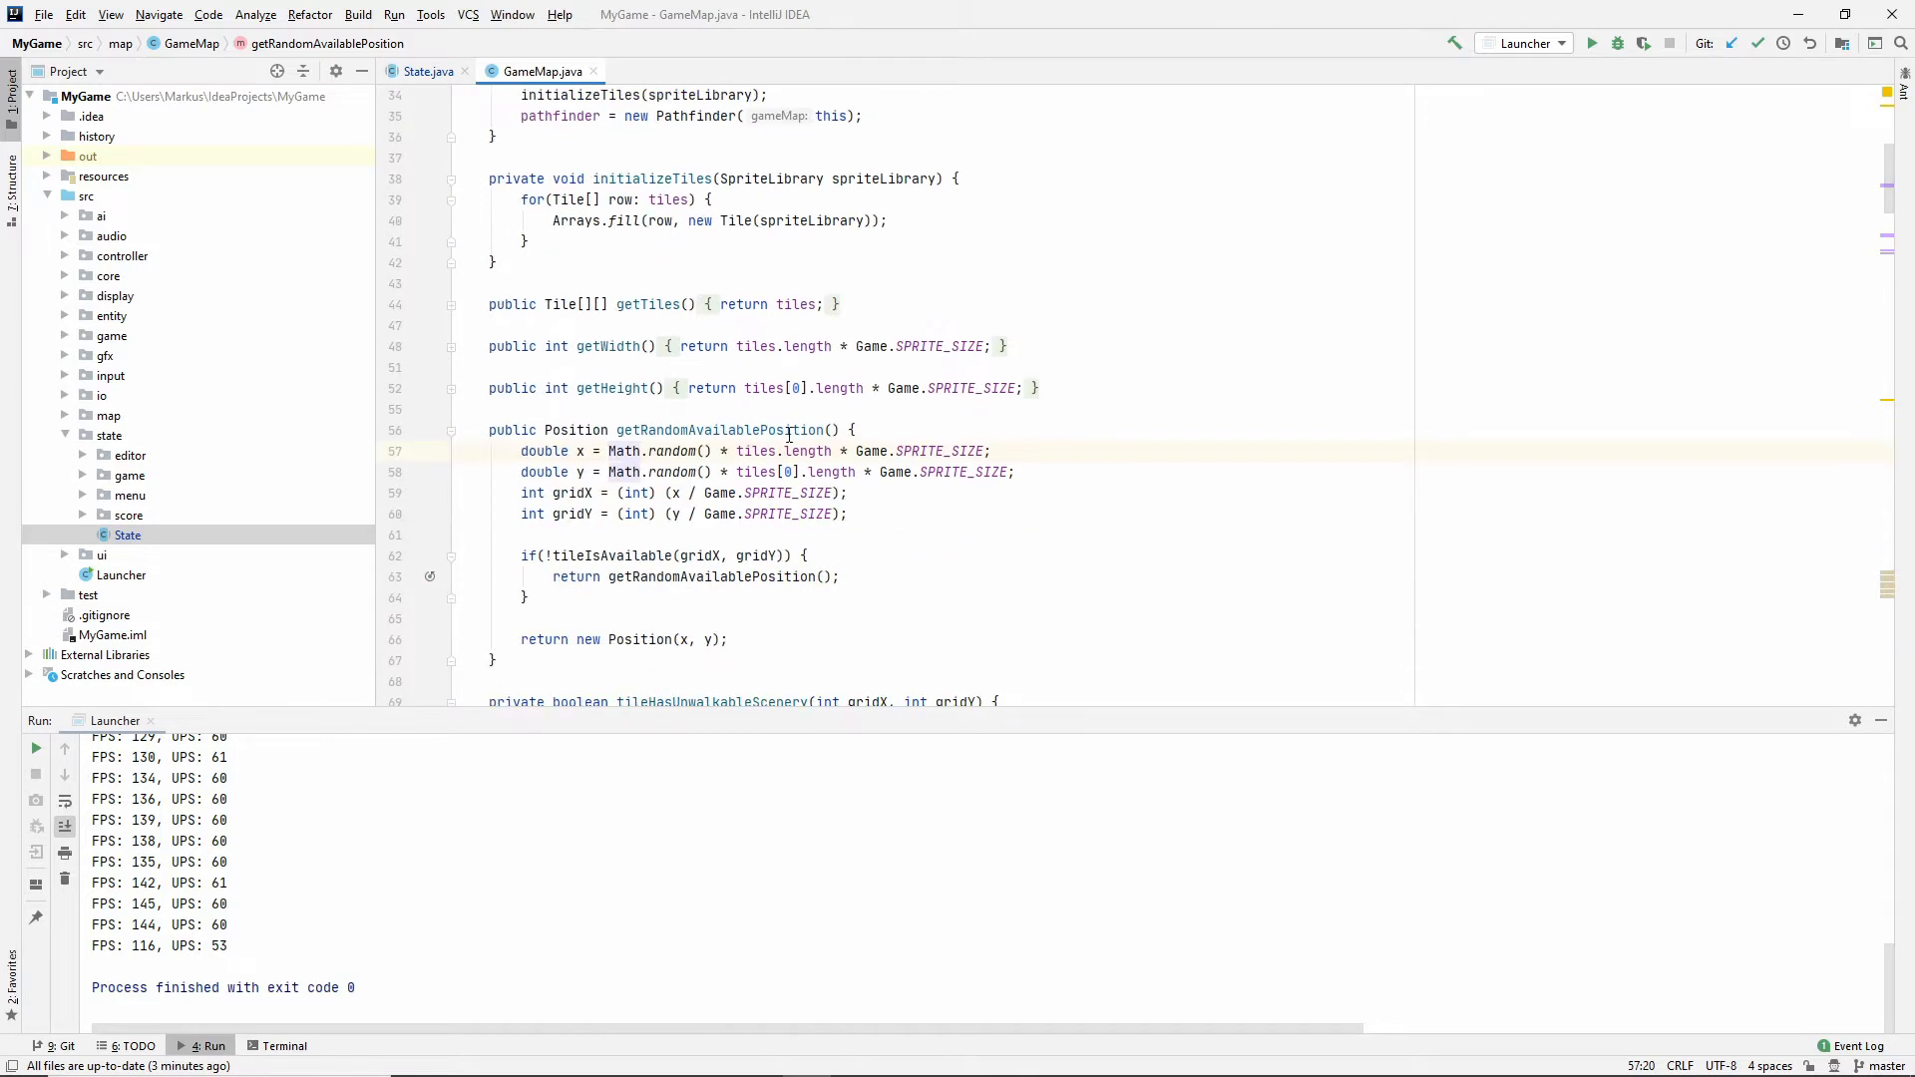
{"action": "scroll", "scroll_direction": "down", "scroll_amount": 3}
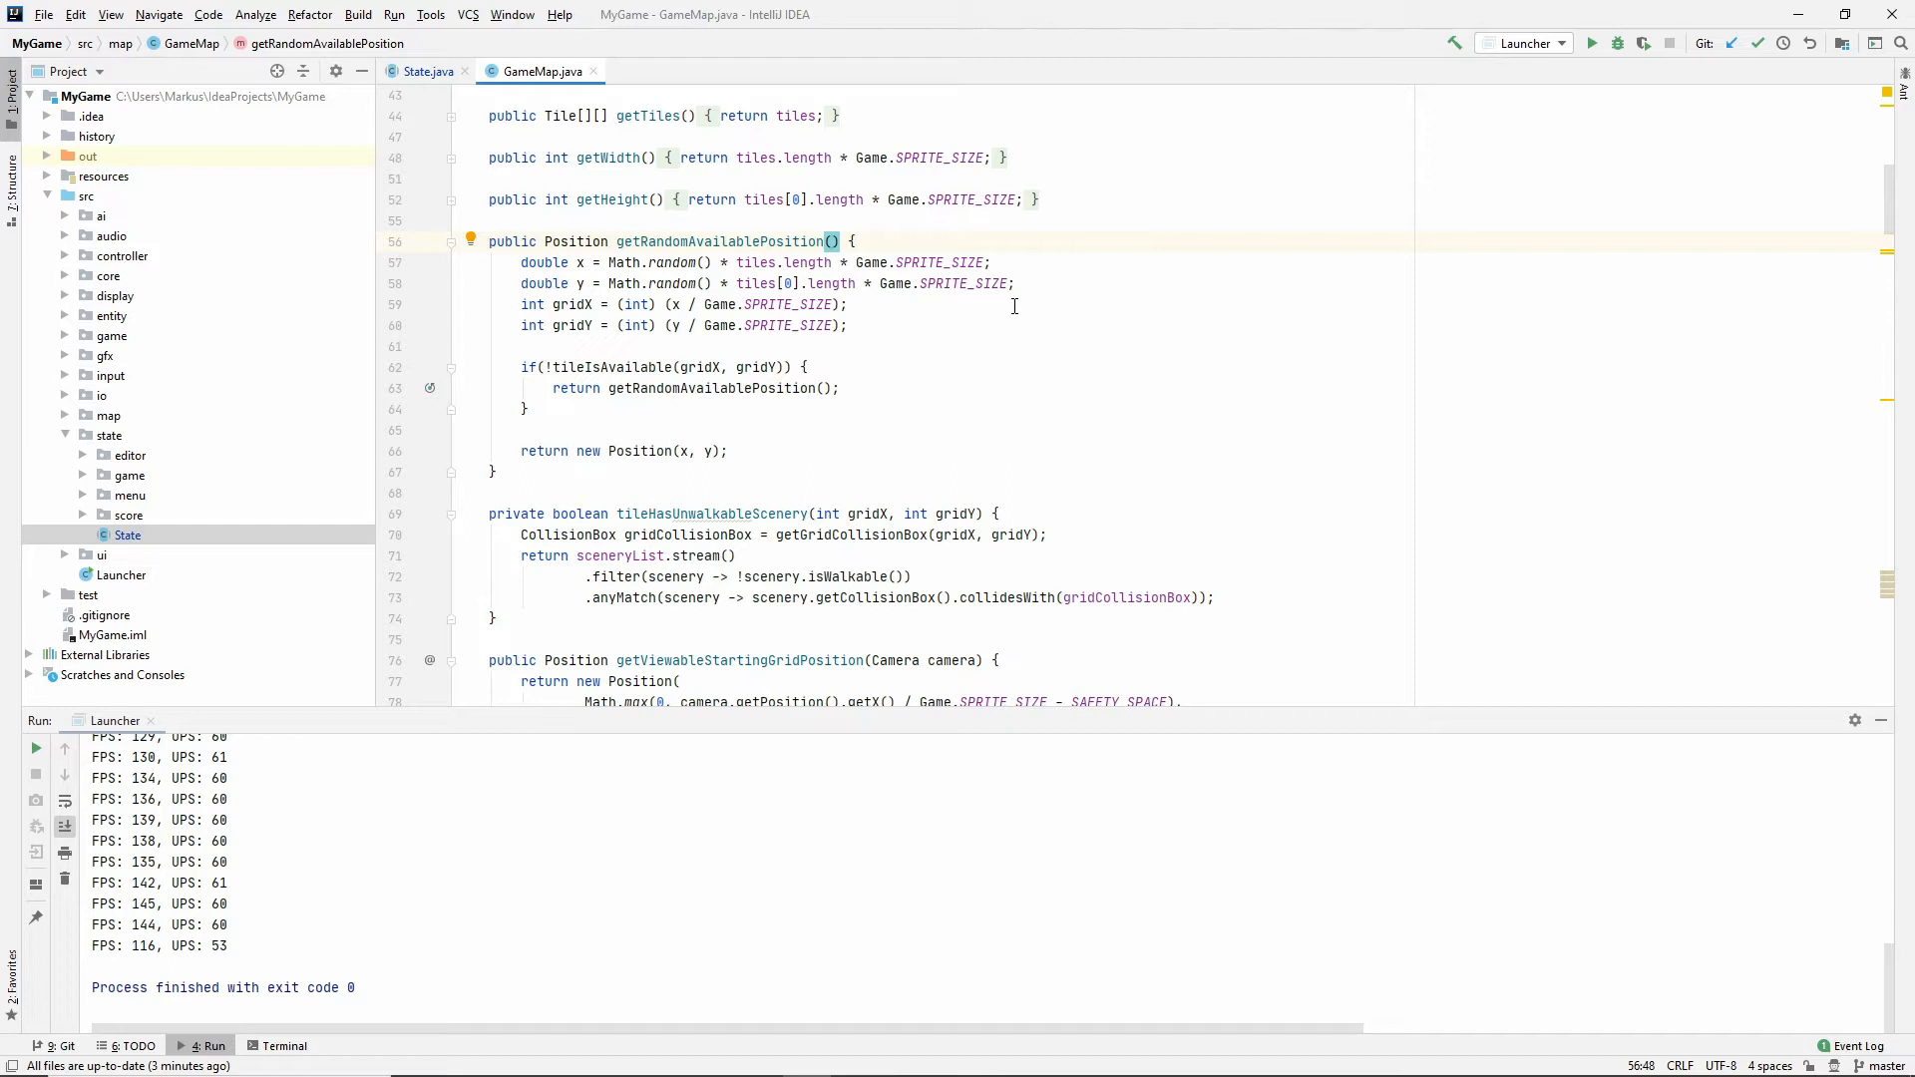
{"action": "type", "text": "Random"}
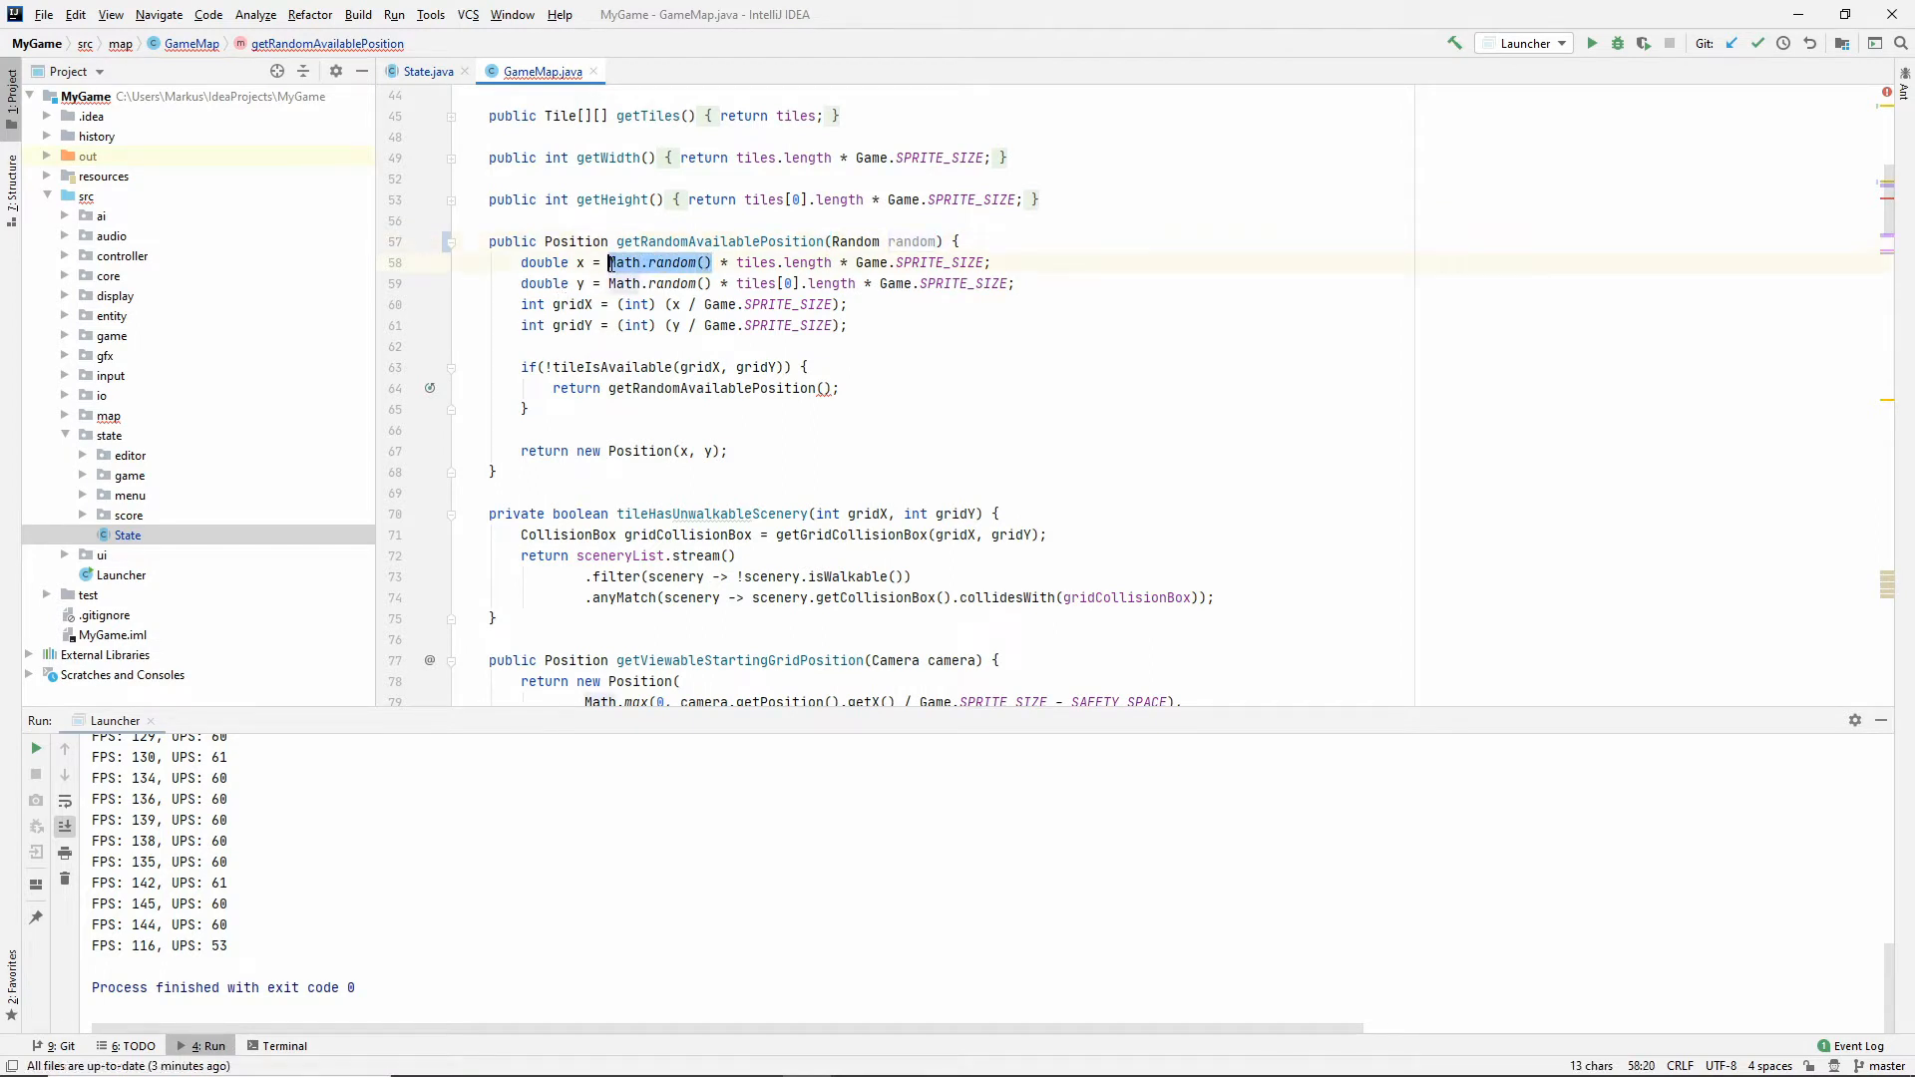
{"action": "type", "text": "random.nextDouble"}
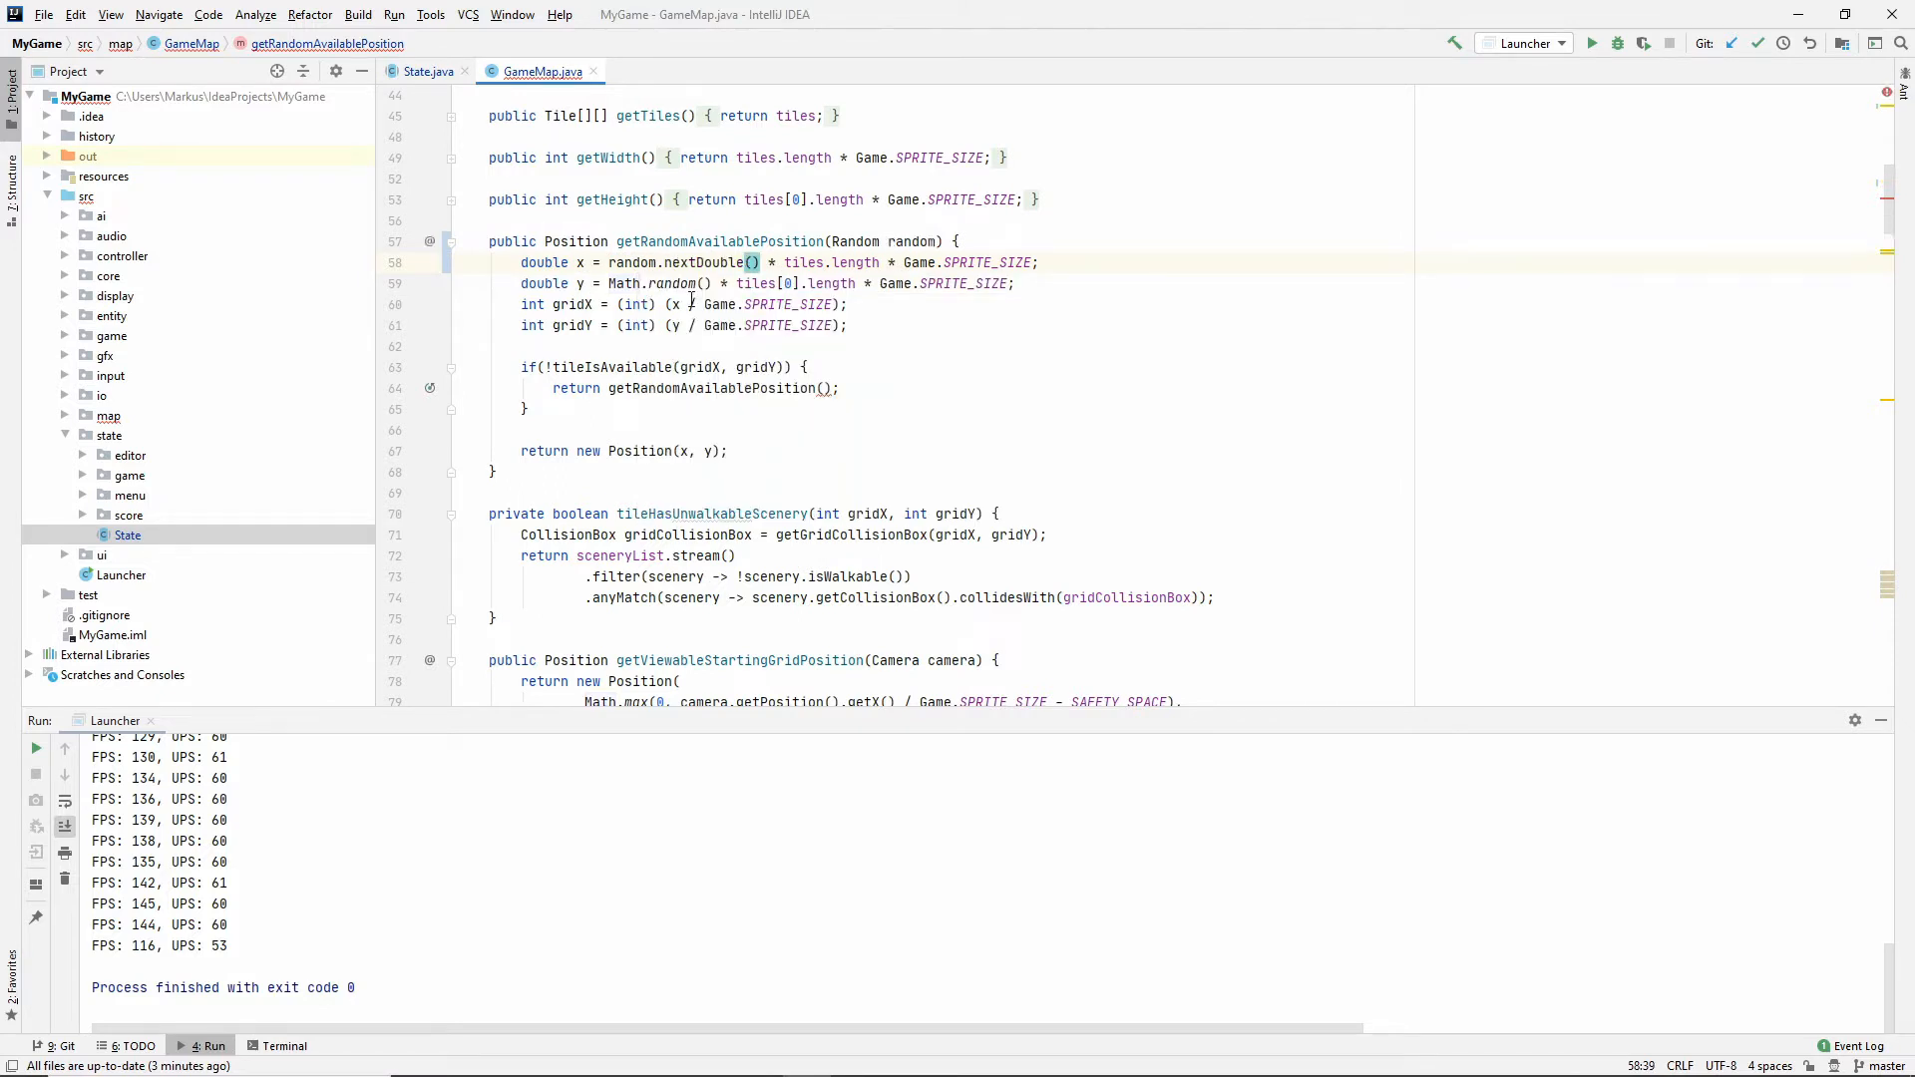
{"action": "double_click", "coordinate": [722, 262]}
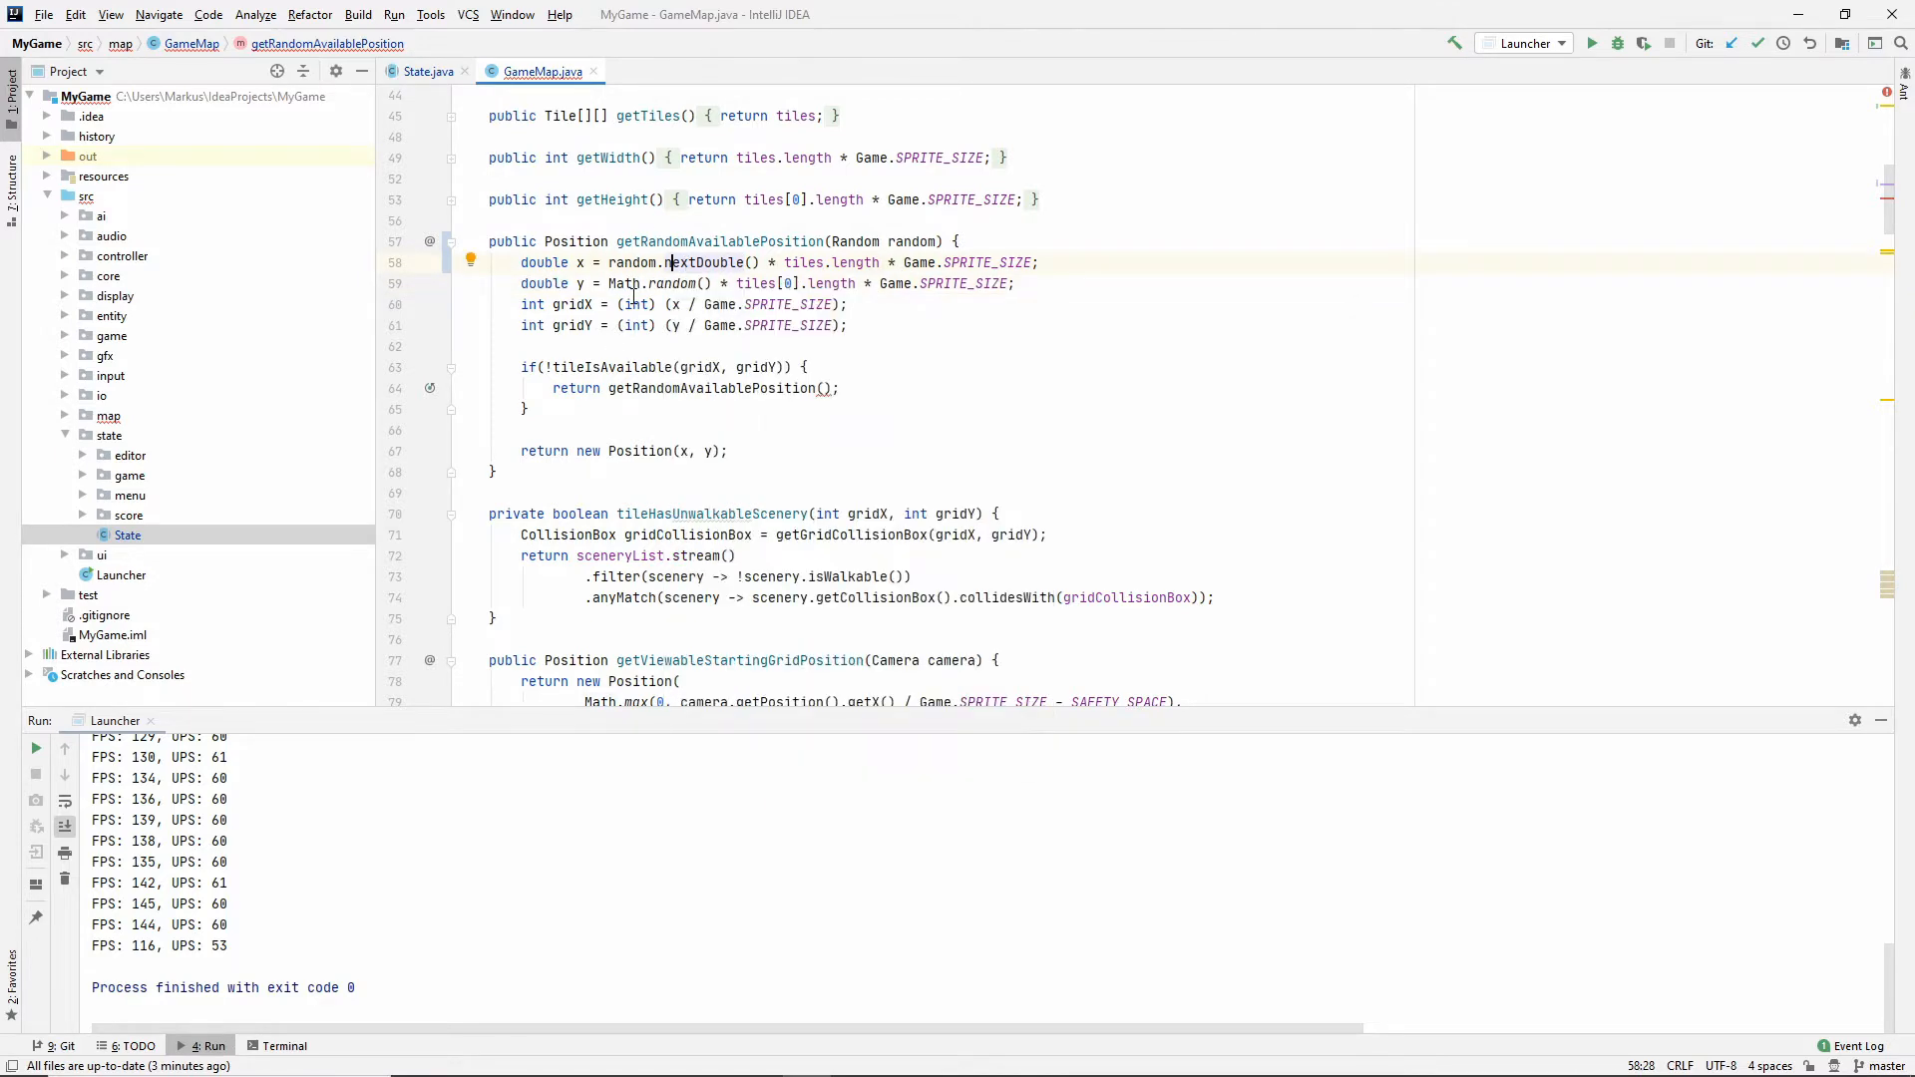
Use random.nextDouble() for the y coordinate and pass random in the recursive call.
{"action": "double_click", "coordinate": [670, 283]}
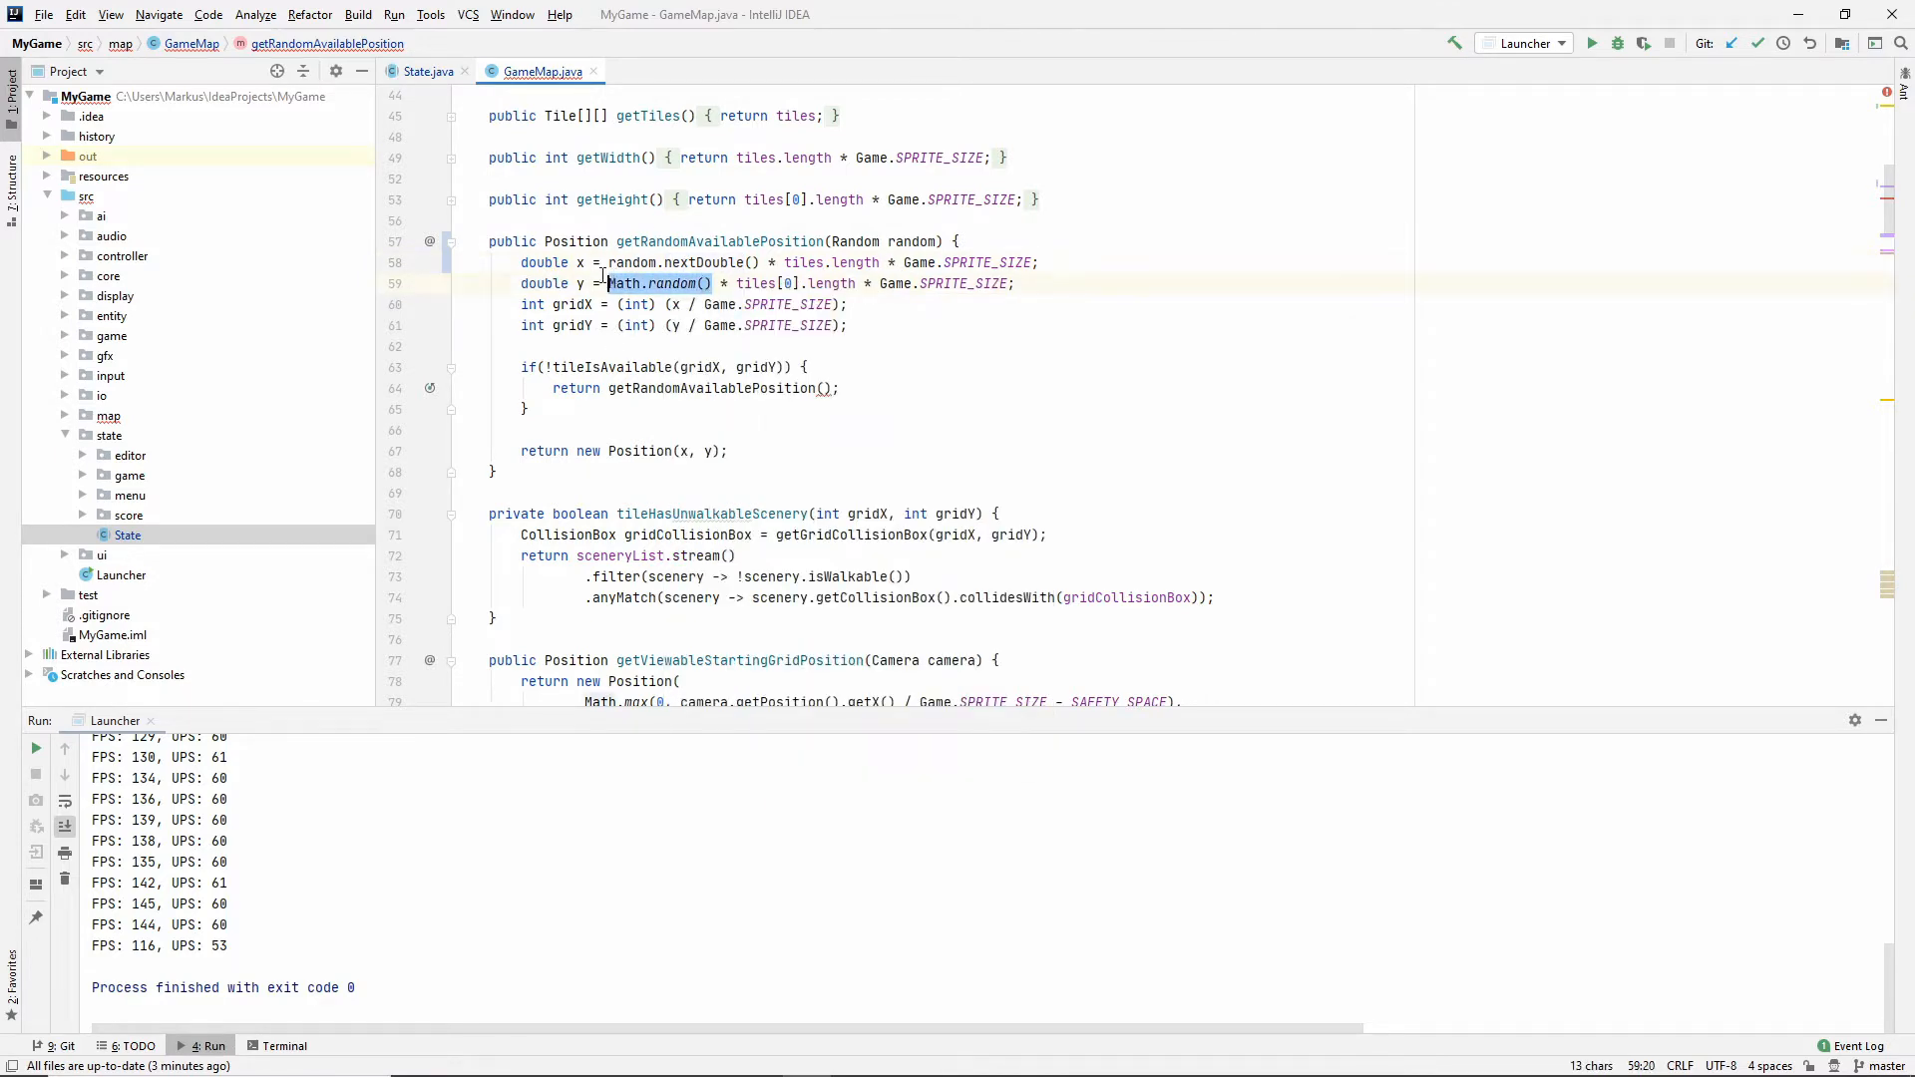
{"action": "type", "text": "random.nextDouble()"}
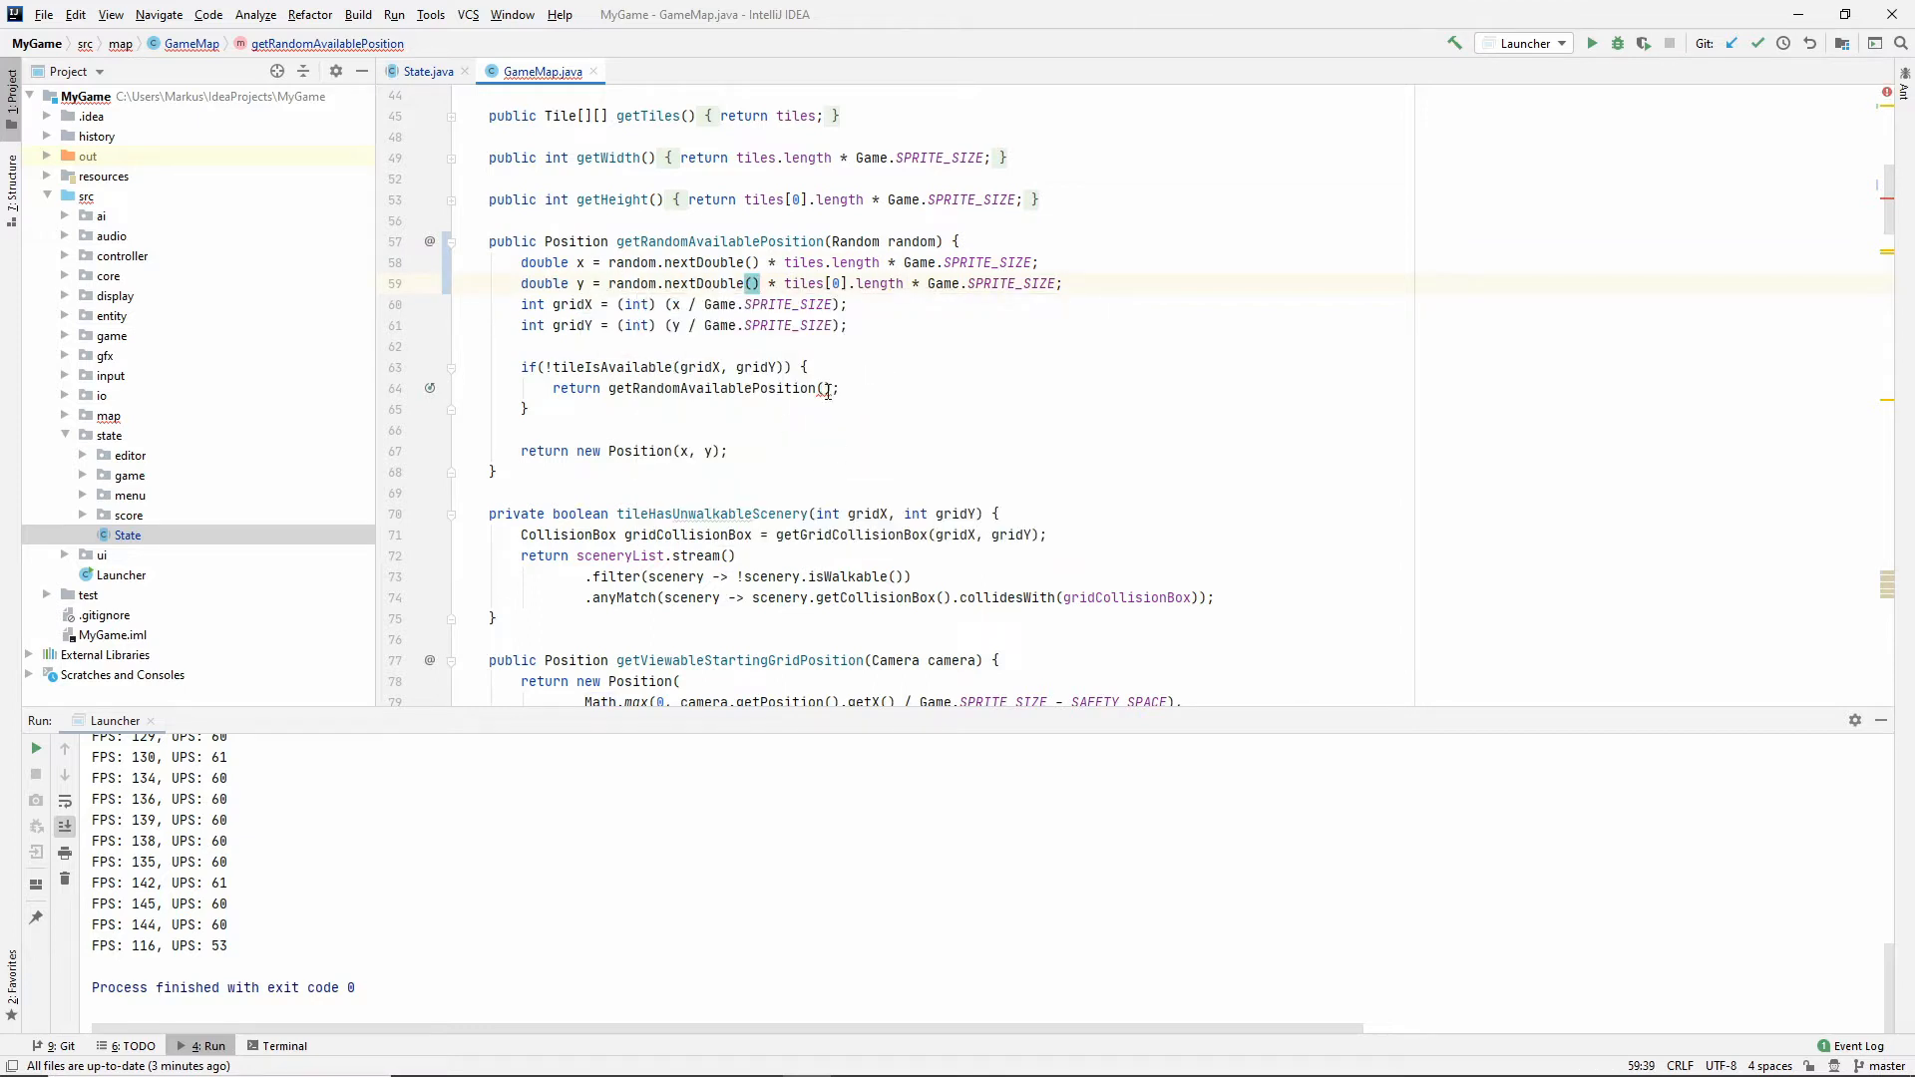
{"action": "type", "text": "random"}
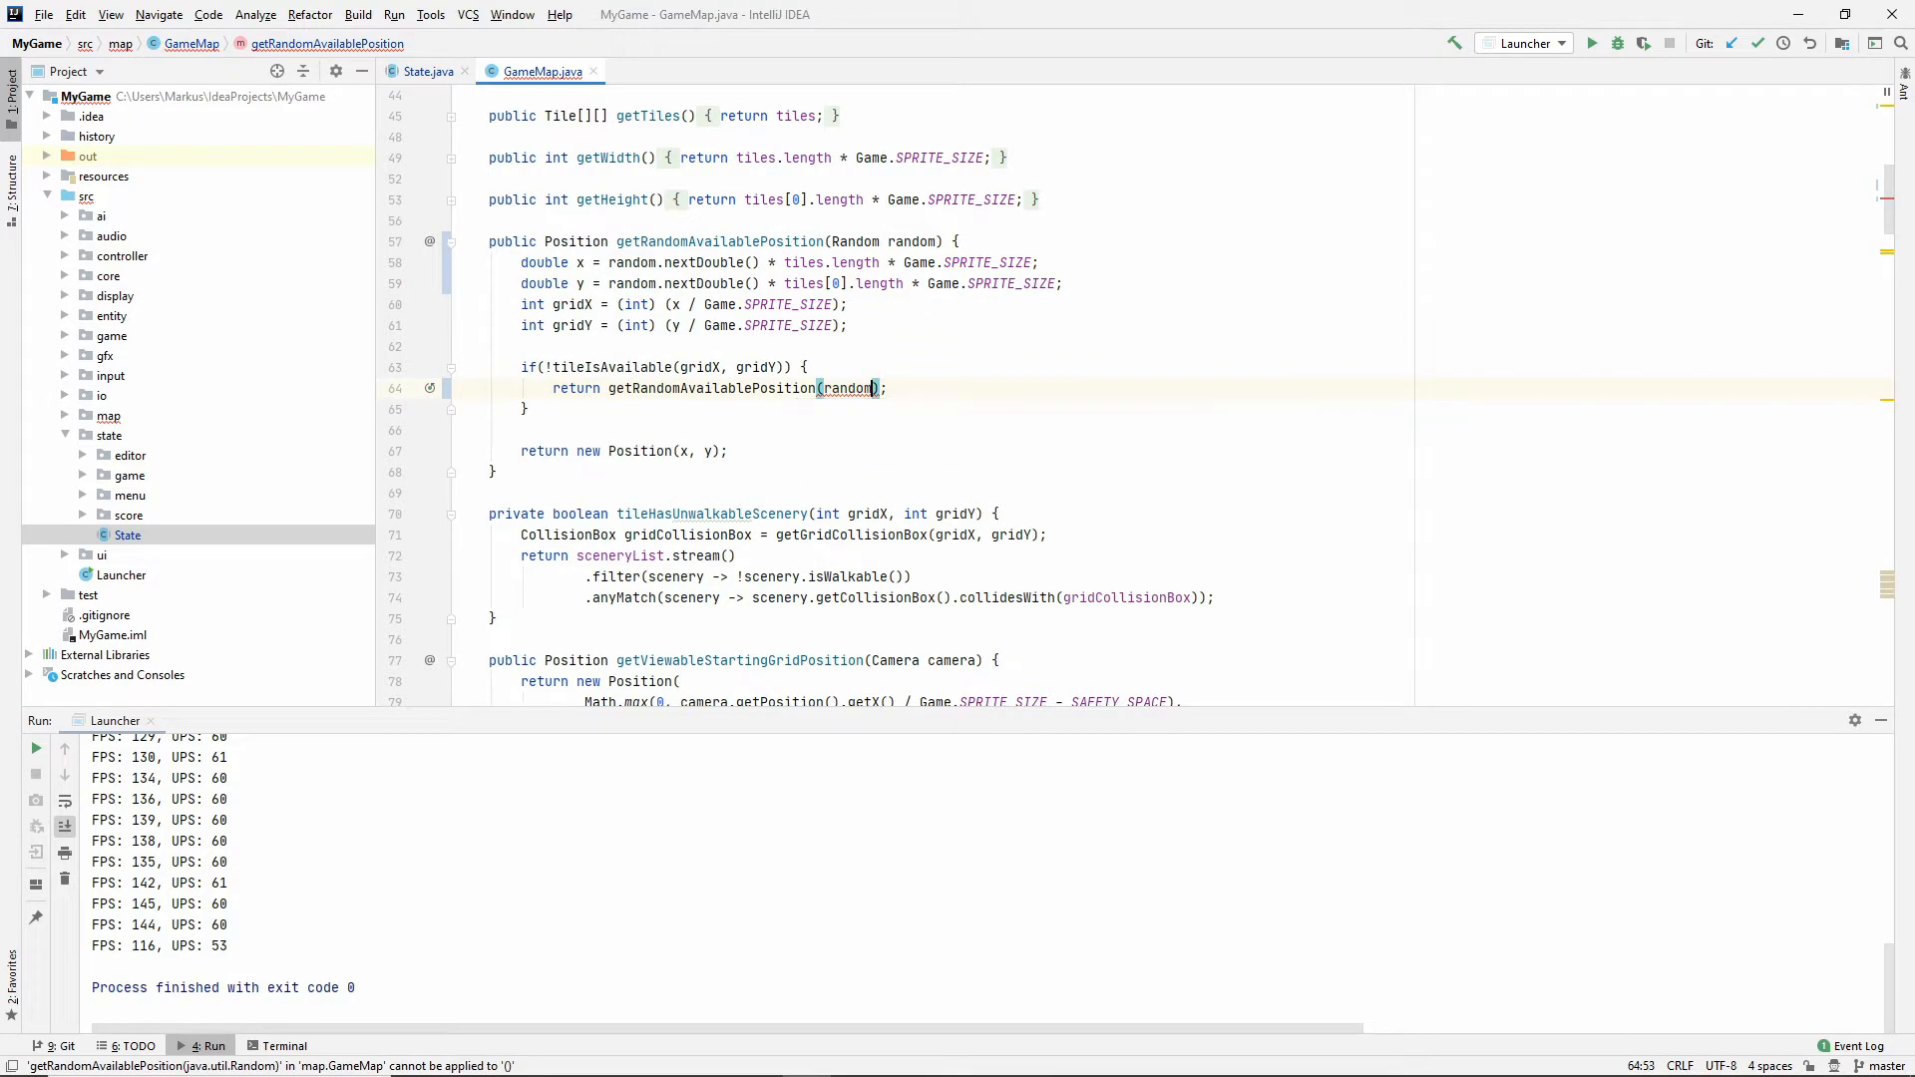
{"action": "scroll", "scroll_direction": "down", "scroll_amount": 3}
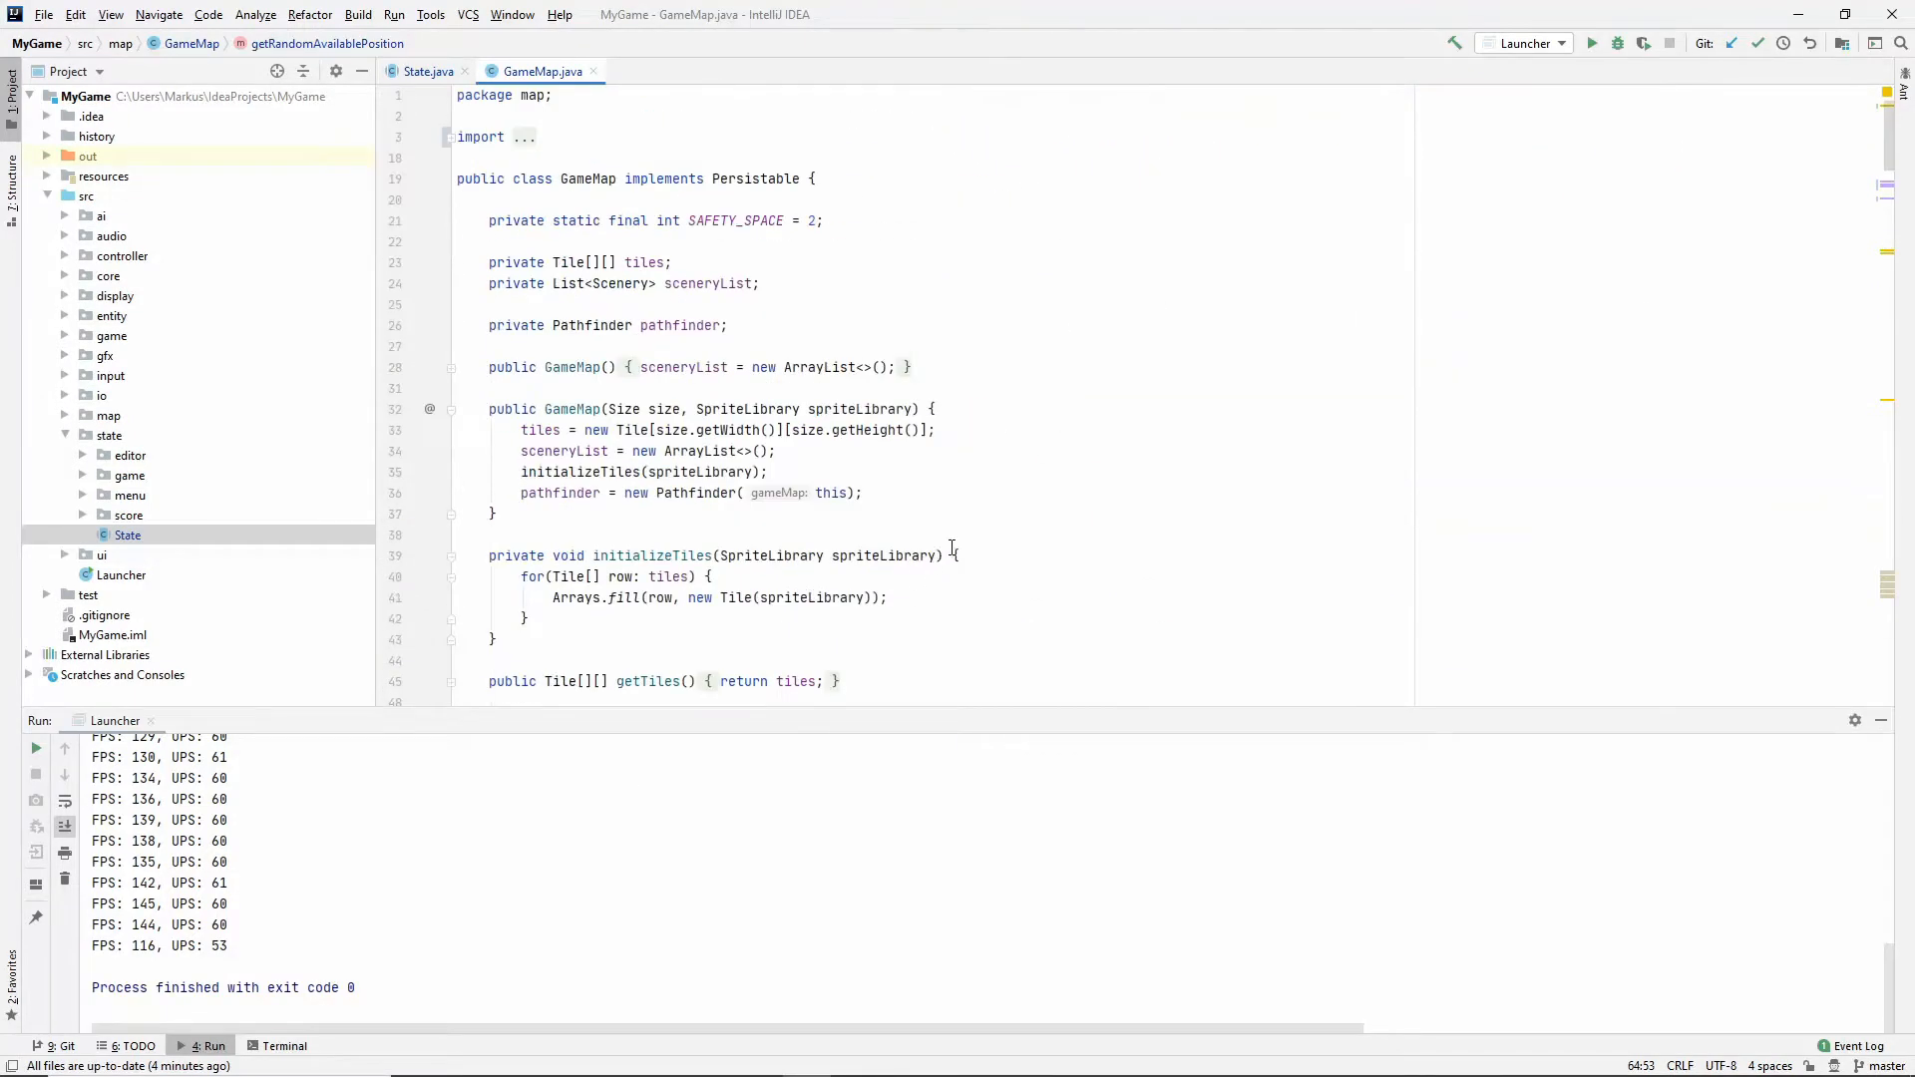
Add a Random parameter to MapGenerator.generate and pass random to generateSceneryObjects.
{"action": "key", "text": "ctrl+shift+f"}
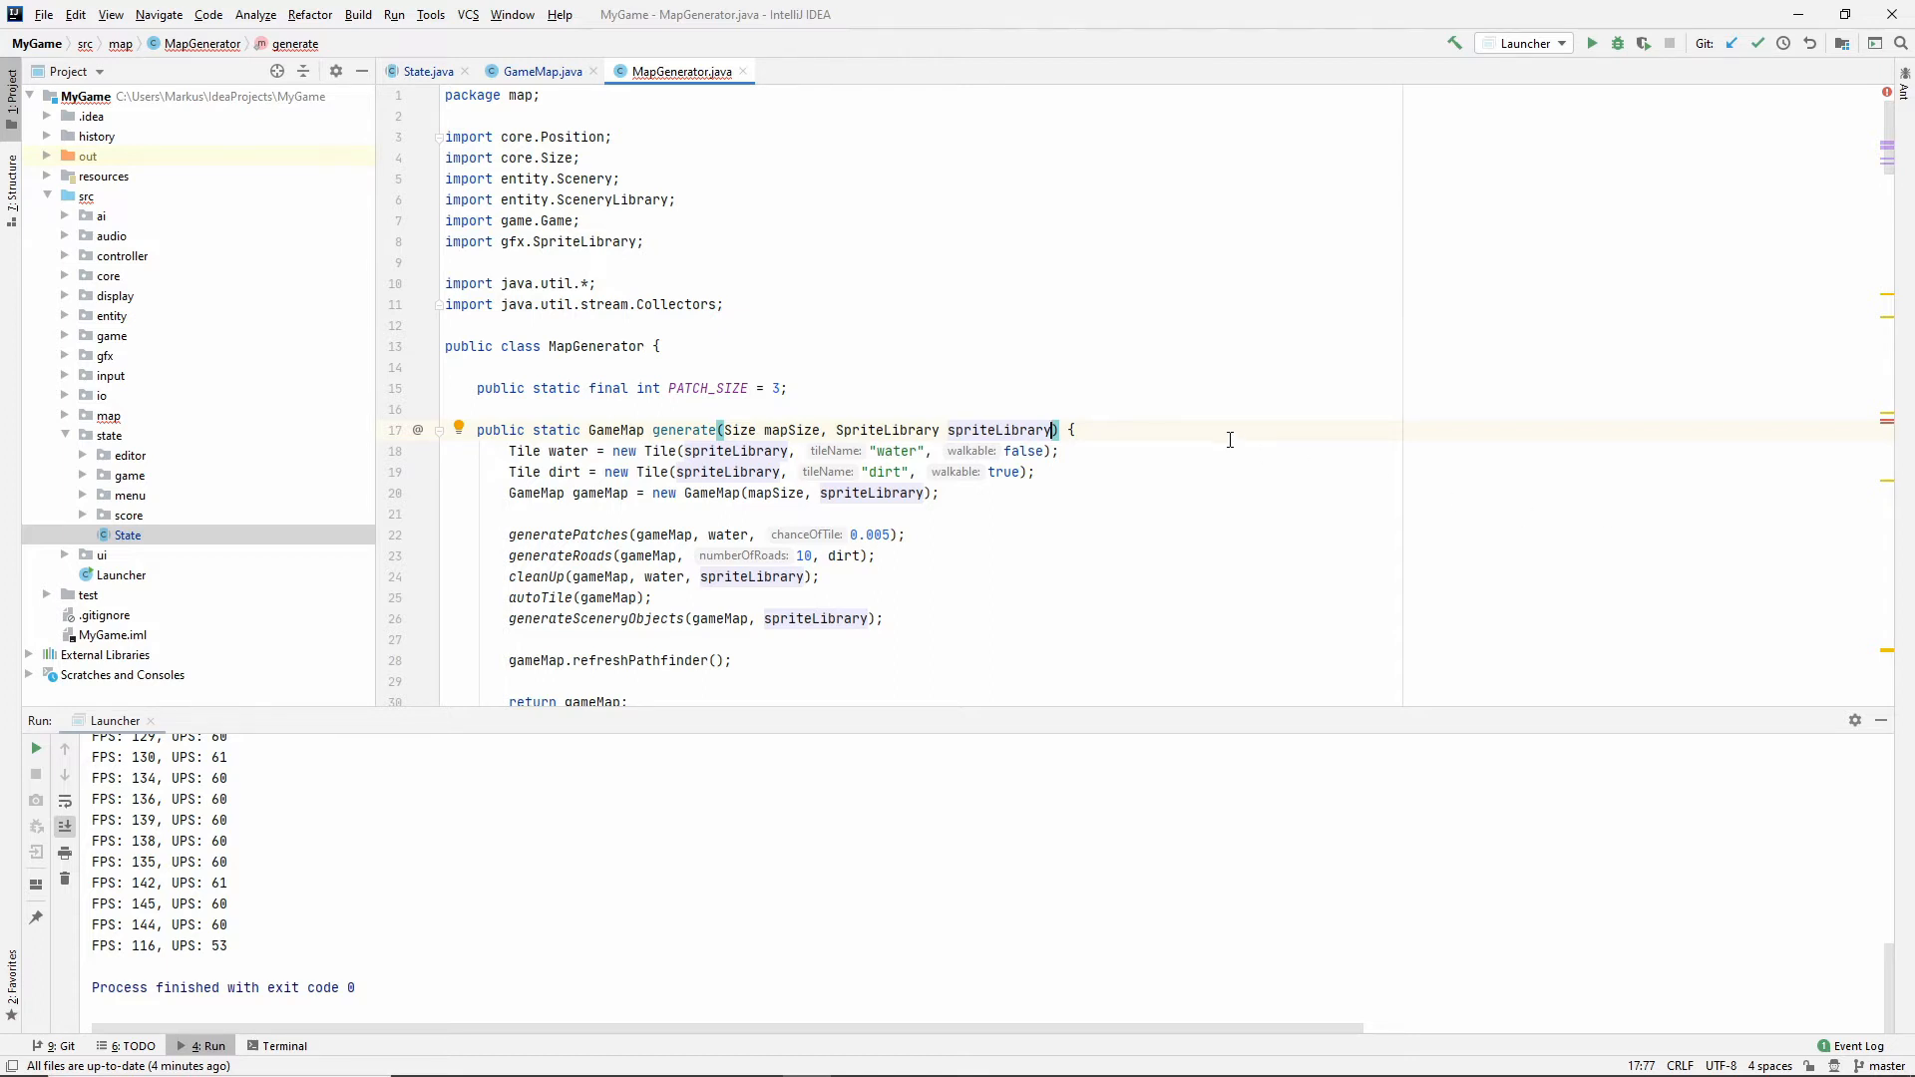
{"action": "type", "text": ", Random random"}
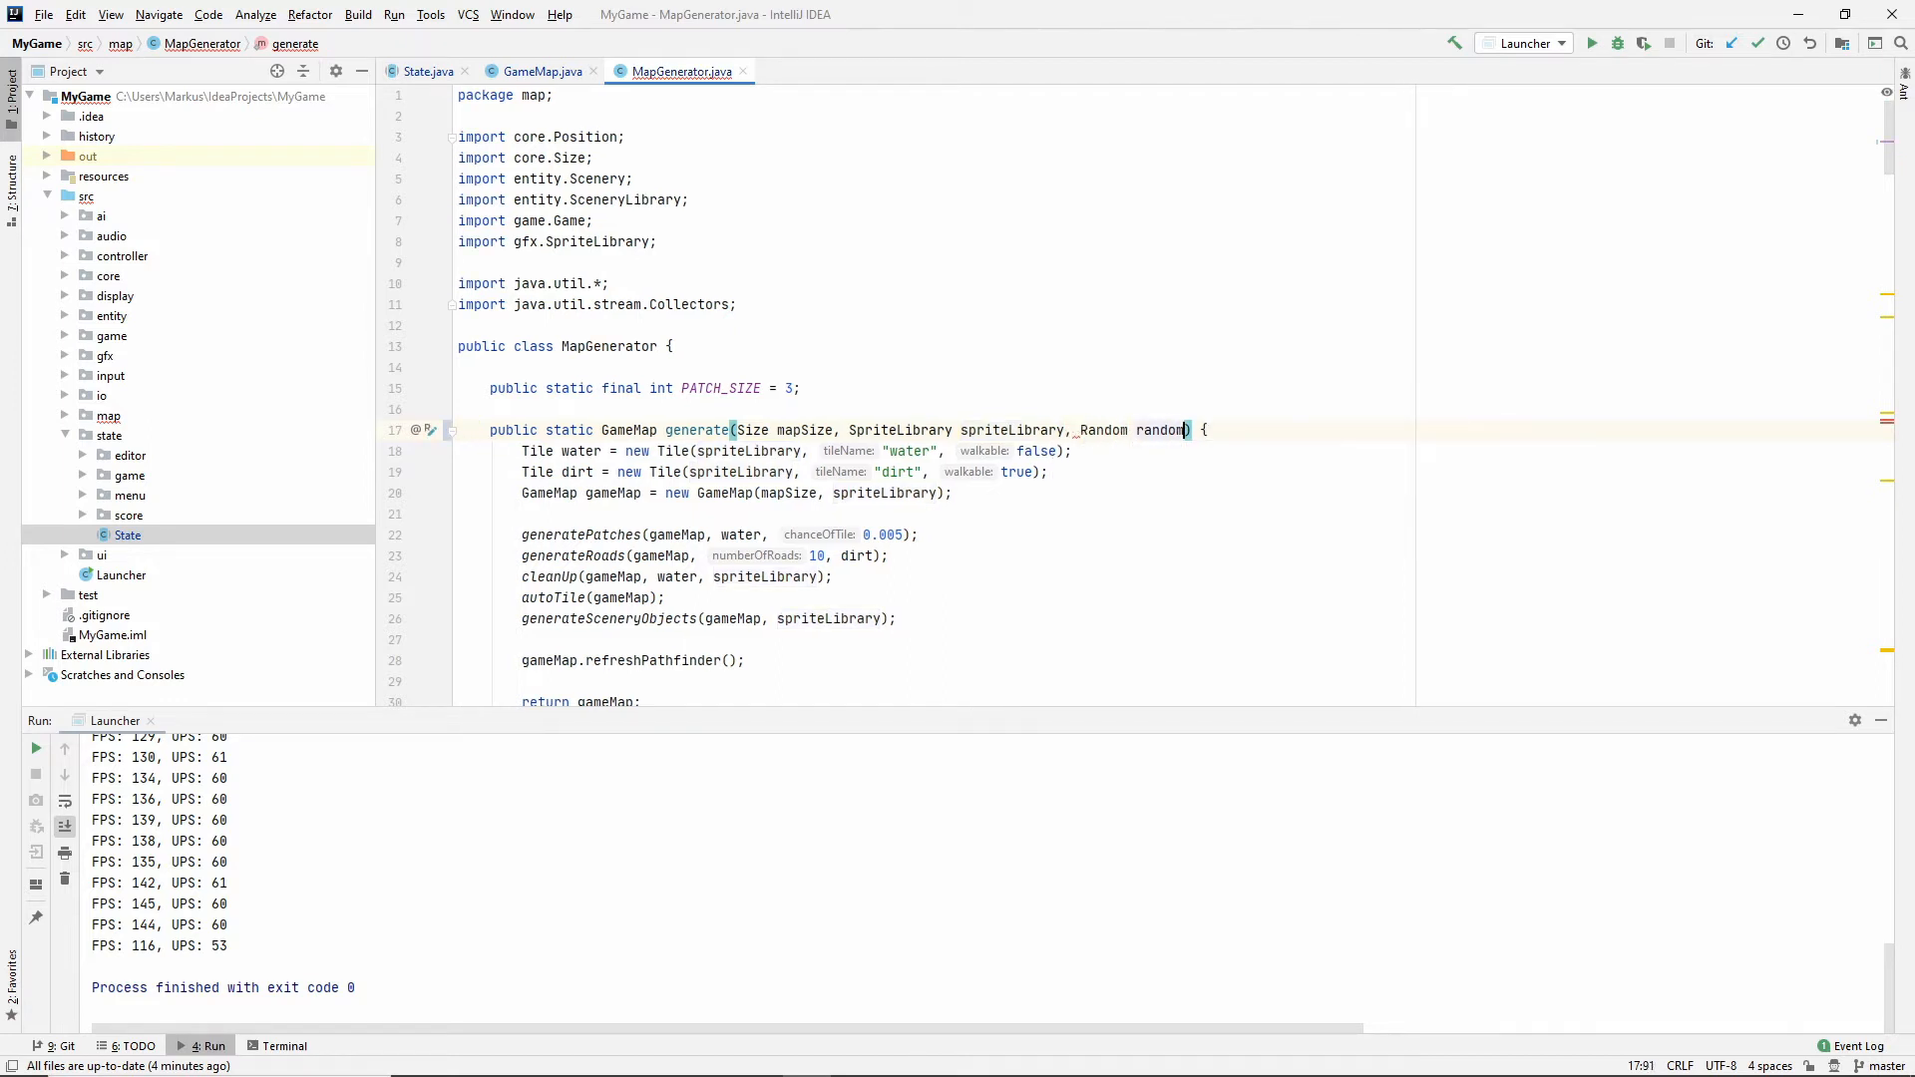
{"action": "scroll", "scroll_direction": "down", "scroll_amount": 3}
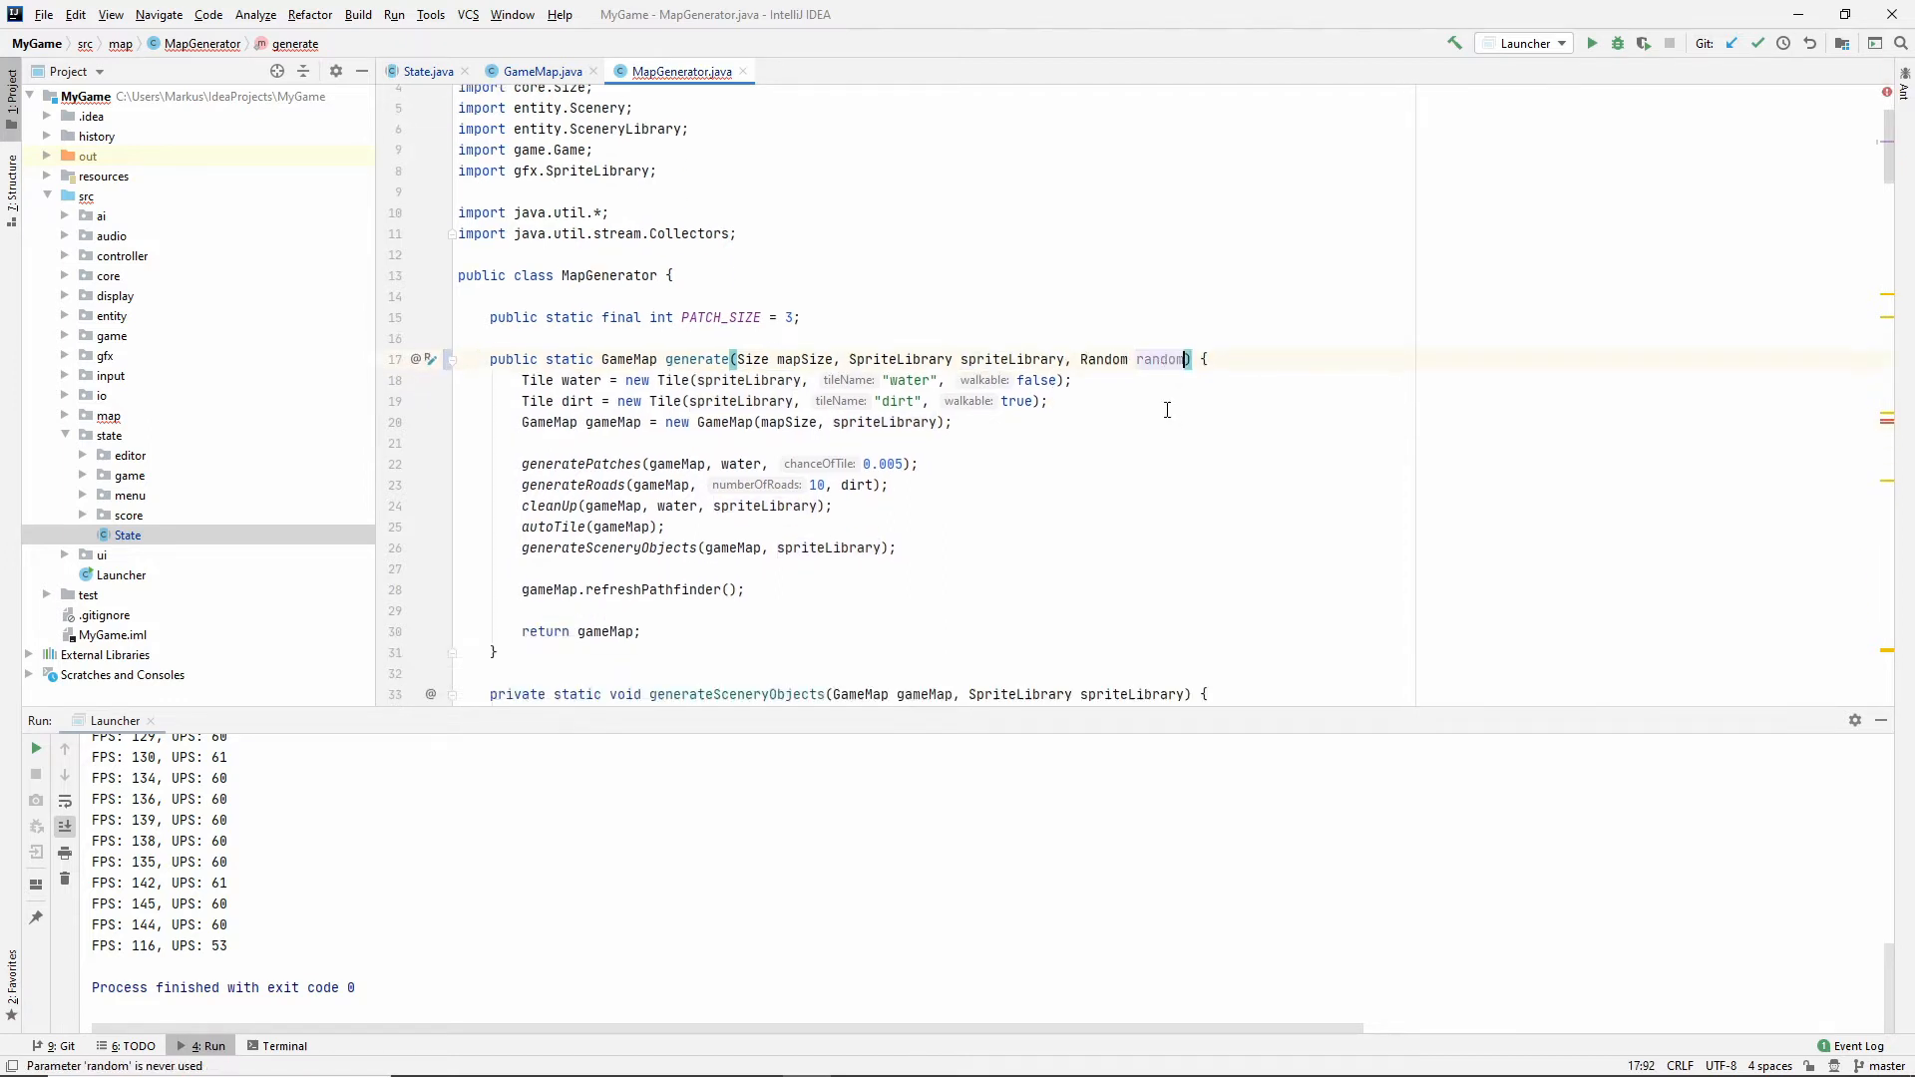
{"action": "scroll", "scroll_direction": "down", "scroll_amount": 3}
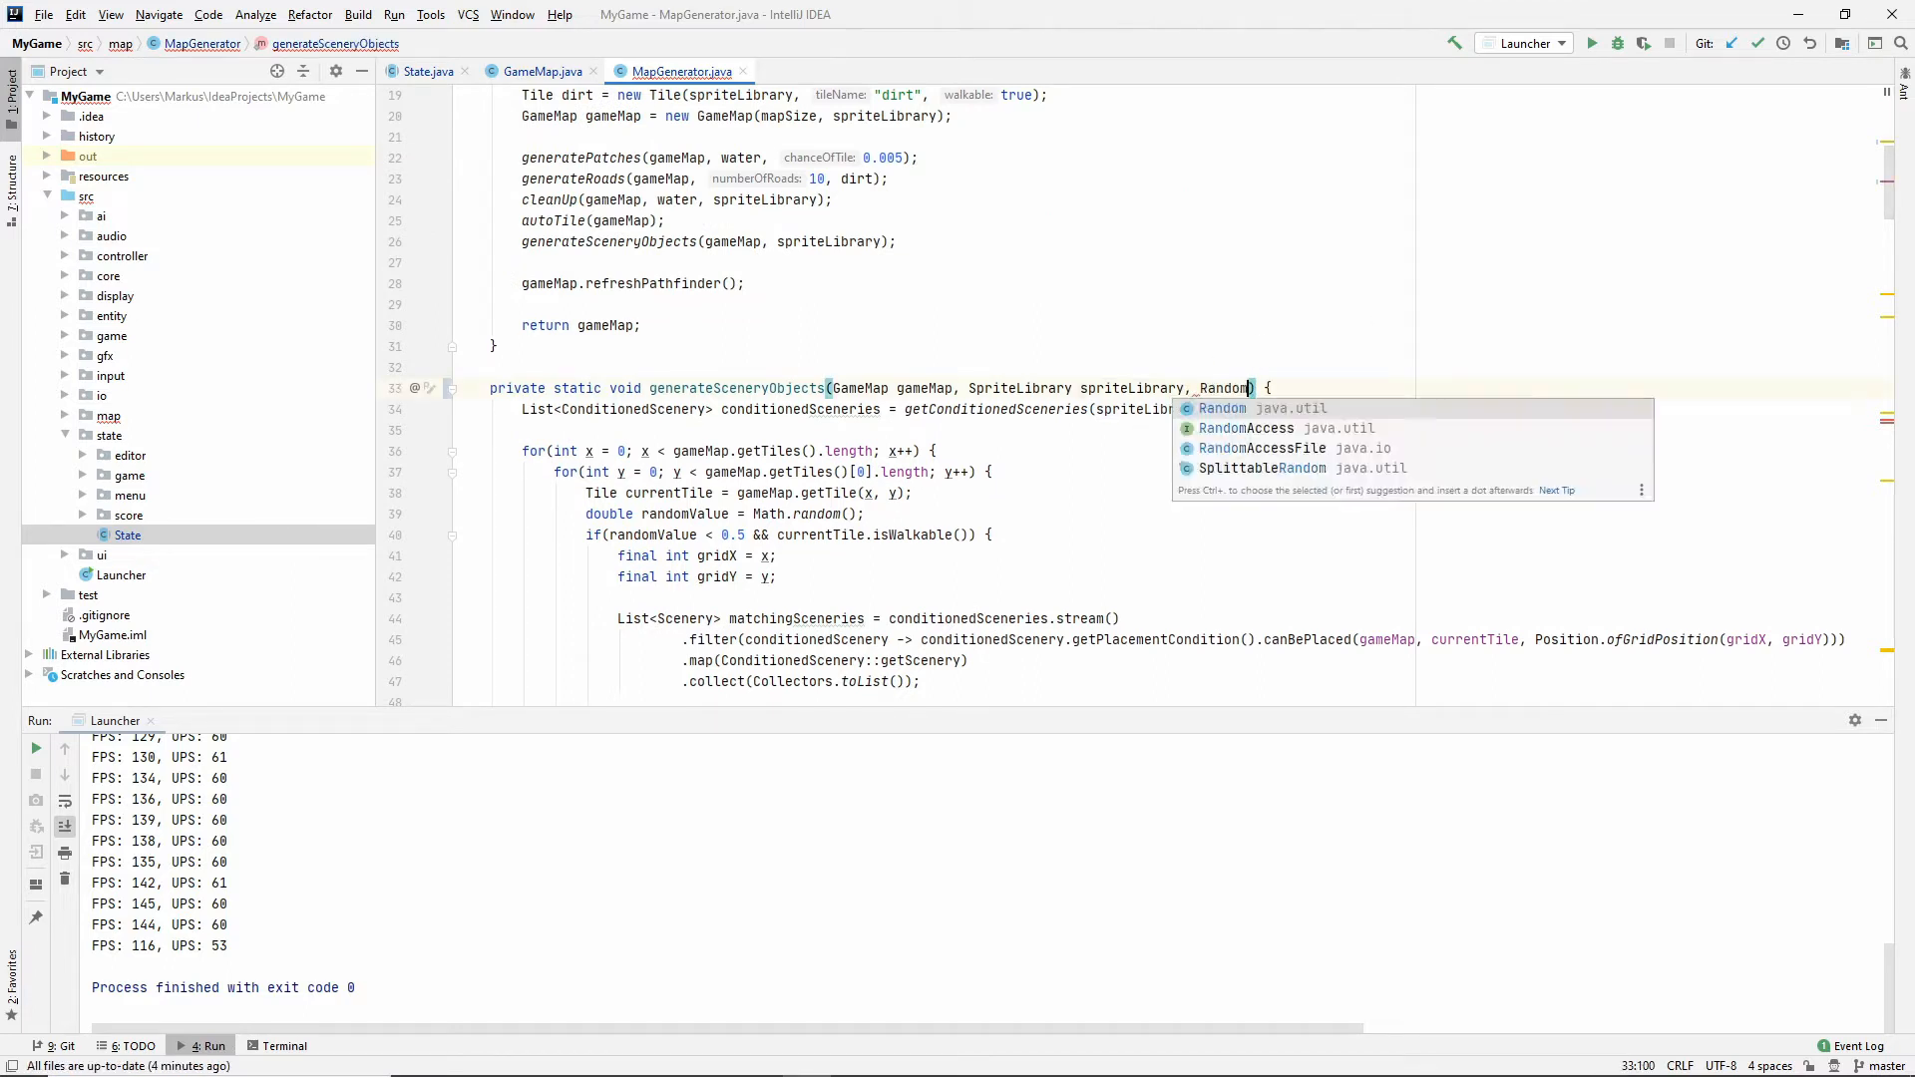
{"action": "type", "text": "random"}
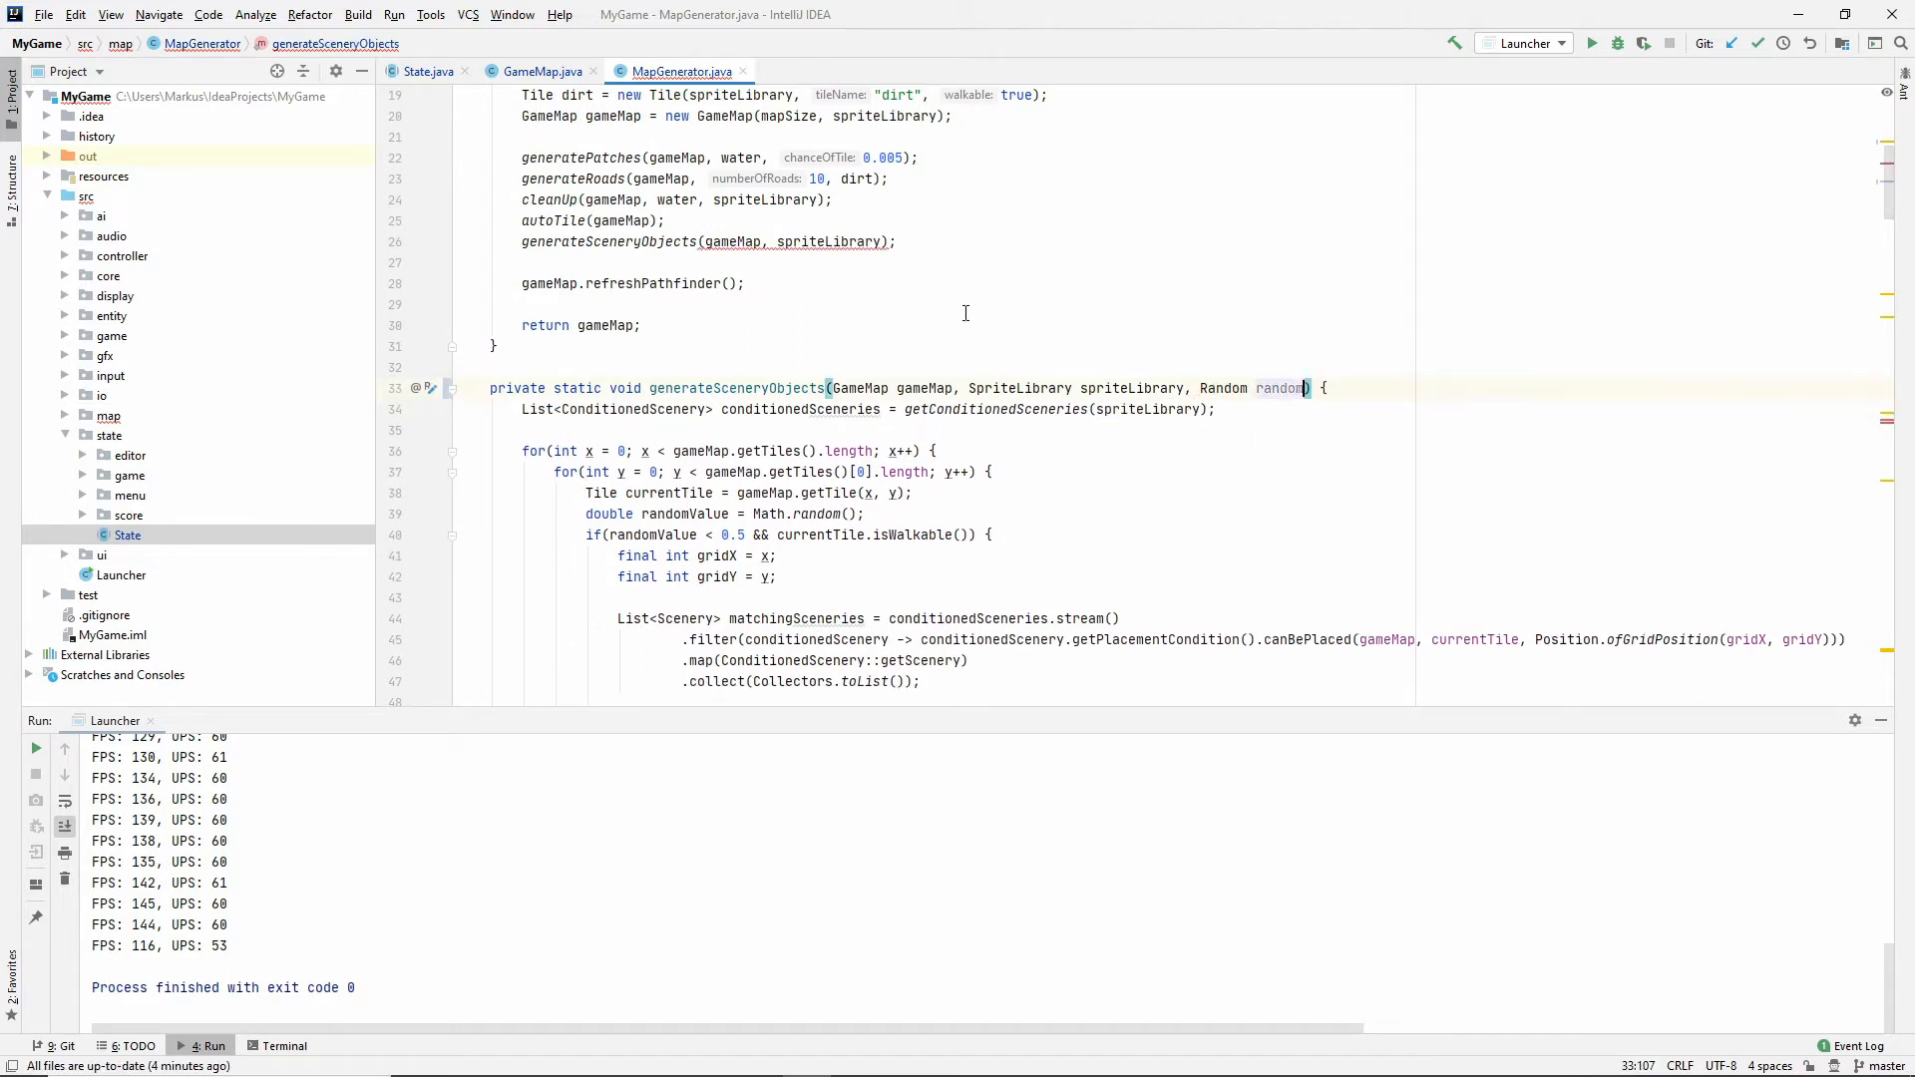
Place scenery objects with random.nextDouble() instead of Math.random().
{"action": "scroll", "scroll_direction": "down", "scroll_amount": 3}
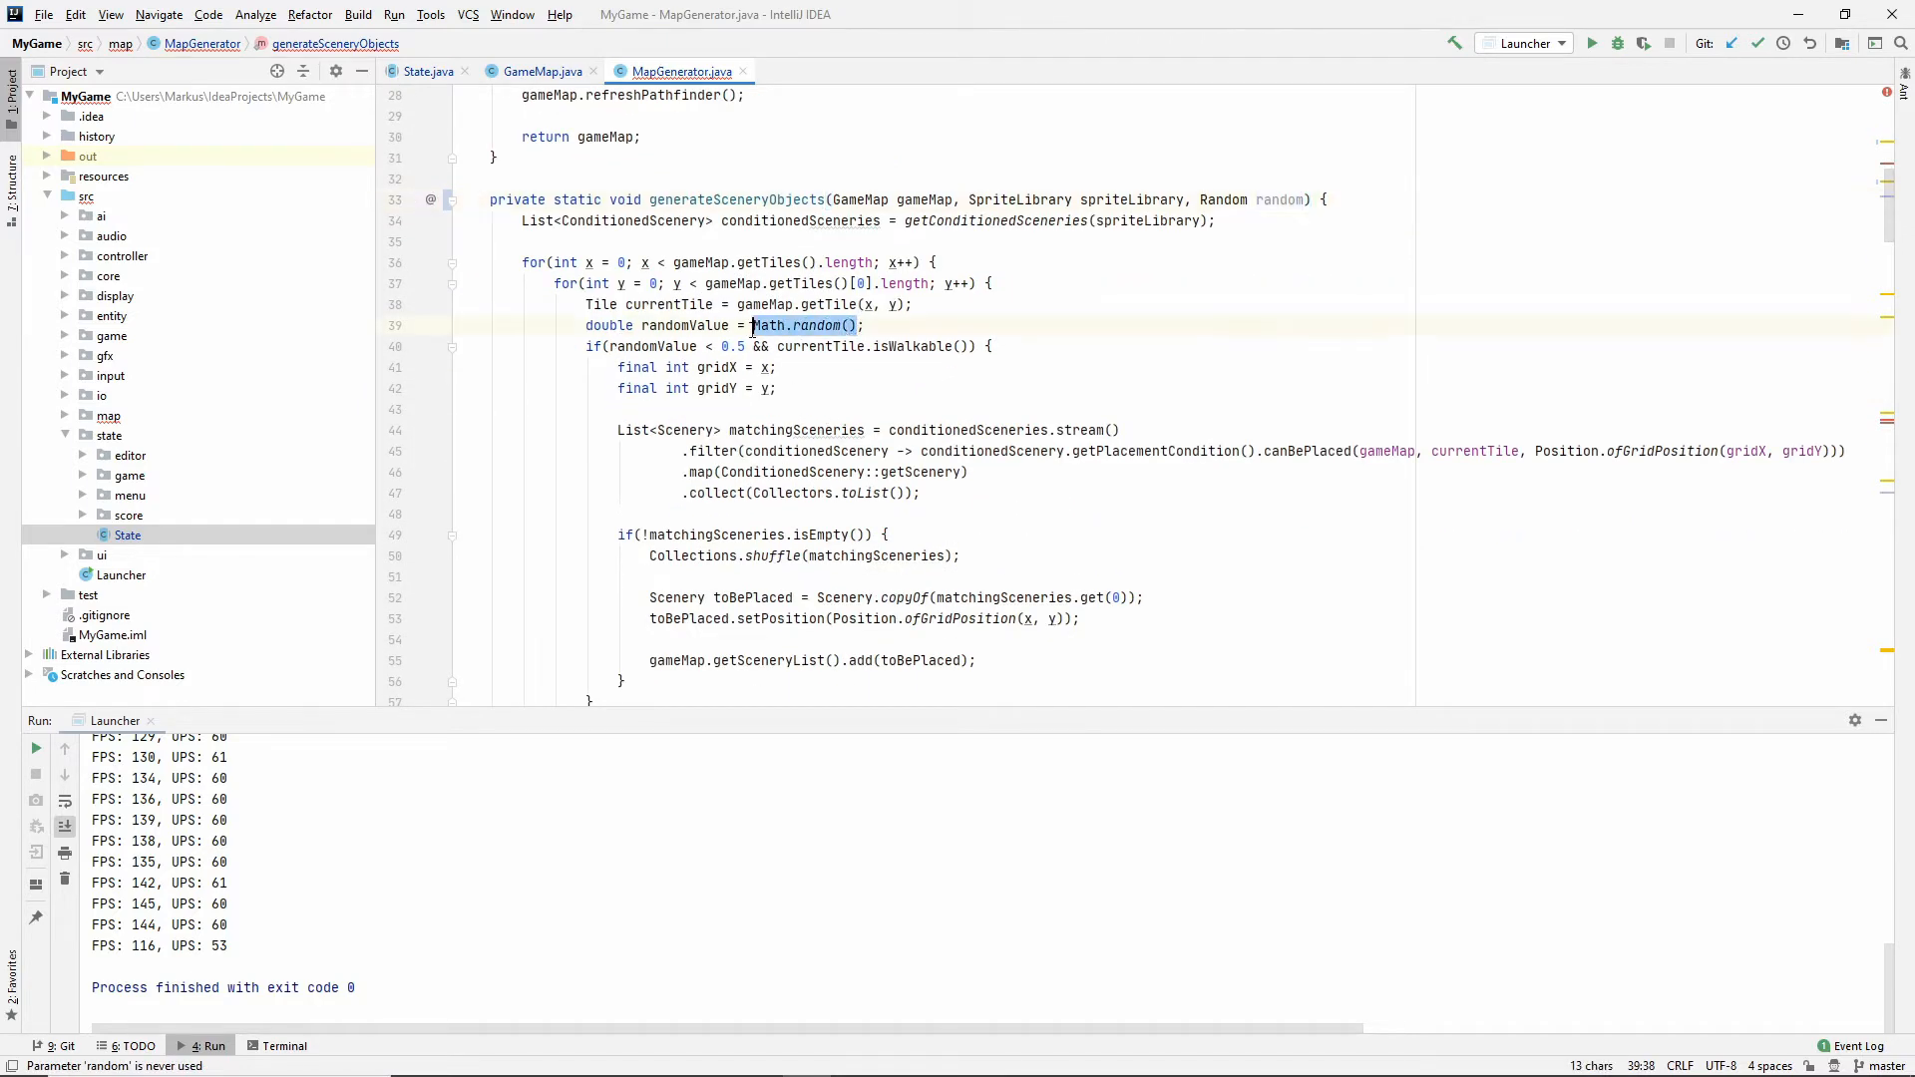
{"action": "type", "text": "random.nextDouble()"}
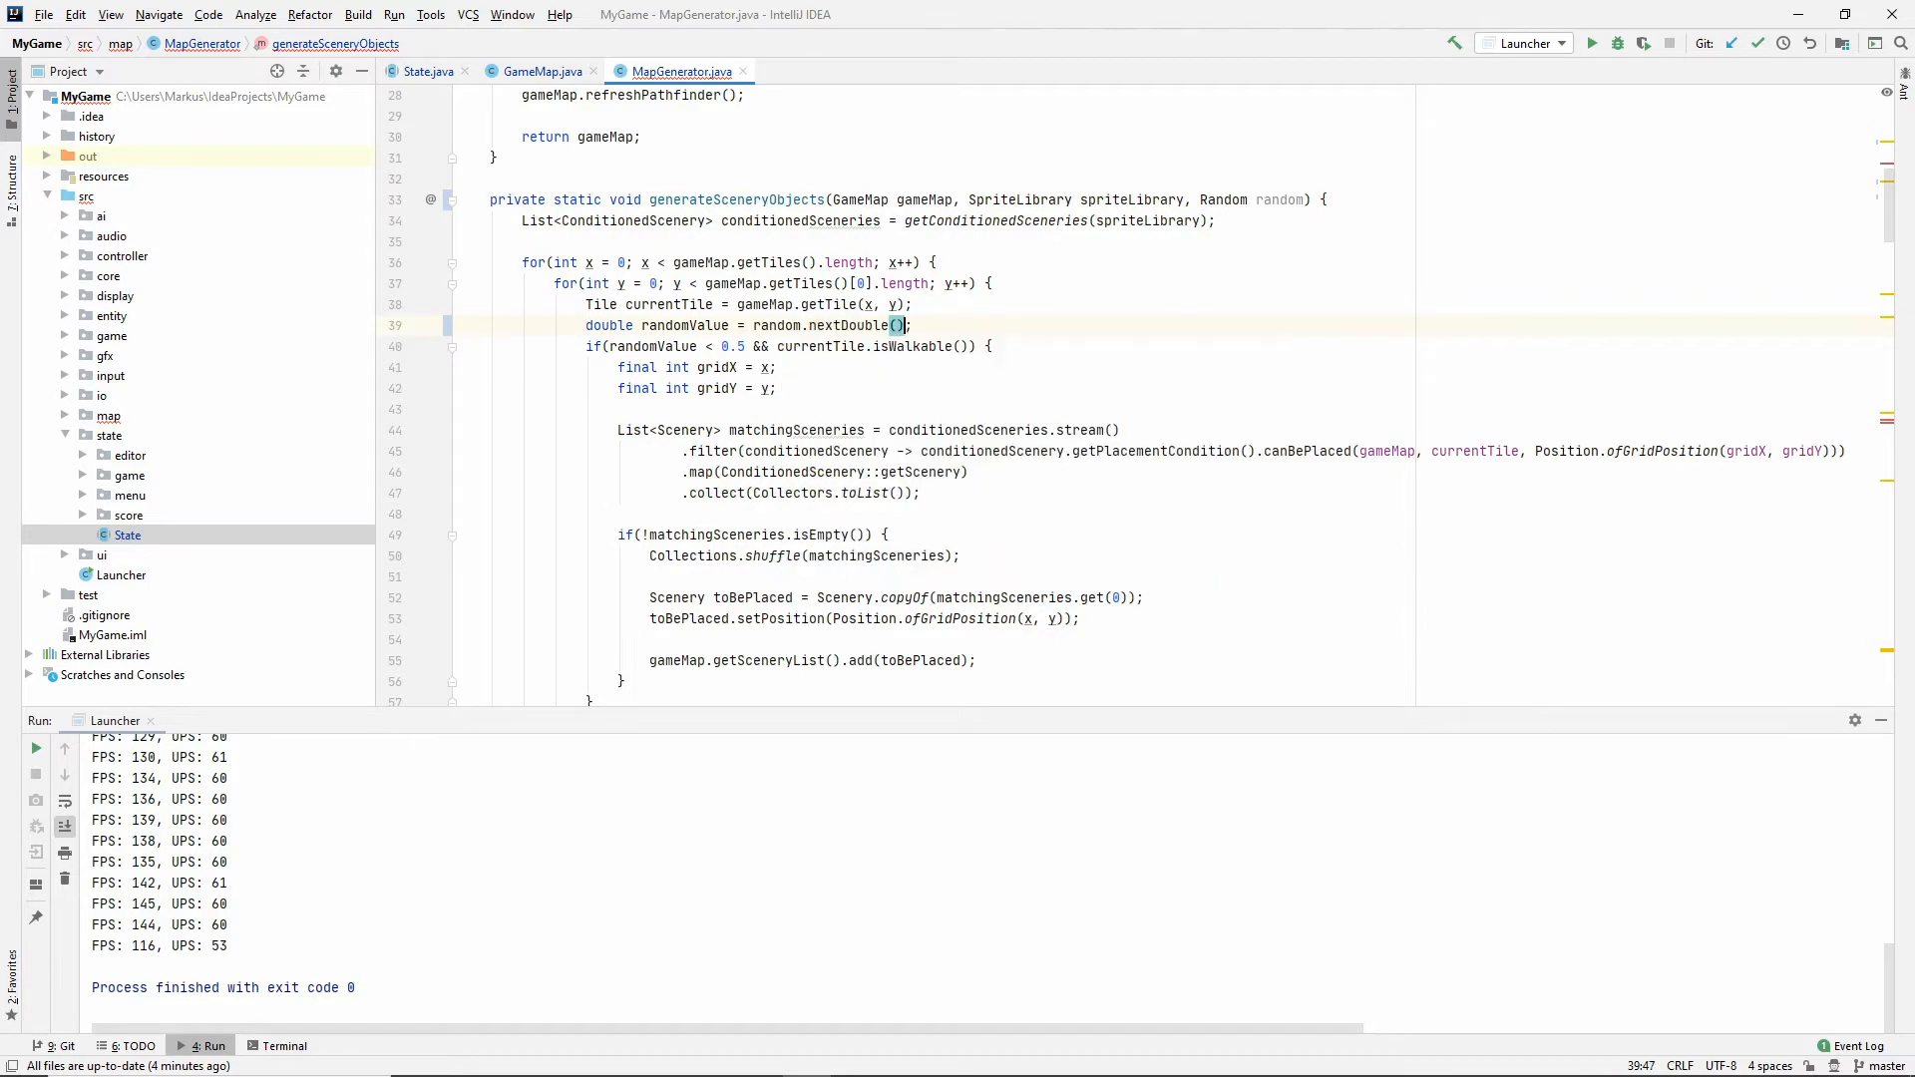
{"action": "scroll", "scroll_direction": "down", "scroll_amount": 3}
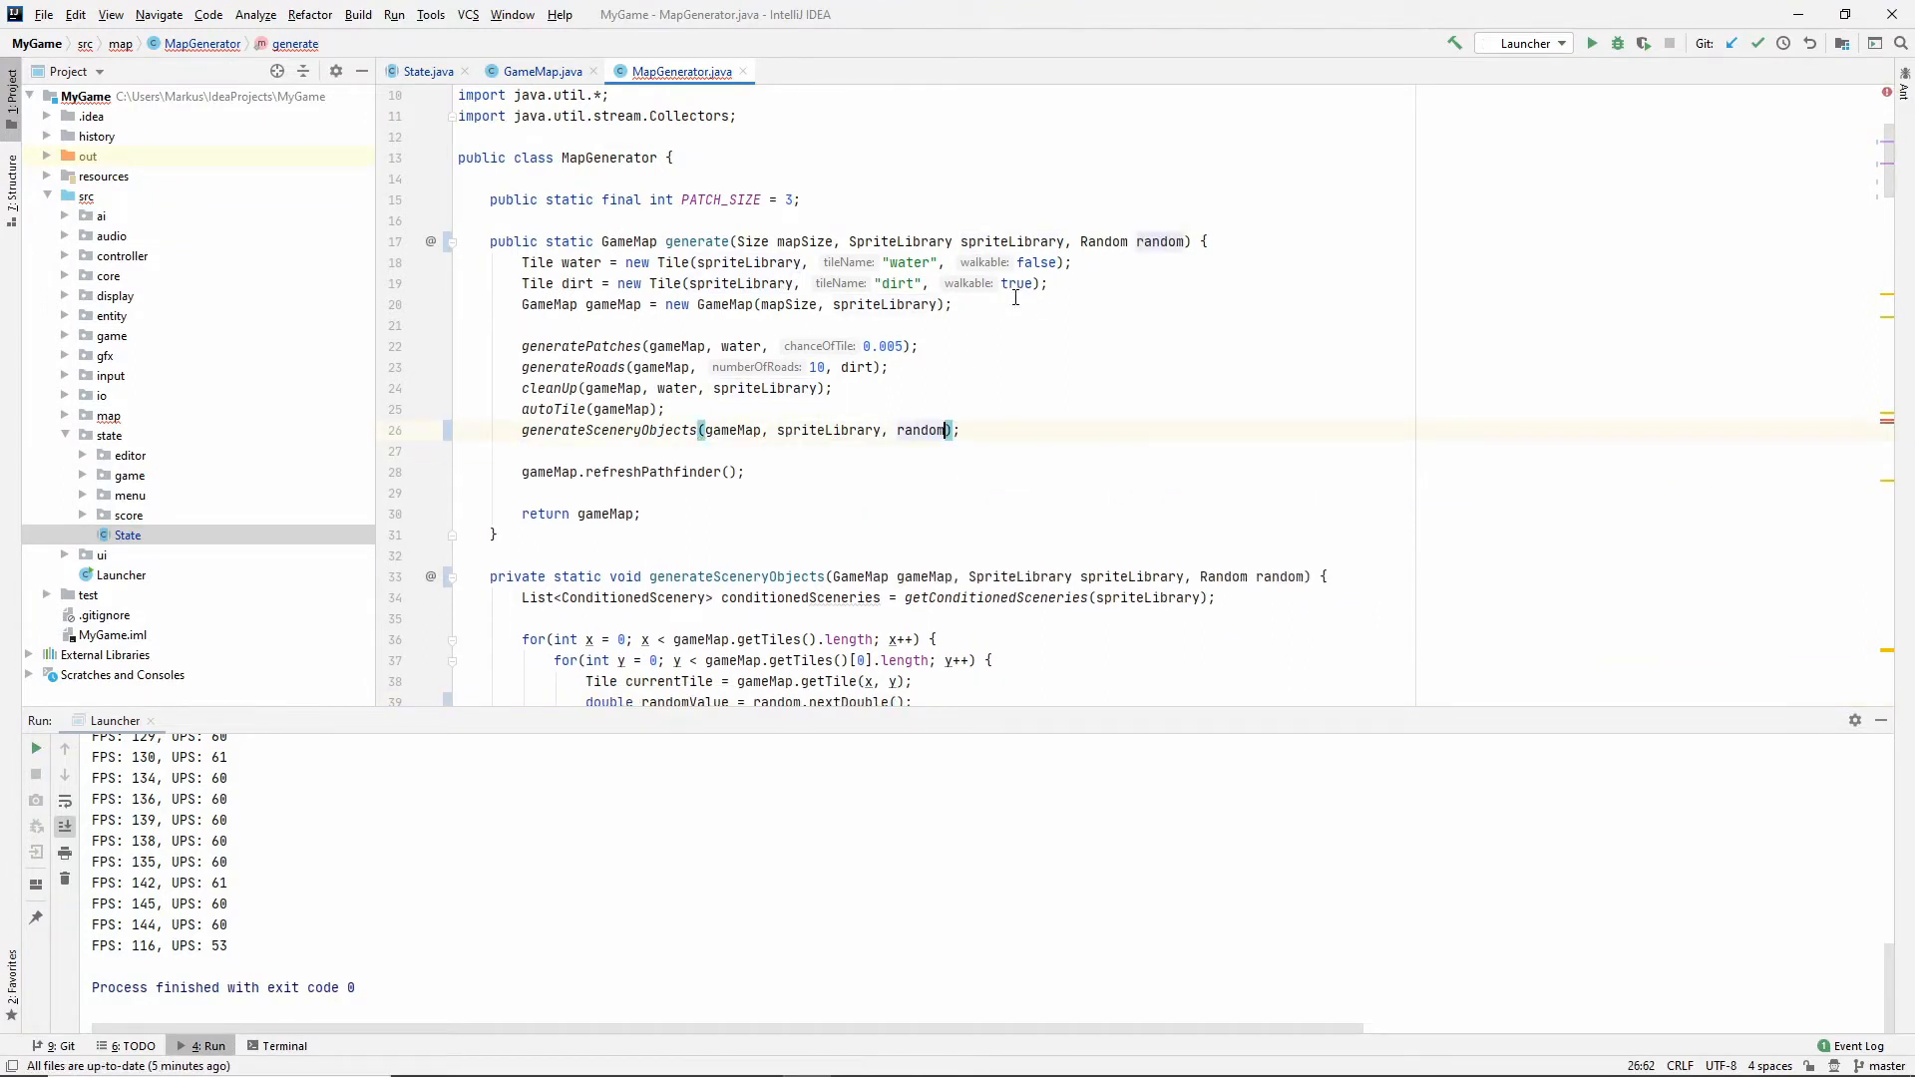
{"action": "key", "text": "ctrl+shift+f"}
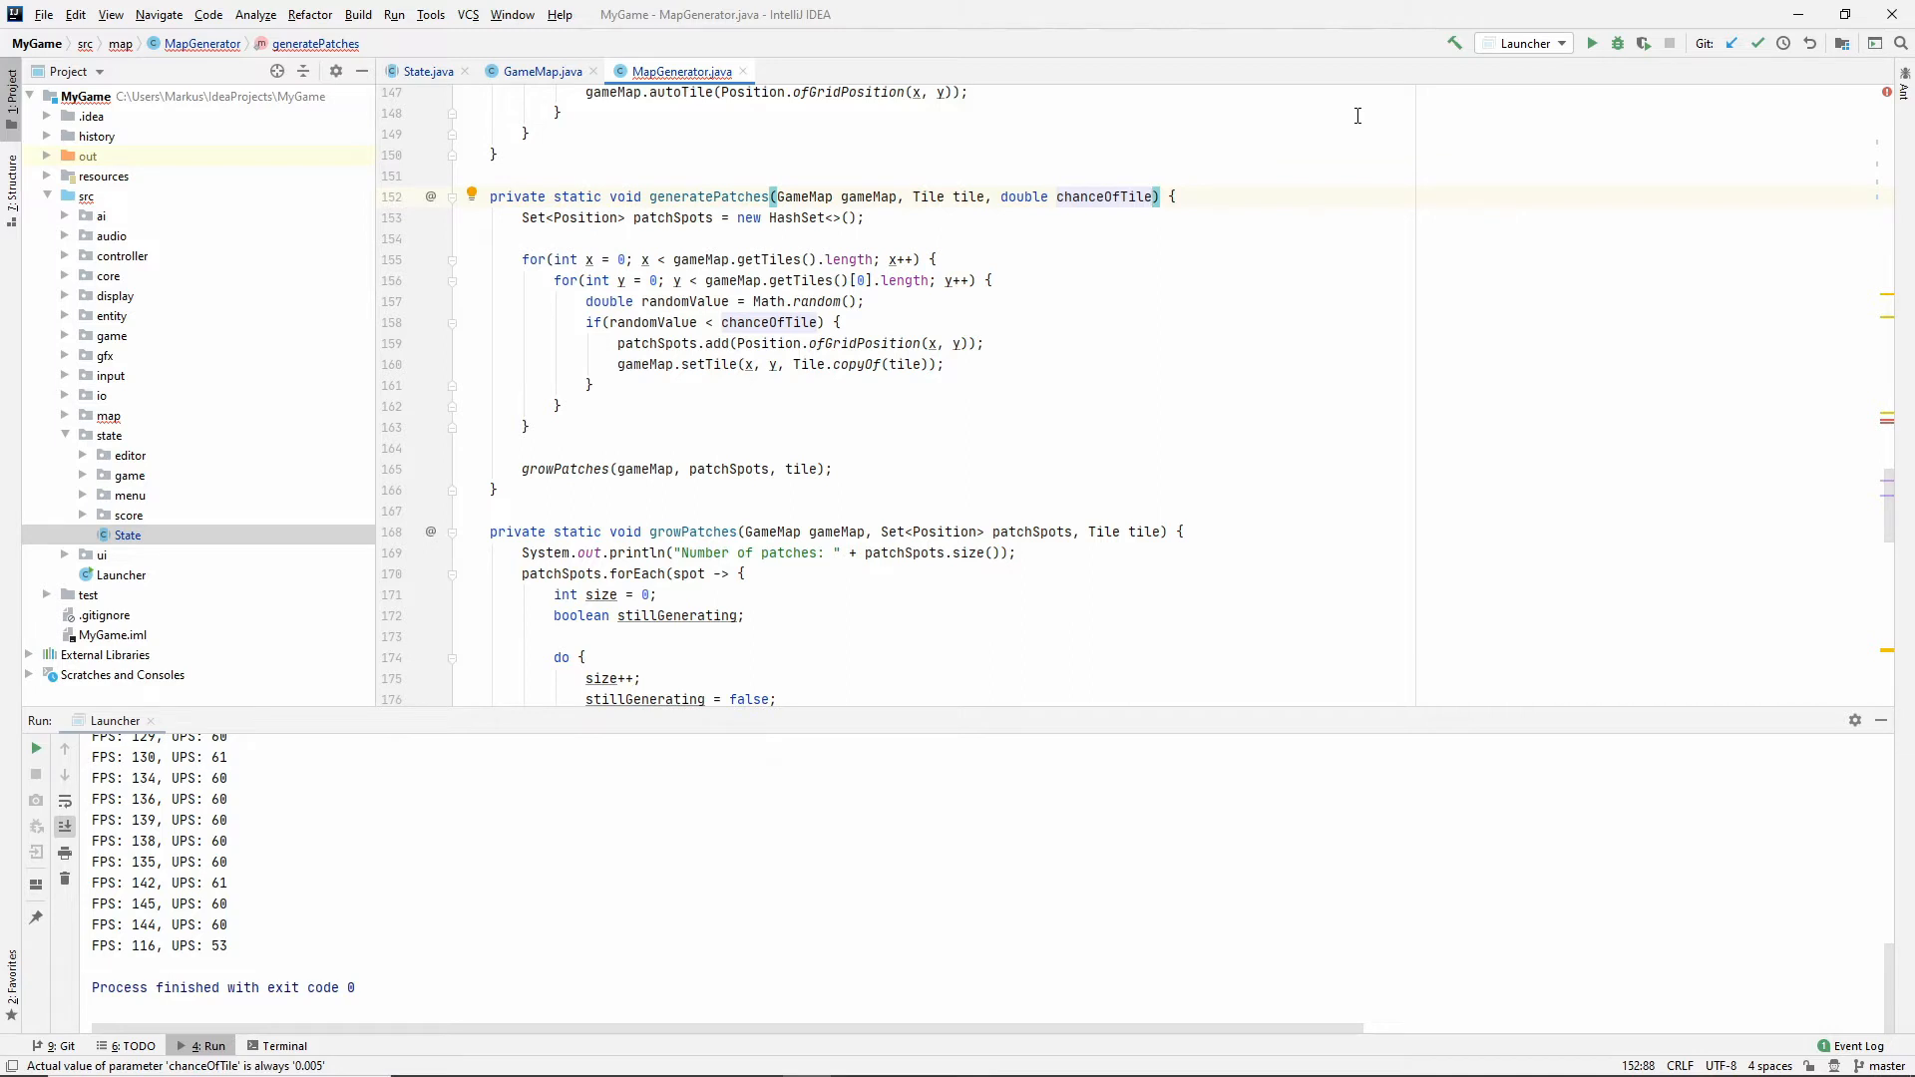
Add Random parameters to generatePatches and generateRoads and pass random in their calls.
{"action": "type", "text": ", Random random"}
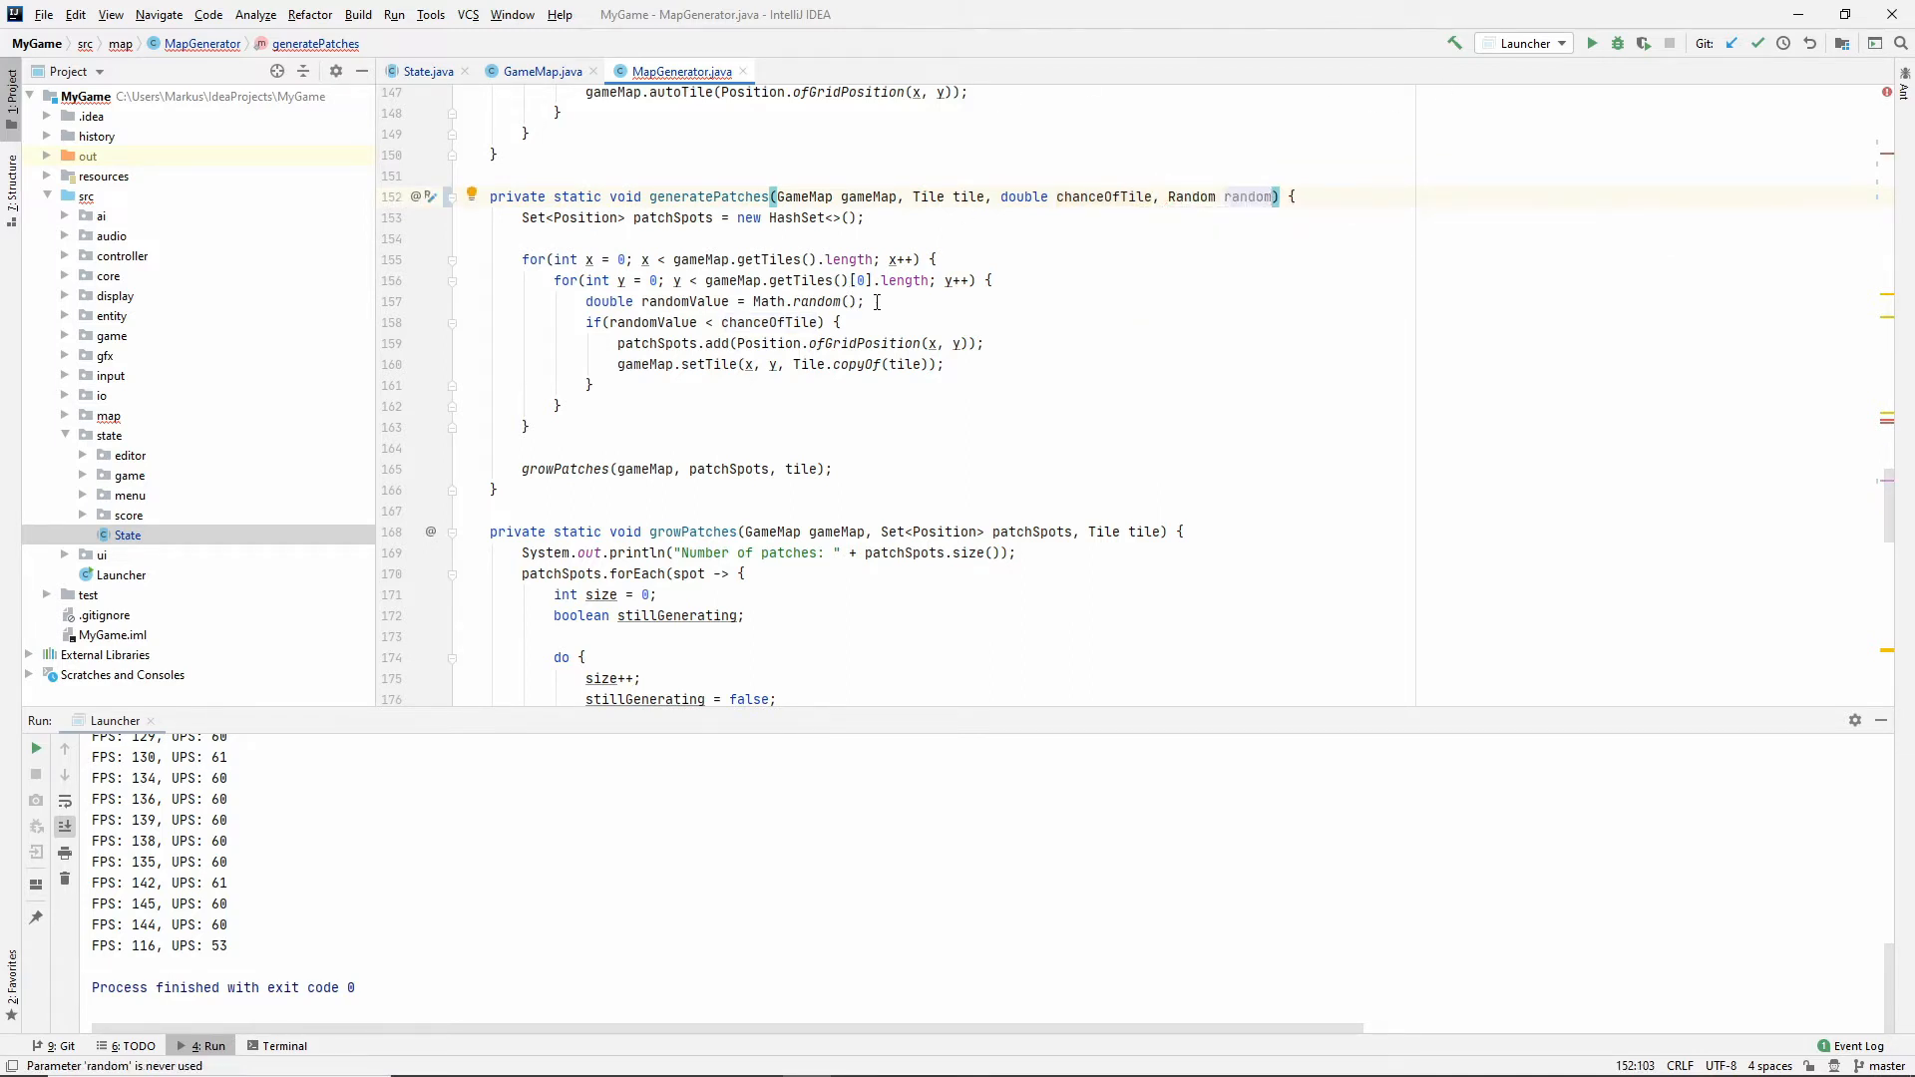
{"action": "type", "text": "ra"}
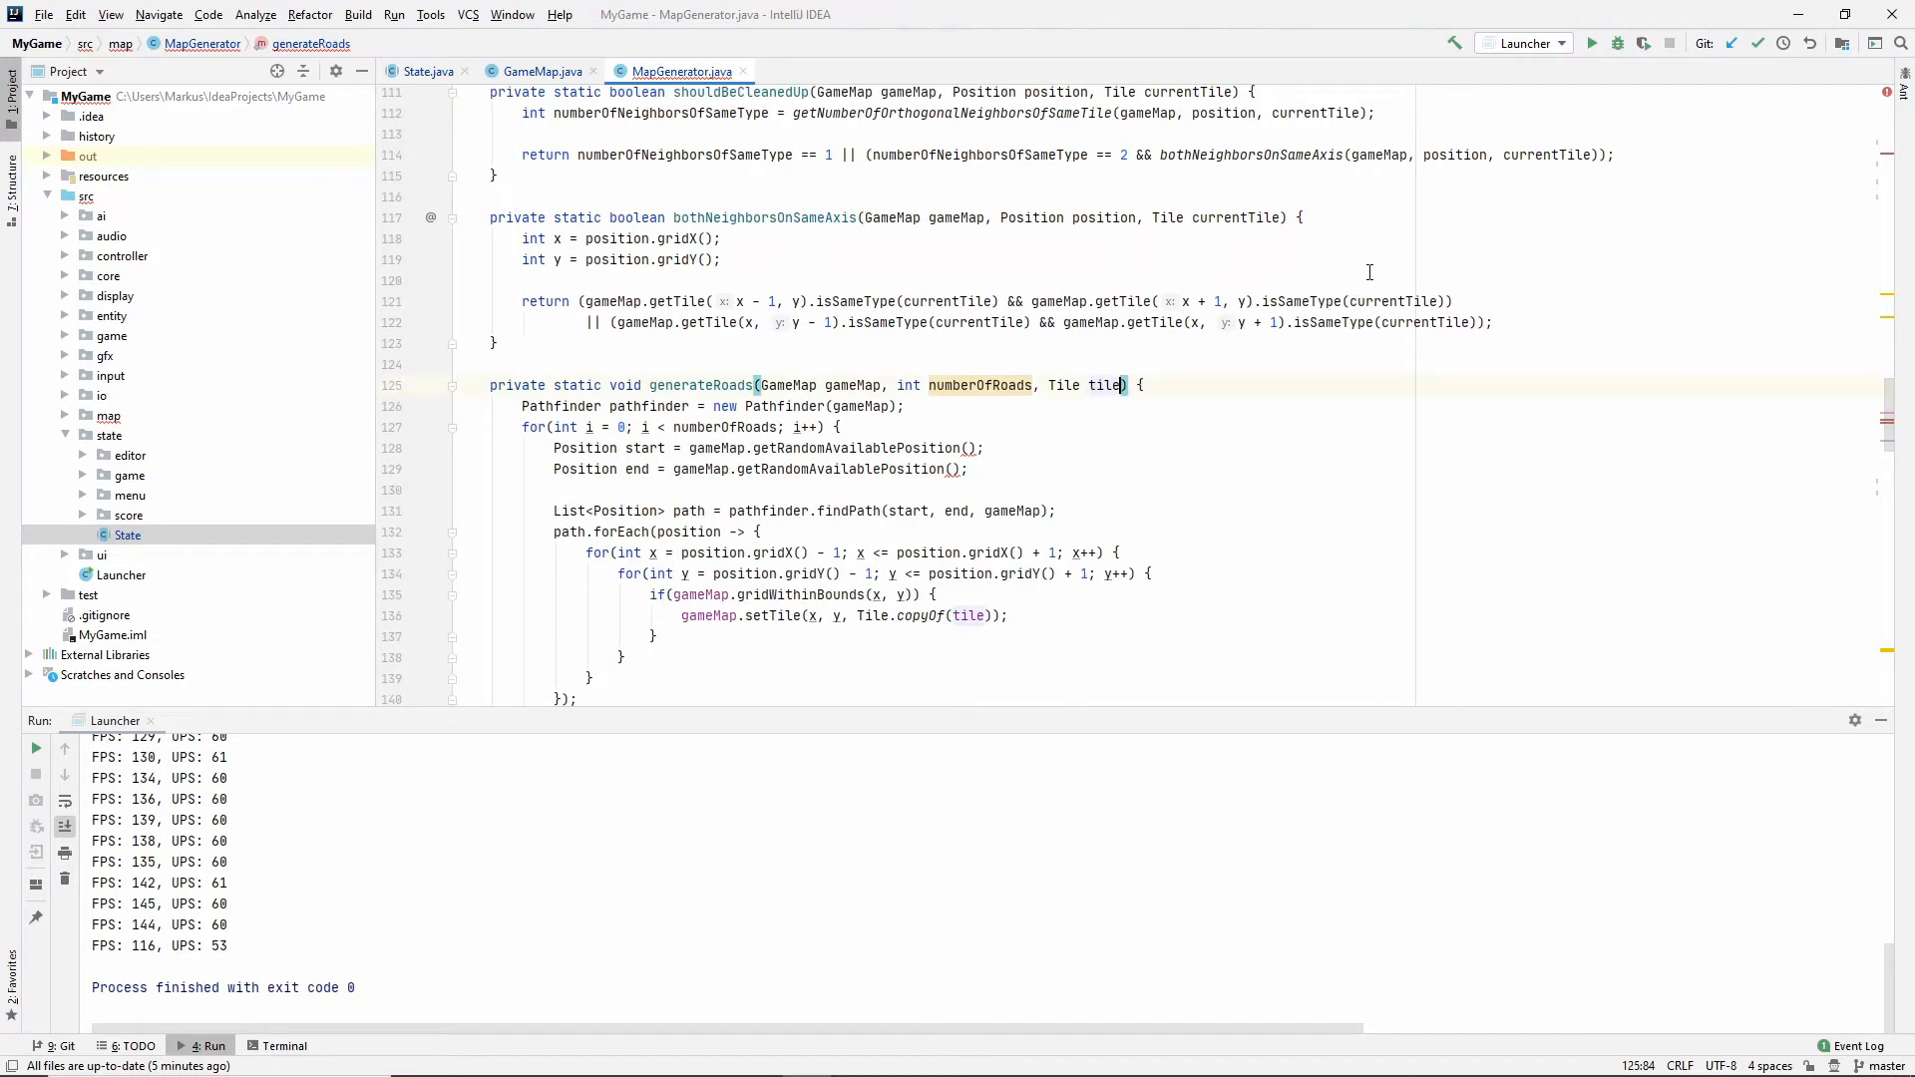
{"action": "type", "text": ", Random random"}
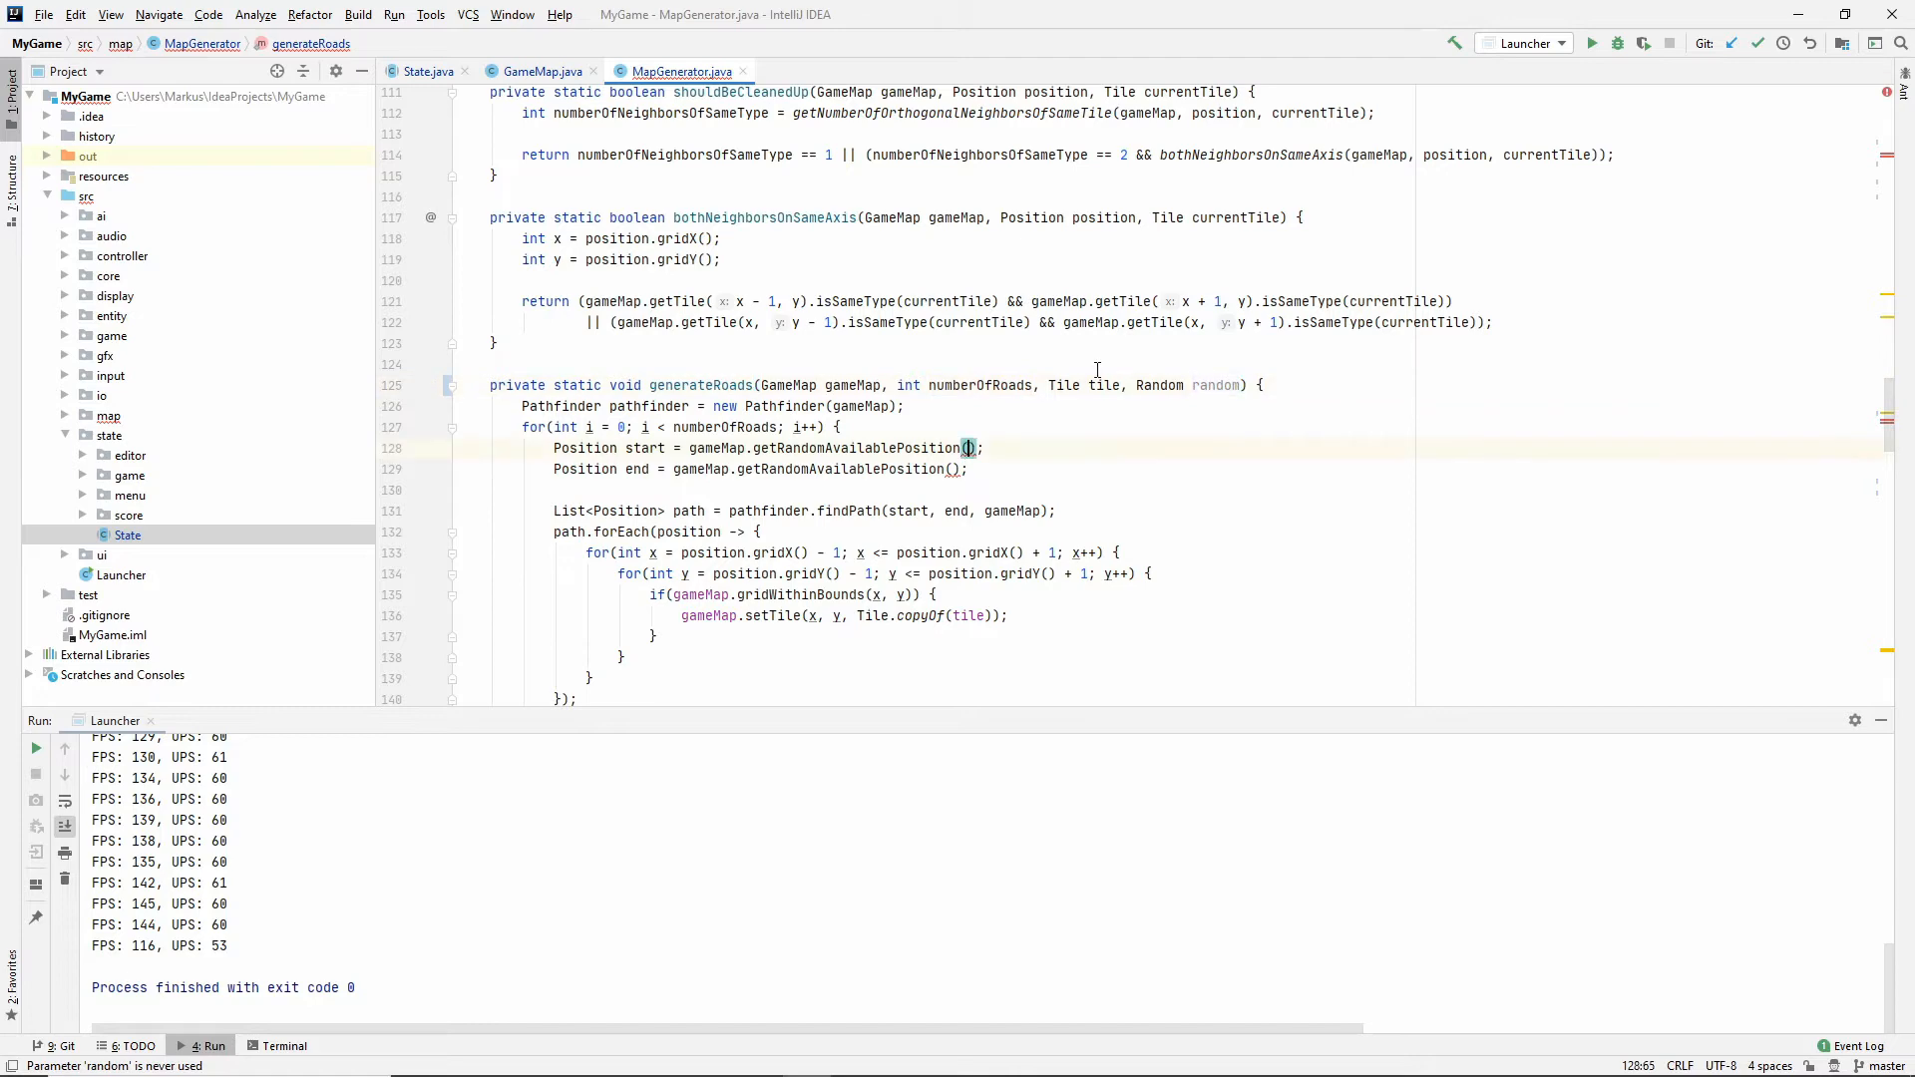
{"action": "type", "text": "random"}
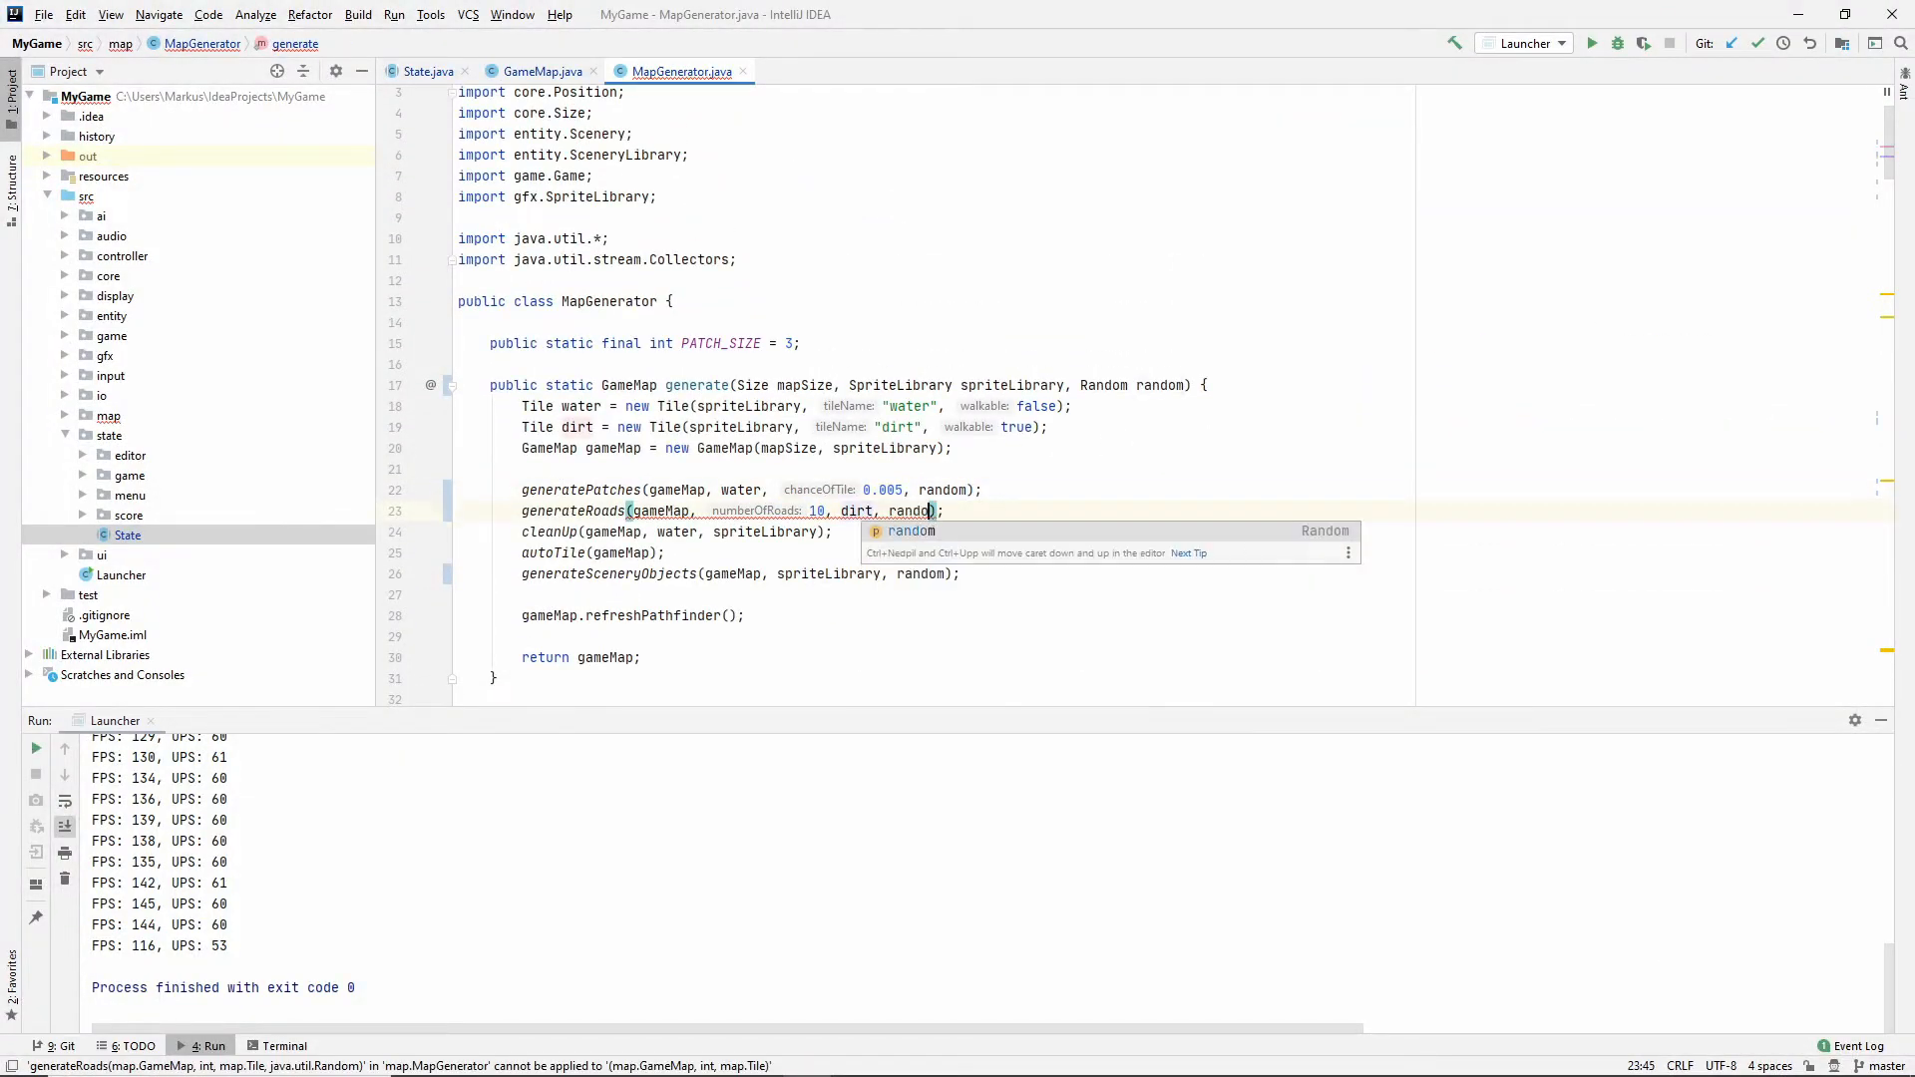
Rerun the Math.random search and open the NPC.java match.
{"action": "scroll", "scroll_direction": "down", "scroll_amount": 3}
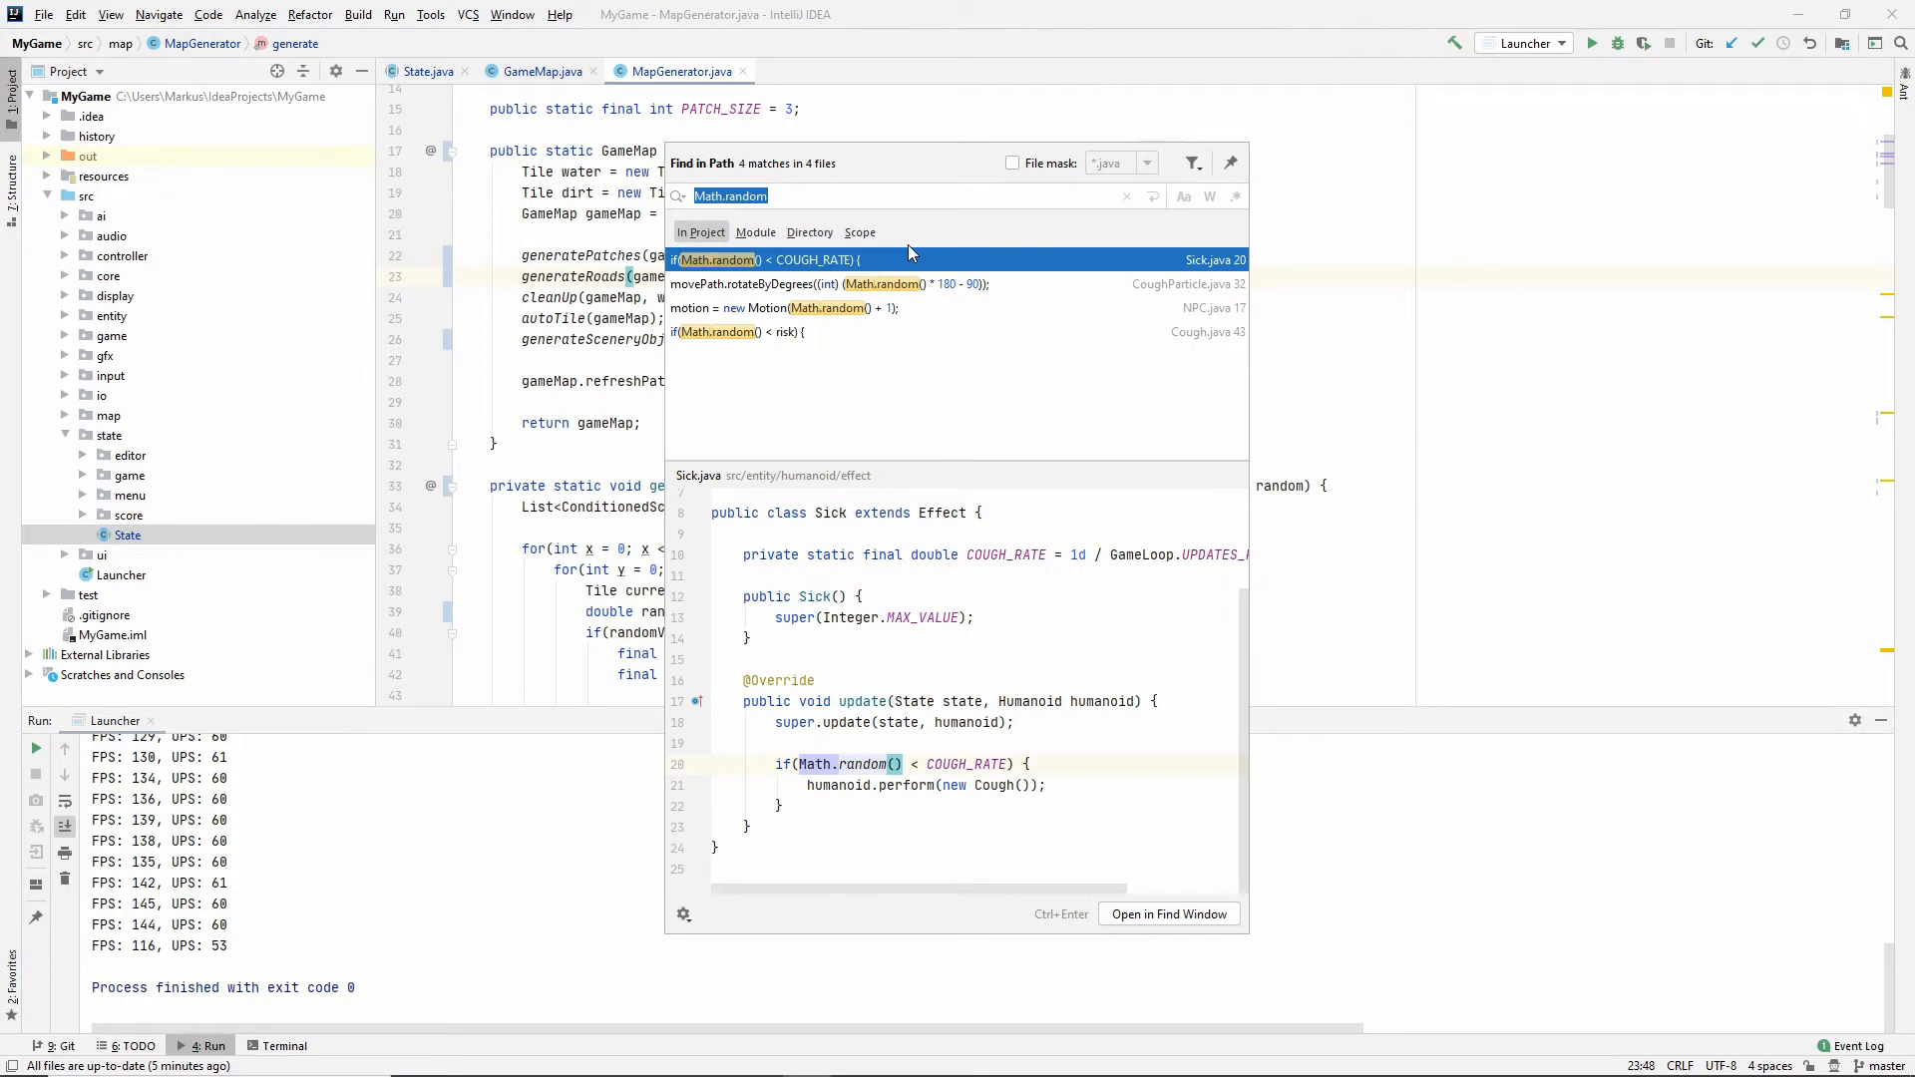
{"action": "left_click", "coordinate": [880, 284]}
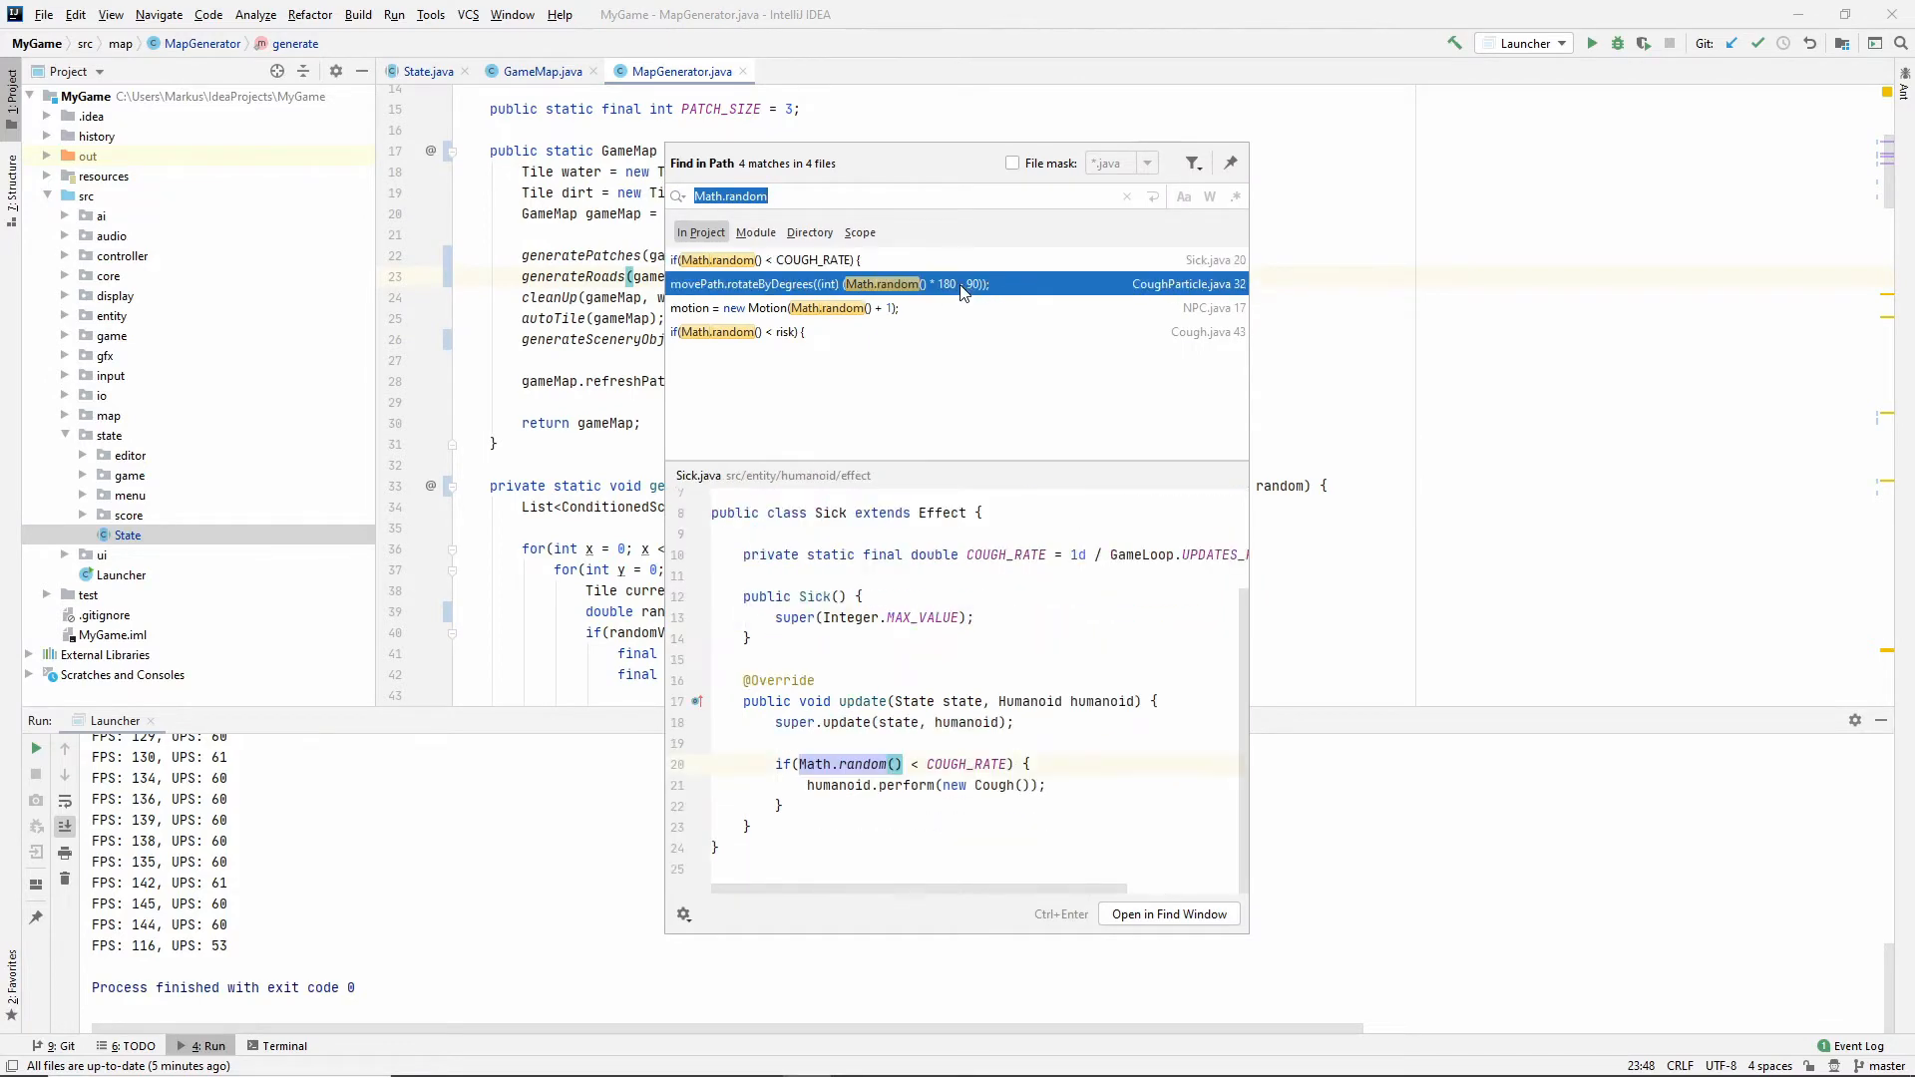
{"action": "left_click", "coordinate": [856, 307]}
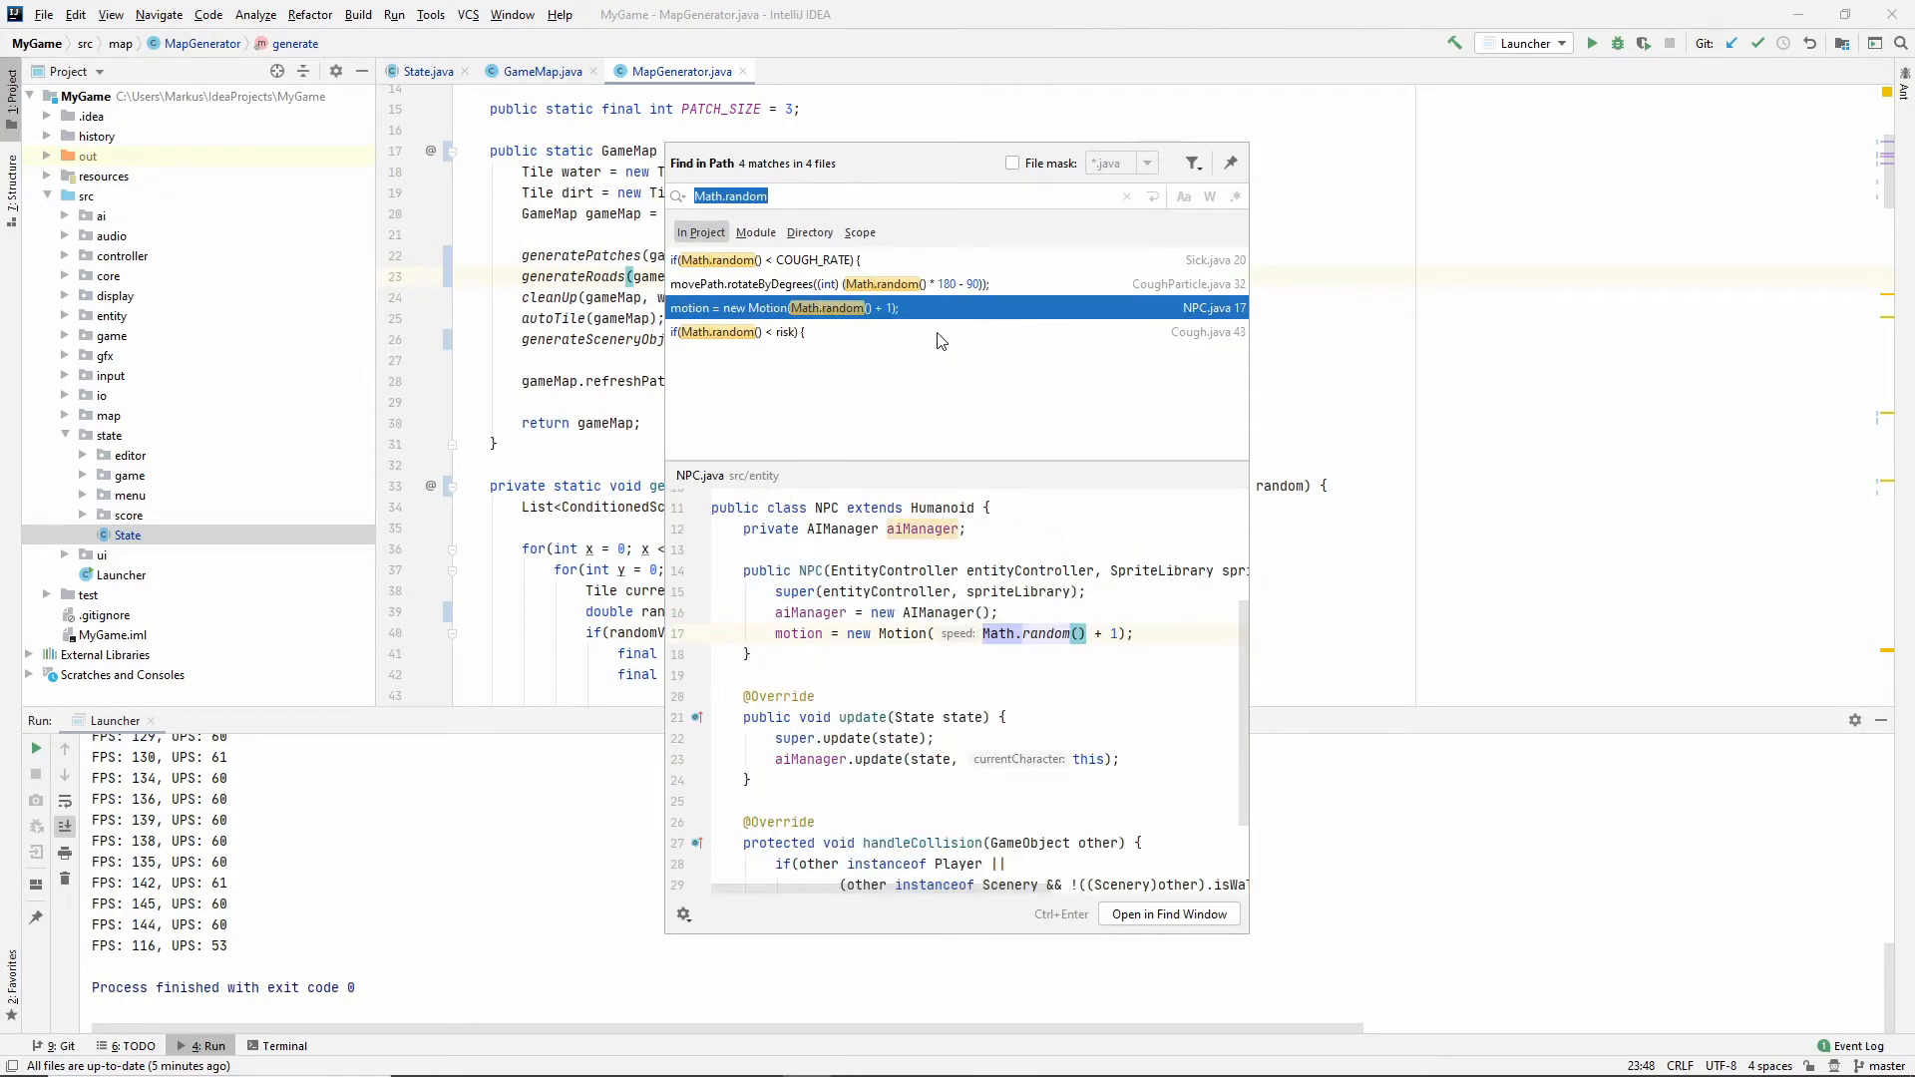
{"action": "double_click", "coordinate": [855, 307]}
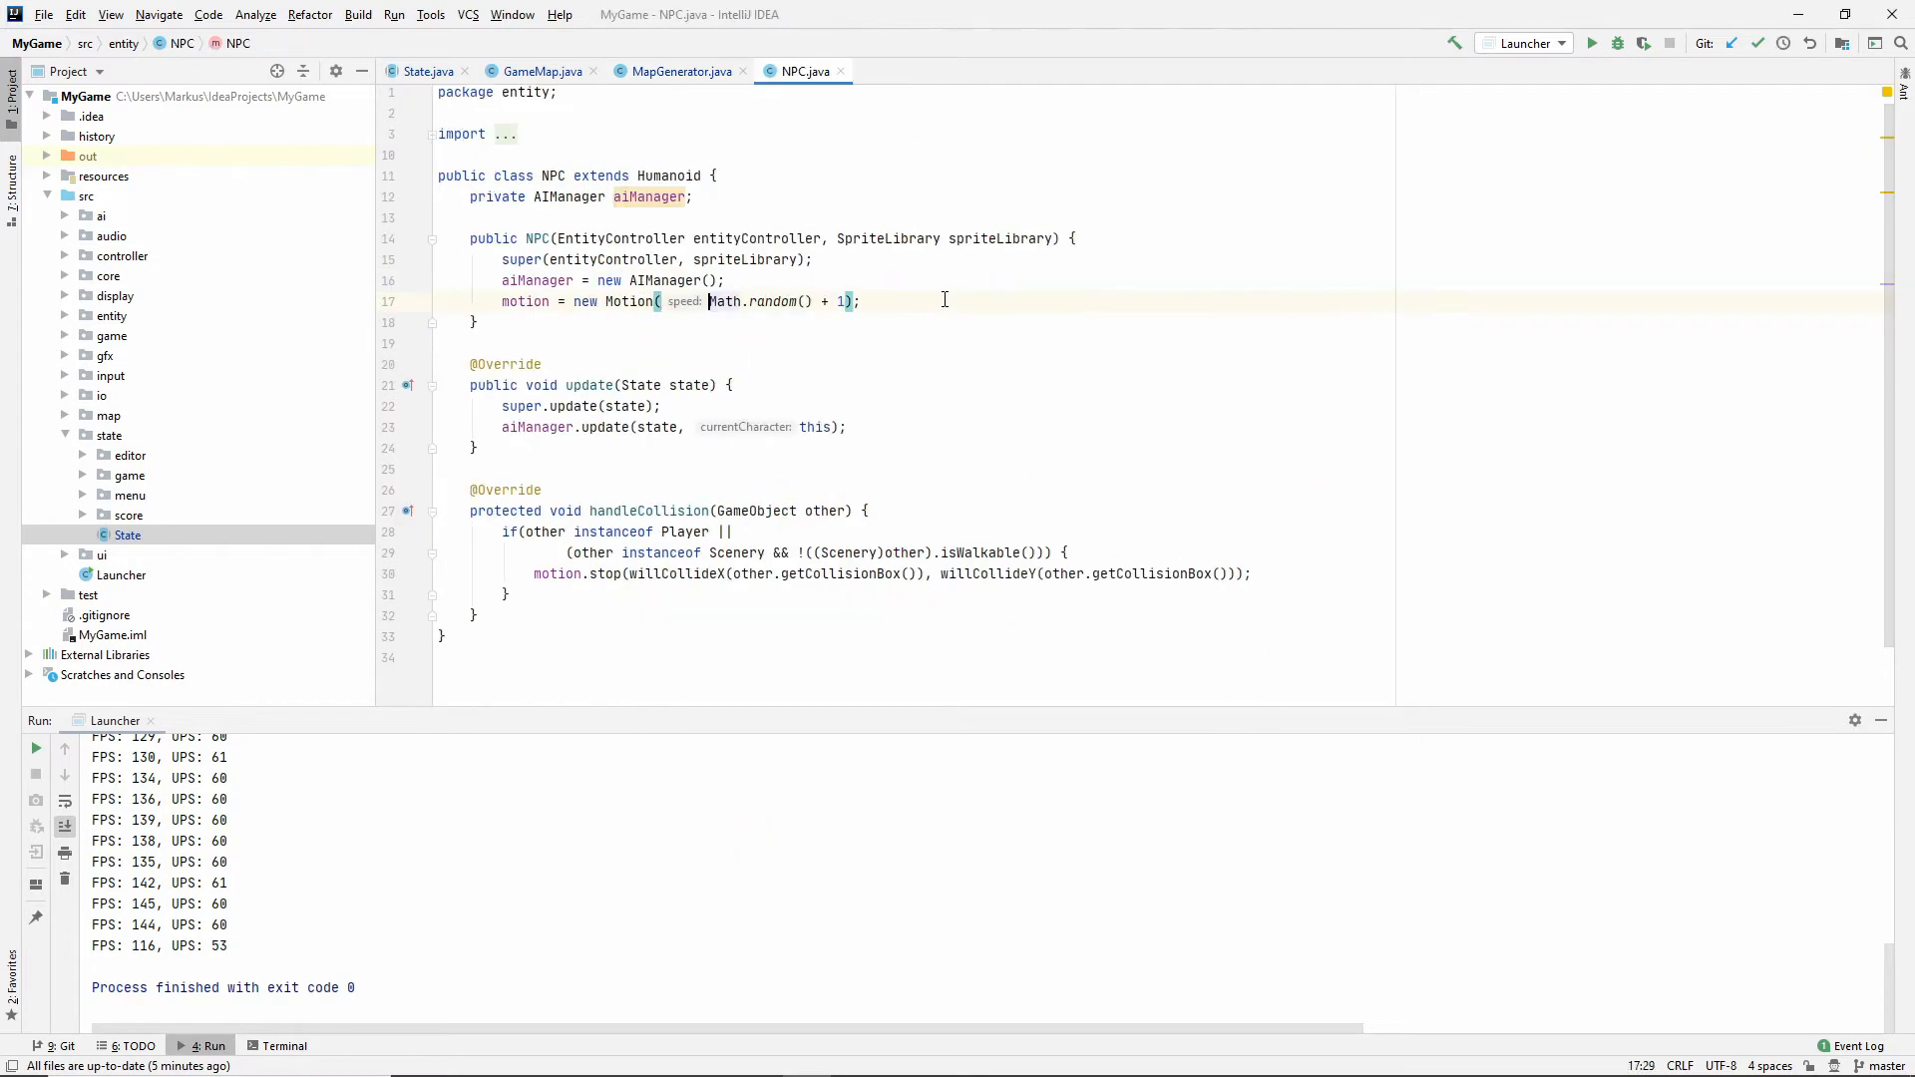
{"action": "mouse_move", "coordinate": [820, 339]}
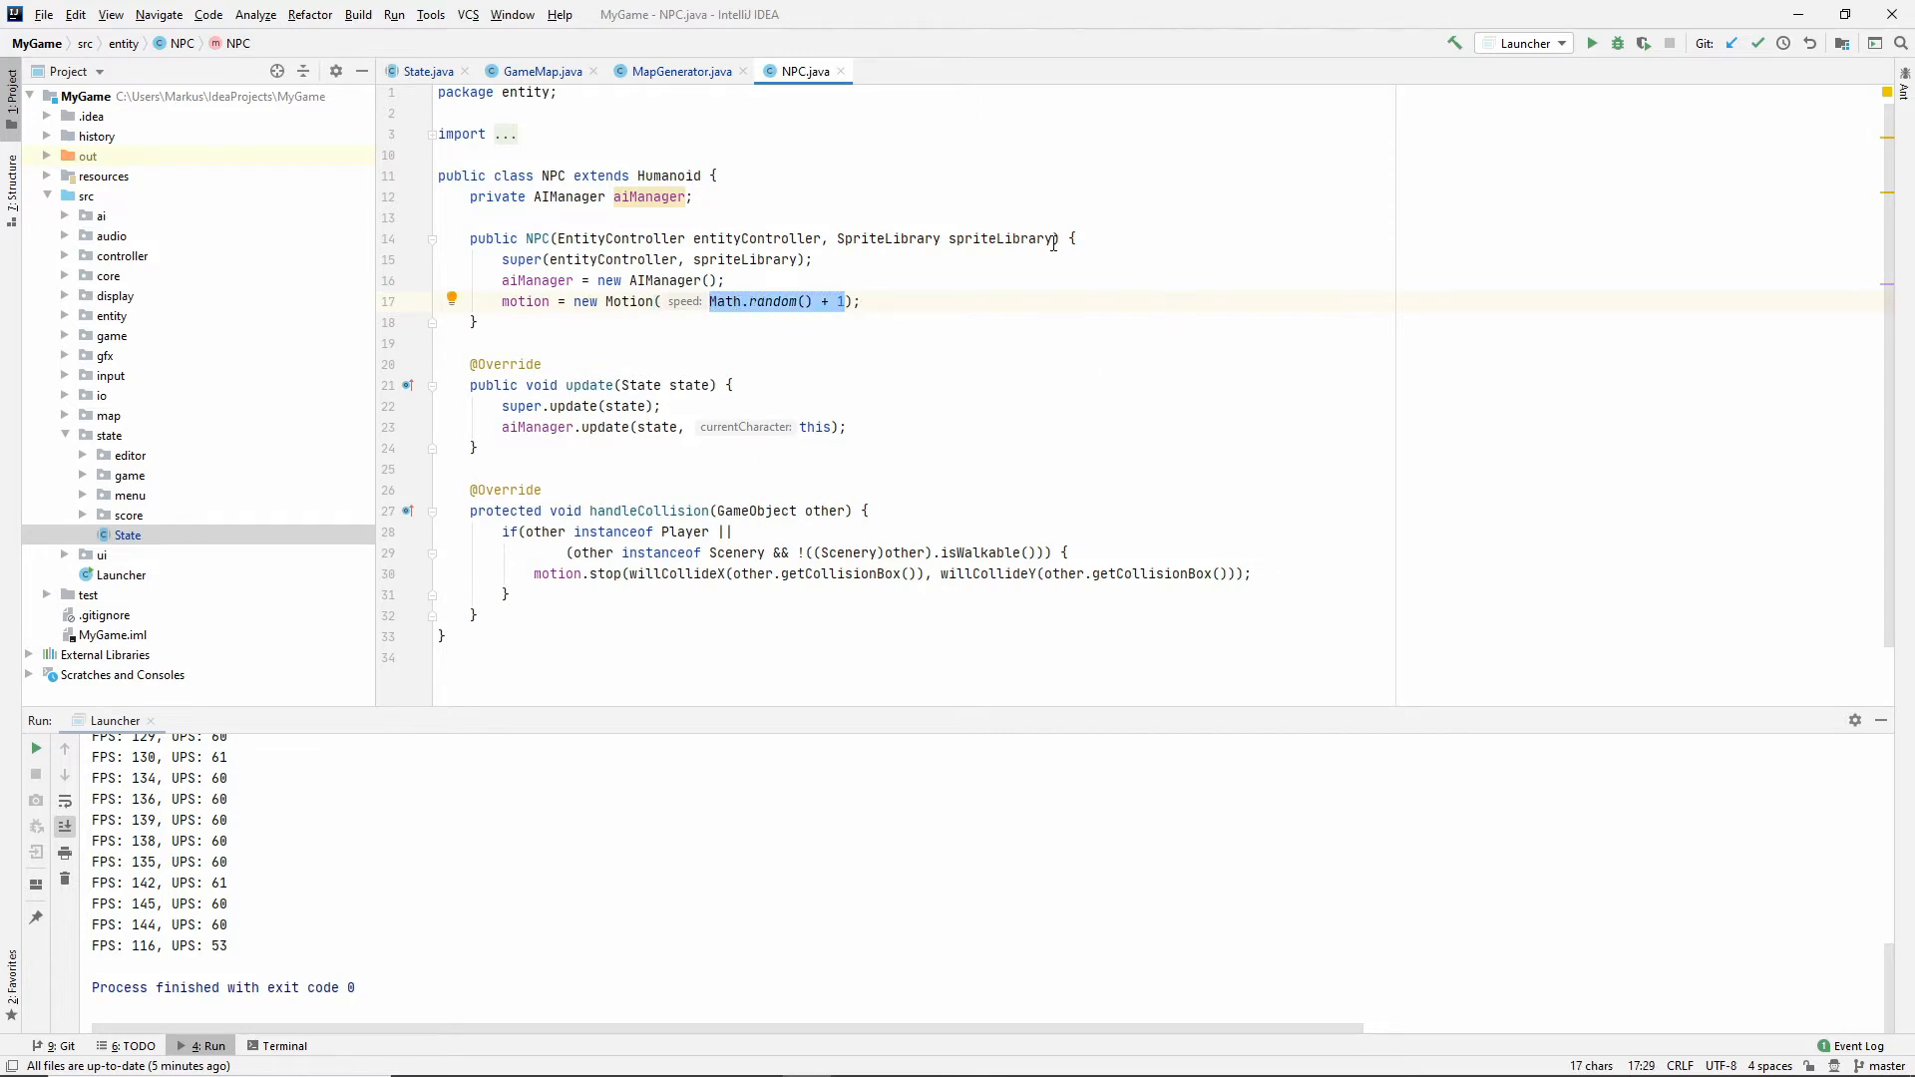
Add a 'double speed' constructor parameter and pass speed to Motion instead of Math.random() + 1.
{"action": "type", "text": ","}
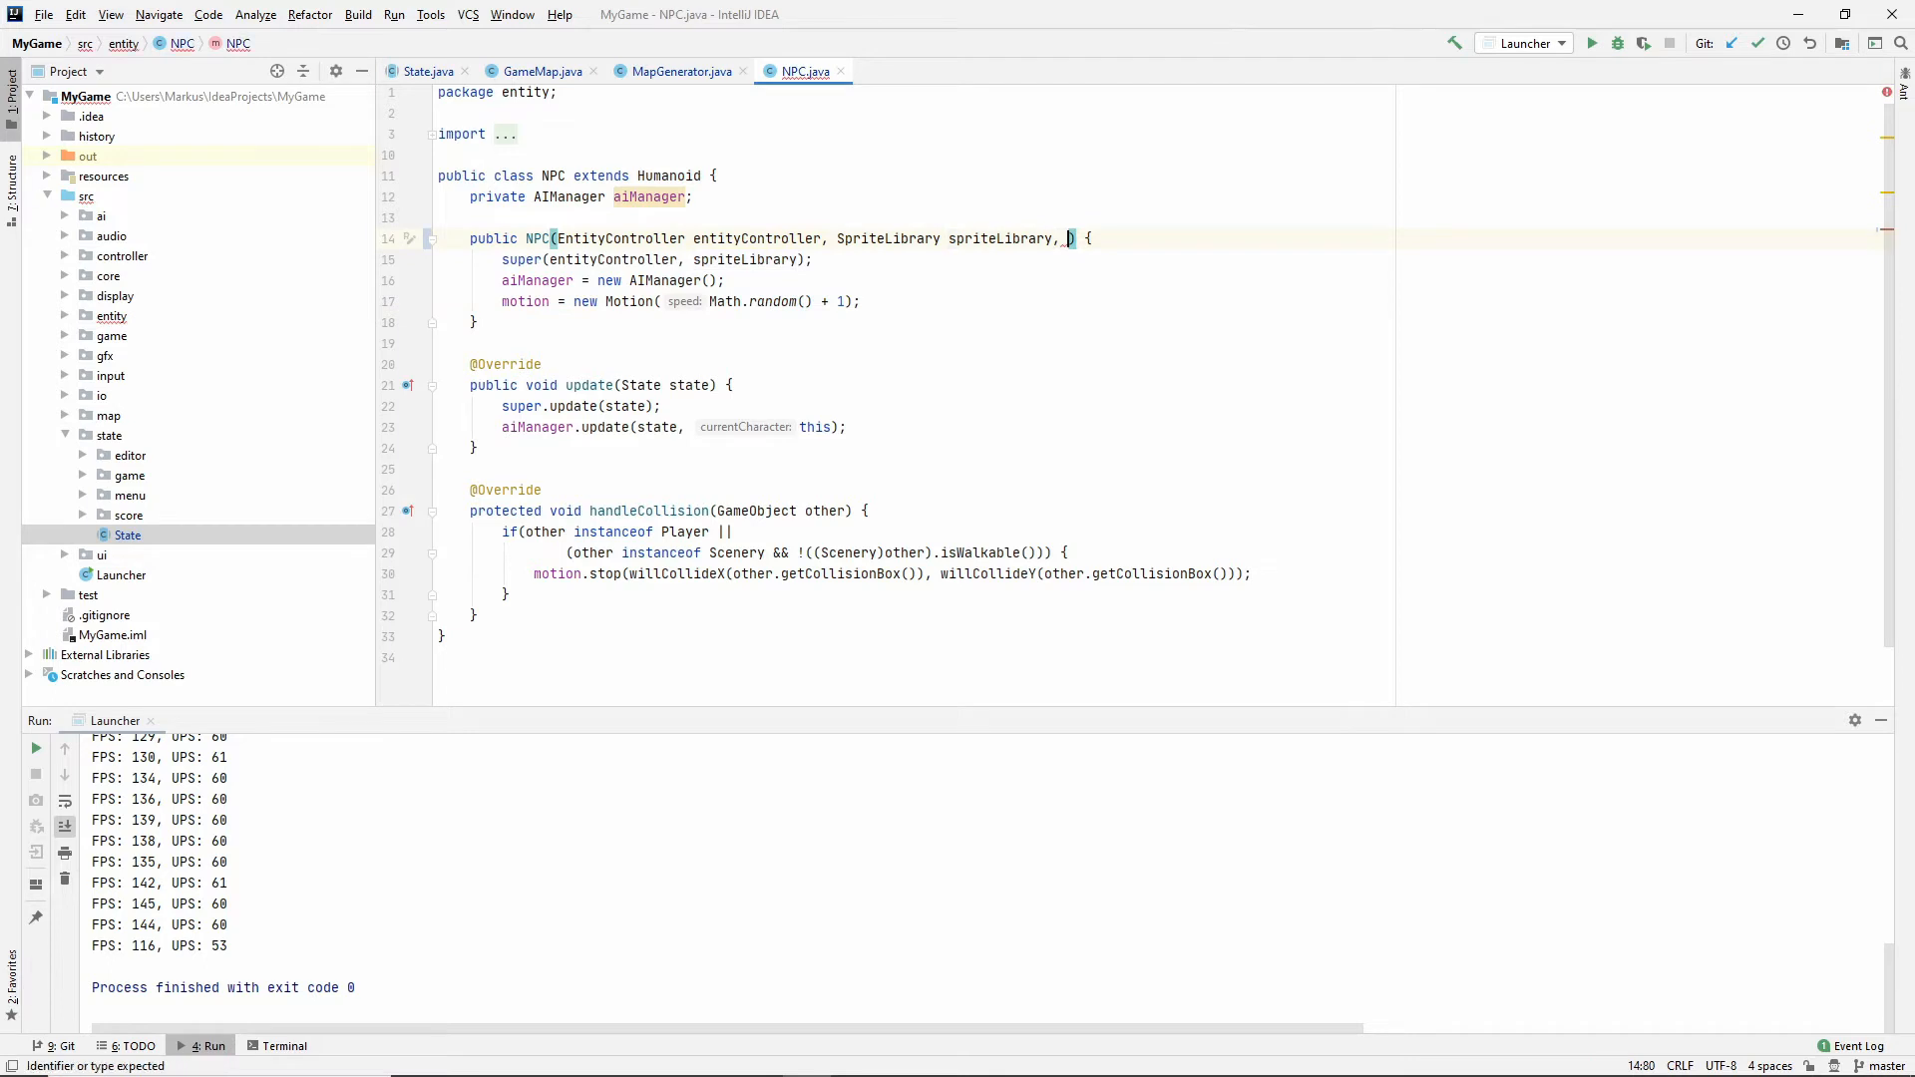
{"action": "type", "text": "doub"}
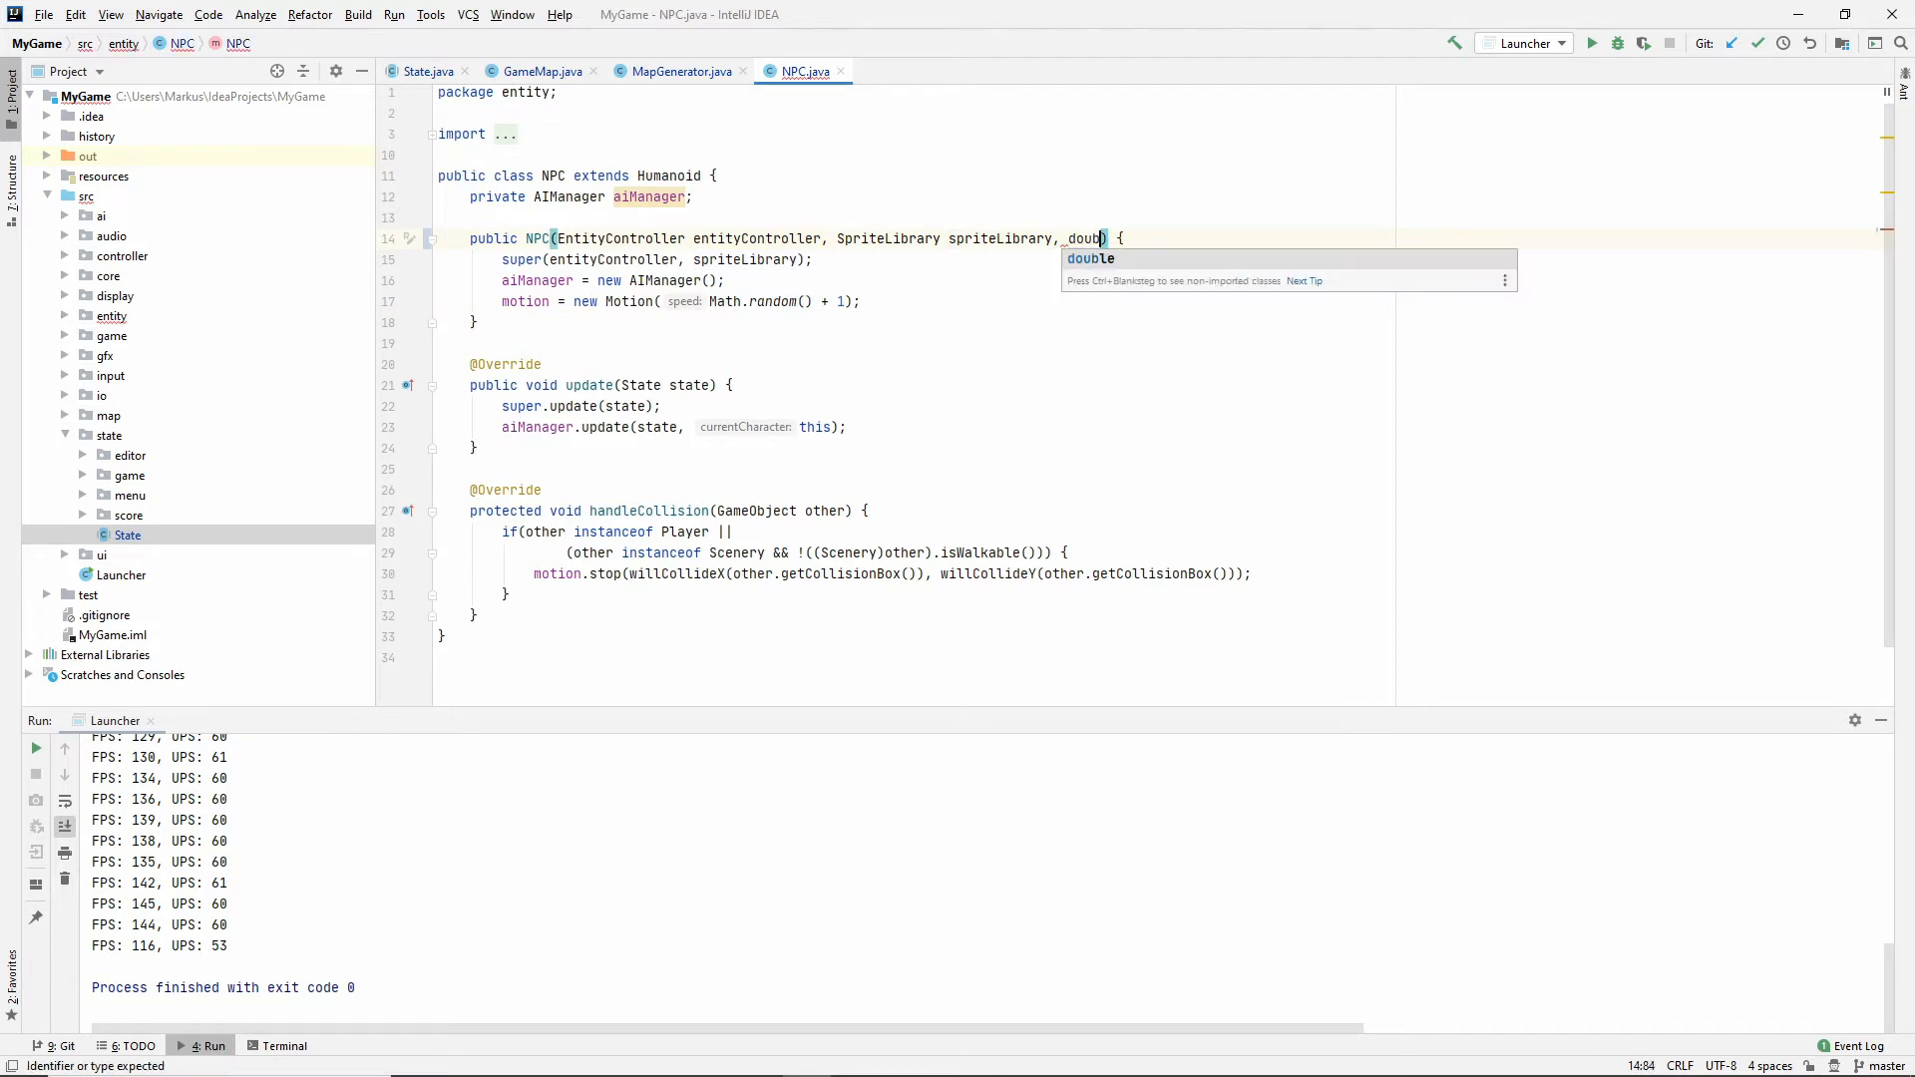
{"action": "type", "text": "speed"}
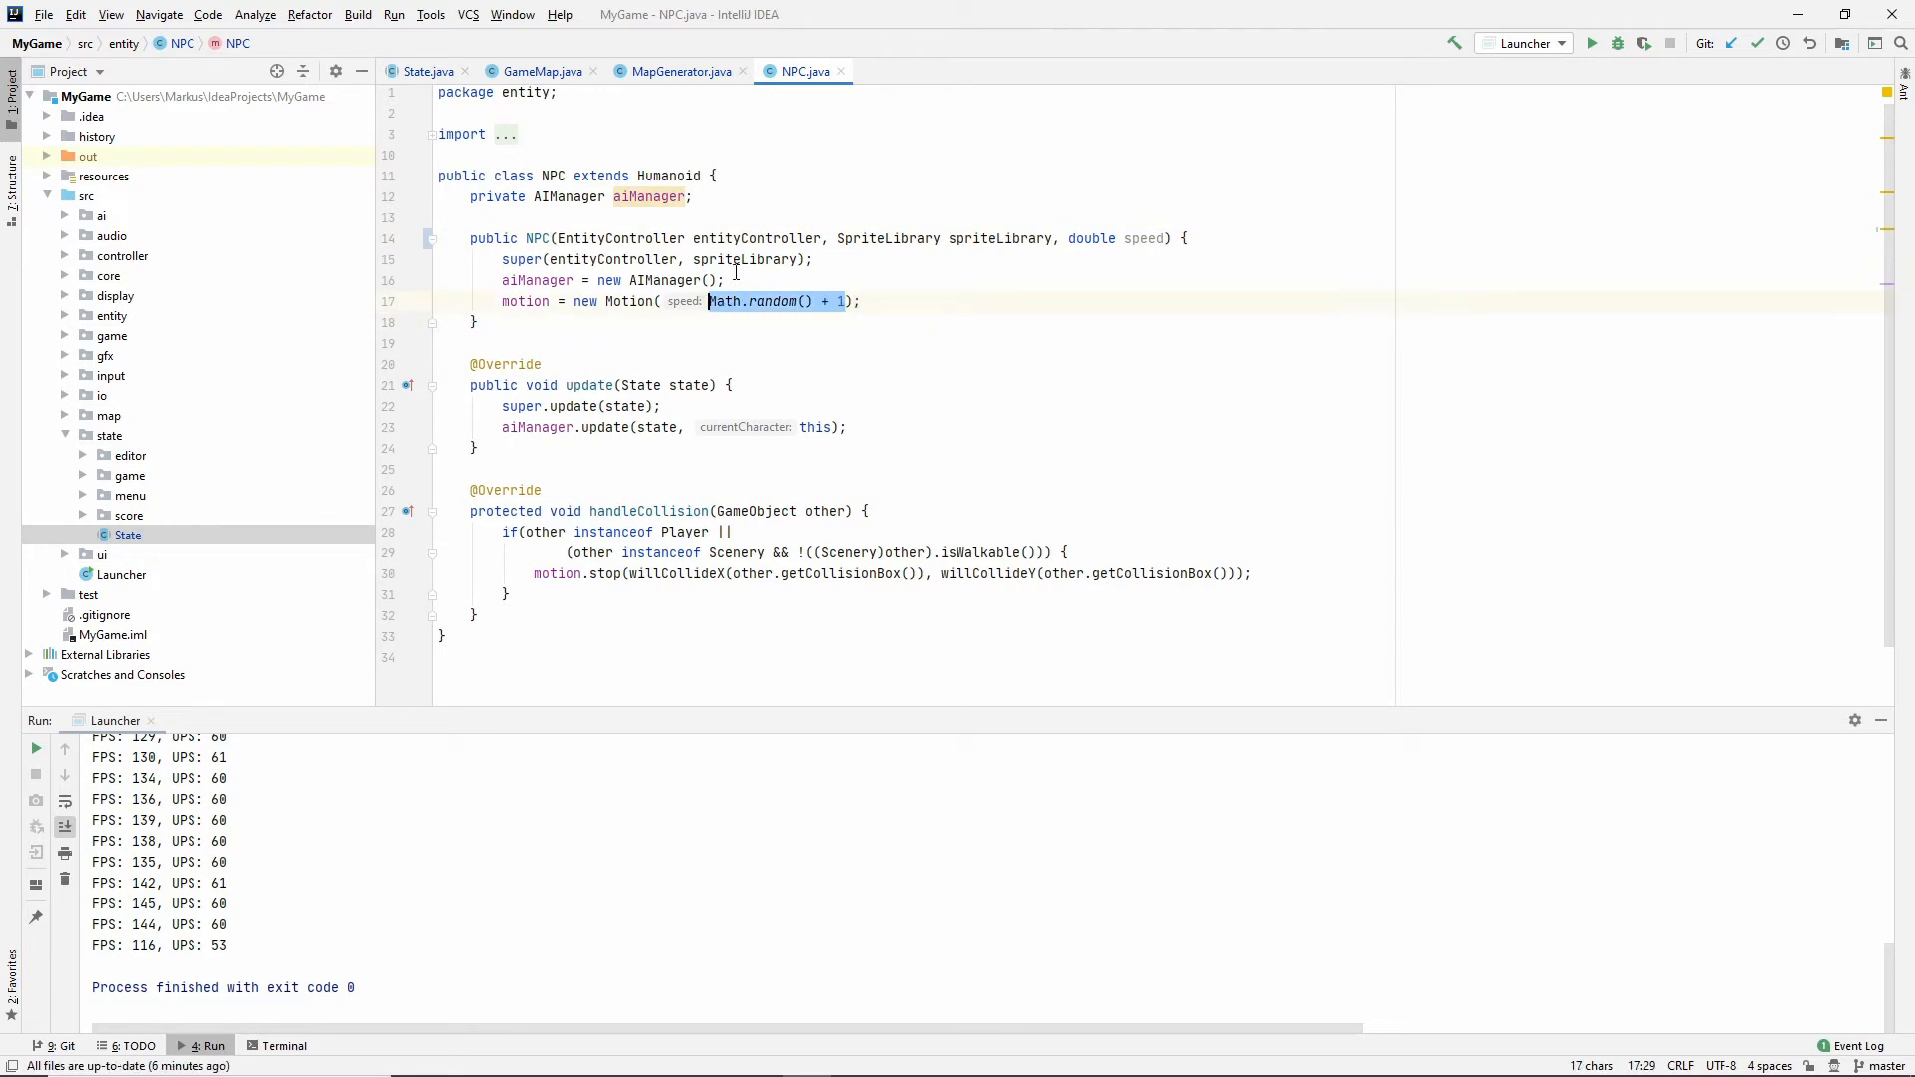
{"action": "type", "text": "speed"}
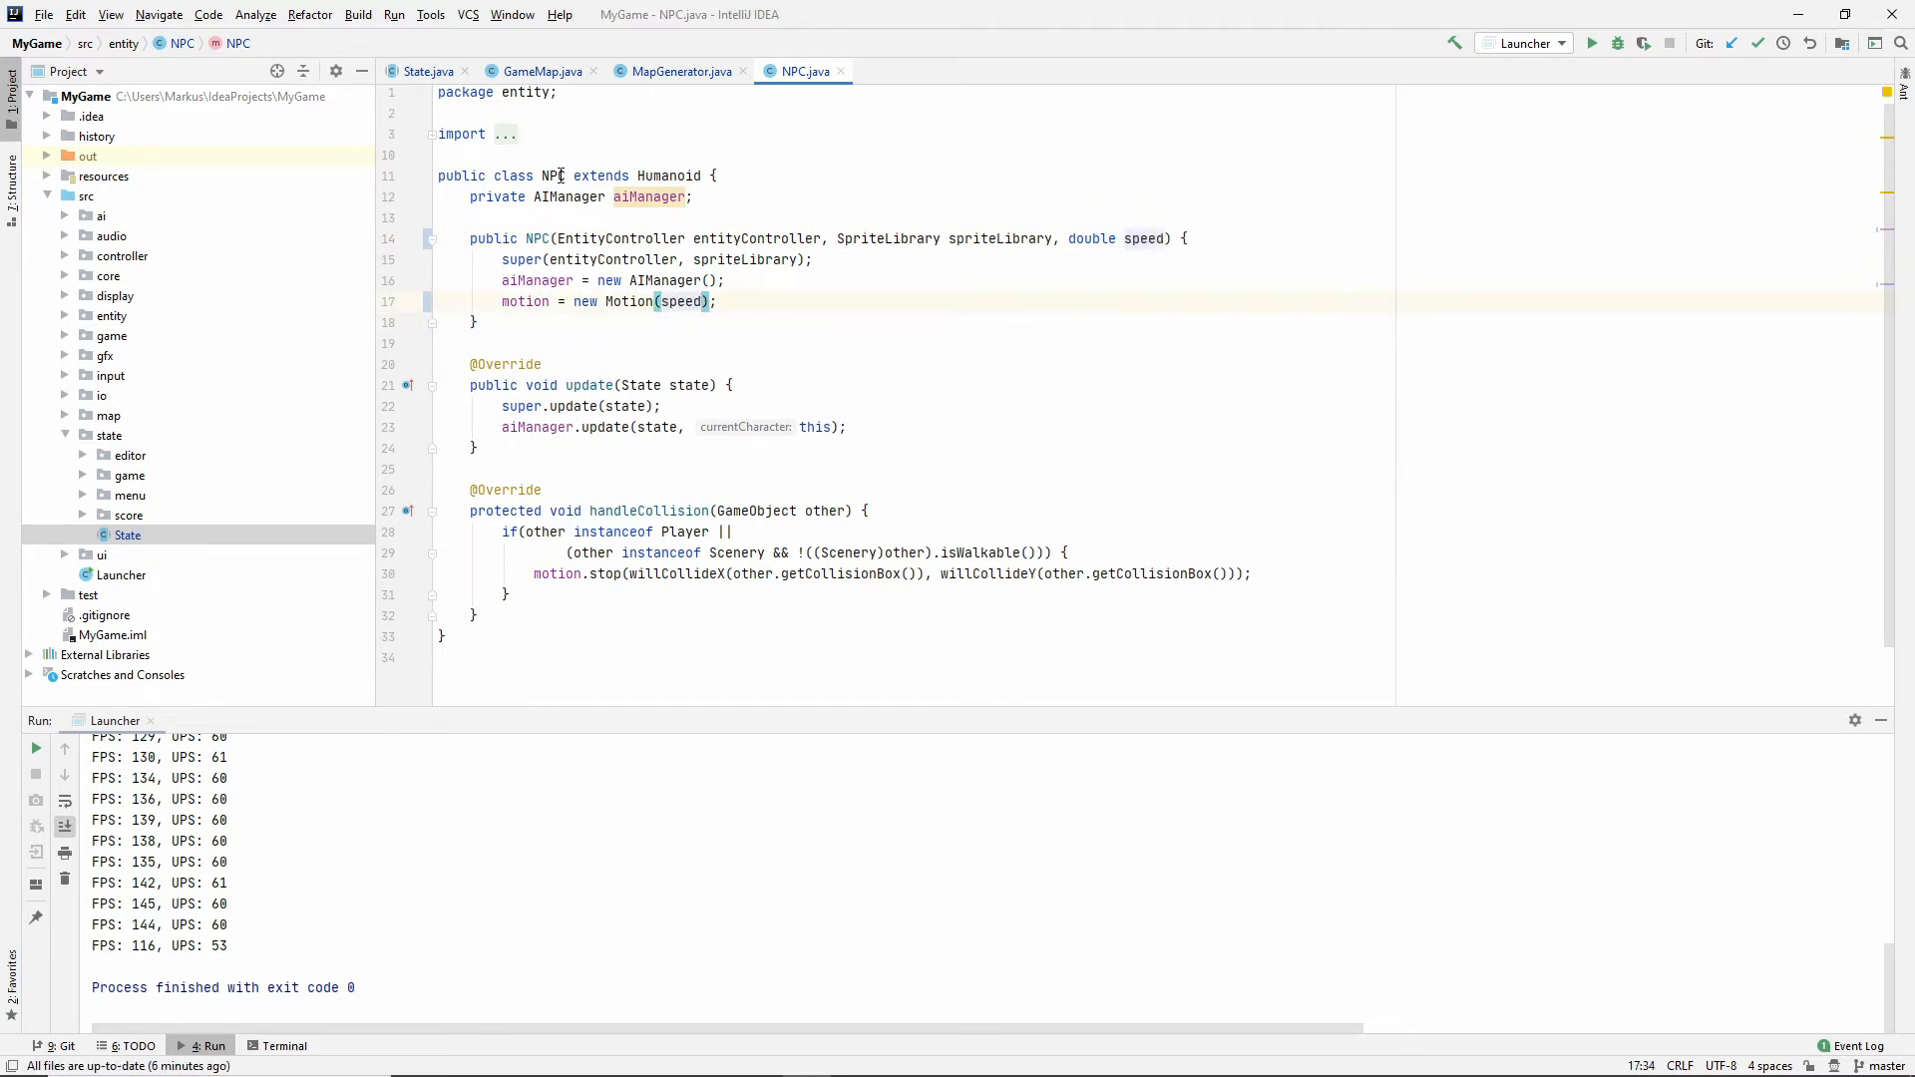
{"action": "mouse_move", "coordinate": [946, 363]}
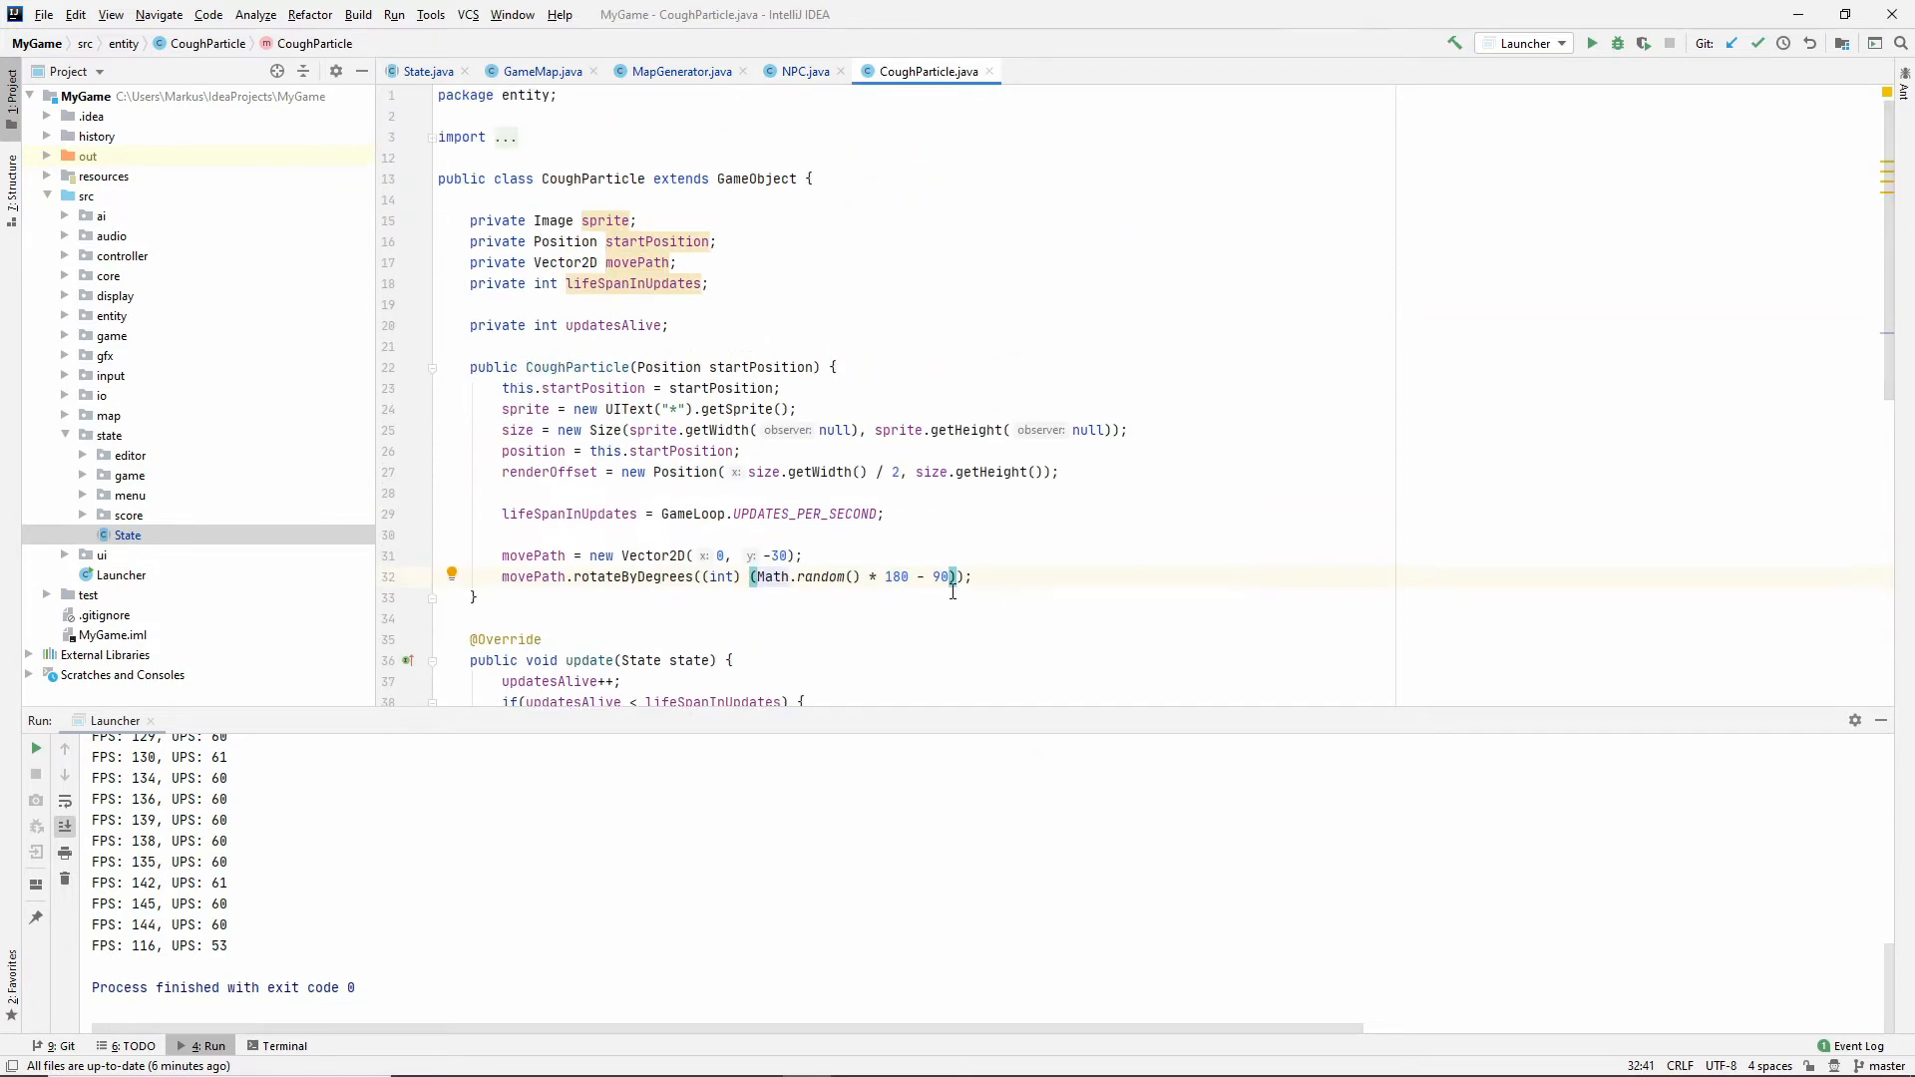
{"action": "scroll", "scroll_direction": "down", "scroll_amount": 3}
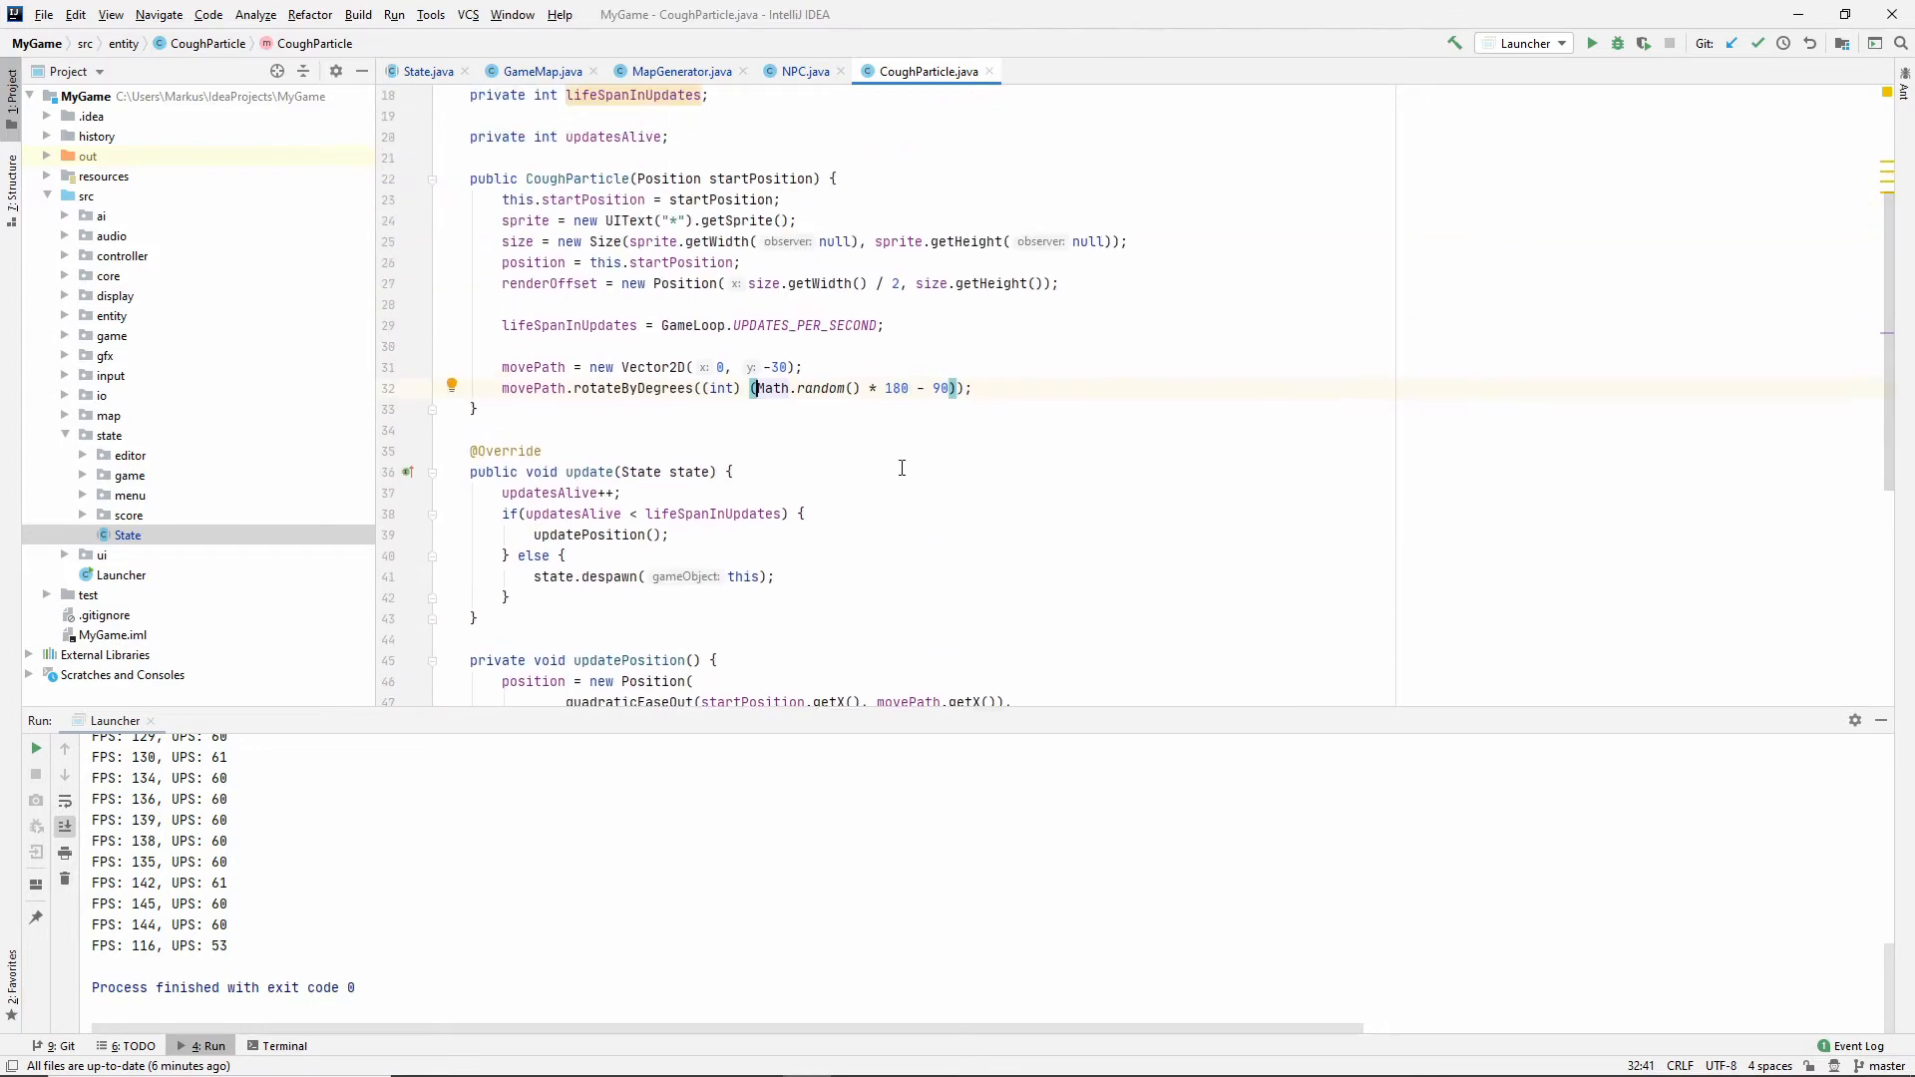
{"action": "double_click", "coordinate": [806, 387]}
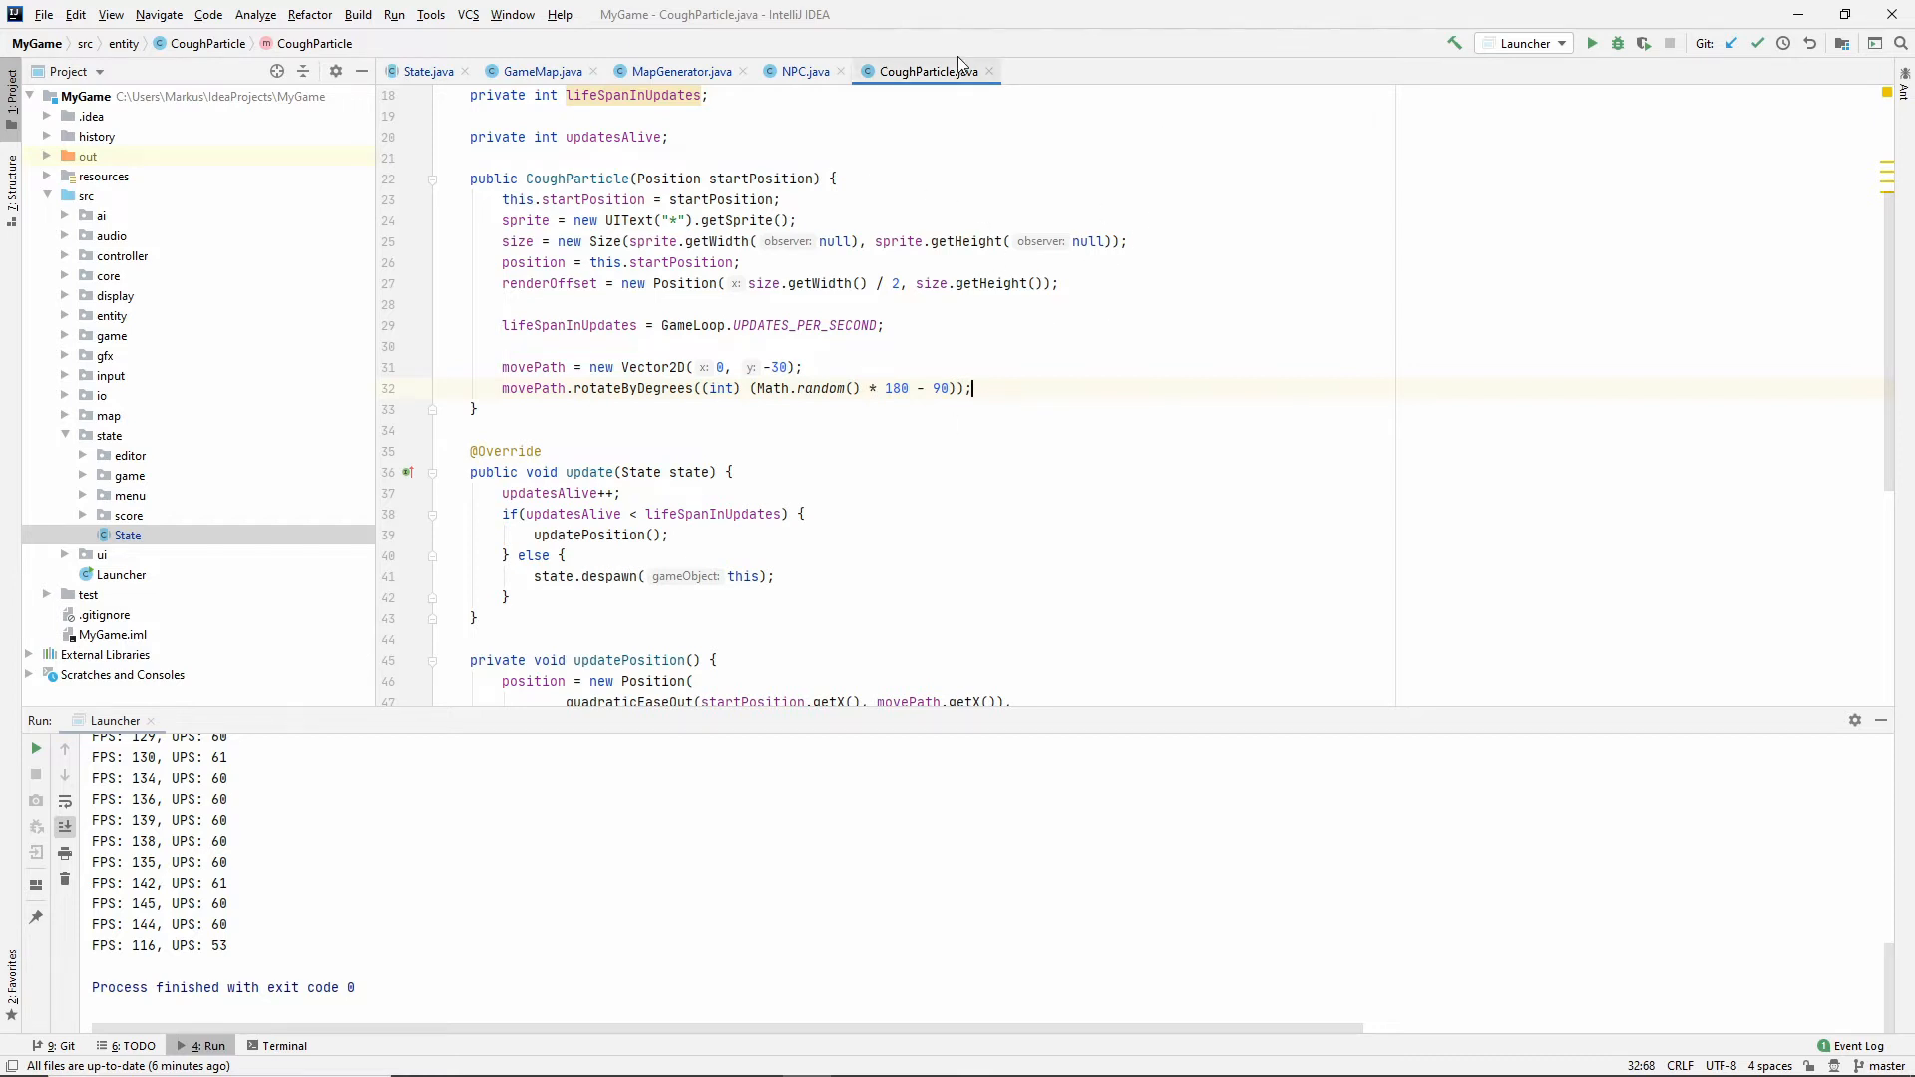
{"action": "left_click", "coordinate": [800, 72]}
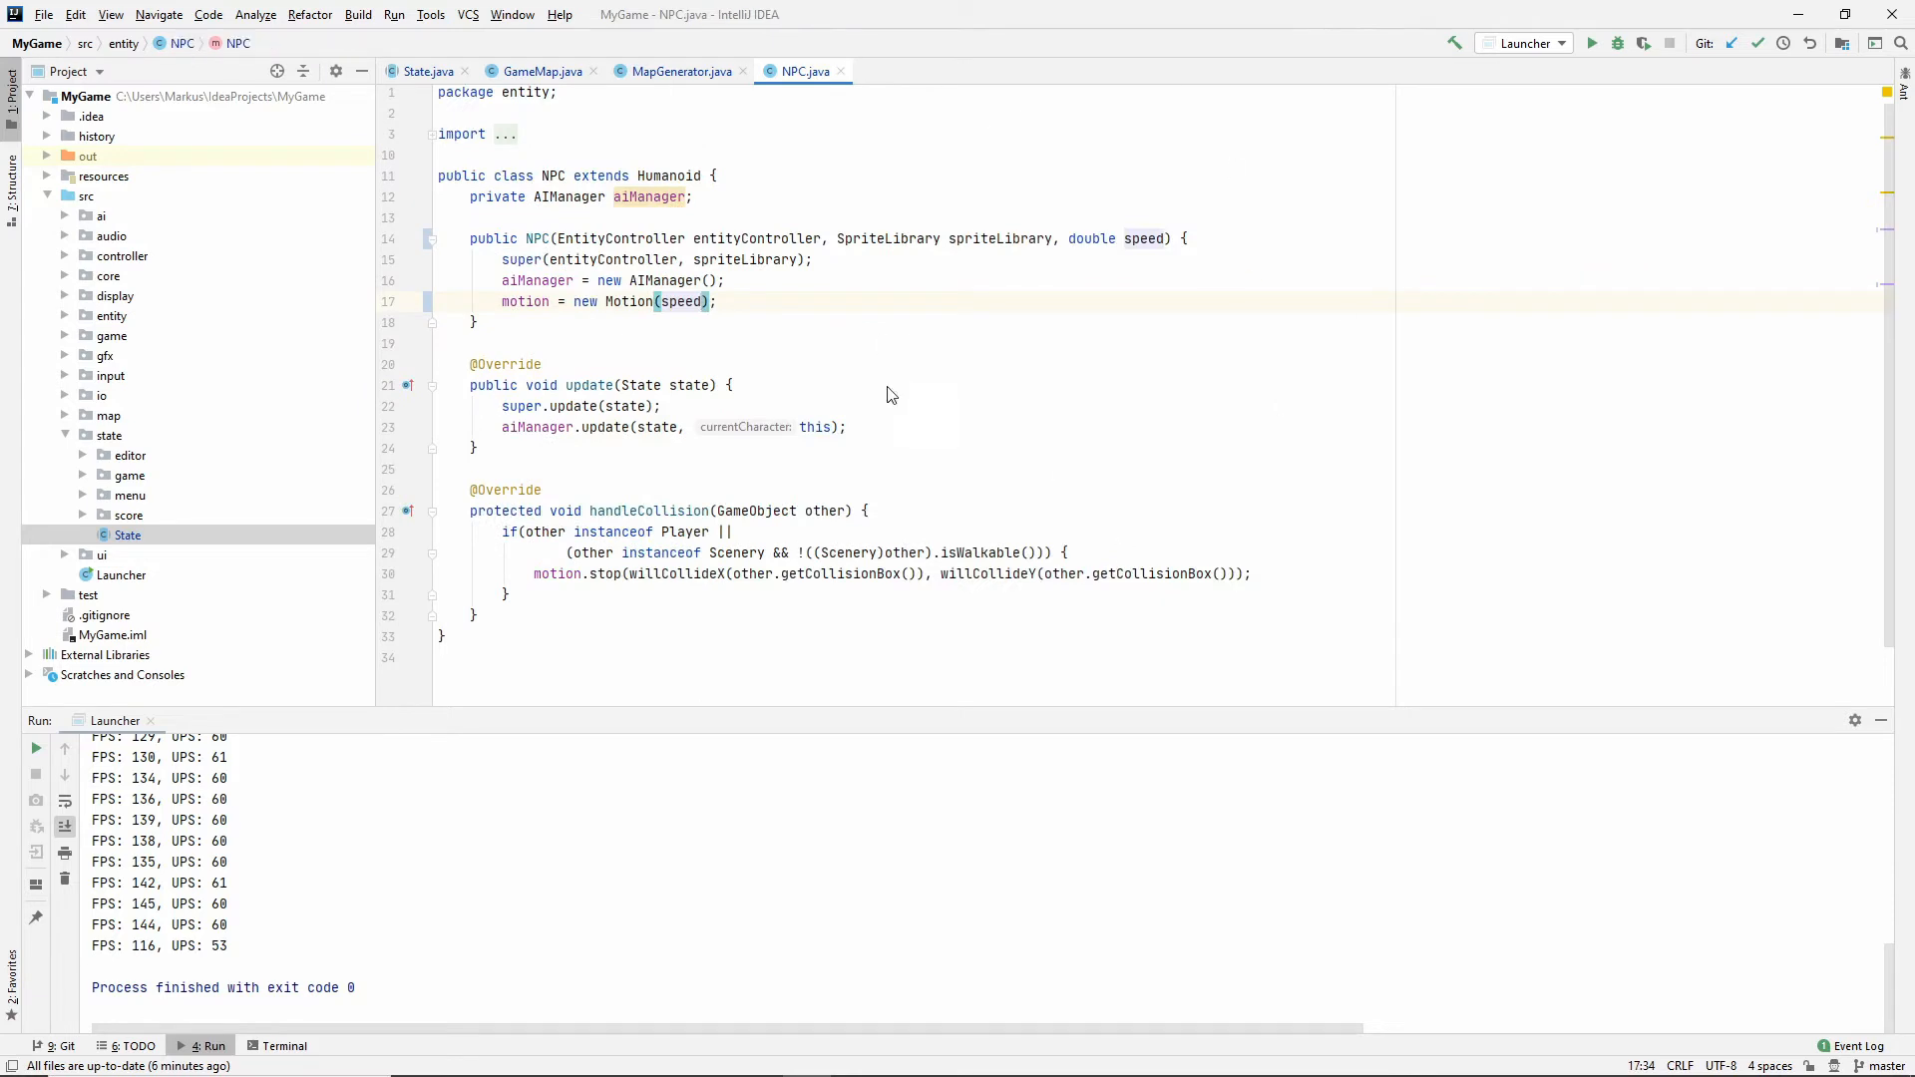
{"action": "key", "text": "ctrl+shift+f"}
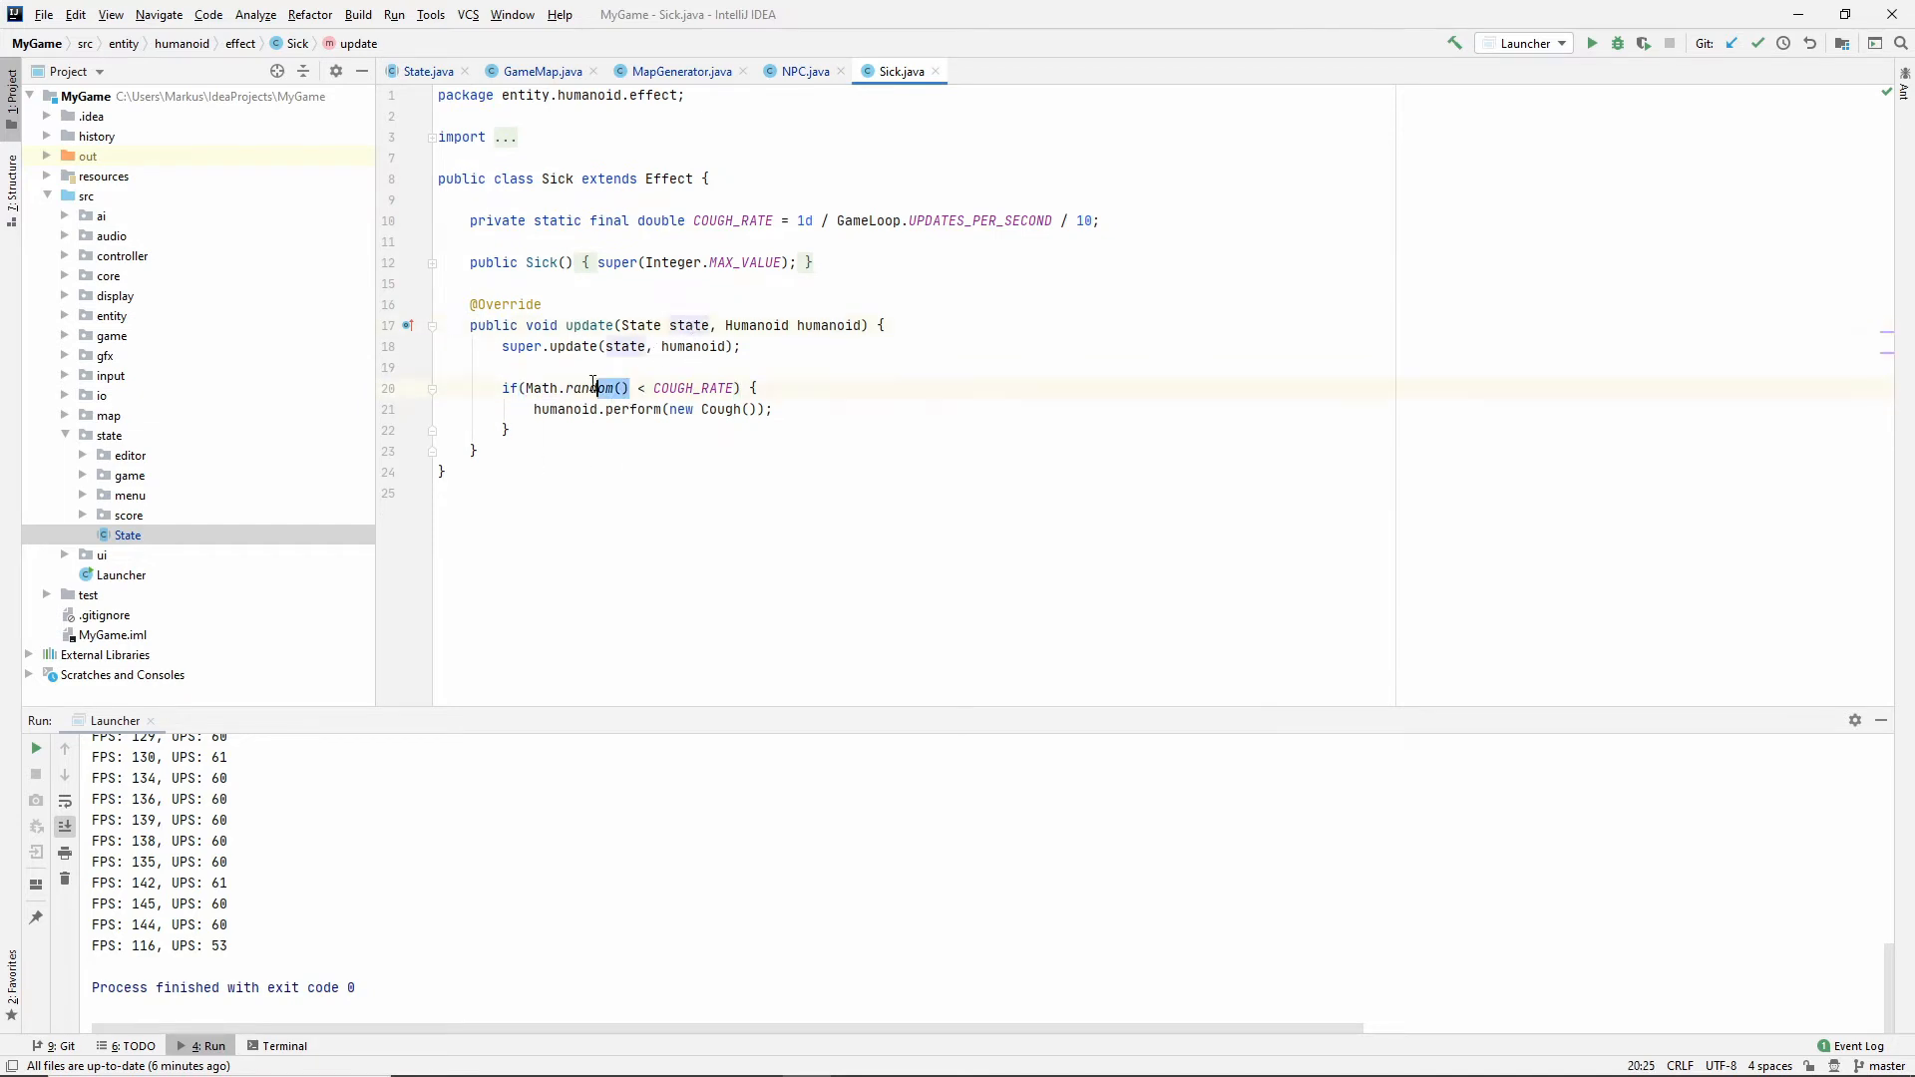
Replace Math.random() in the cough check with state.getRandom().nextDouble().
{"action": "type", "text": "state.getR"}
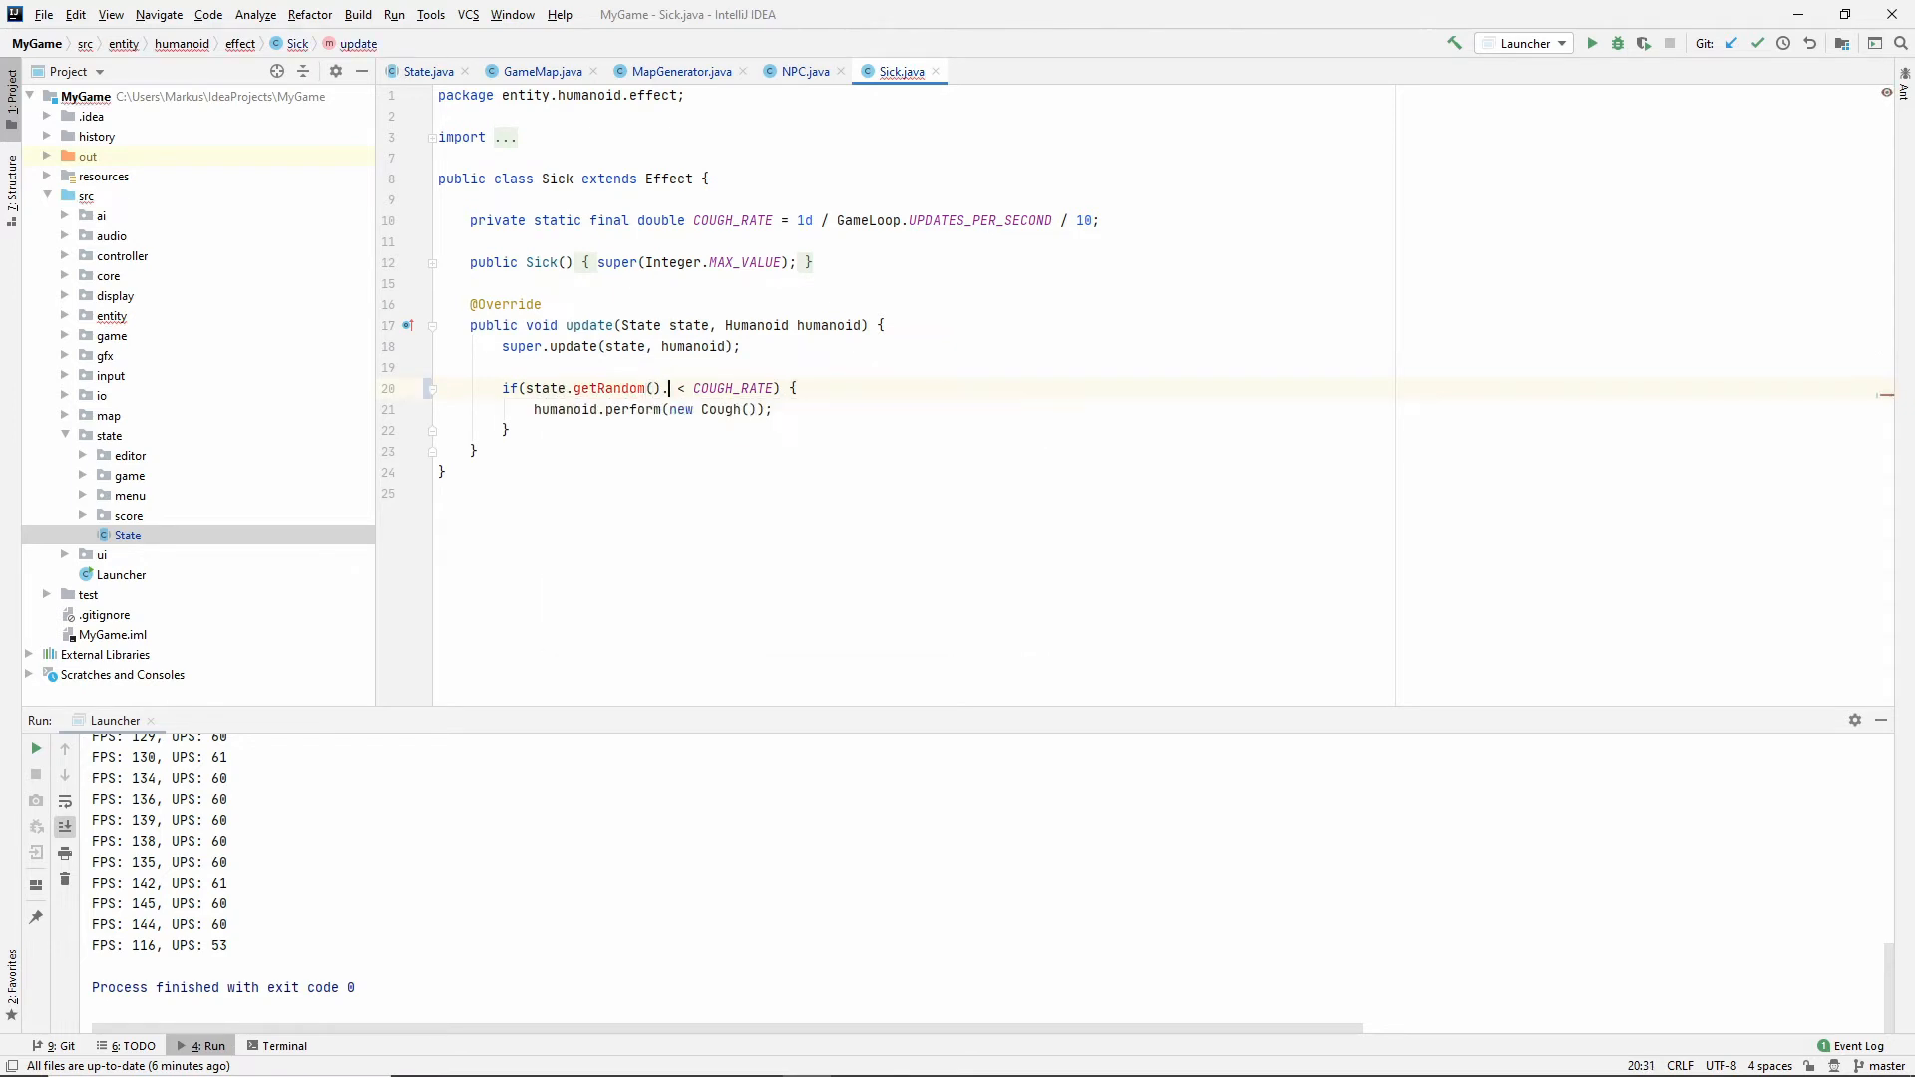
{"action": "type", "text": "nextDouble"}
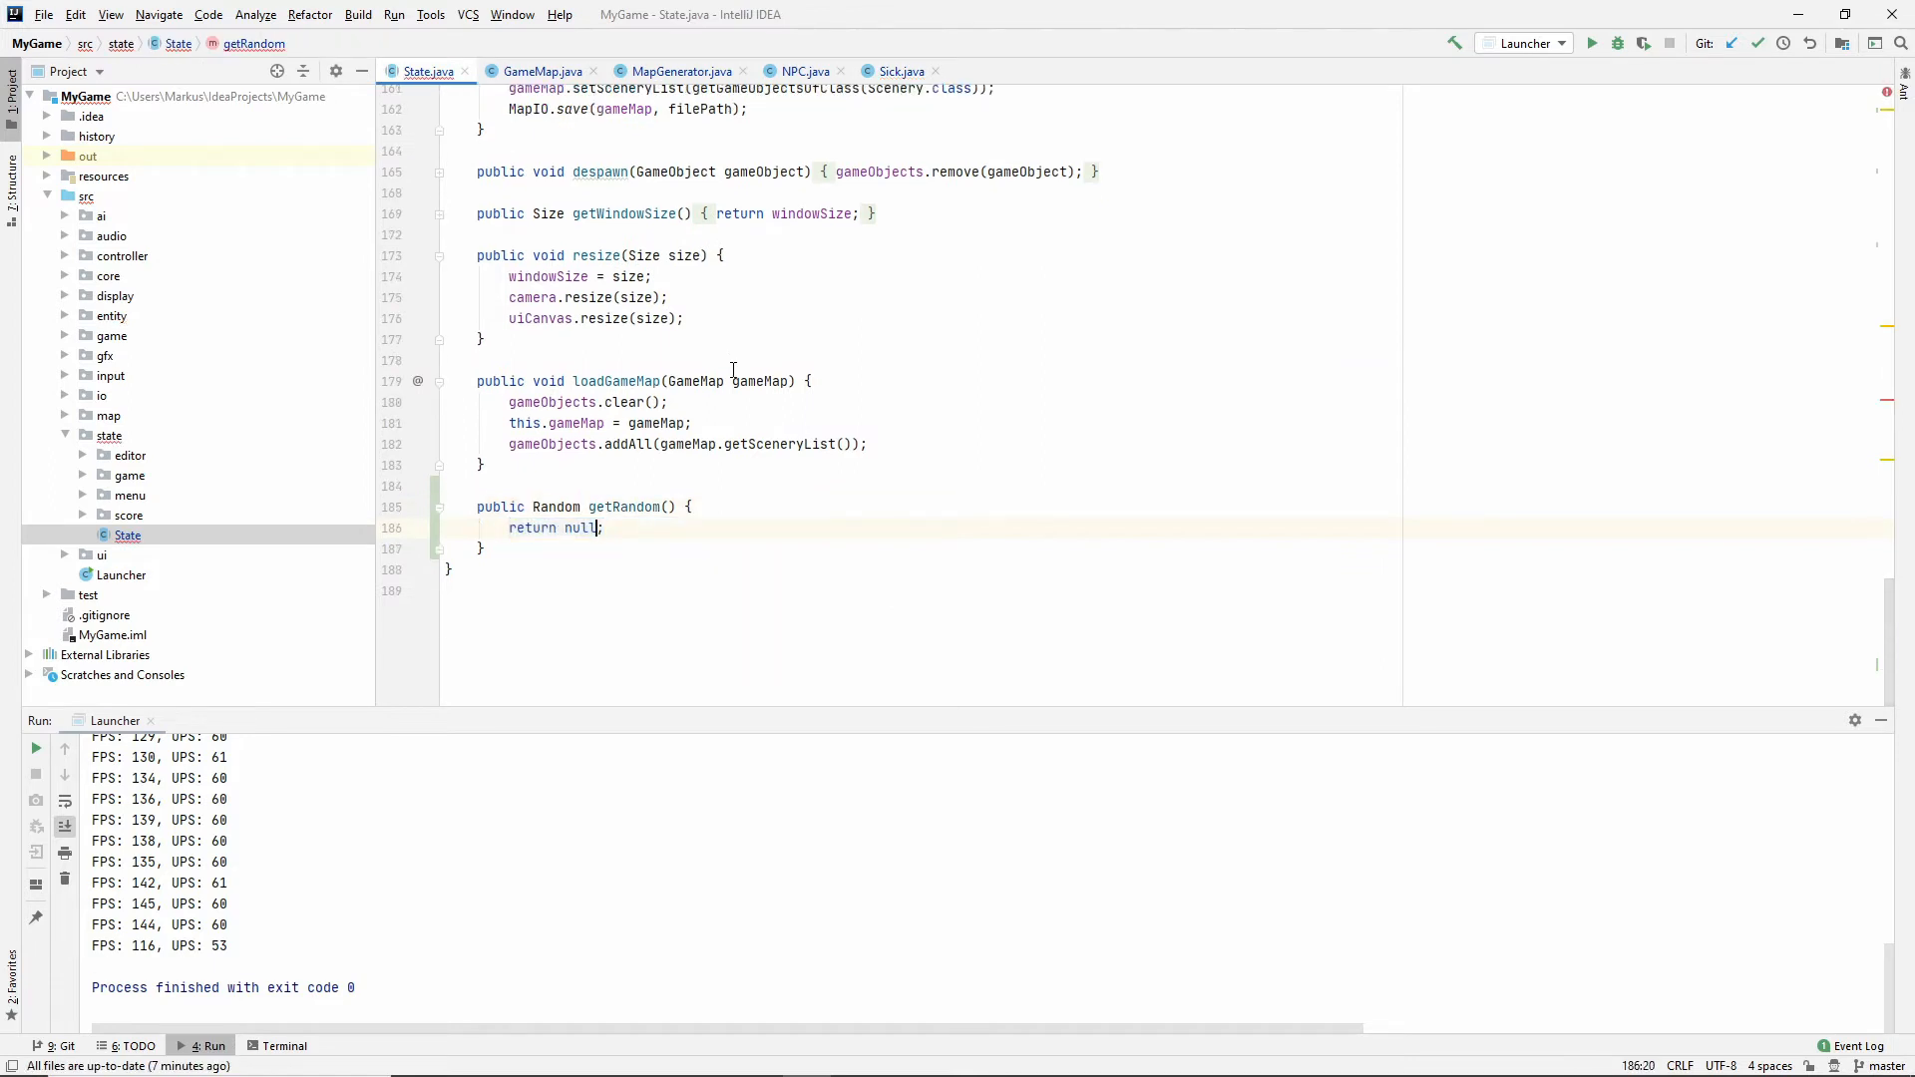
Return random from getRandom and pass random to gameMap.getRandomAvailablePosition.
{"action": "double_click", "coordinate": [578, 527]}
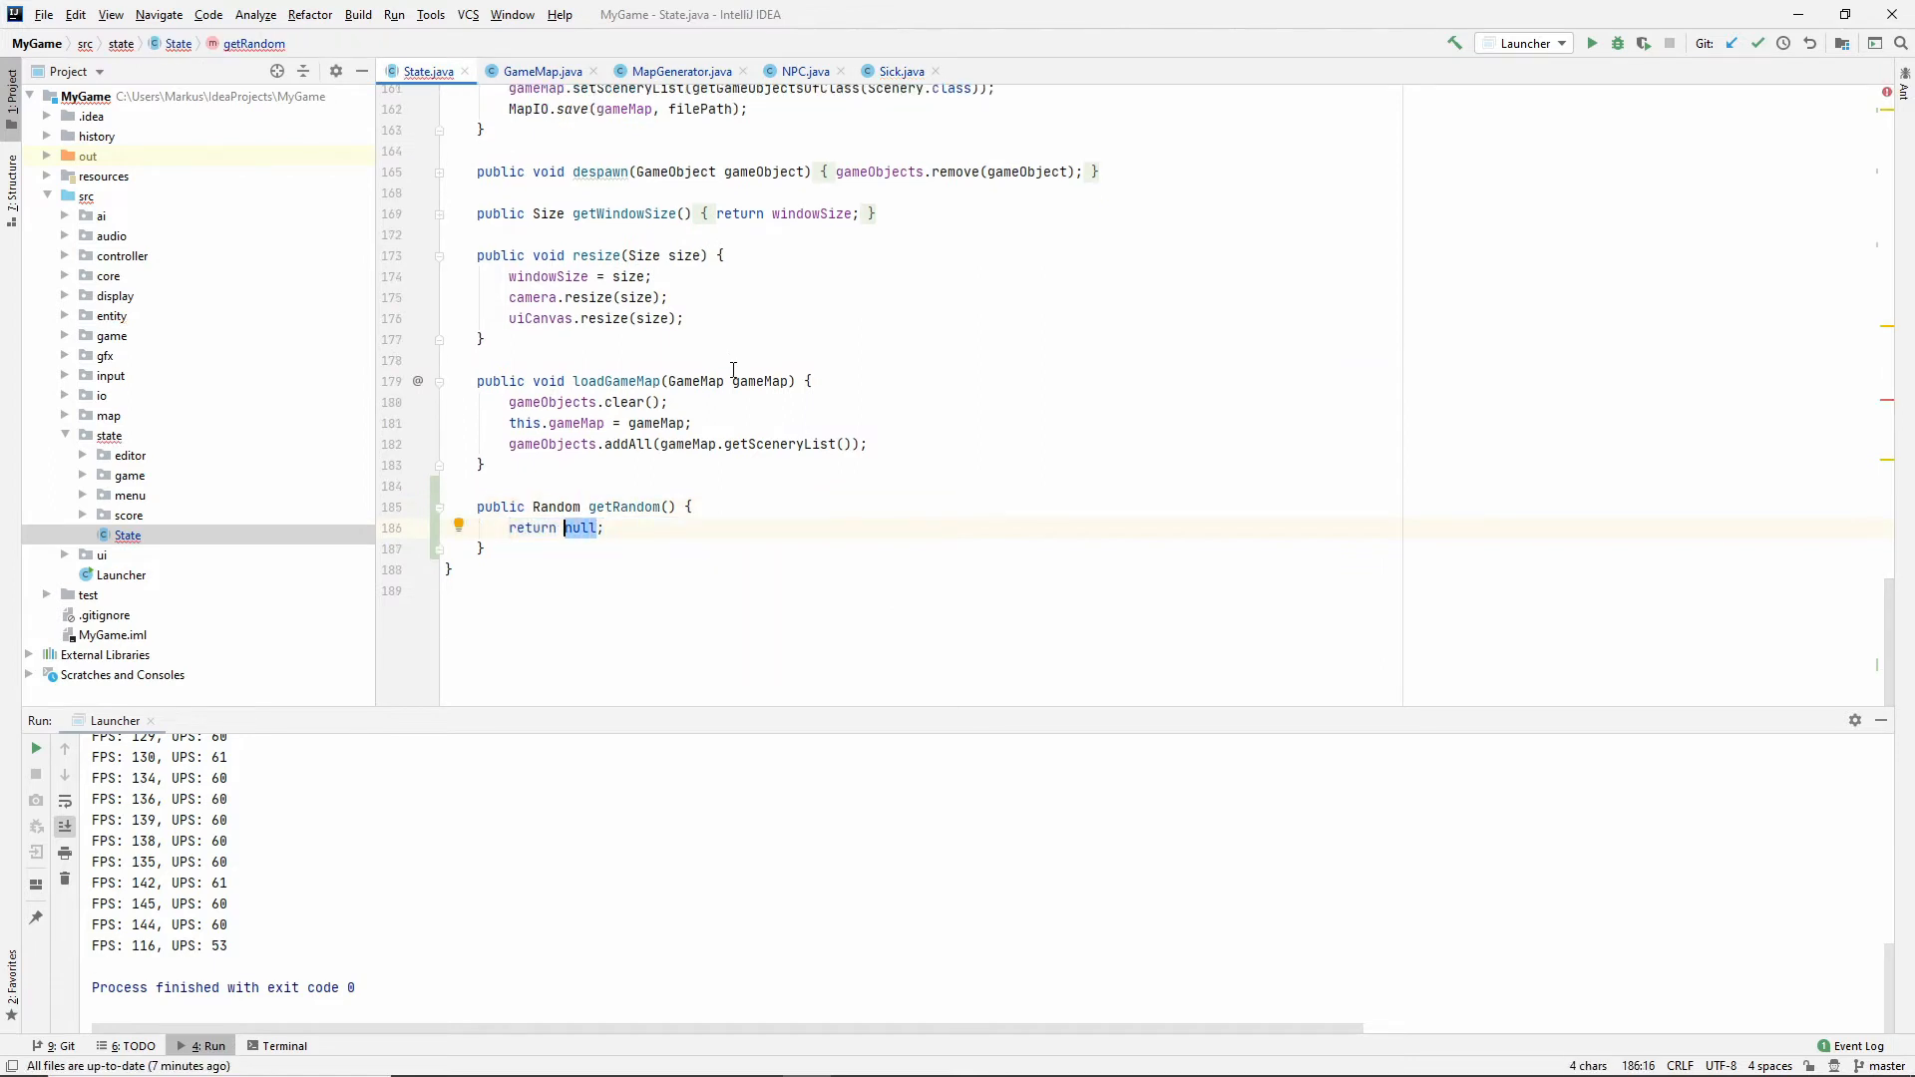
{"action": "type", "text": "random"}
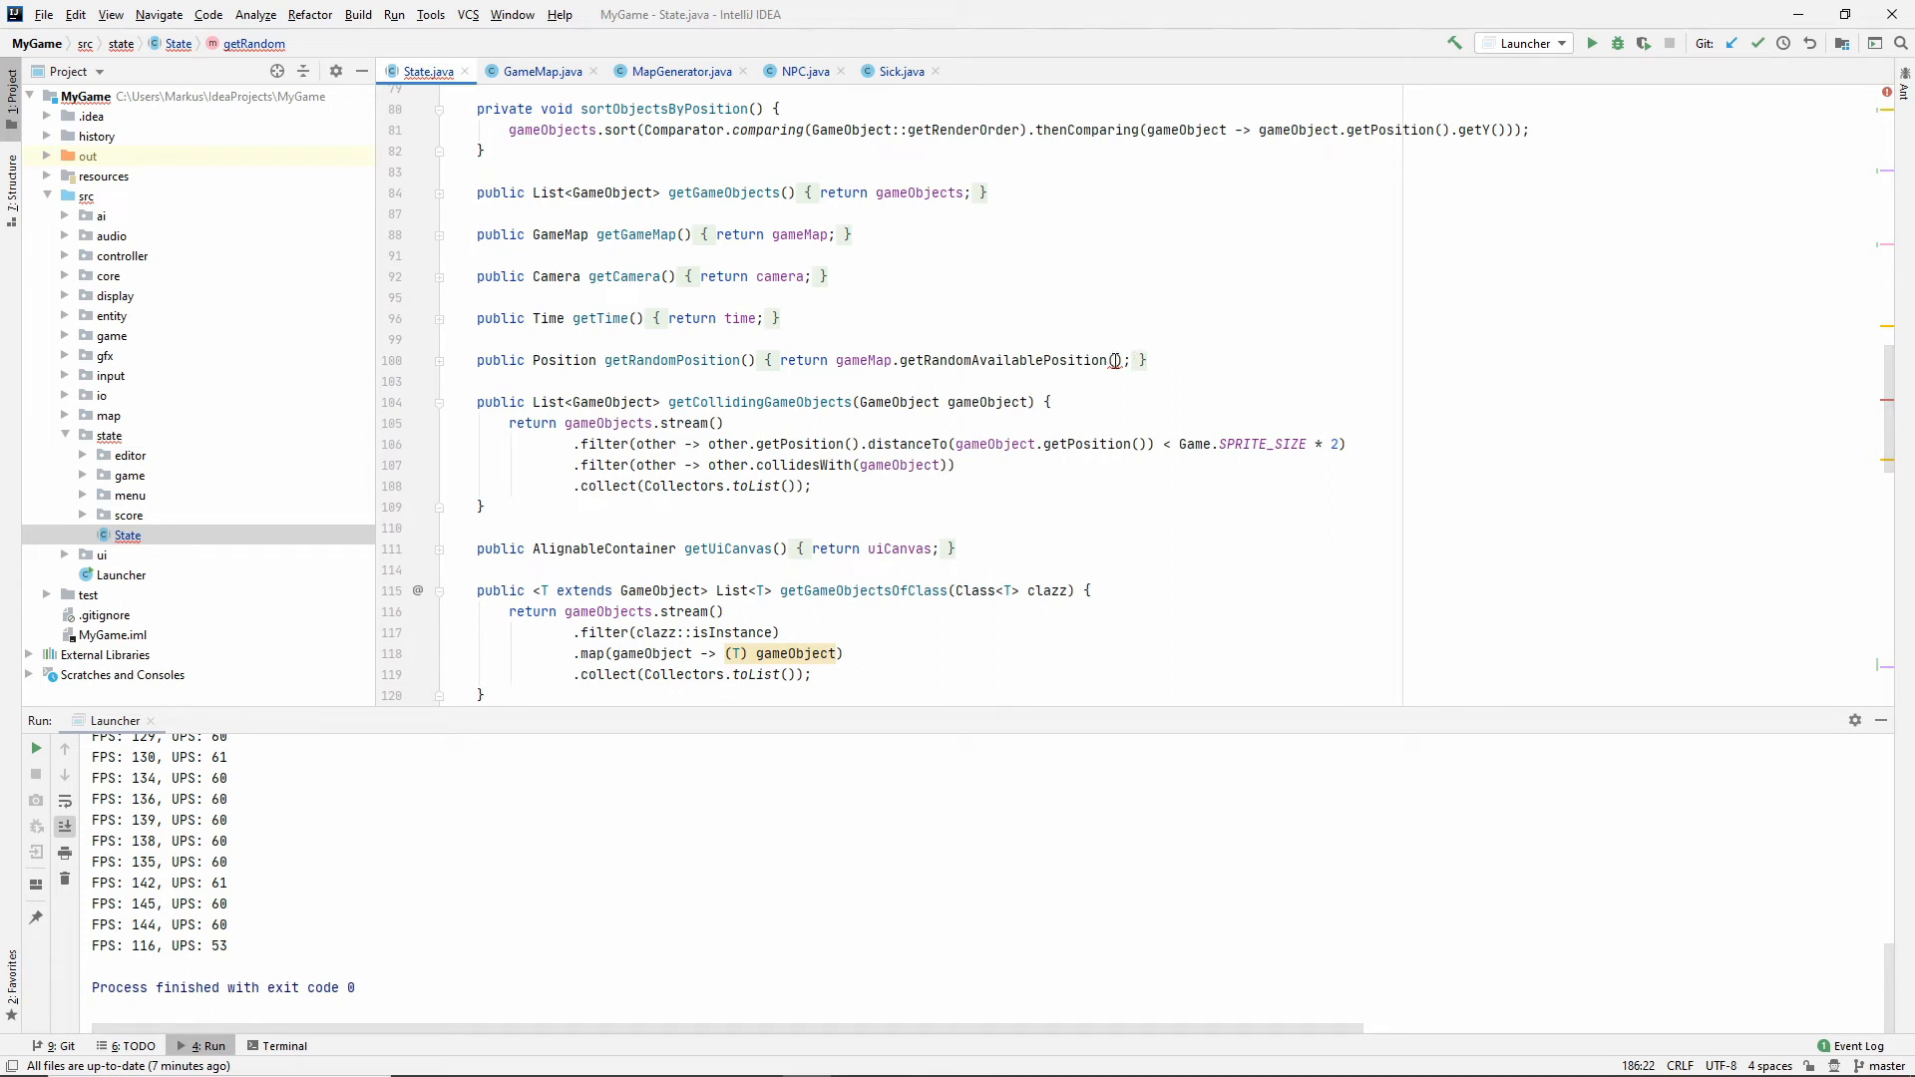
{"action": "type", "text": "random"}
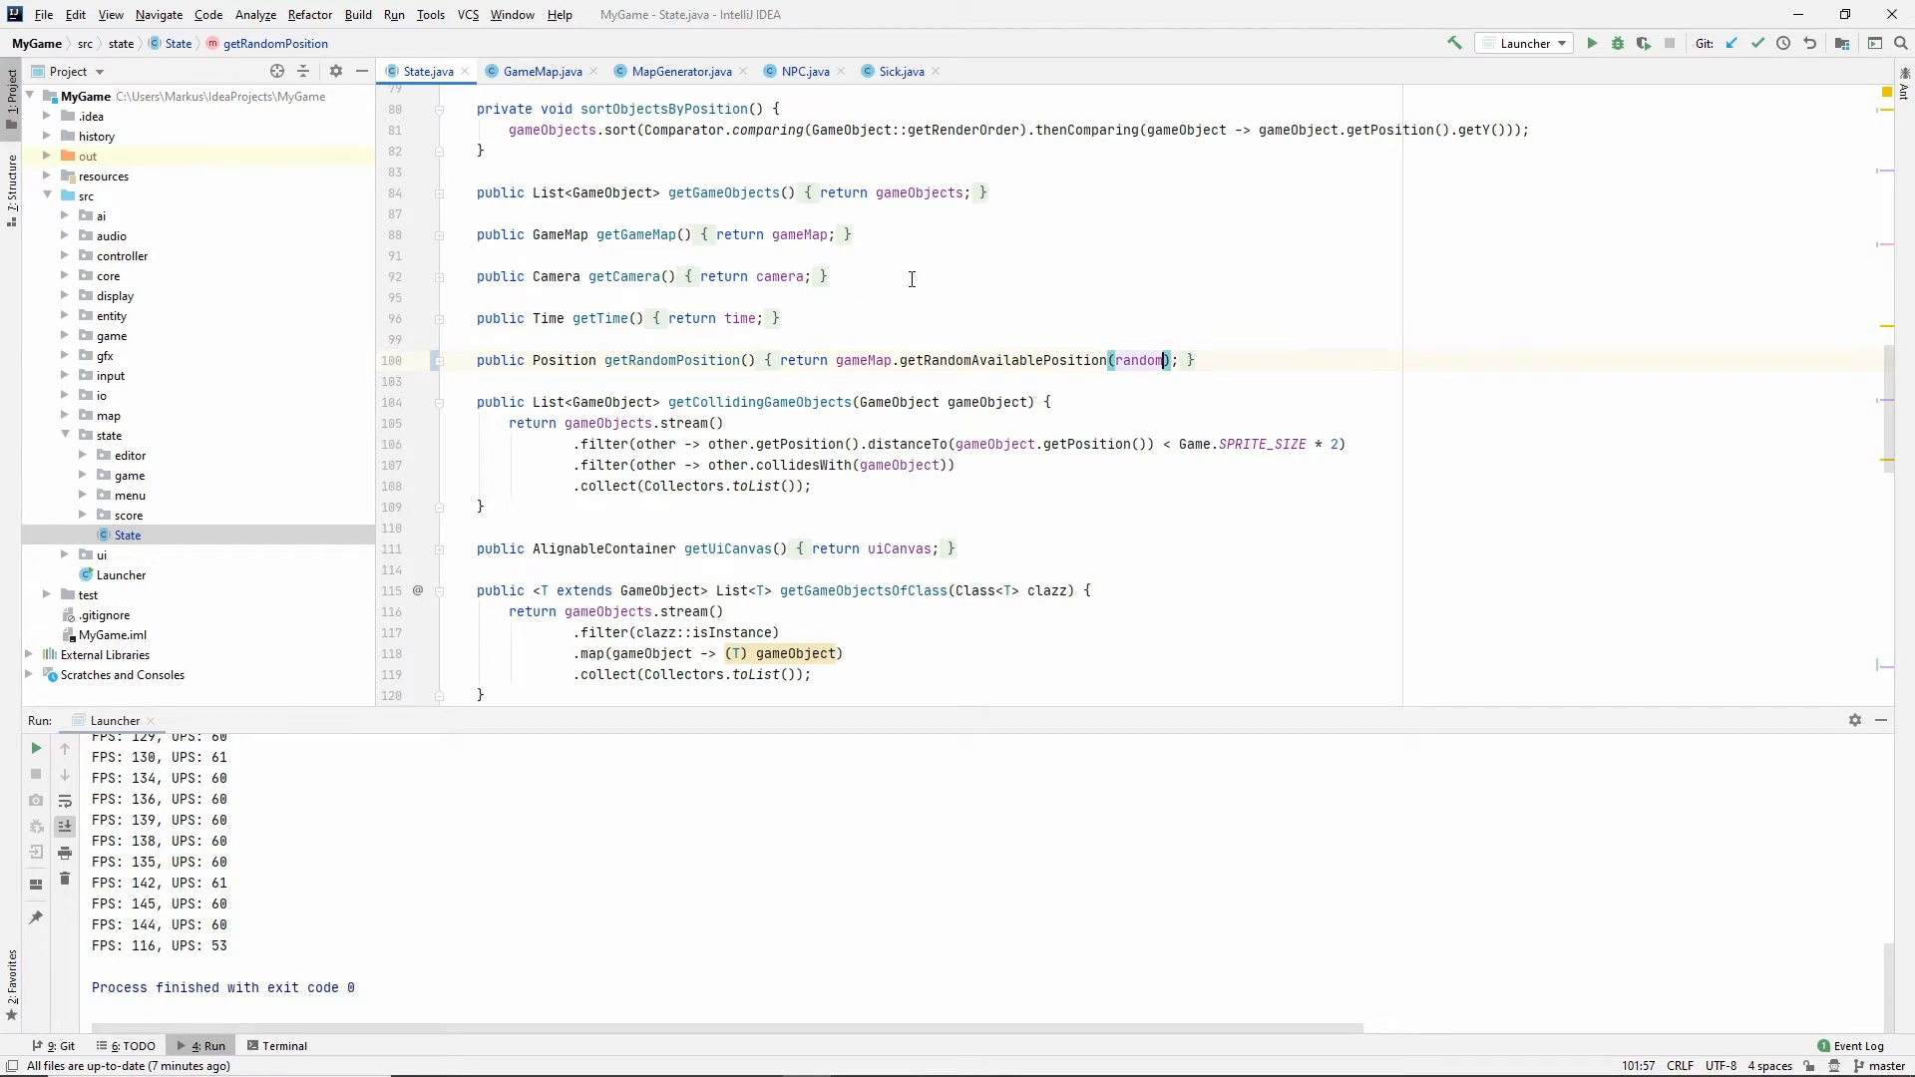
{"action": "key", "text": "ctrl+shift+f"}
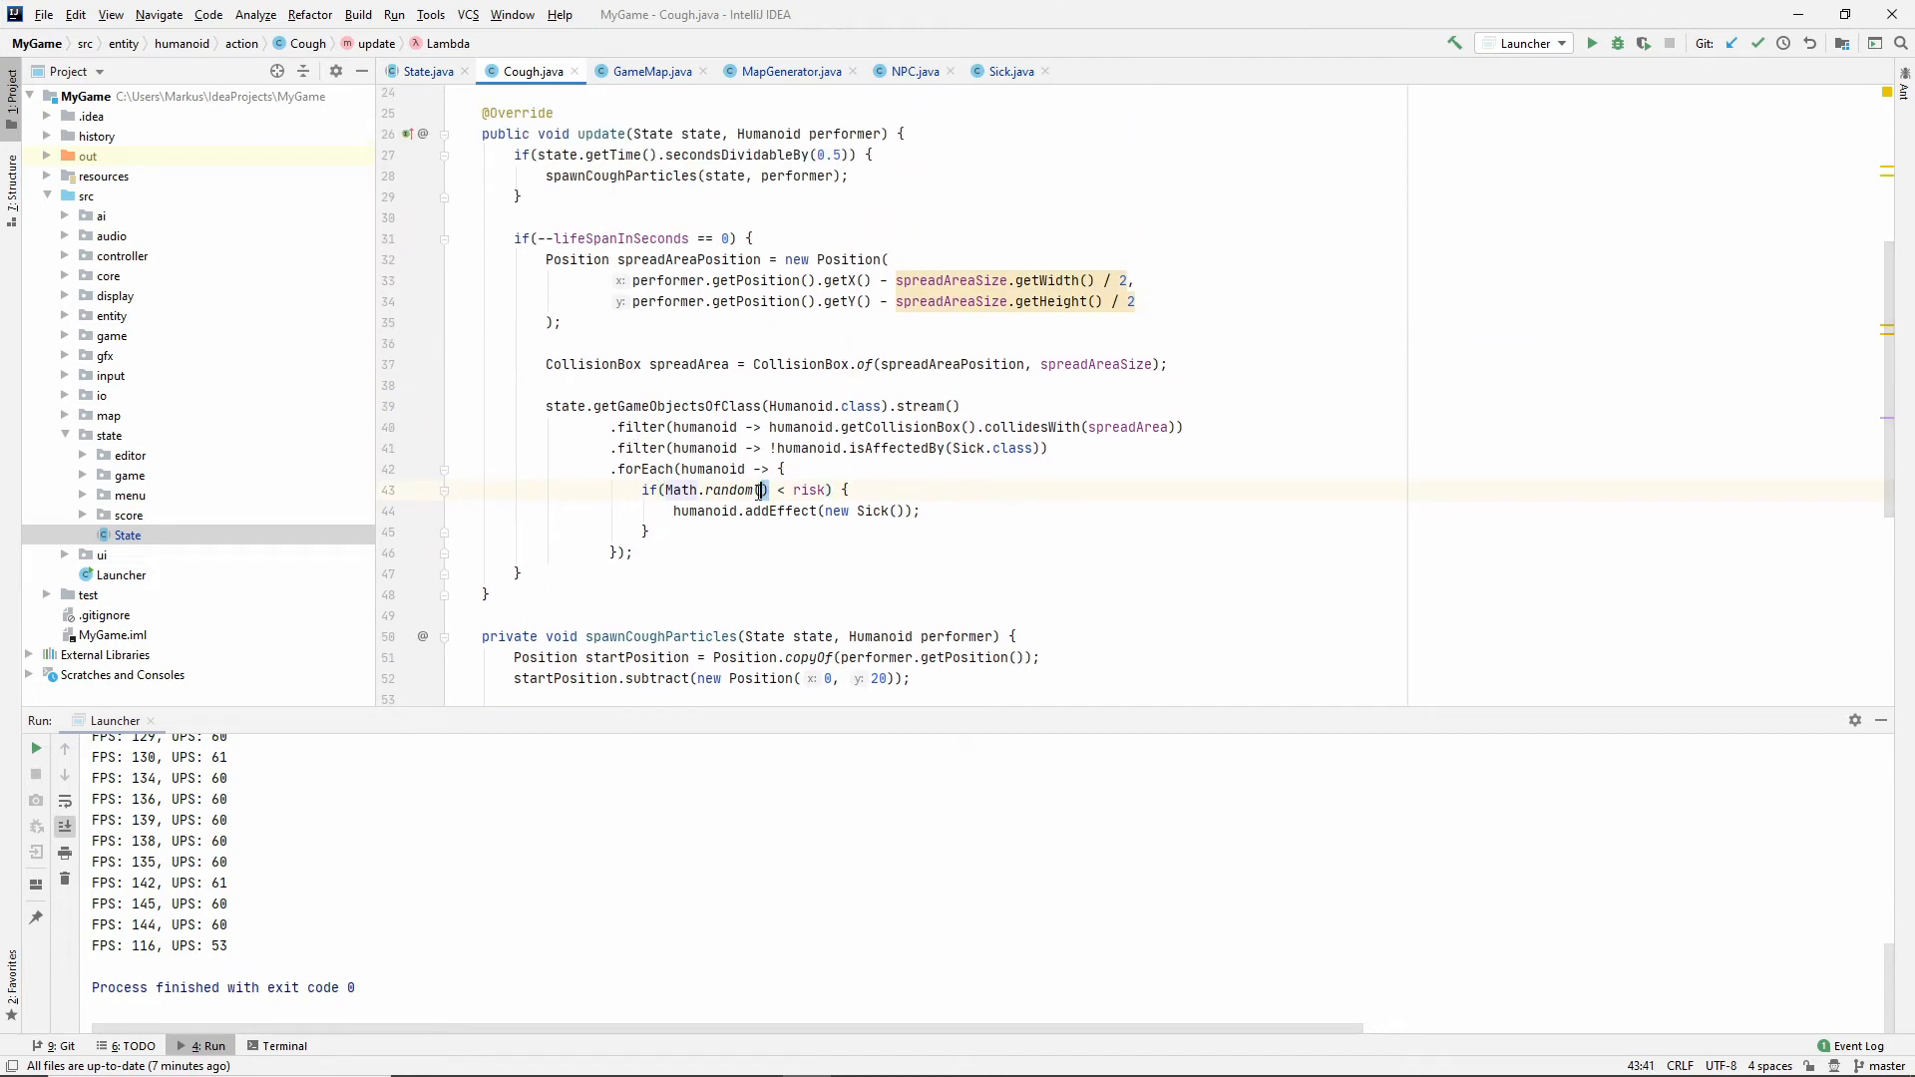
Make Cough's check call state.getRandom().nextDouble(), then search the project for 'Collection'.
{"action": "type", "text": "state."}
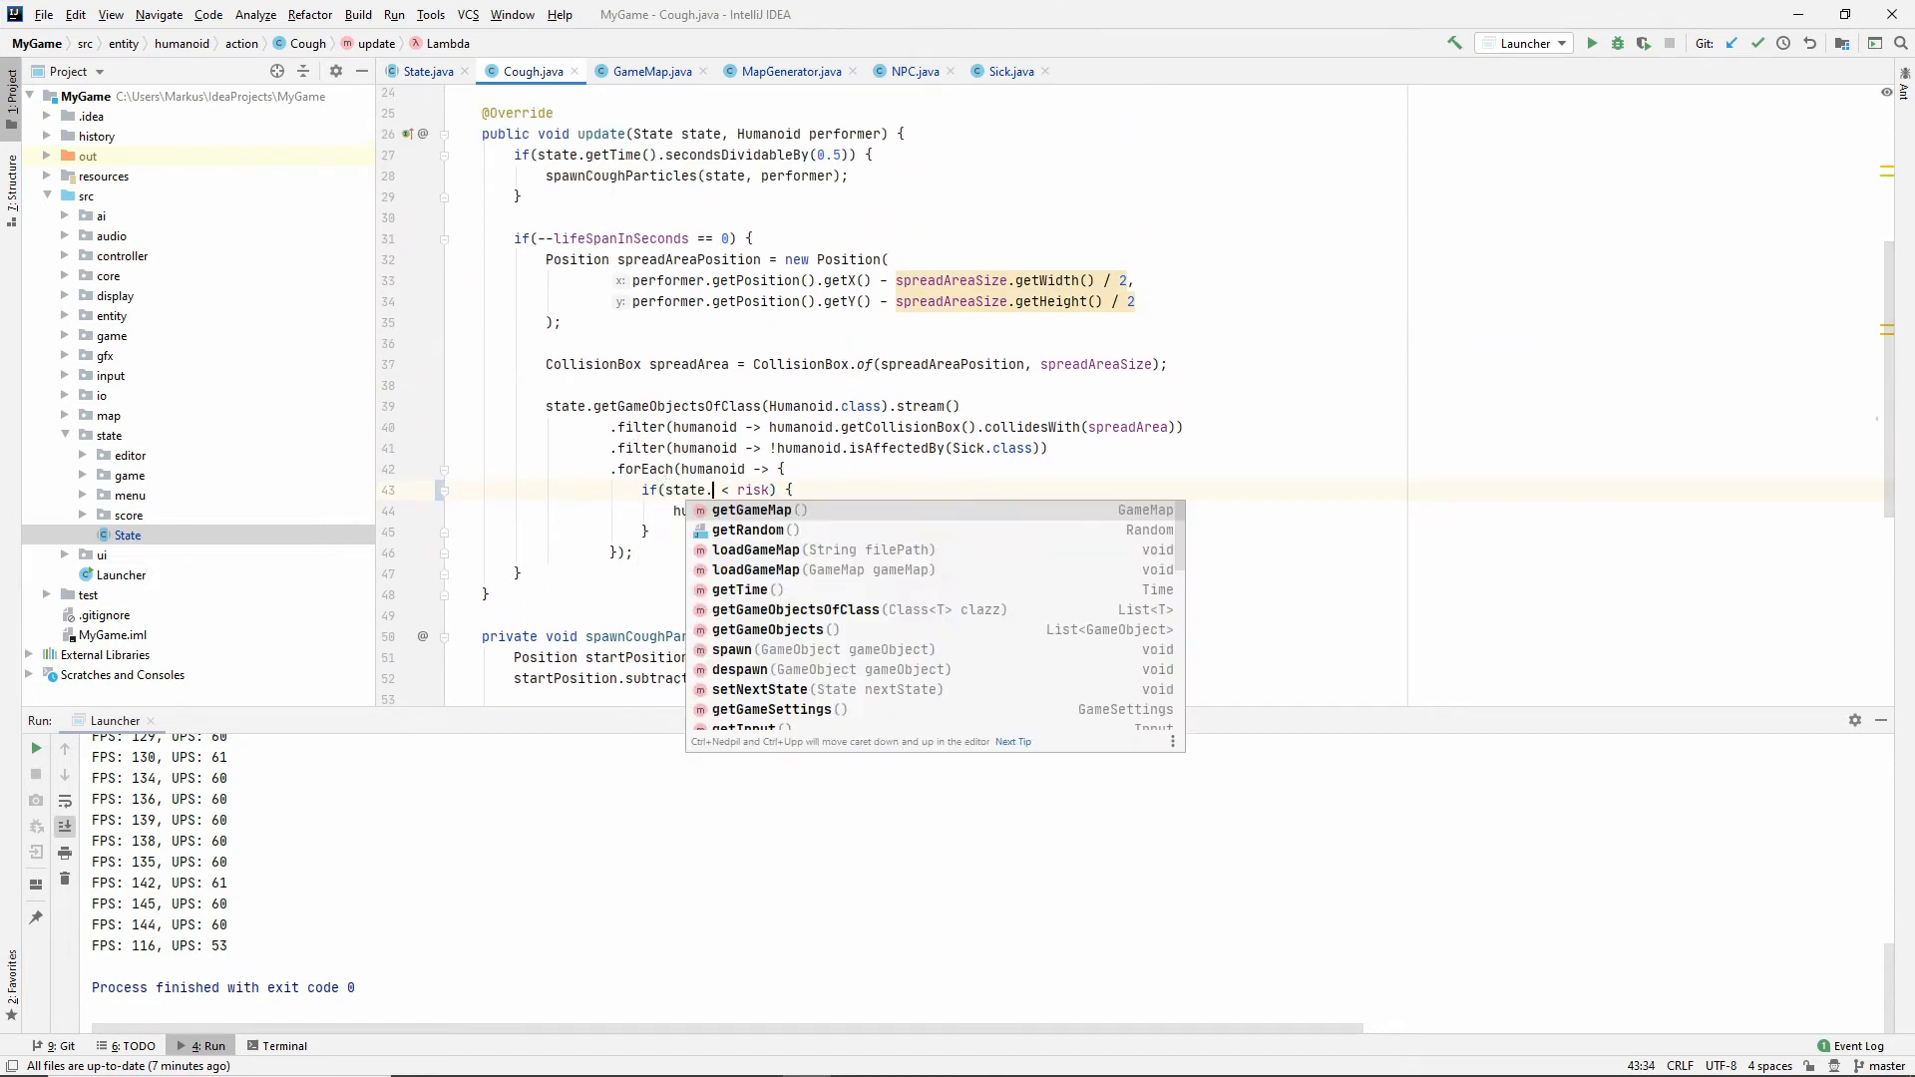
{"action": "type", "text": "getRandom().n"}
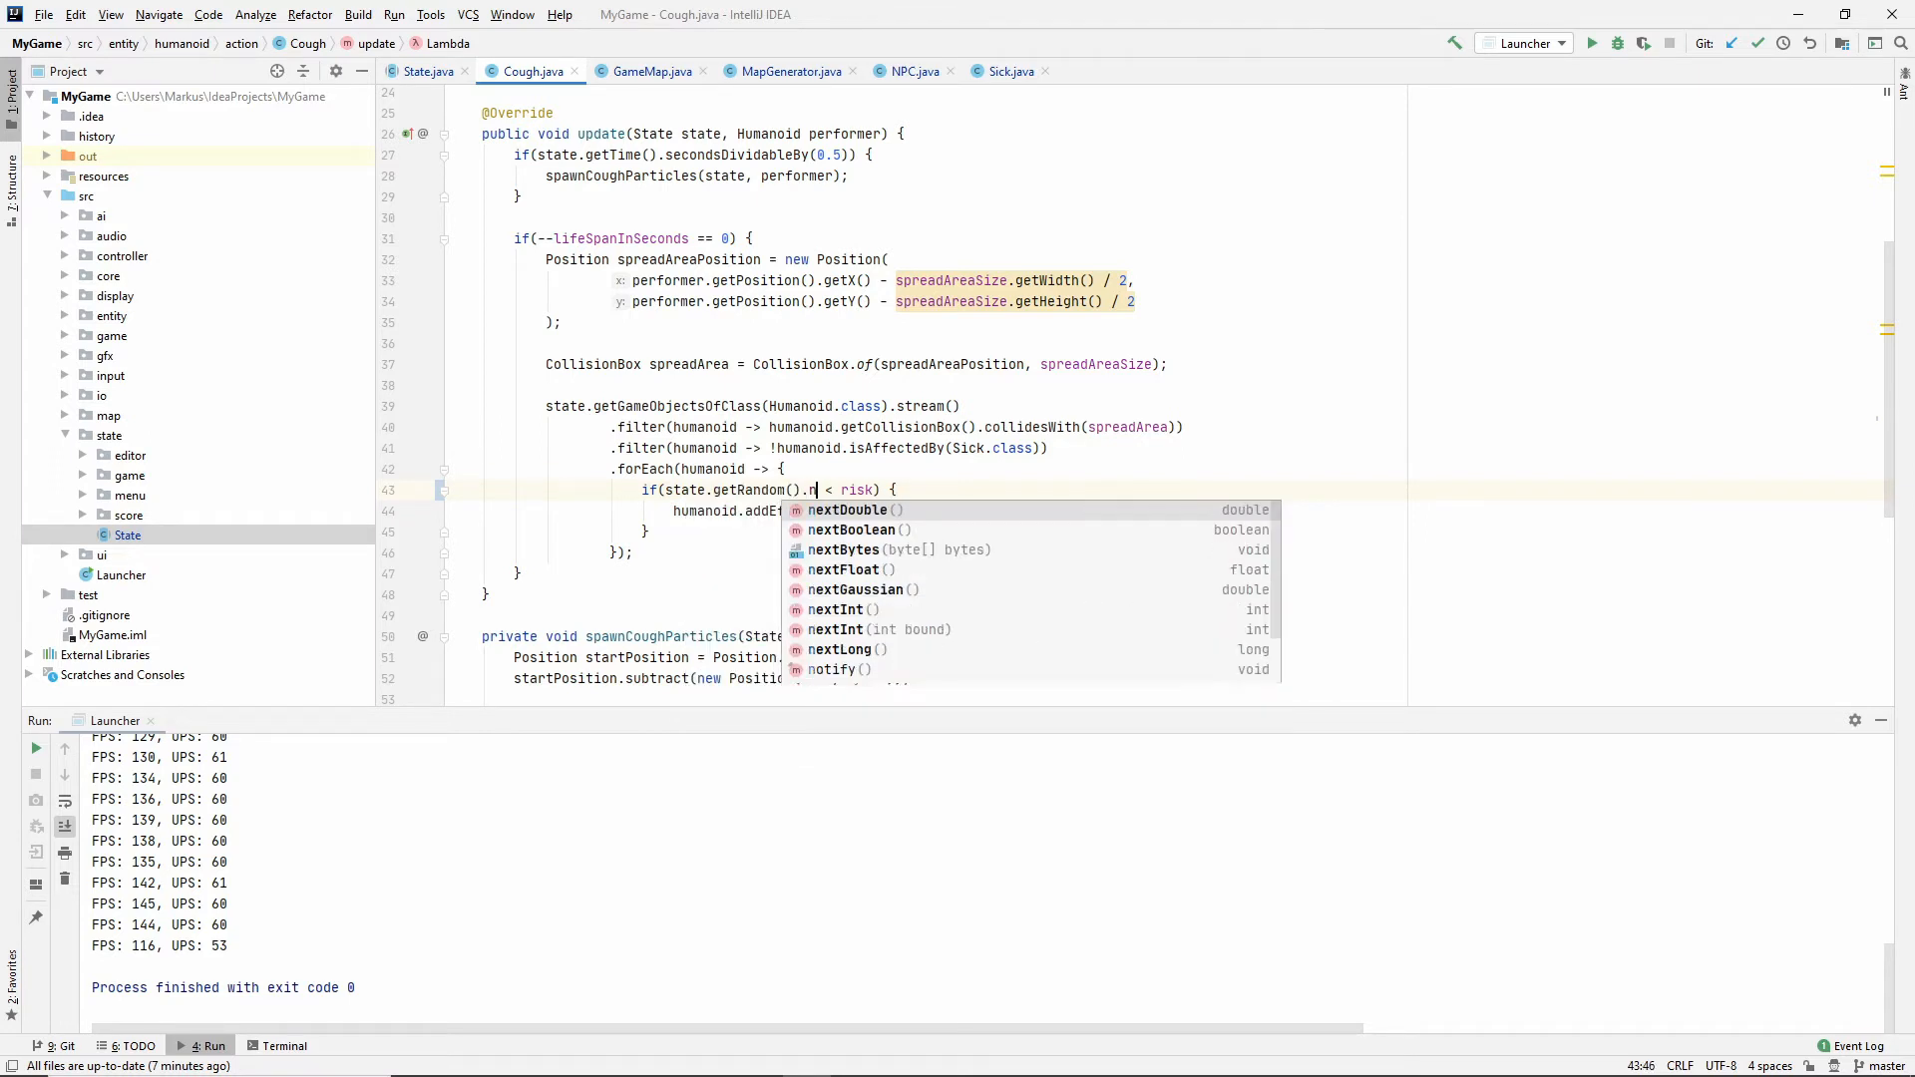
{"action": "left_click", "coordinate": [848, 509]}
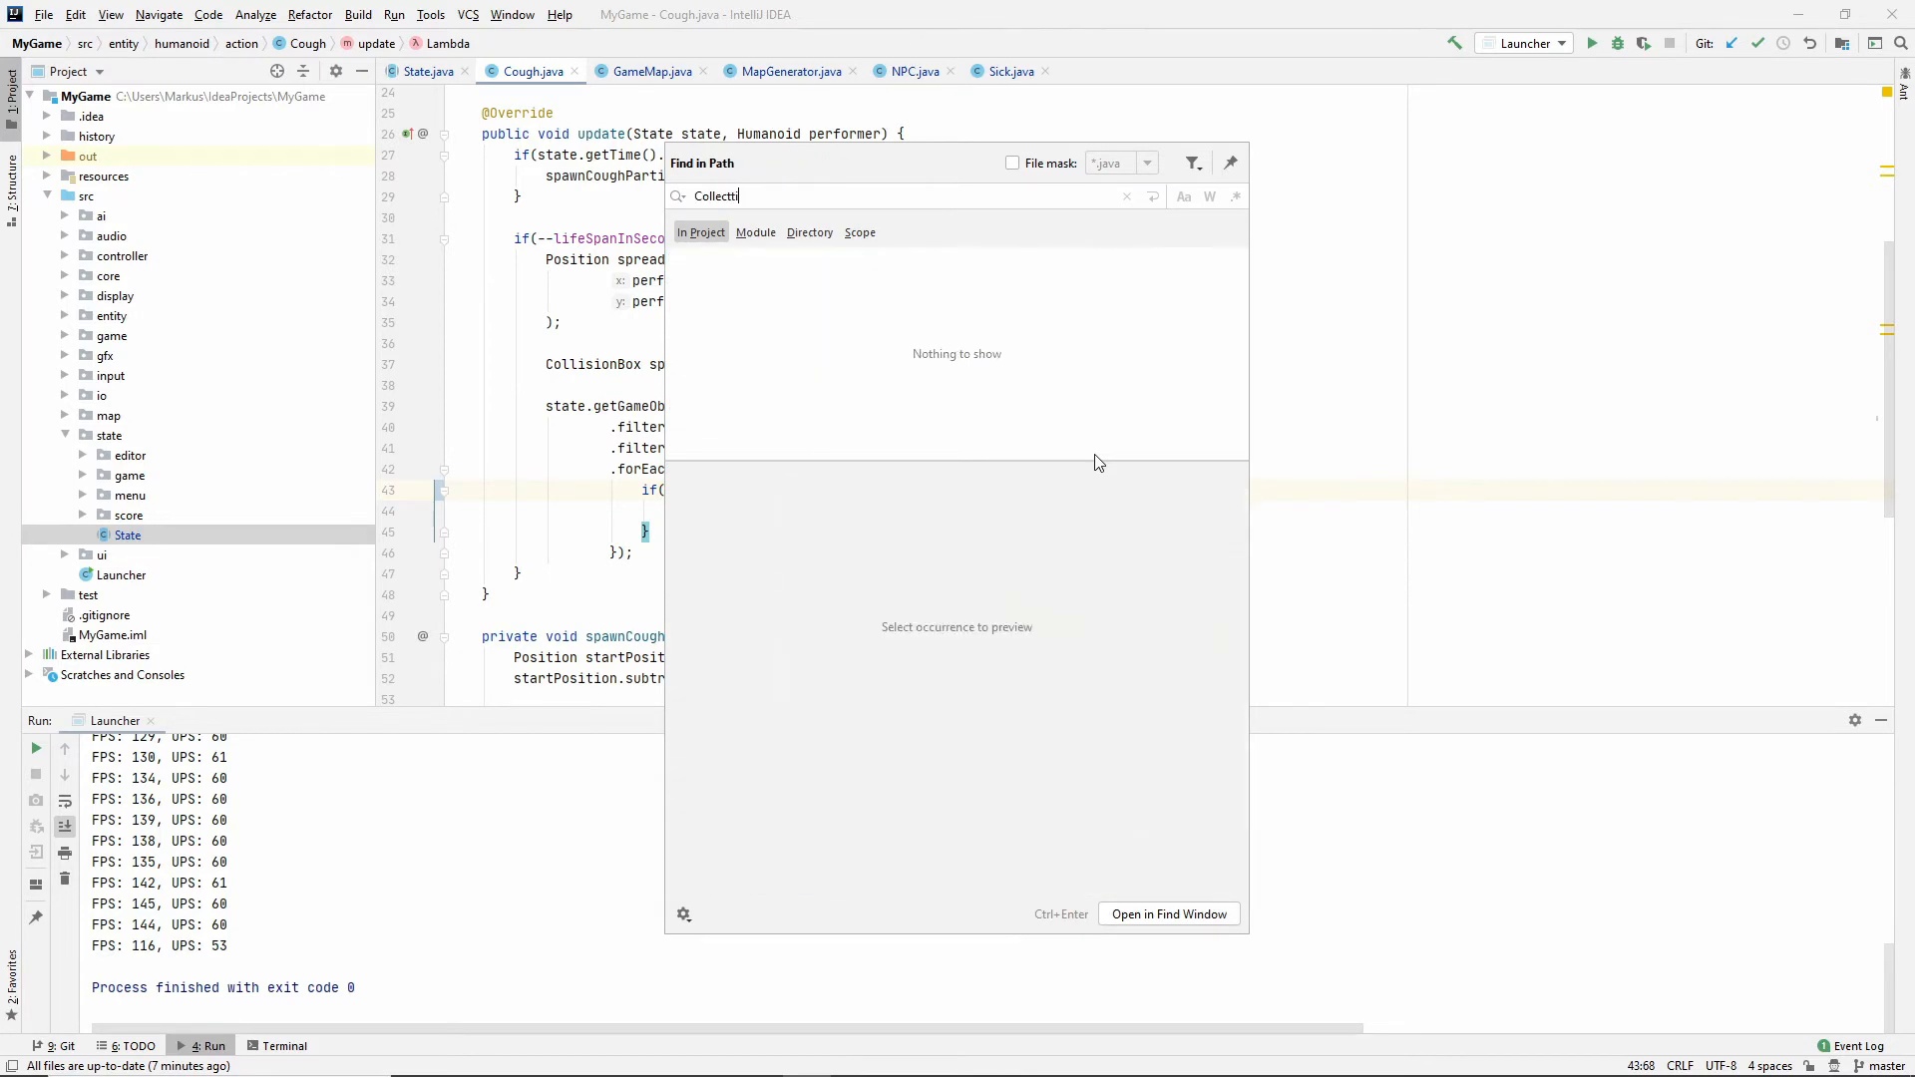
{"action": "type", "text": "Collection"}
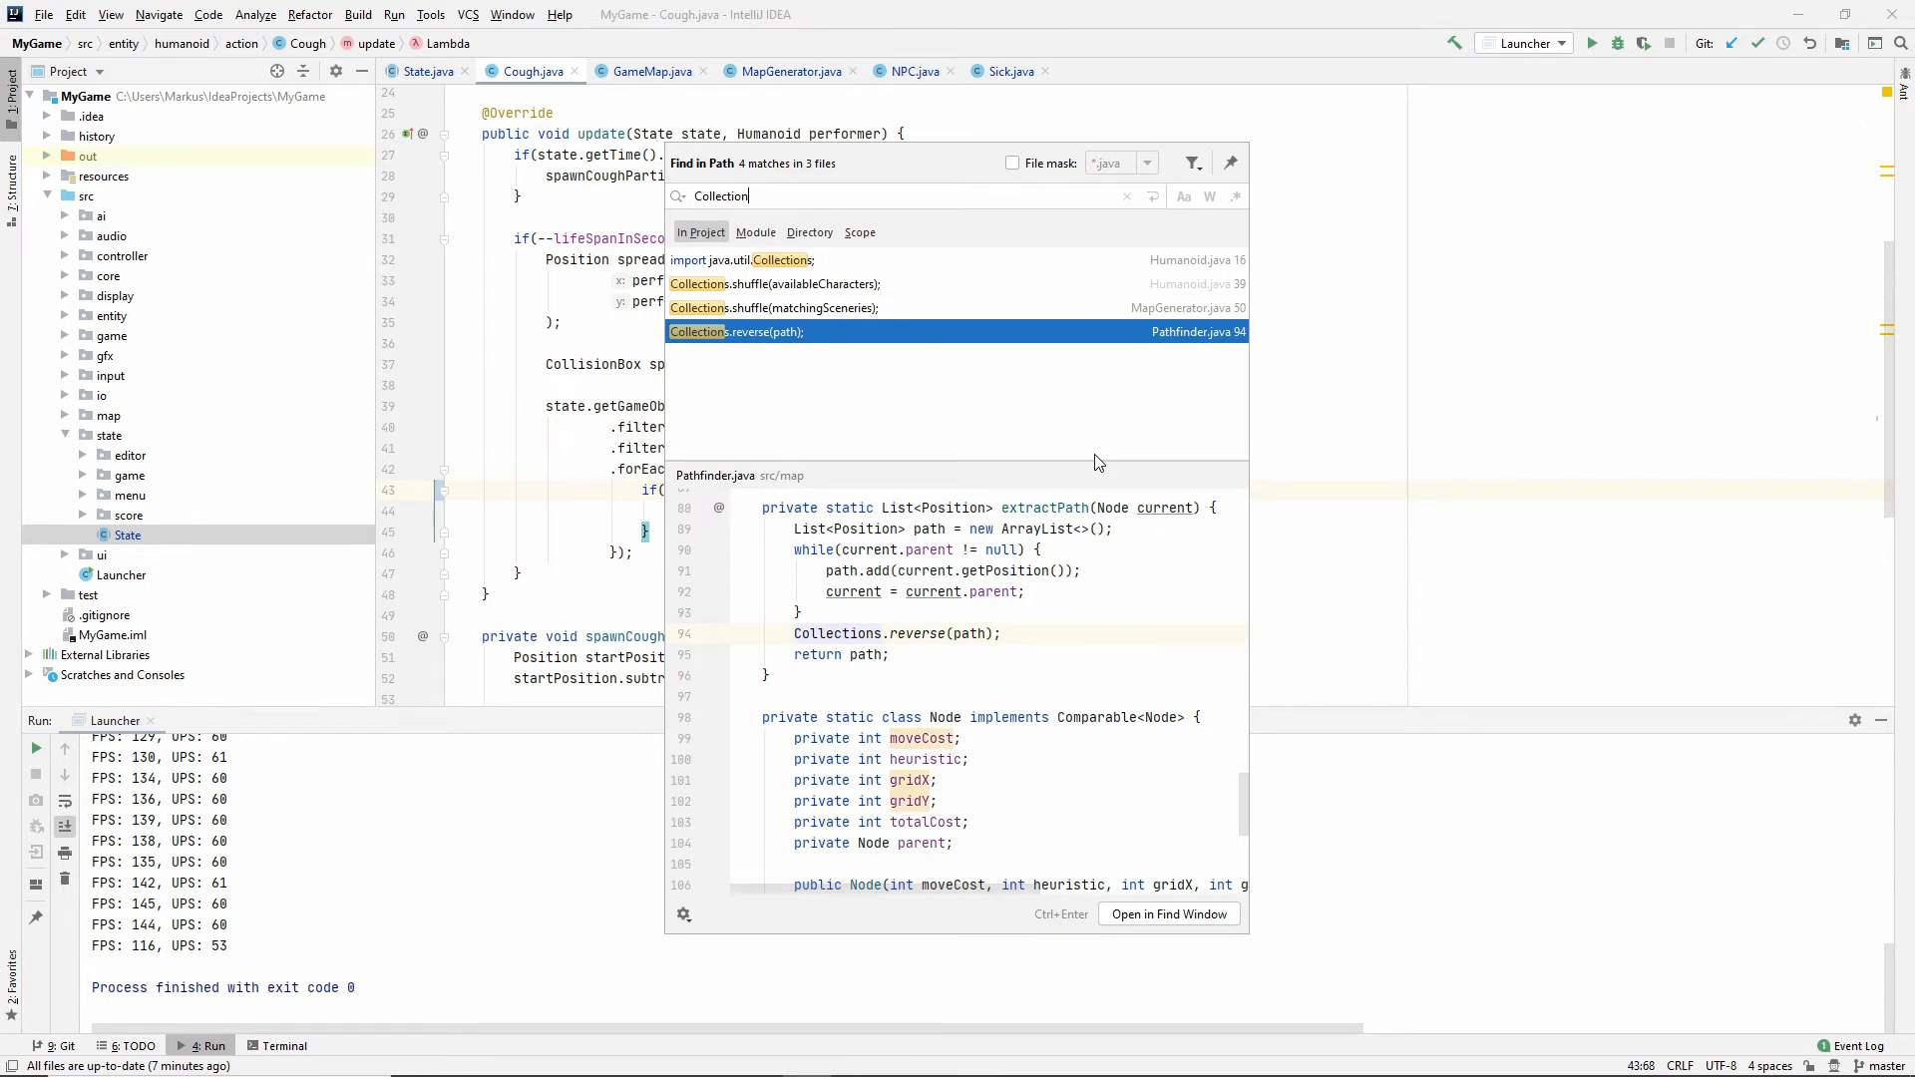
In MapGenerator, drop Collections.shuffle and pick a scenery with get(random.nextInt(matchingSceneries.size())).
{"action": "left_click", "coordinate": [772, 307]}
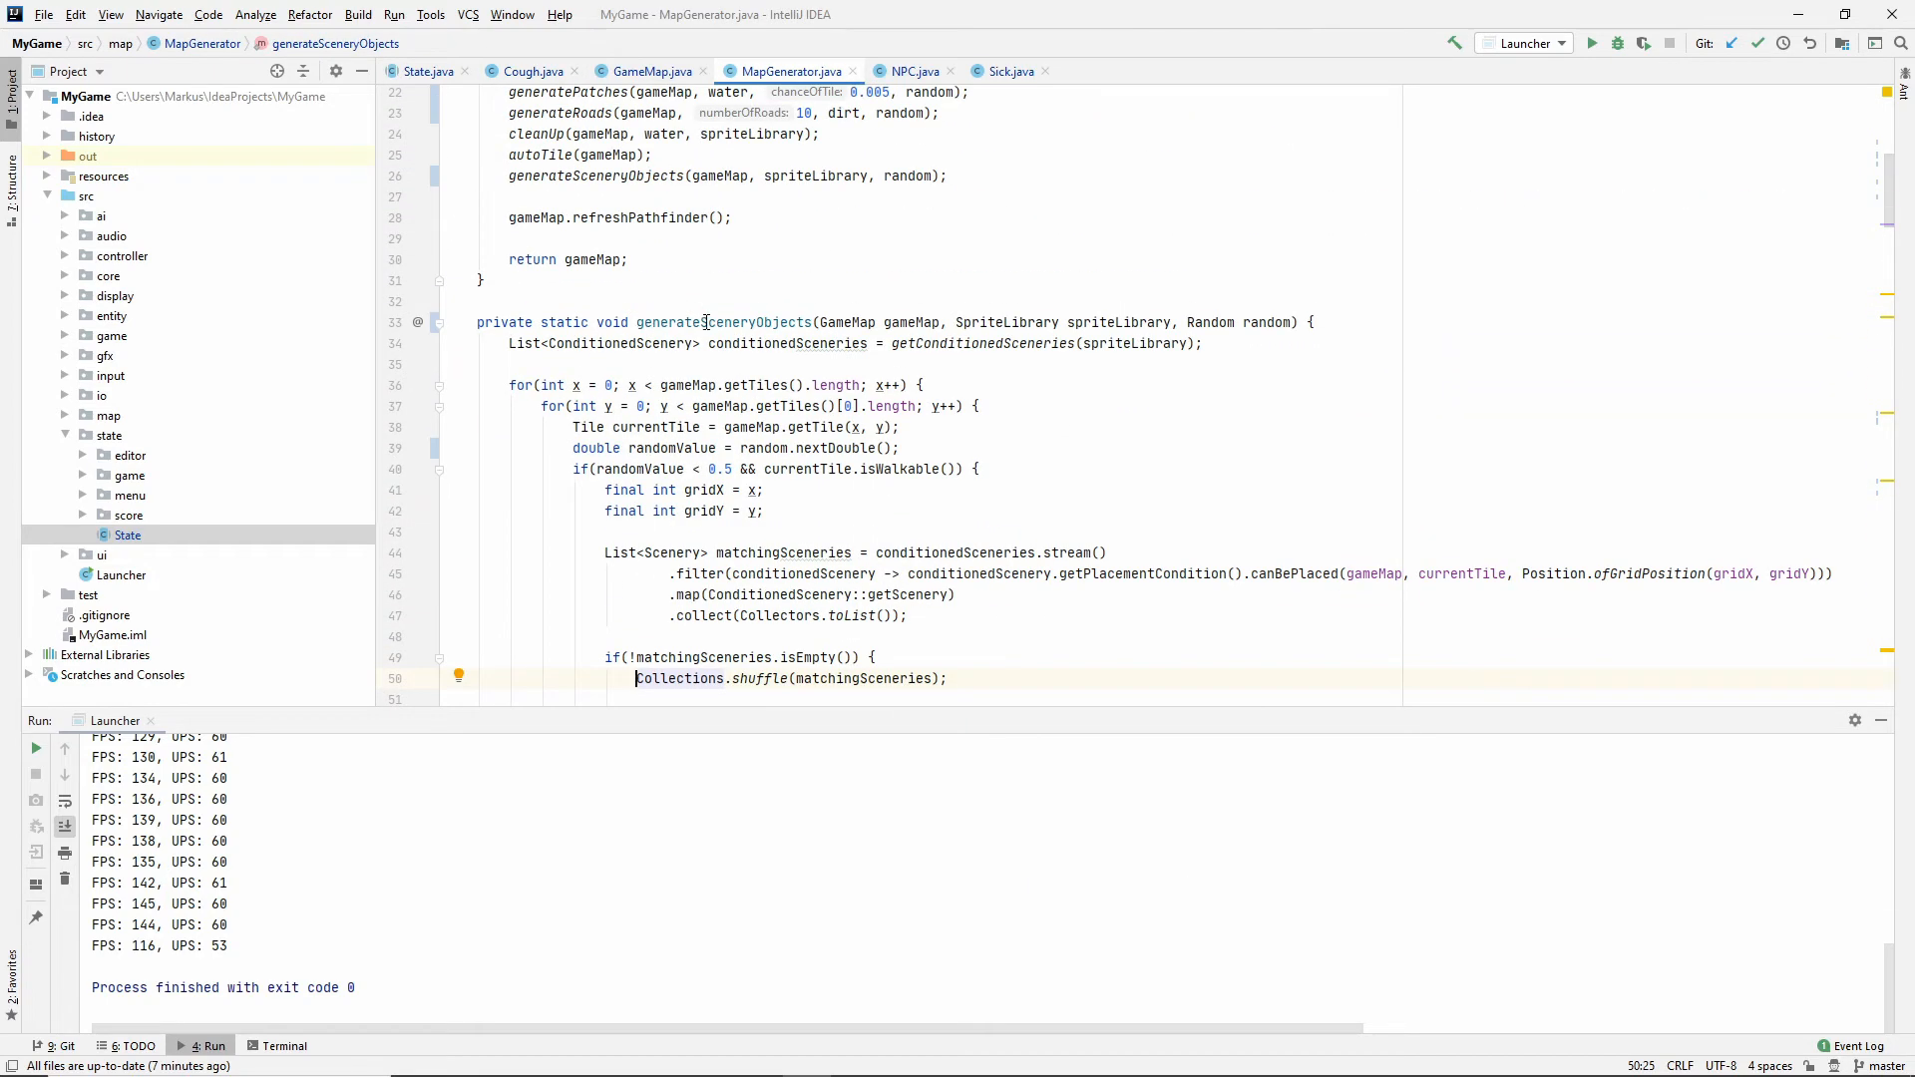
{"action": "scroll", "scroll_direction": "down", "scroll_amount": 3}
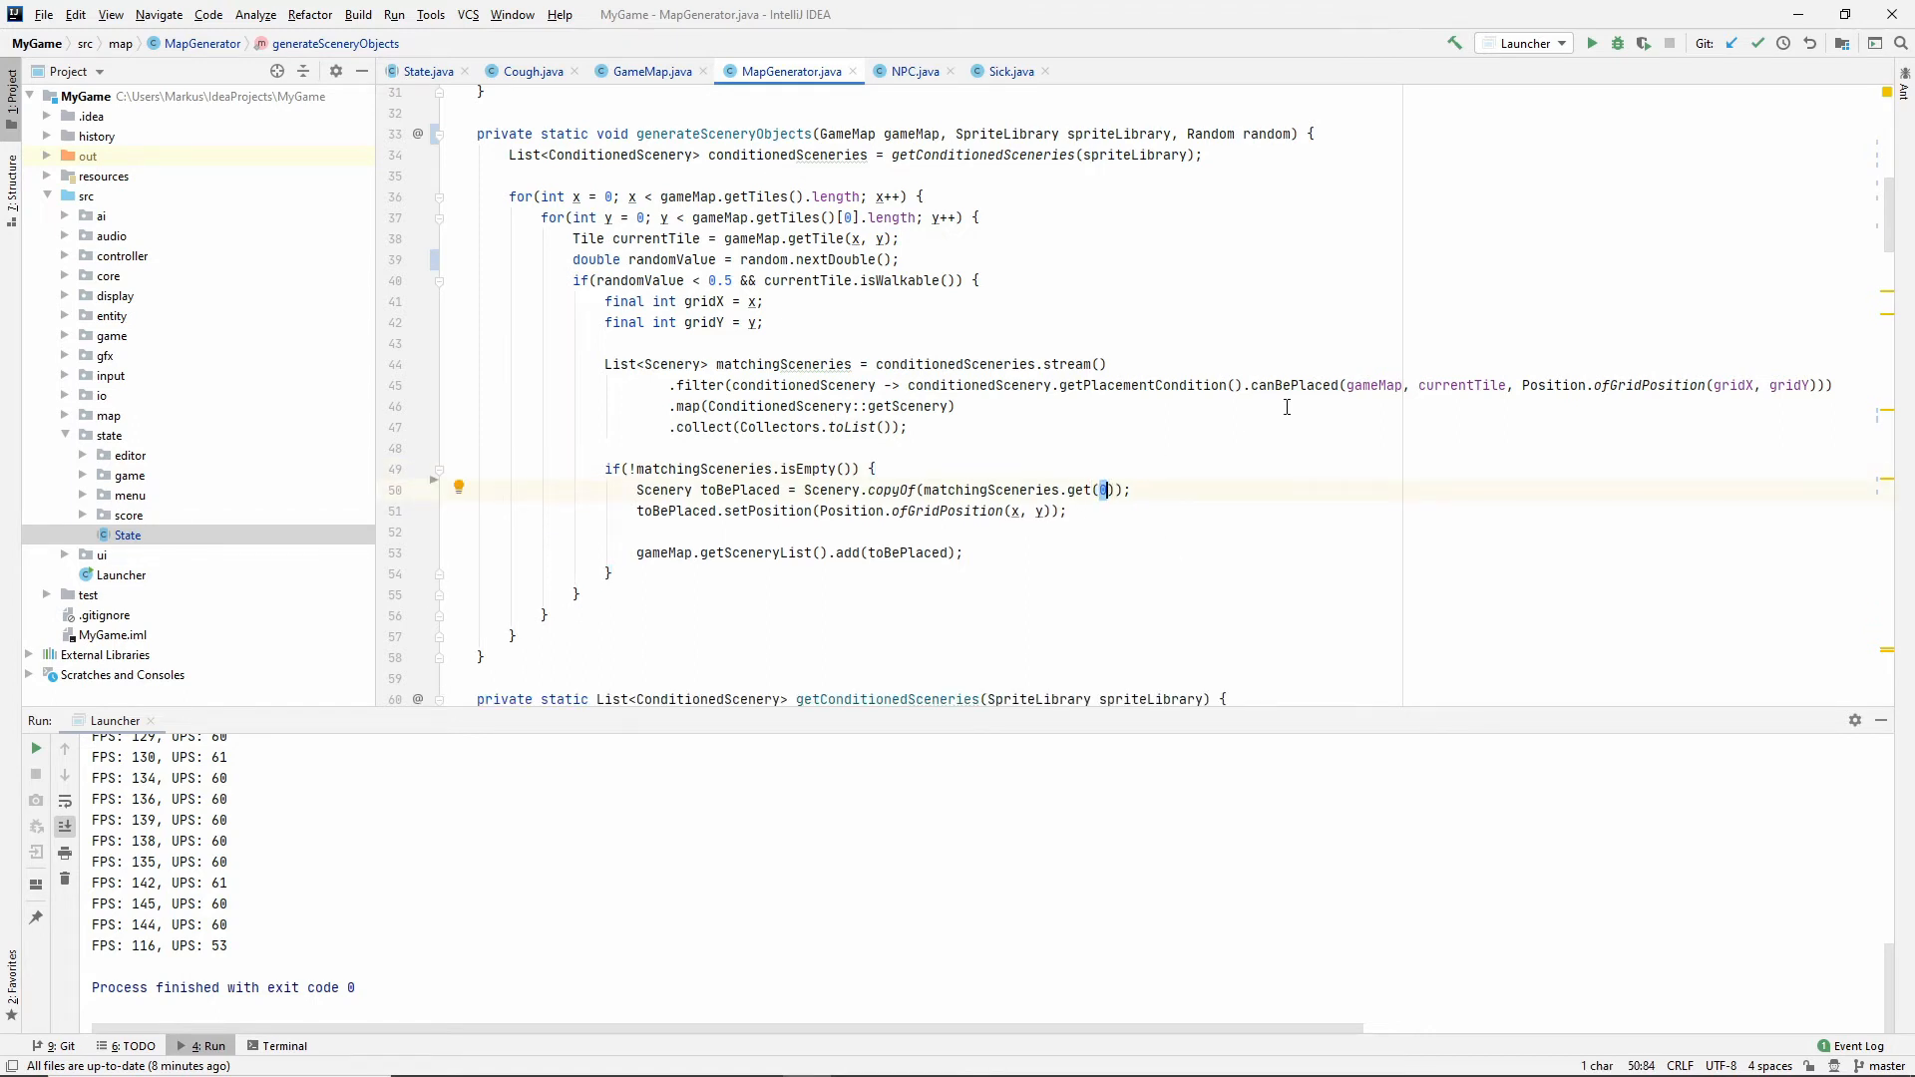
{"action": "type", "text": "random"}
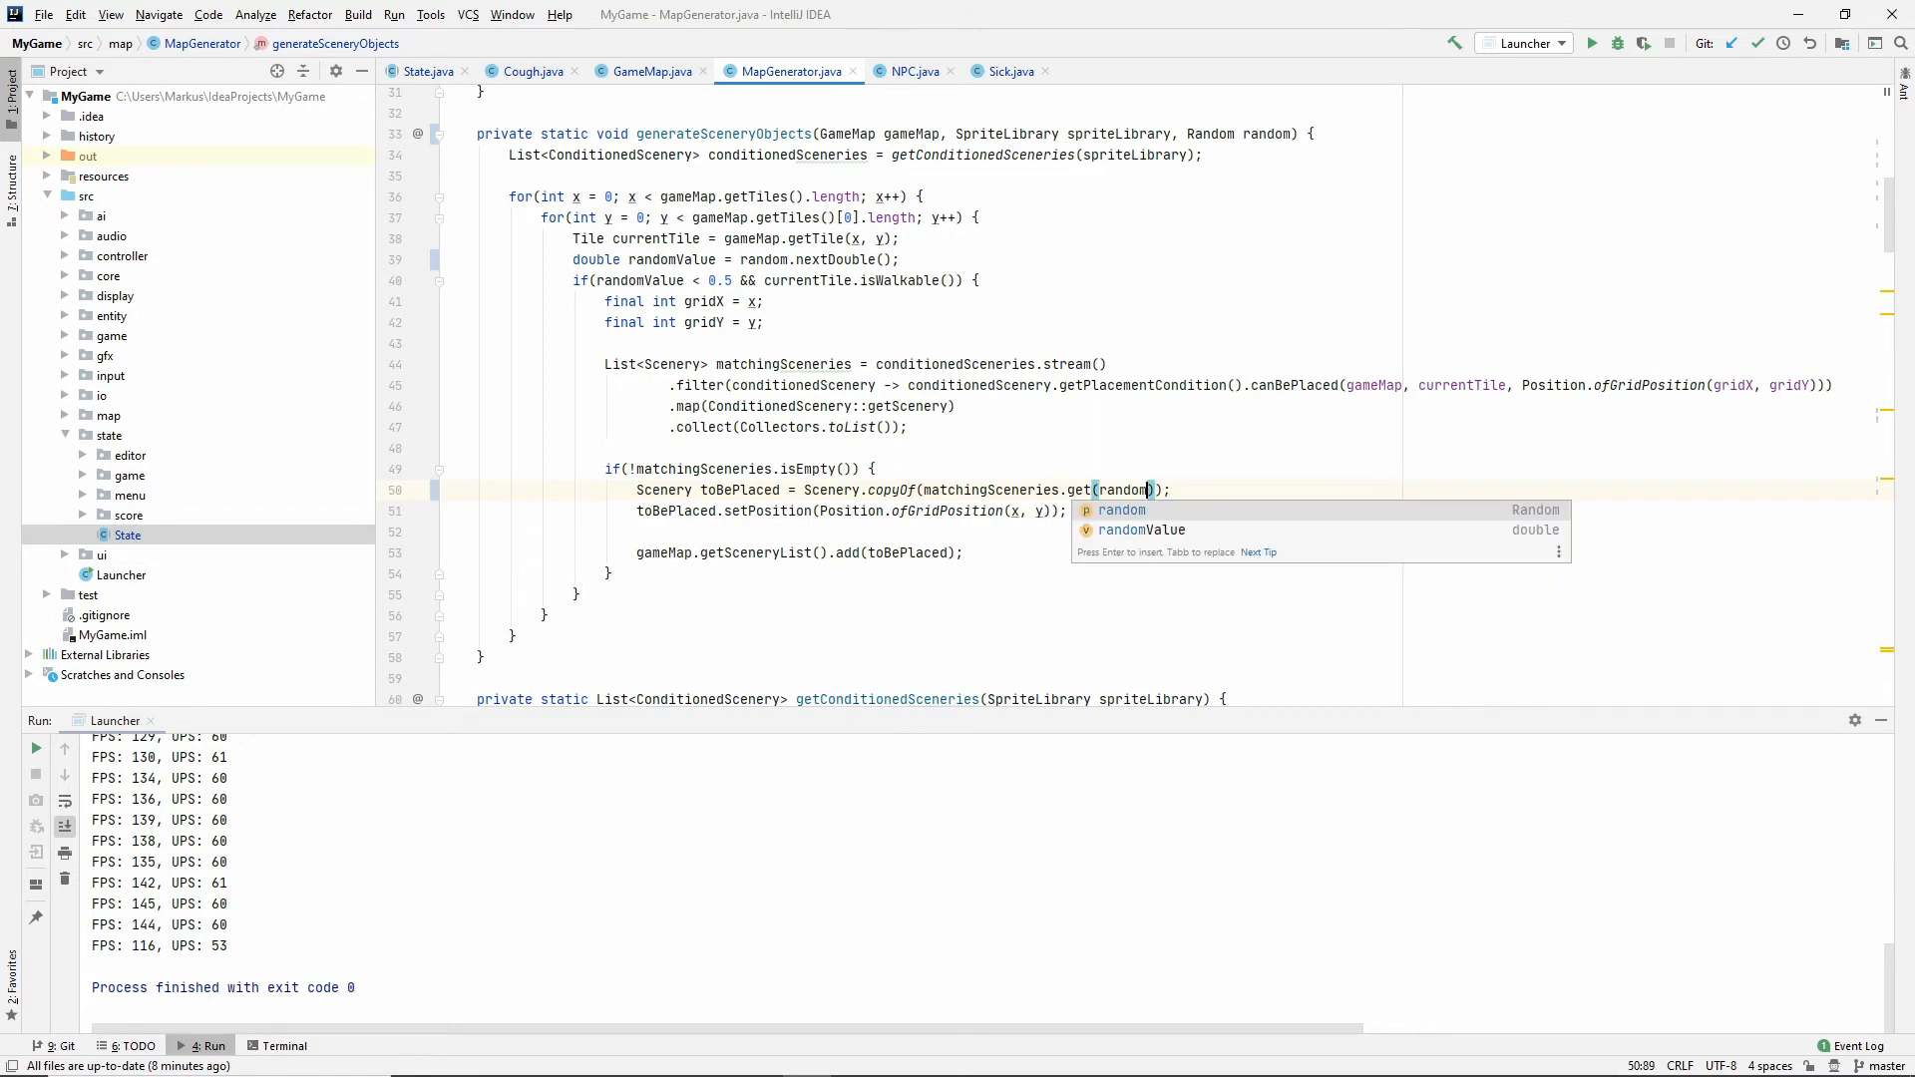
{"action": "type", "text": ".nextInt("}
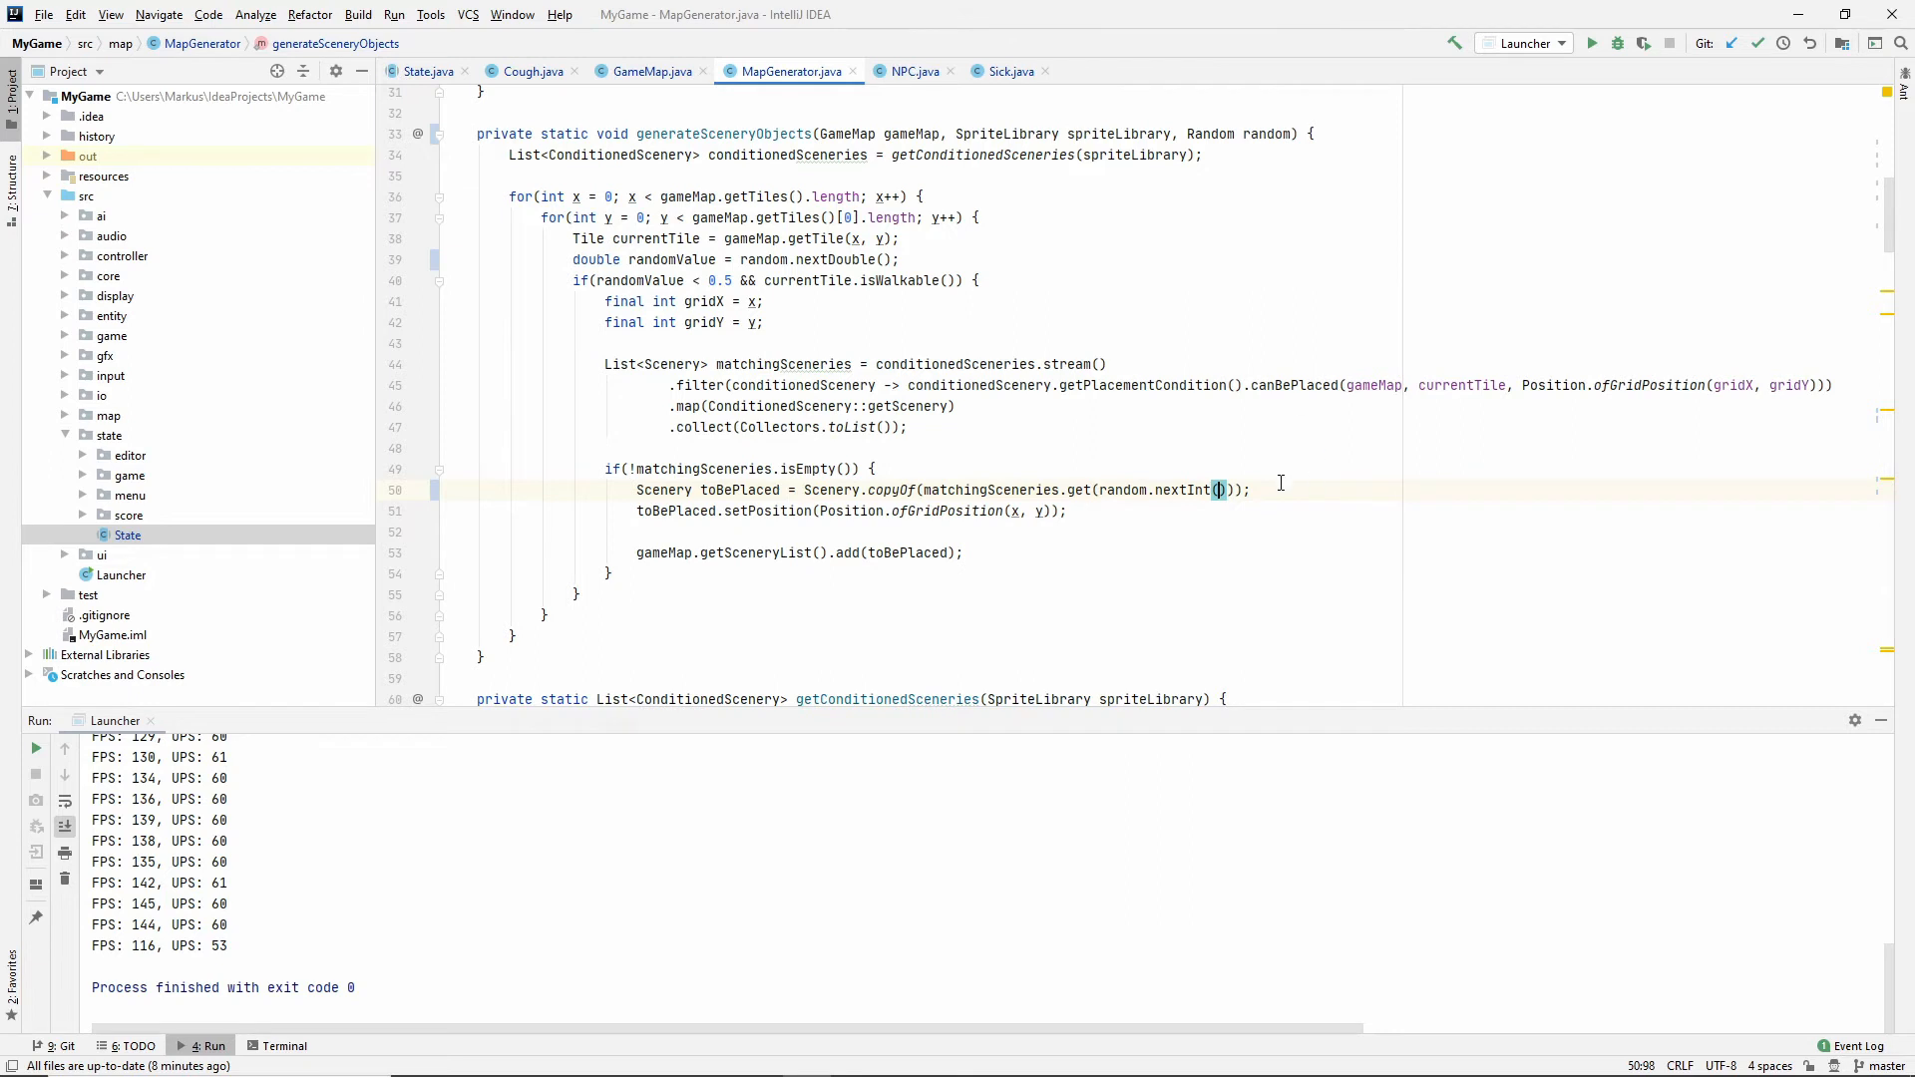
{"action": "left_click", "coordinate": [1218, 491]}
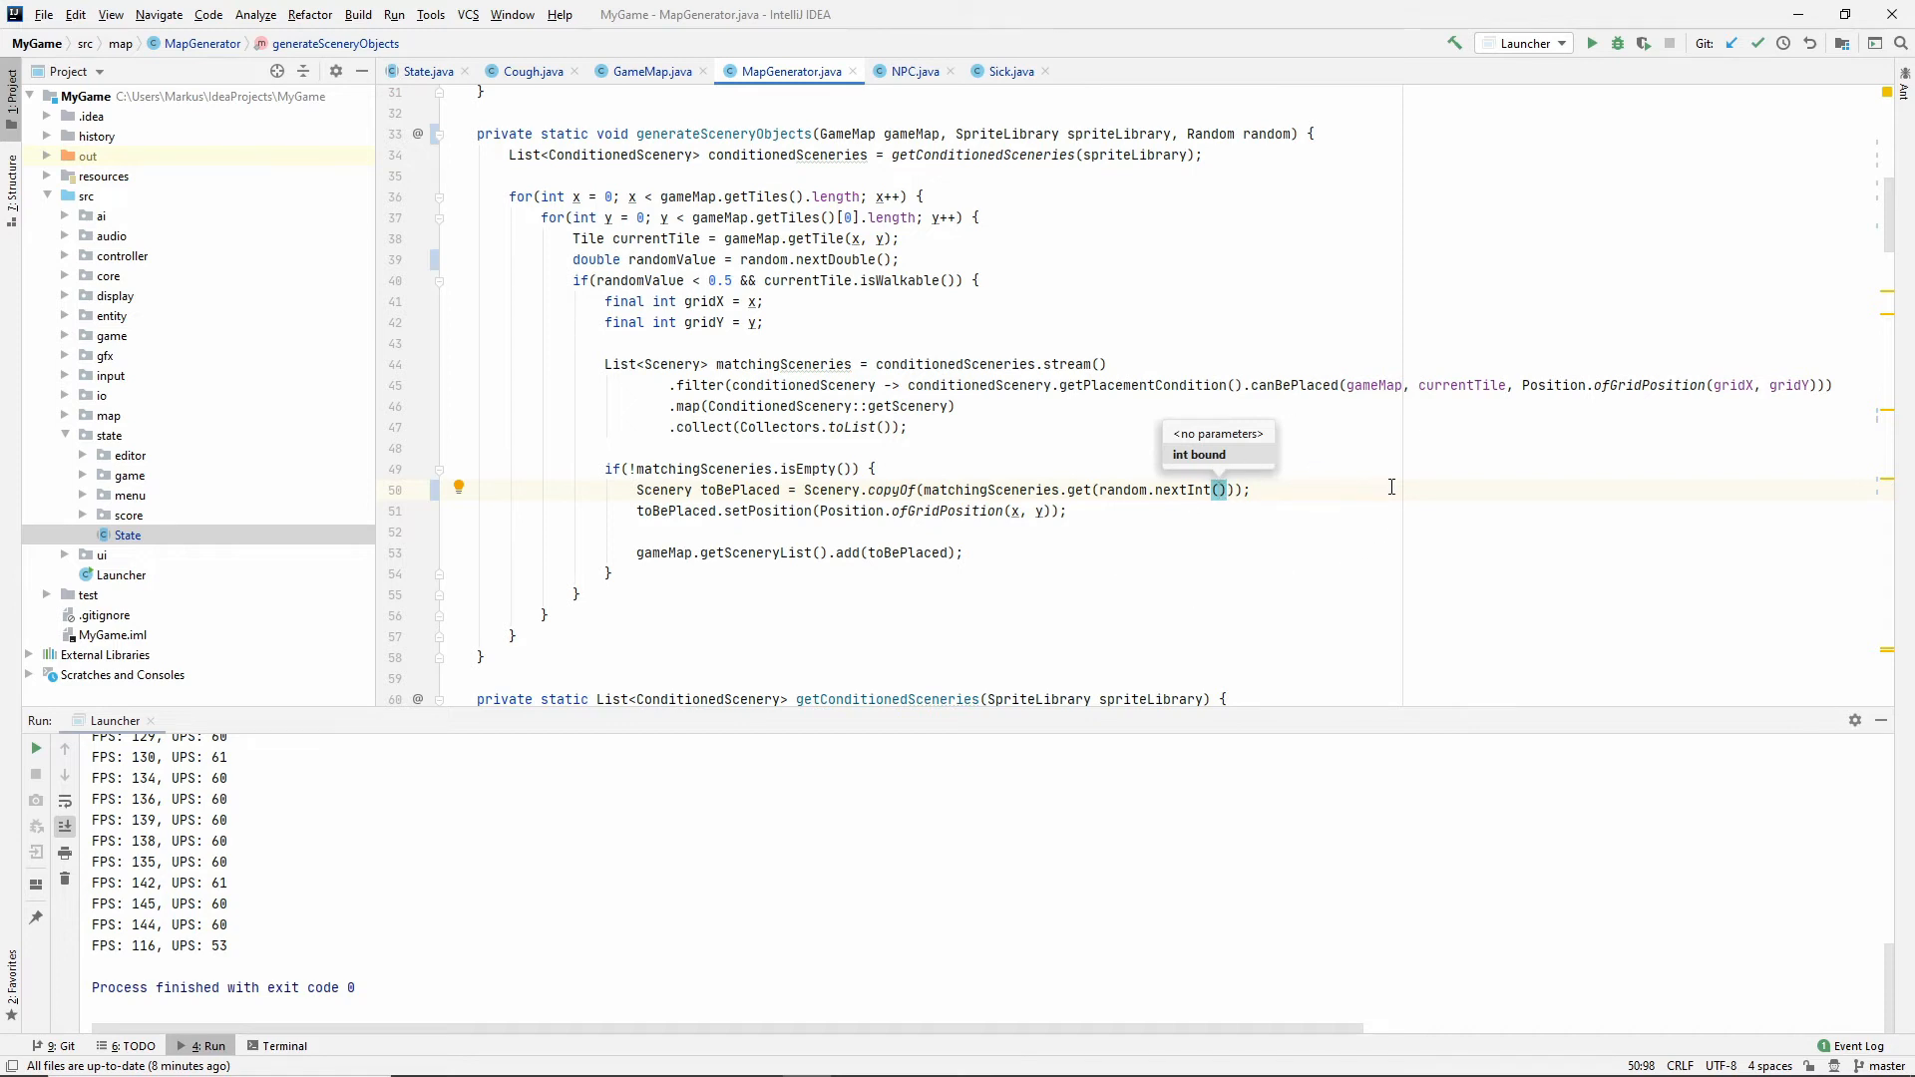
{"action": "type", "text": "matchingSceneries.size("}
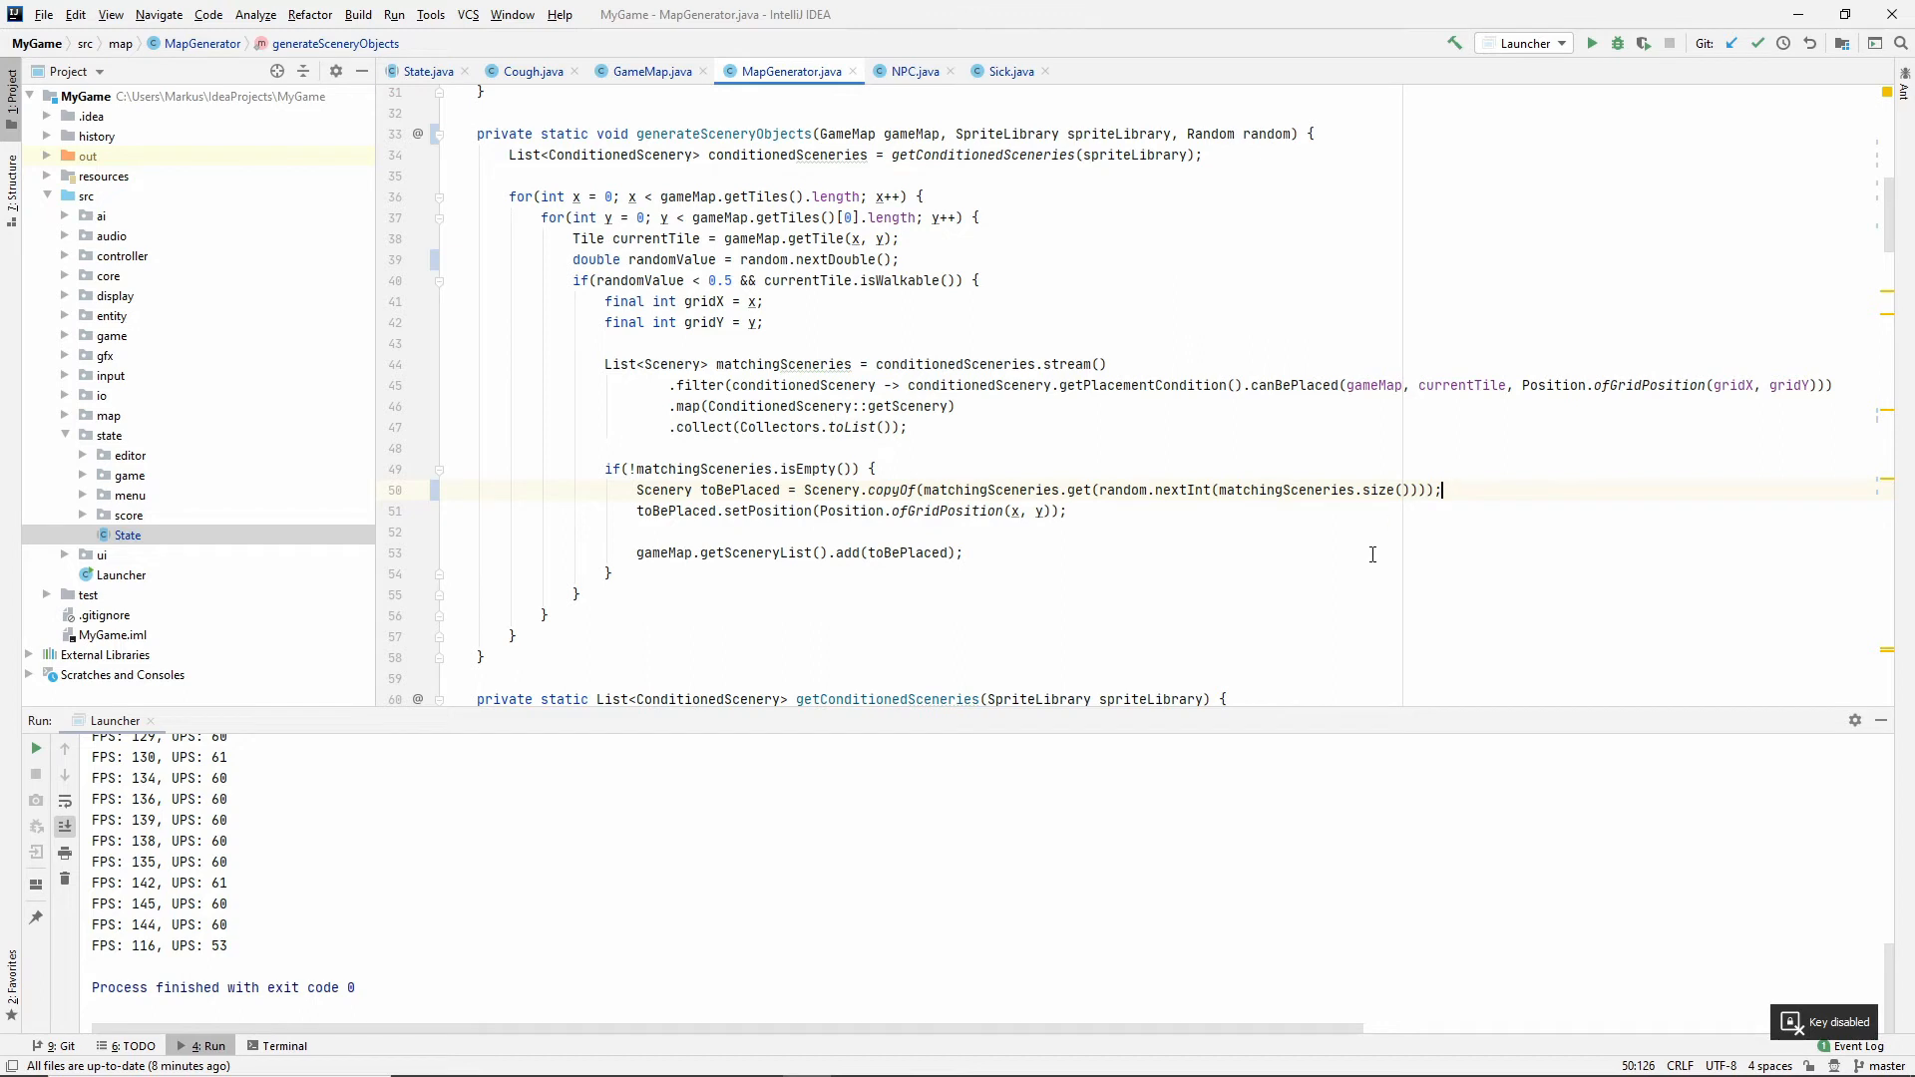
{"action": "mouse_move", "coordinate": [1591, 42]}
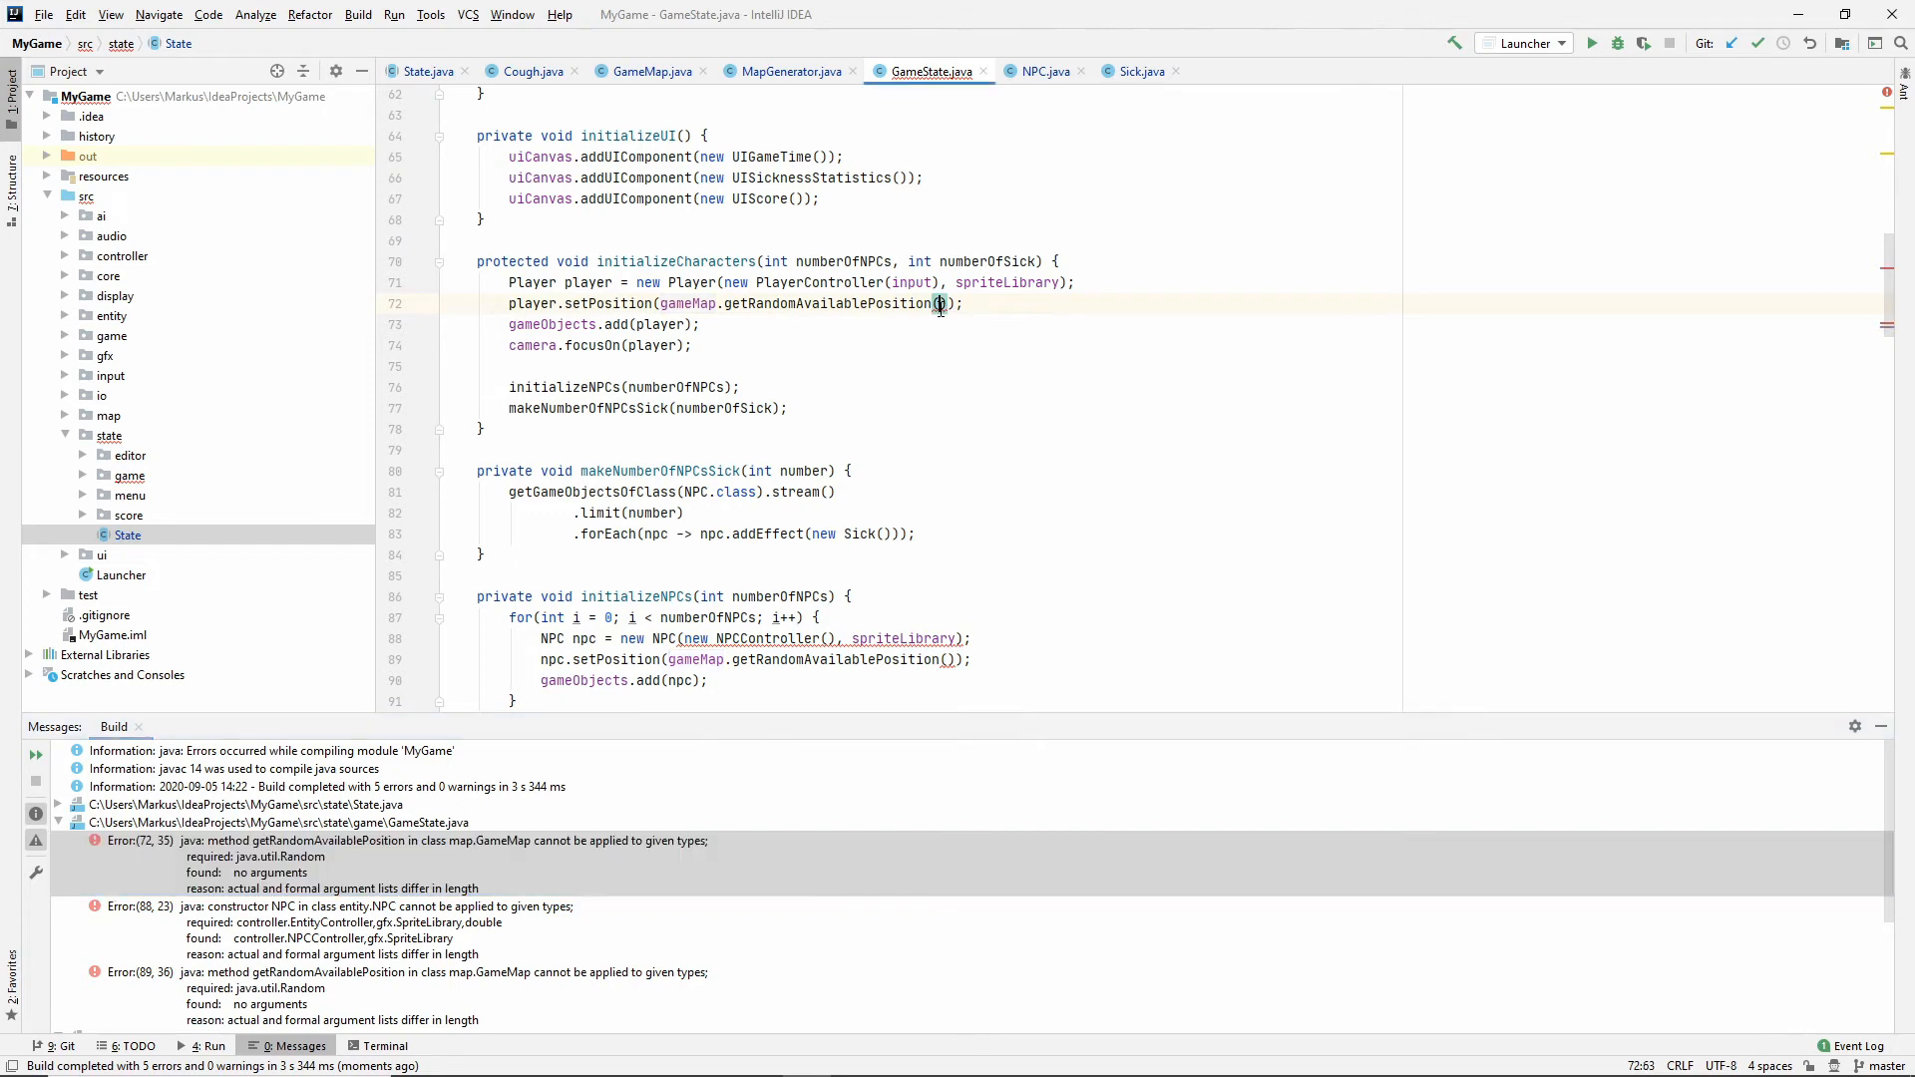
Pass random to GameState's position lookups and give NPCs speed random.nextDouble() + 1.
{"action": "type", "text": "random"}
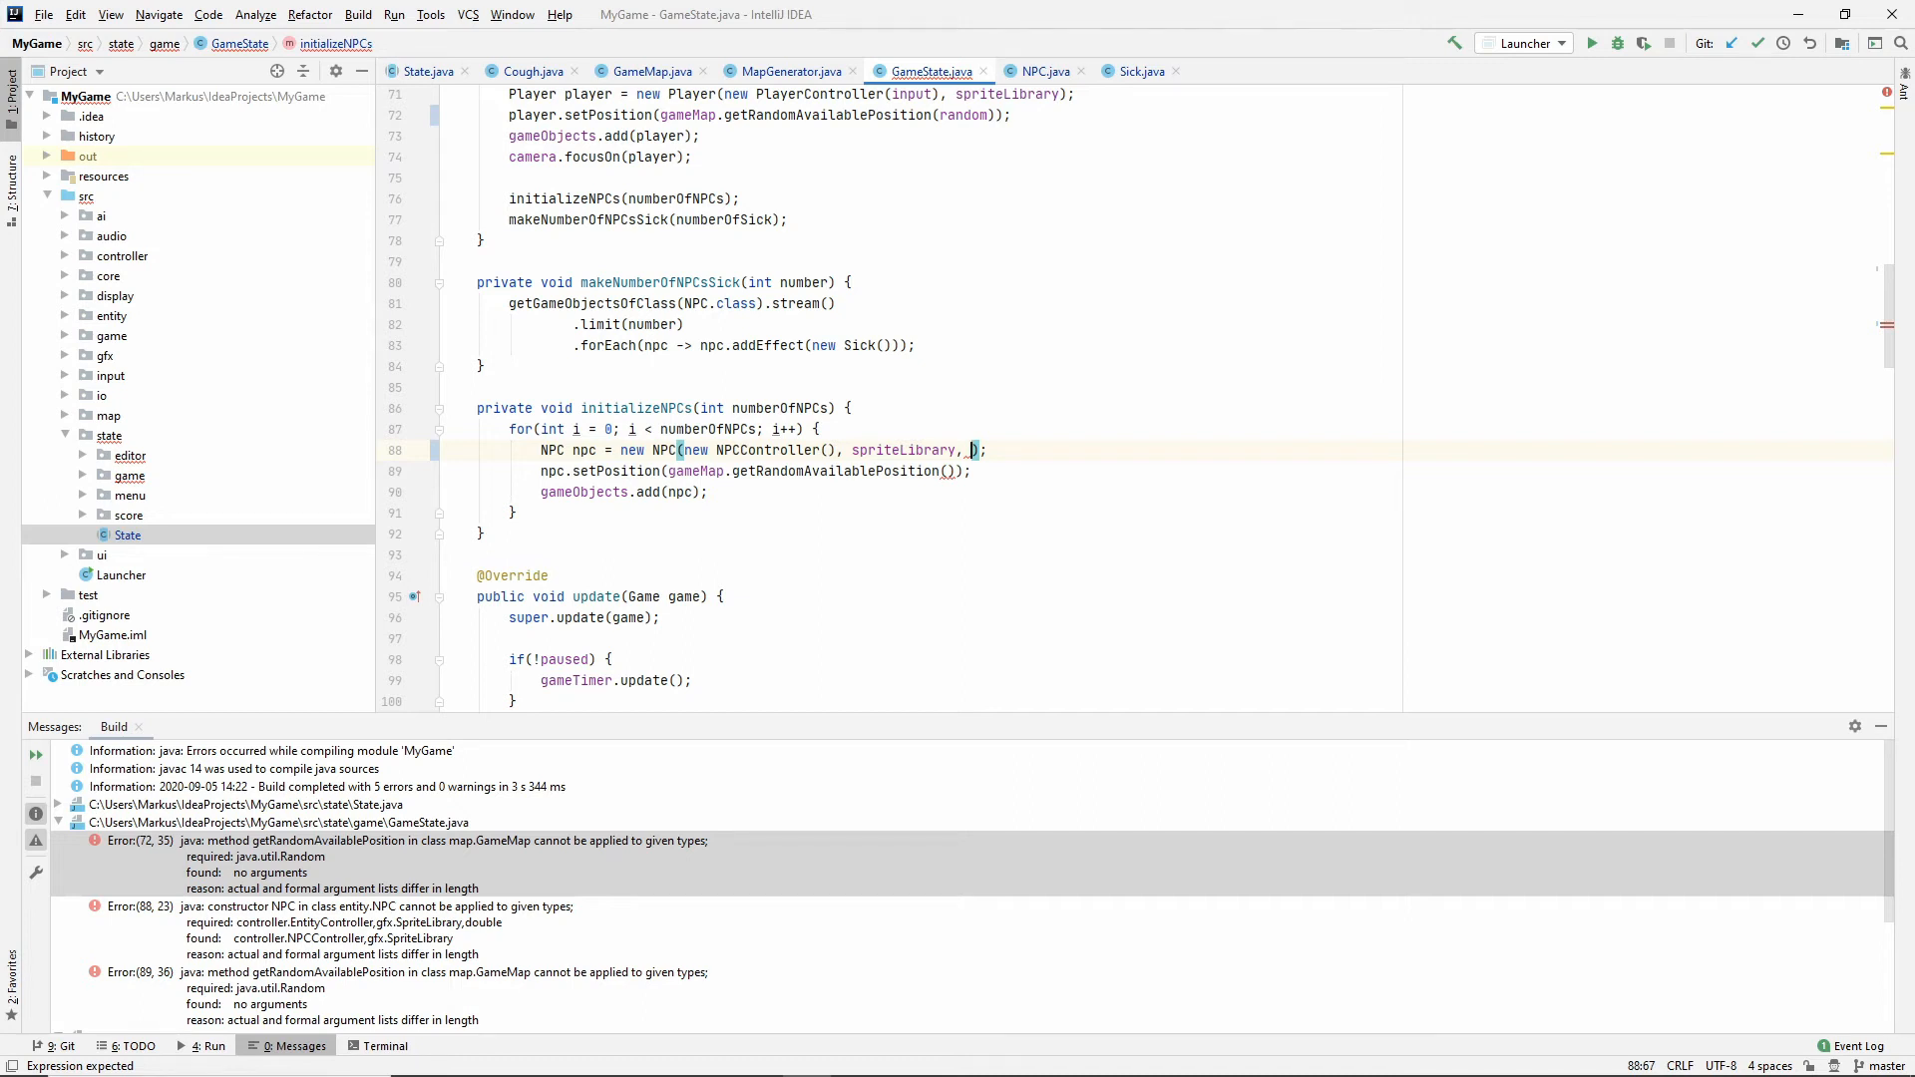
{"action": "type", "text": "random.nextDouble() + 1"}
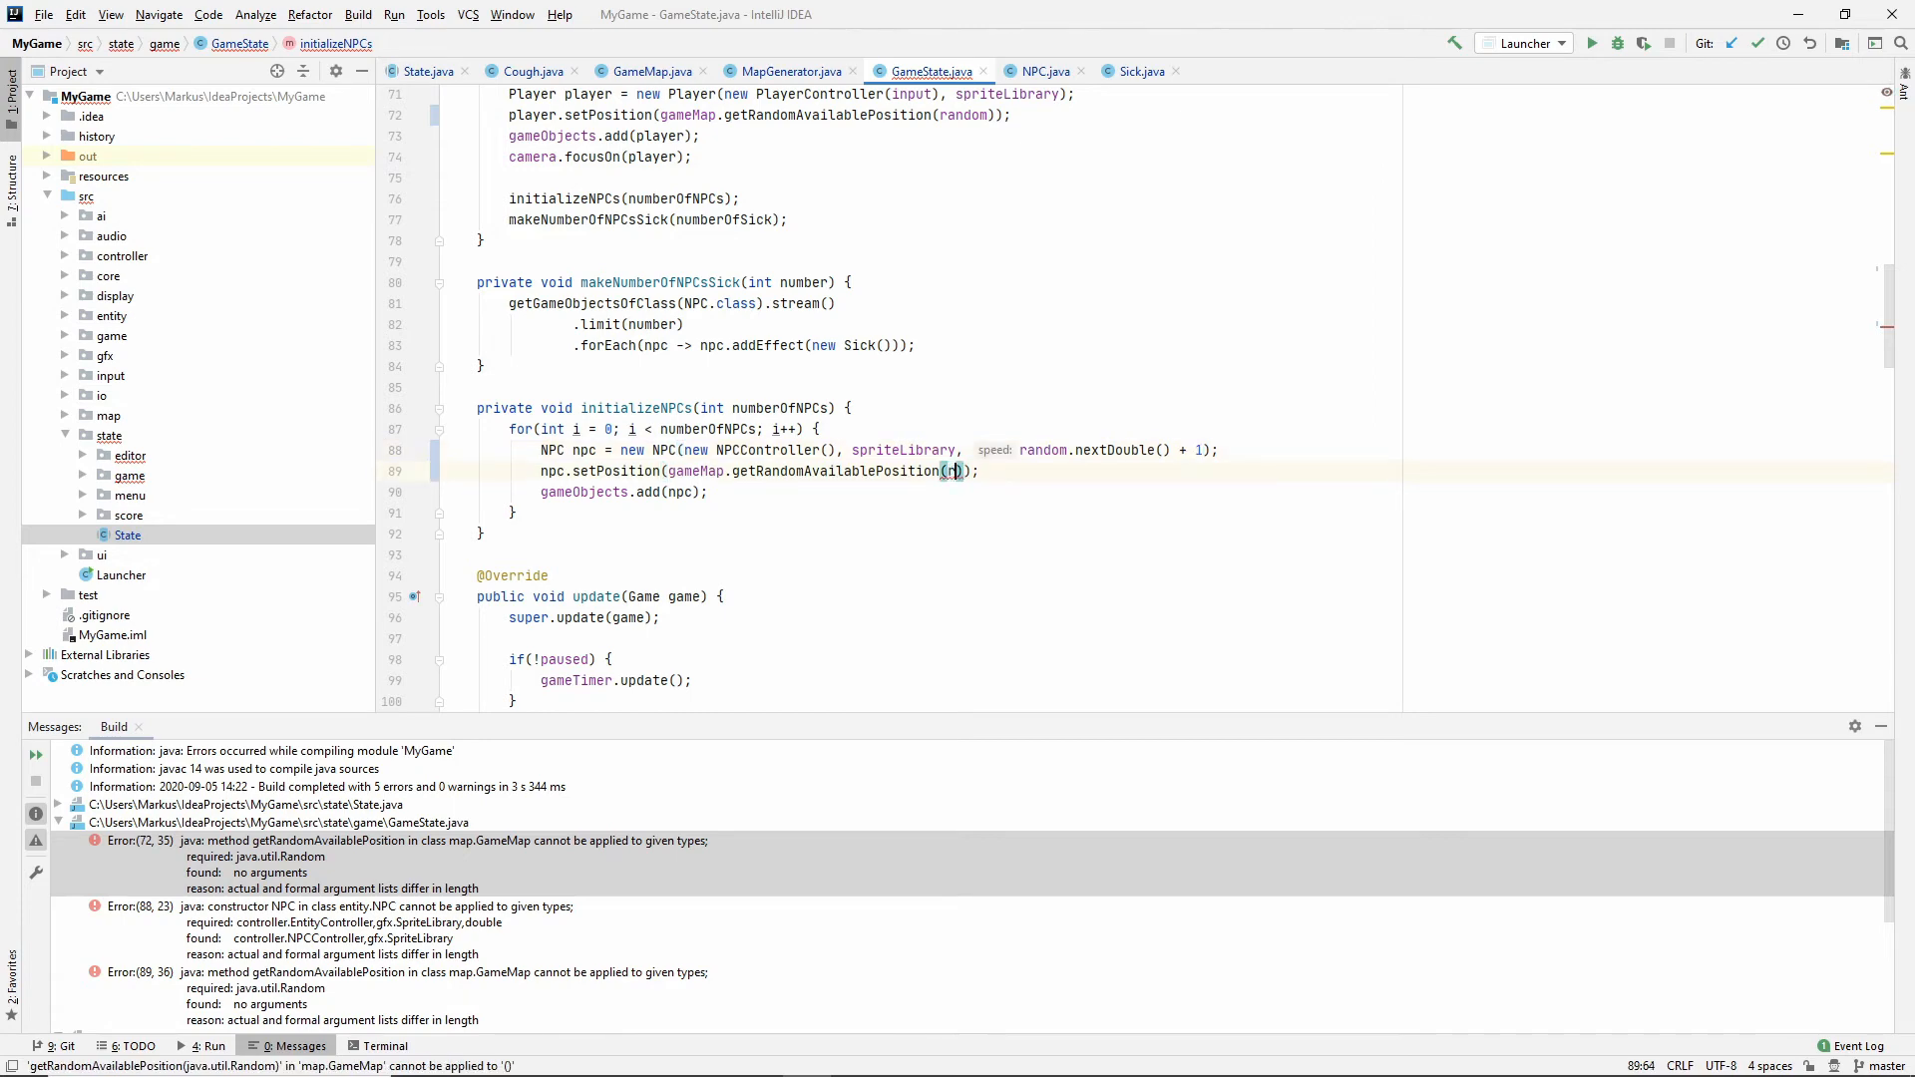
{"action": "type", "text": "random"}
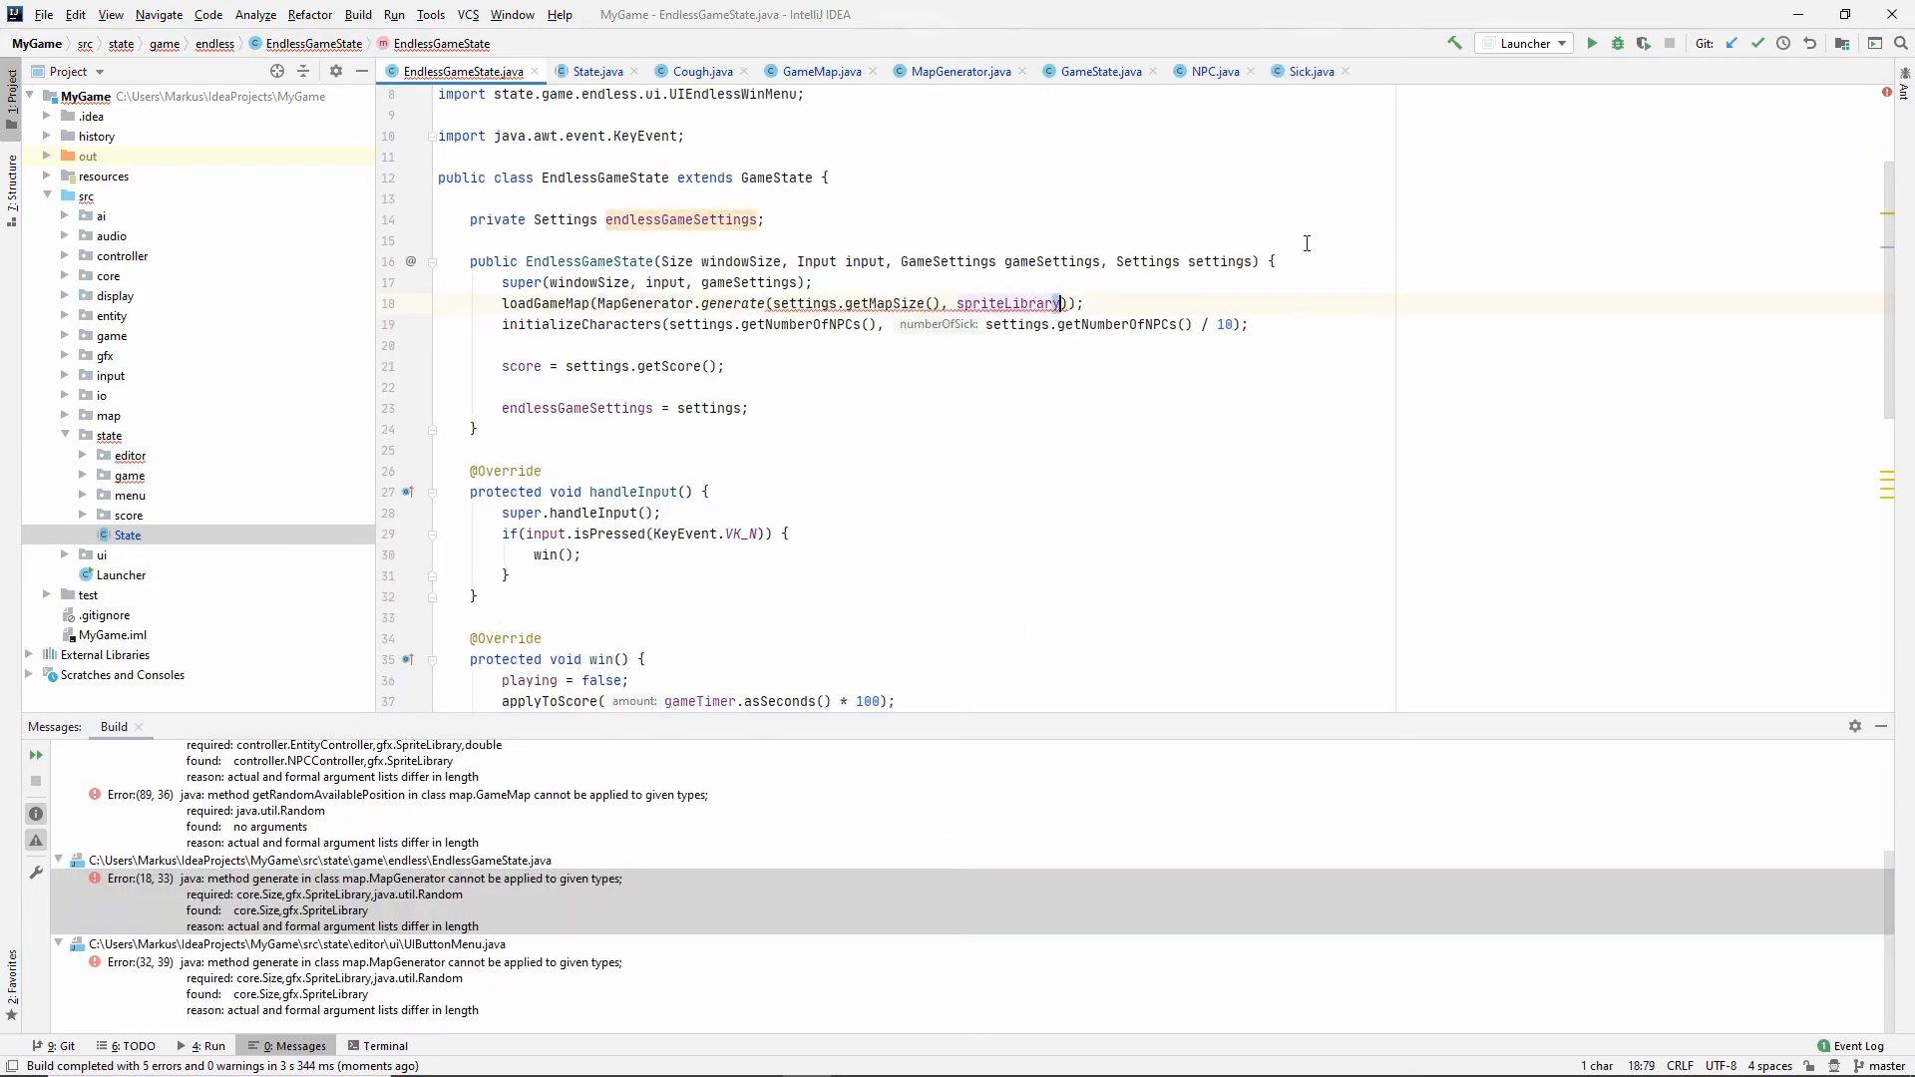
Pass random to MapGenerator.generate in EndlessGameState and state.getRandom() in UIButtonMenu.generateMap.
{"action": "type", "text": ", random"}
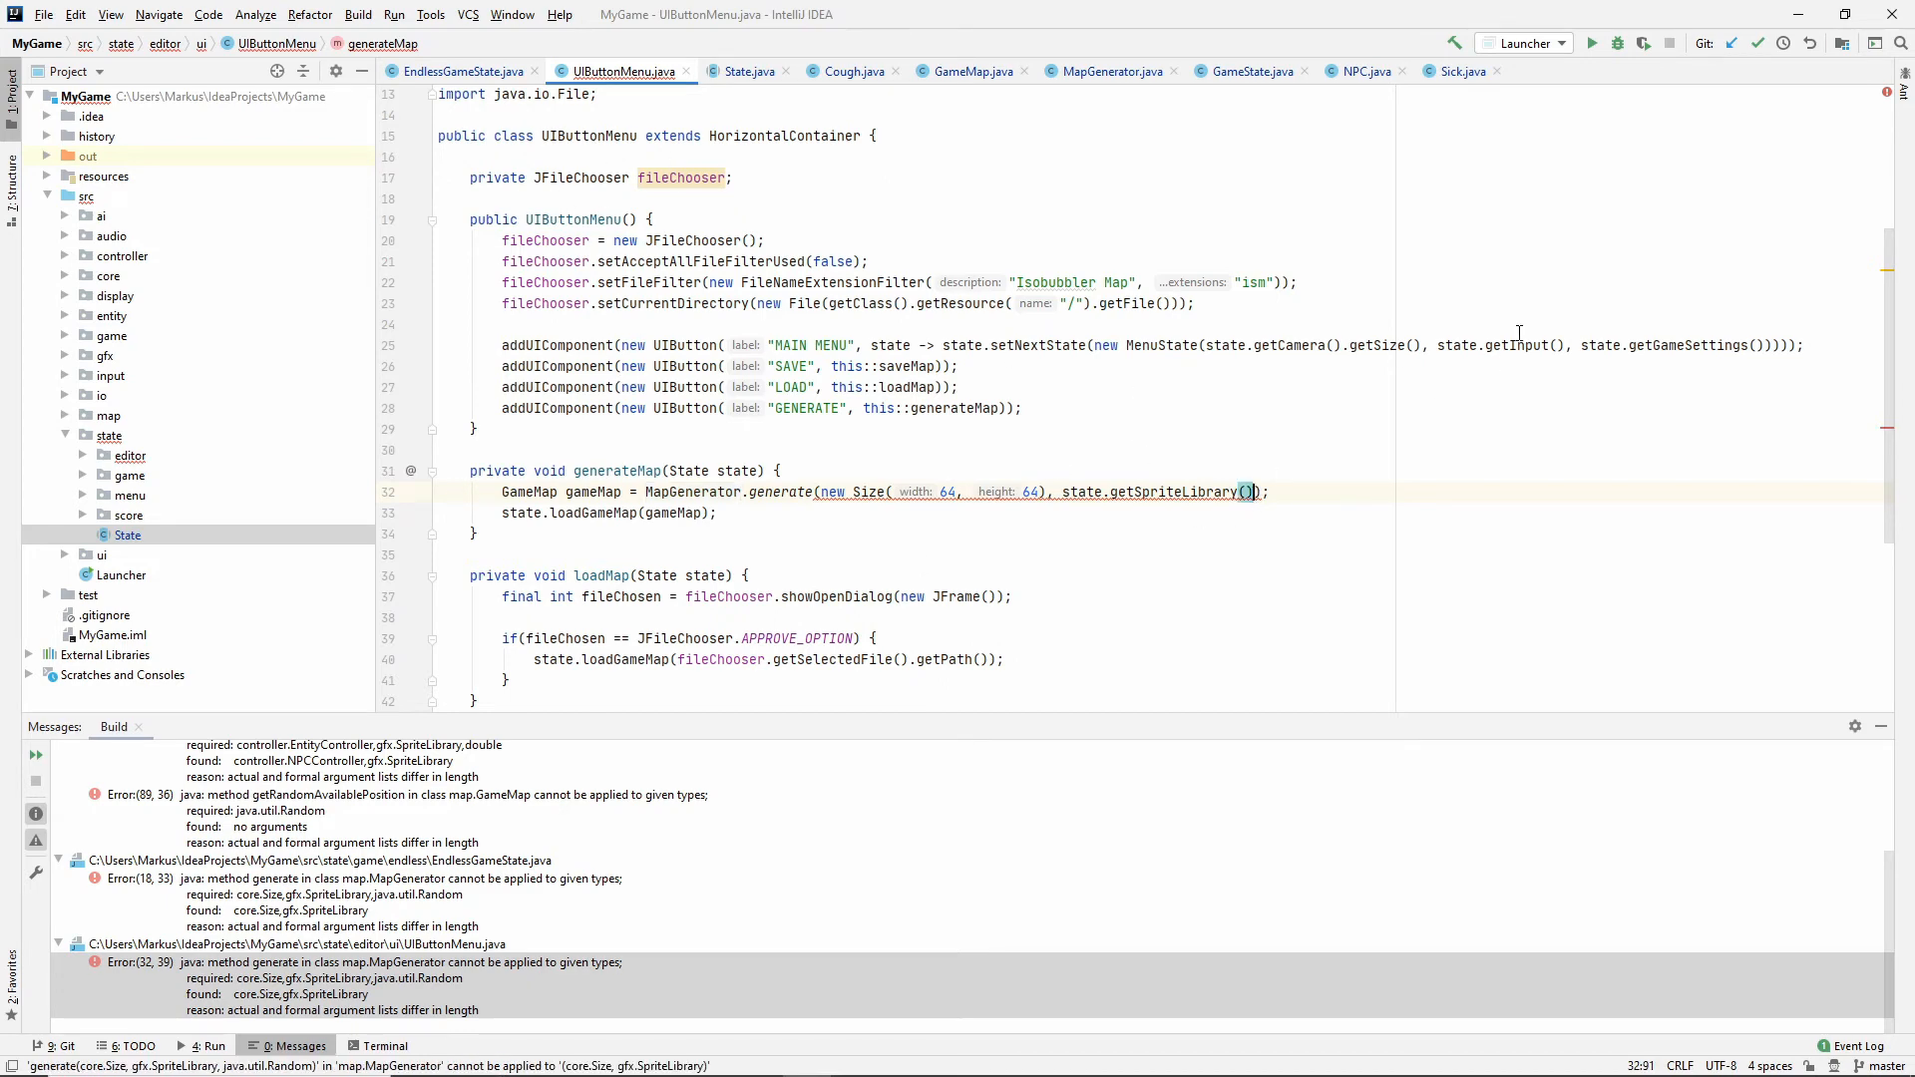
{"action": "type", "text": ","}
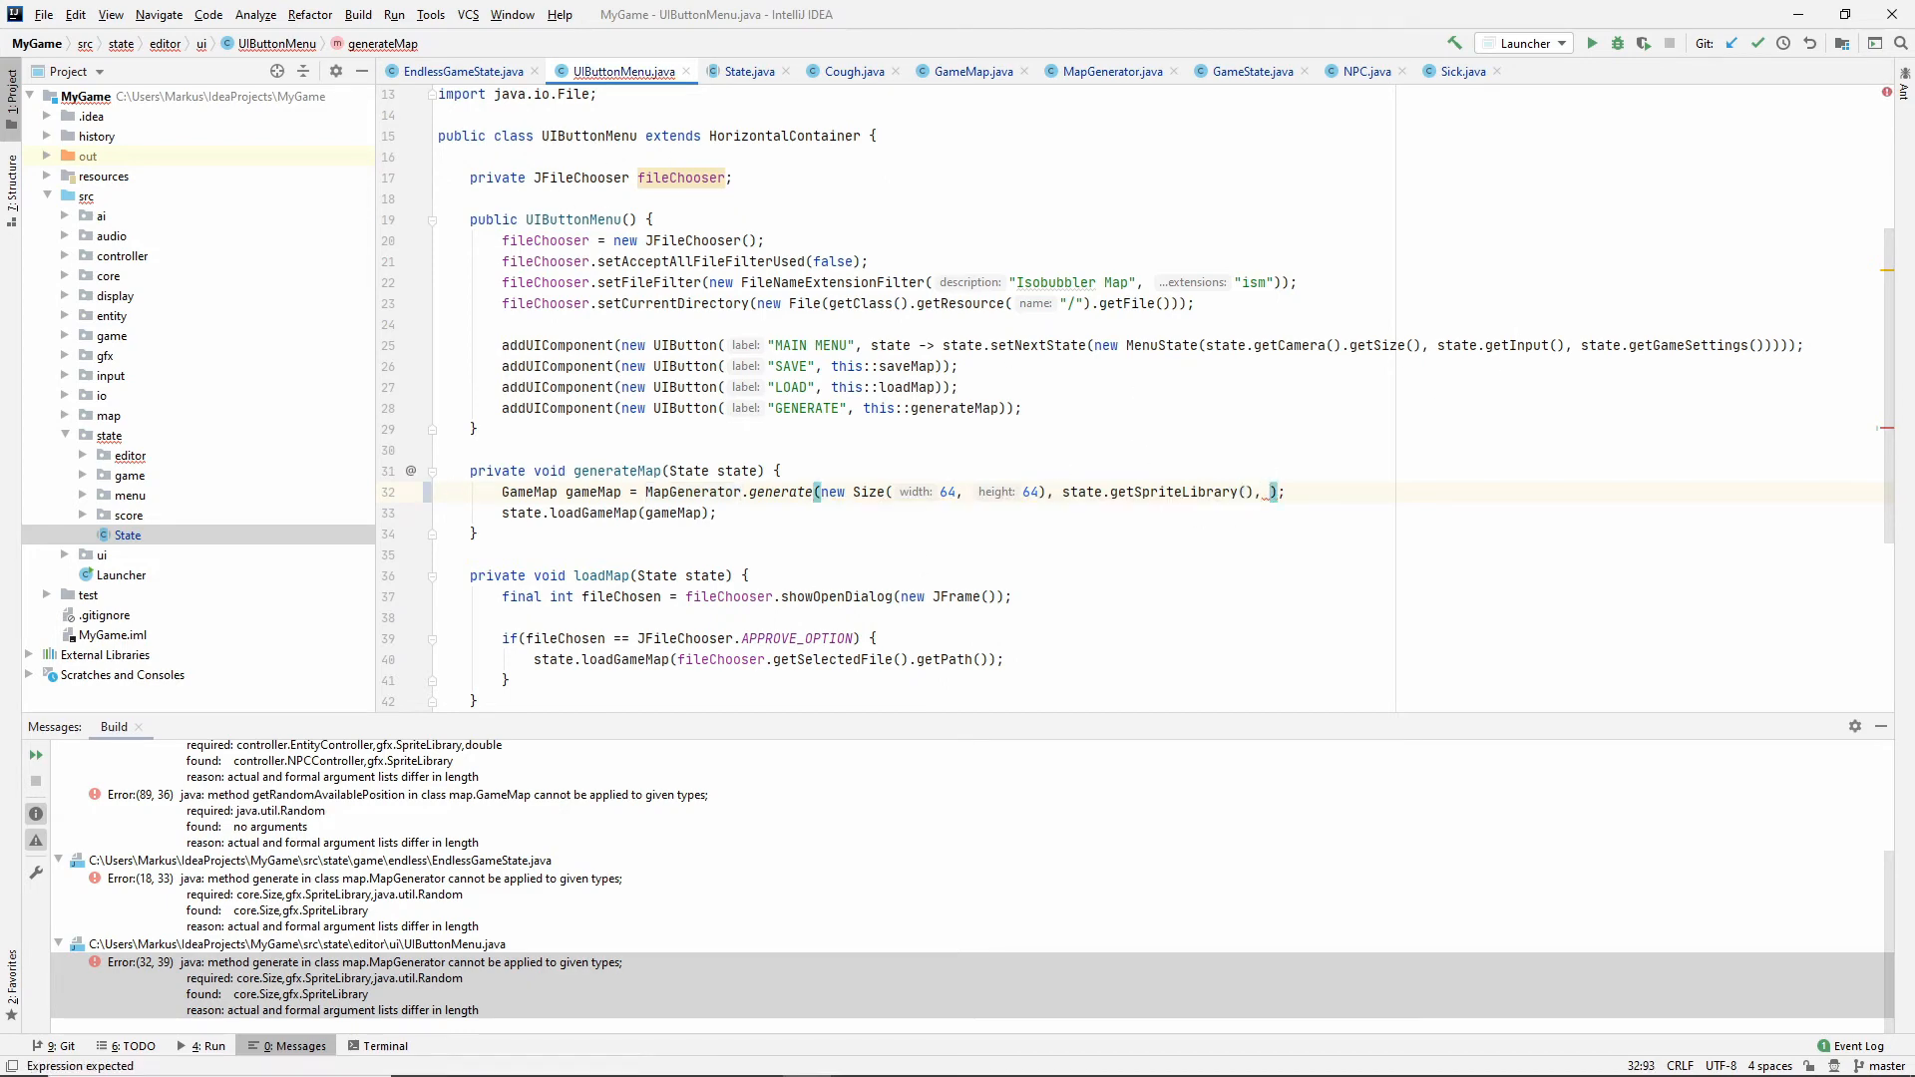
{"action": "type", "text": "r"}
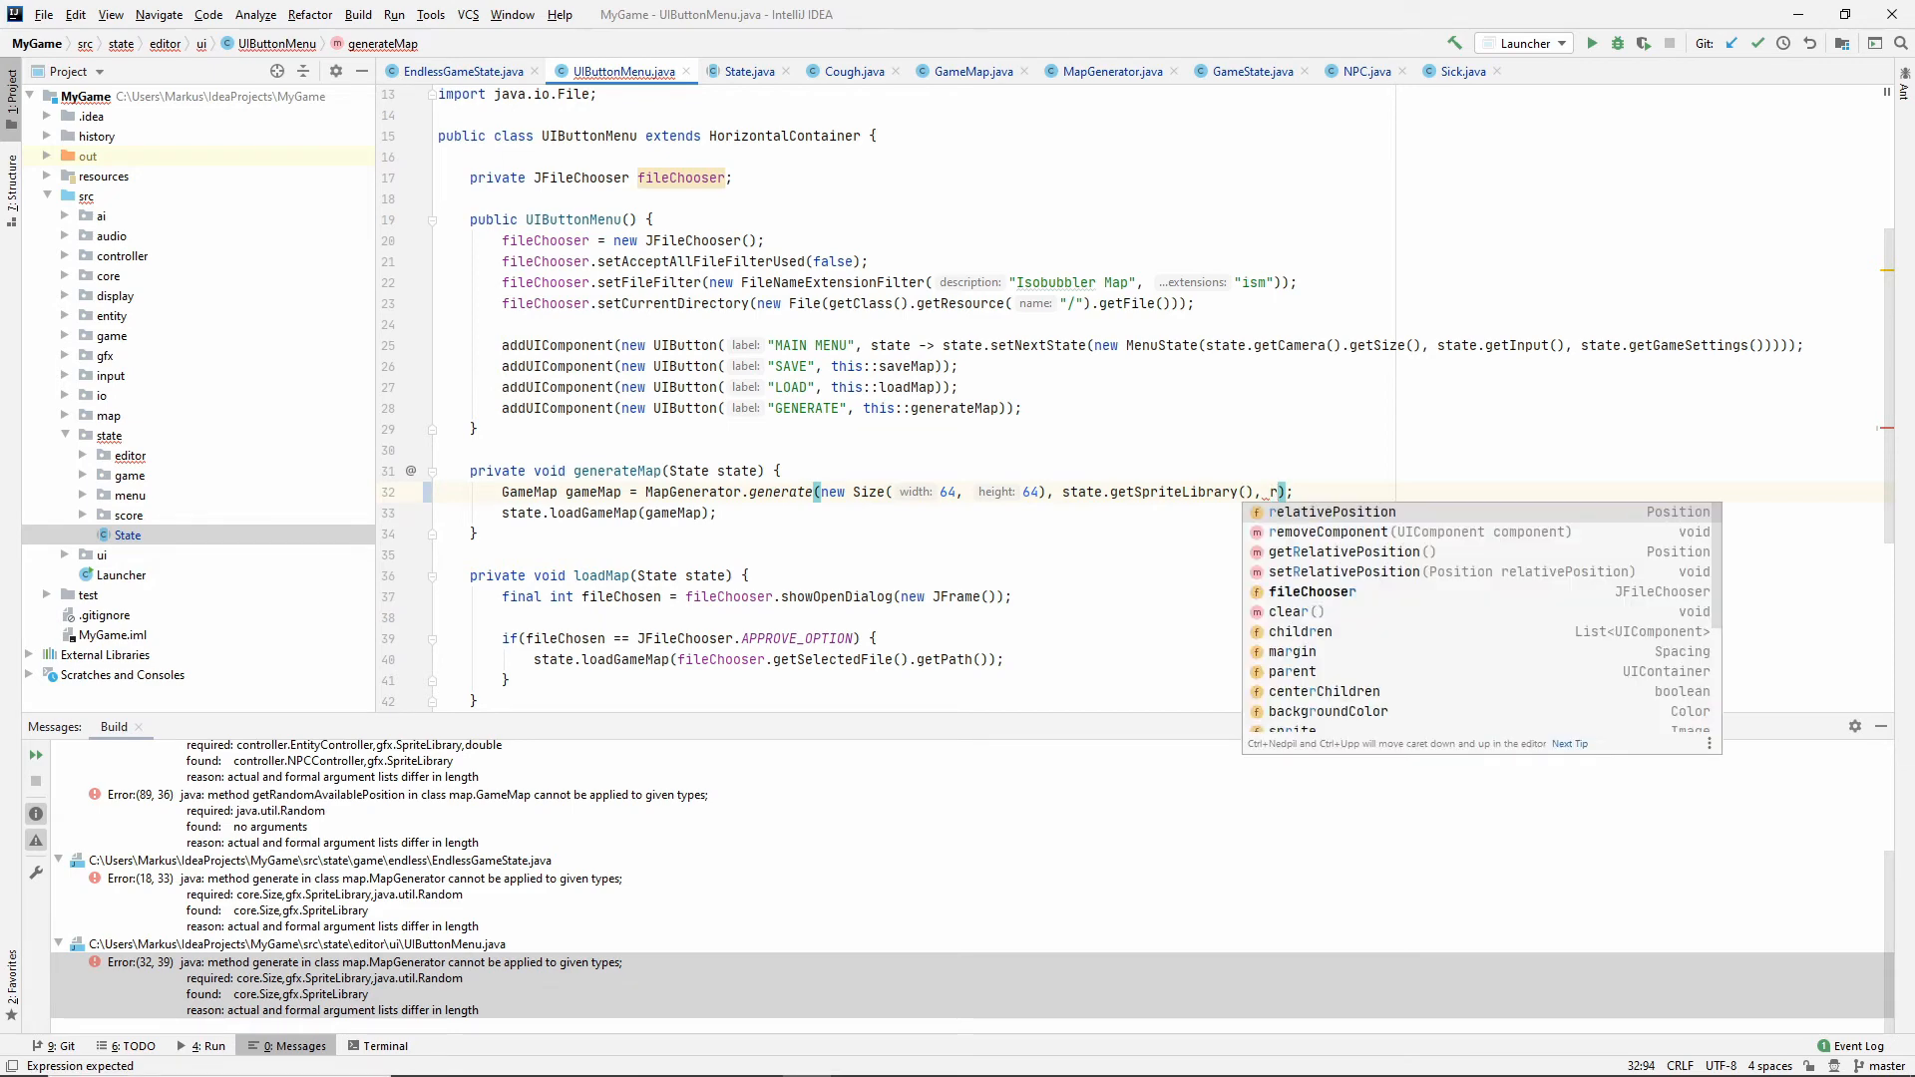
{"action": "type", "text": "state.getRandom()"}
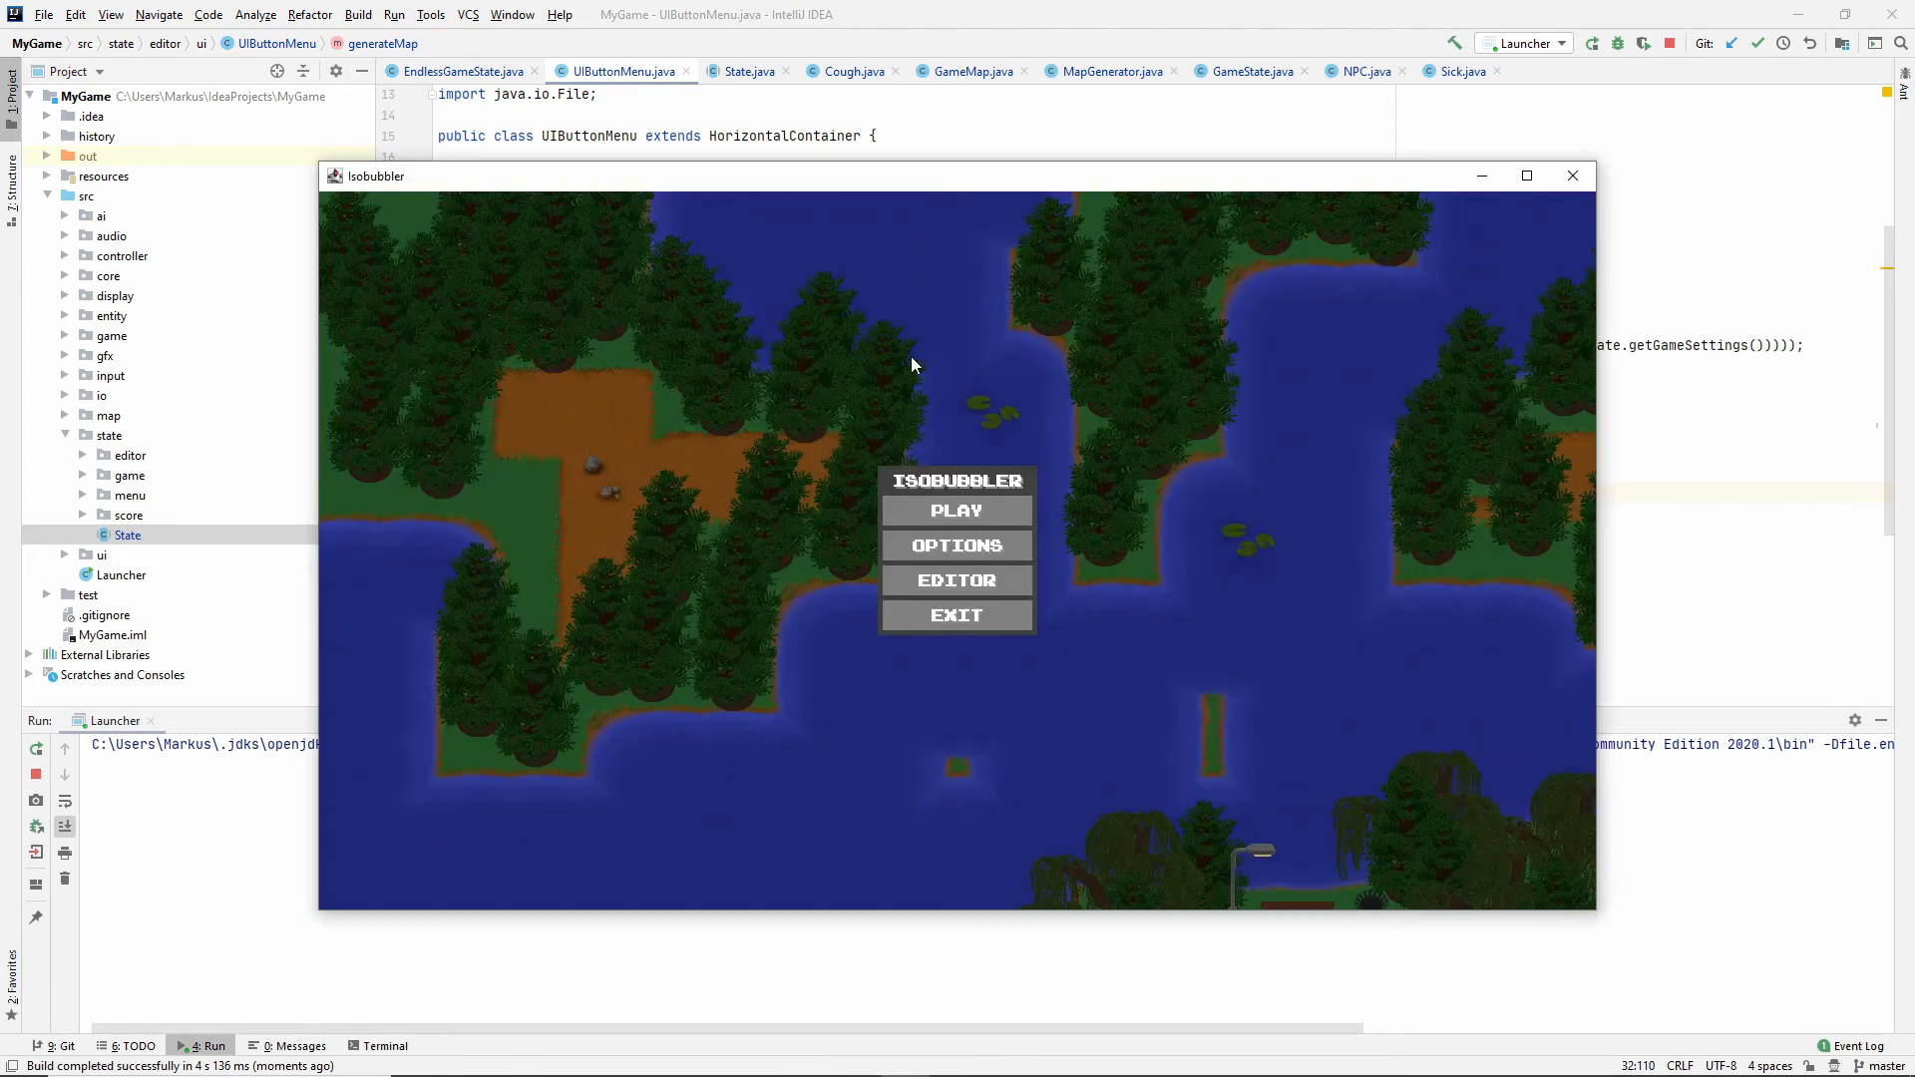
Play from the menu, close the game and relaunch it to compare the starting map.
{"action": "left_click", "coordinate": [955, 510]}
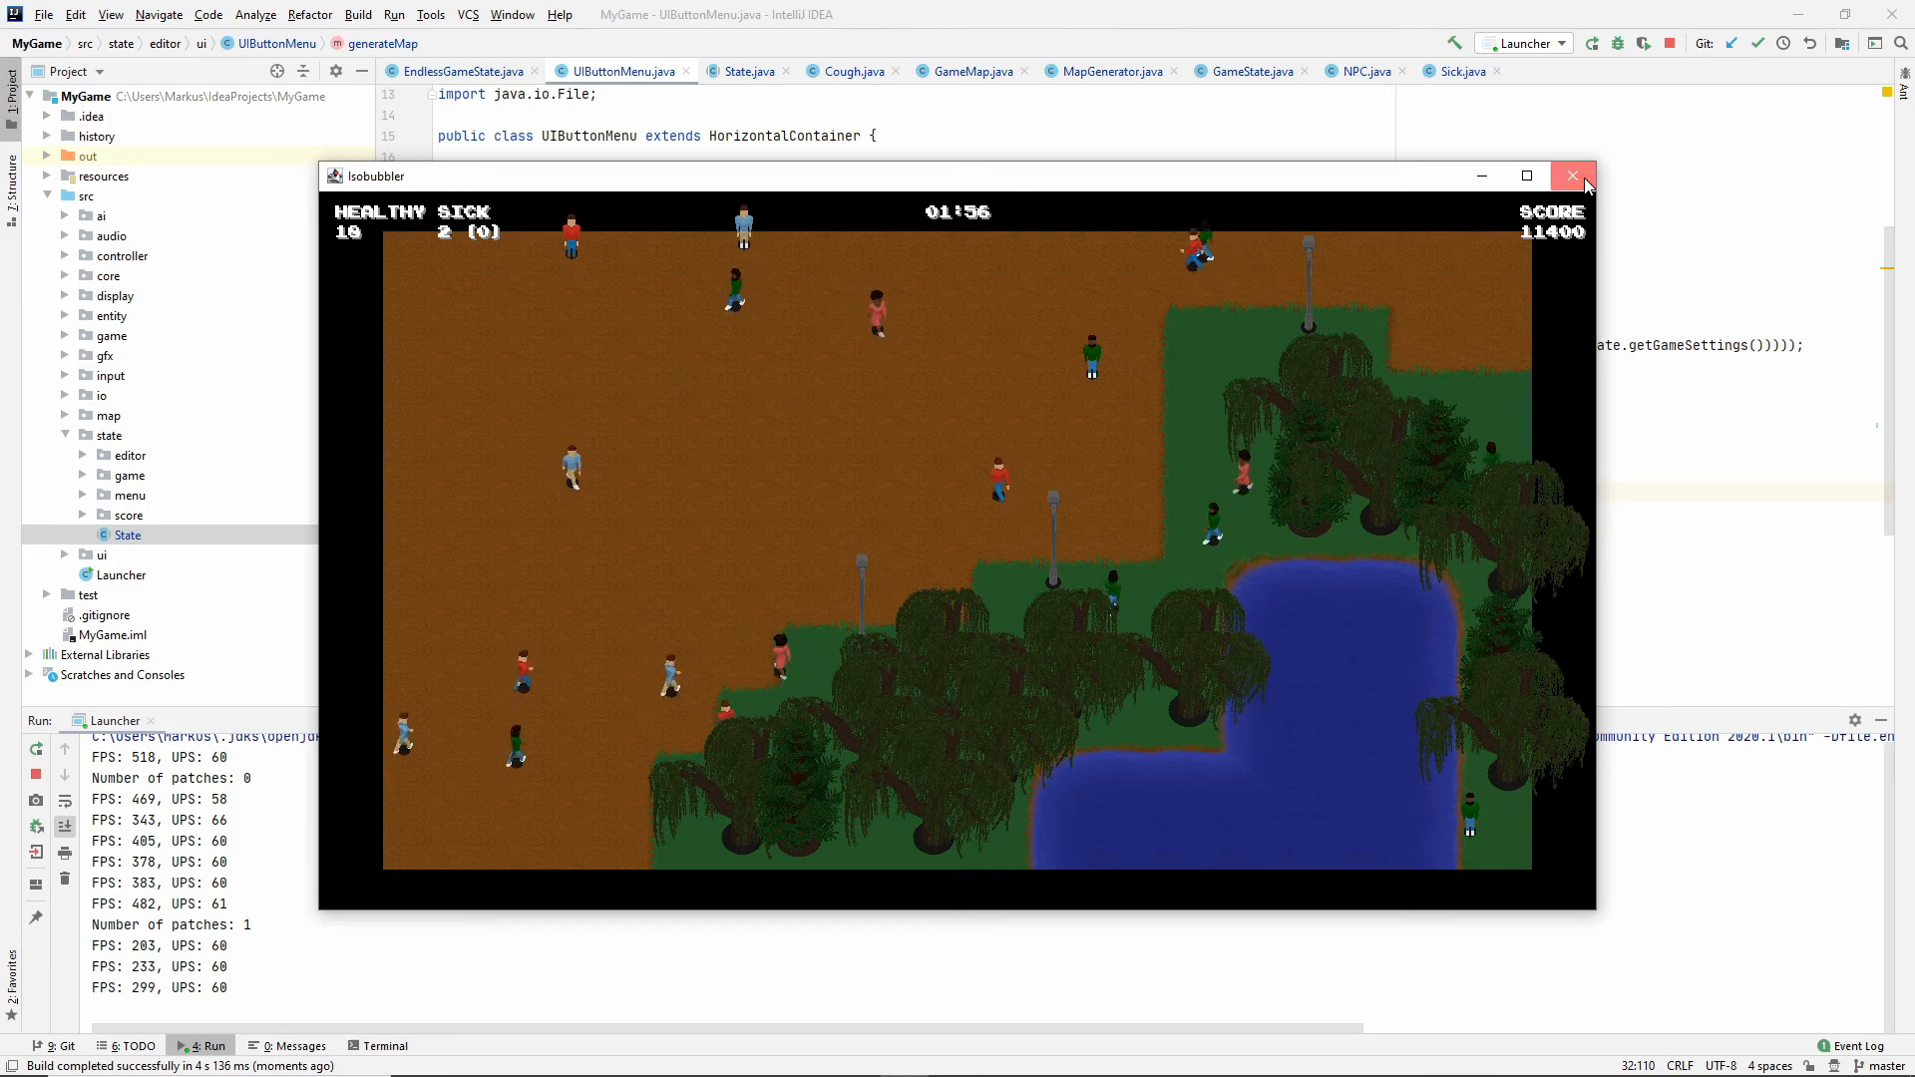
{"action": "left_click", "coordinate": [1575, 175]}
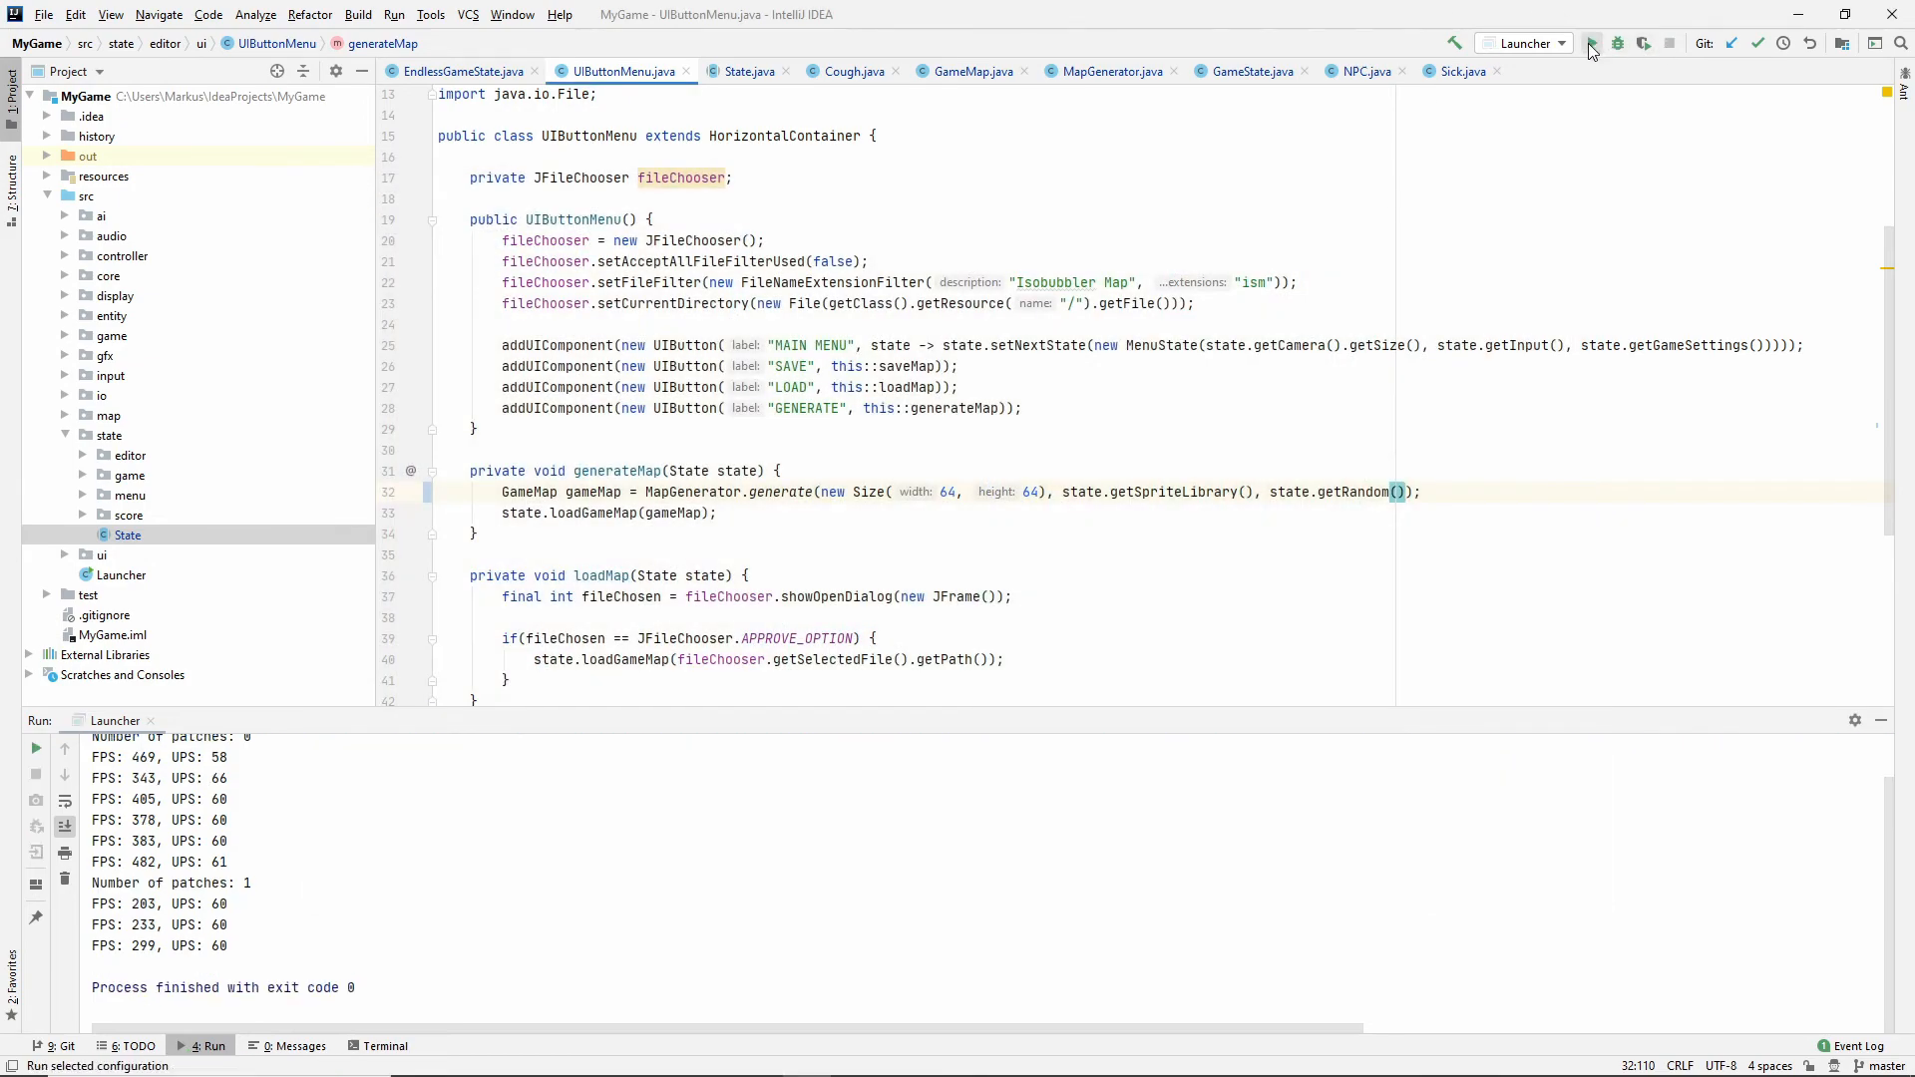
{"action": "left_click", "coordinate": [1592, 41]}
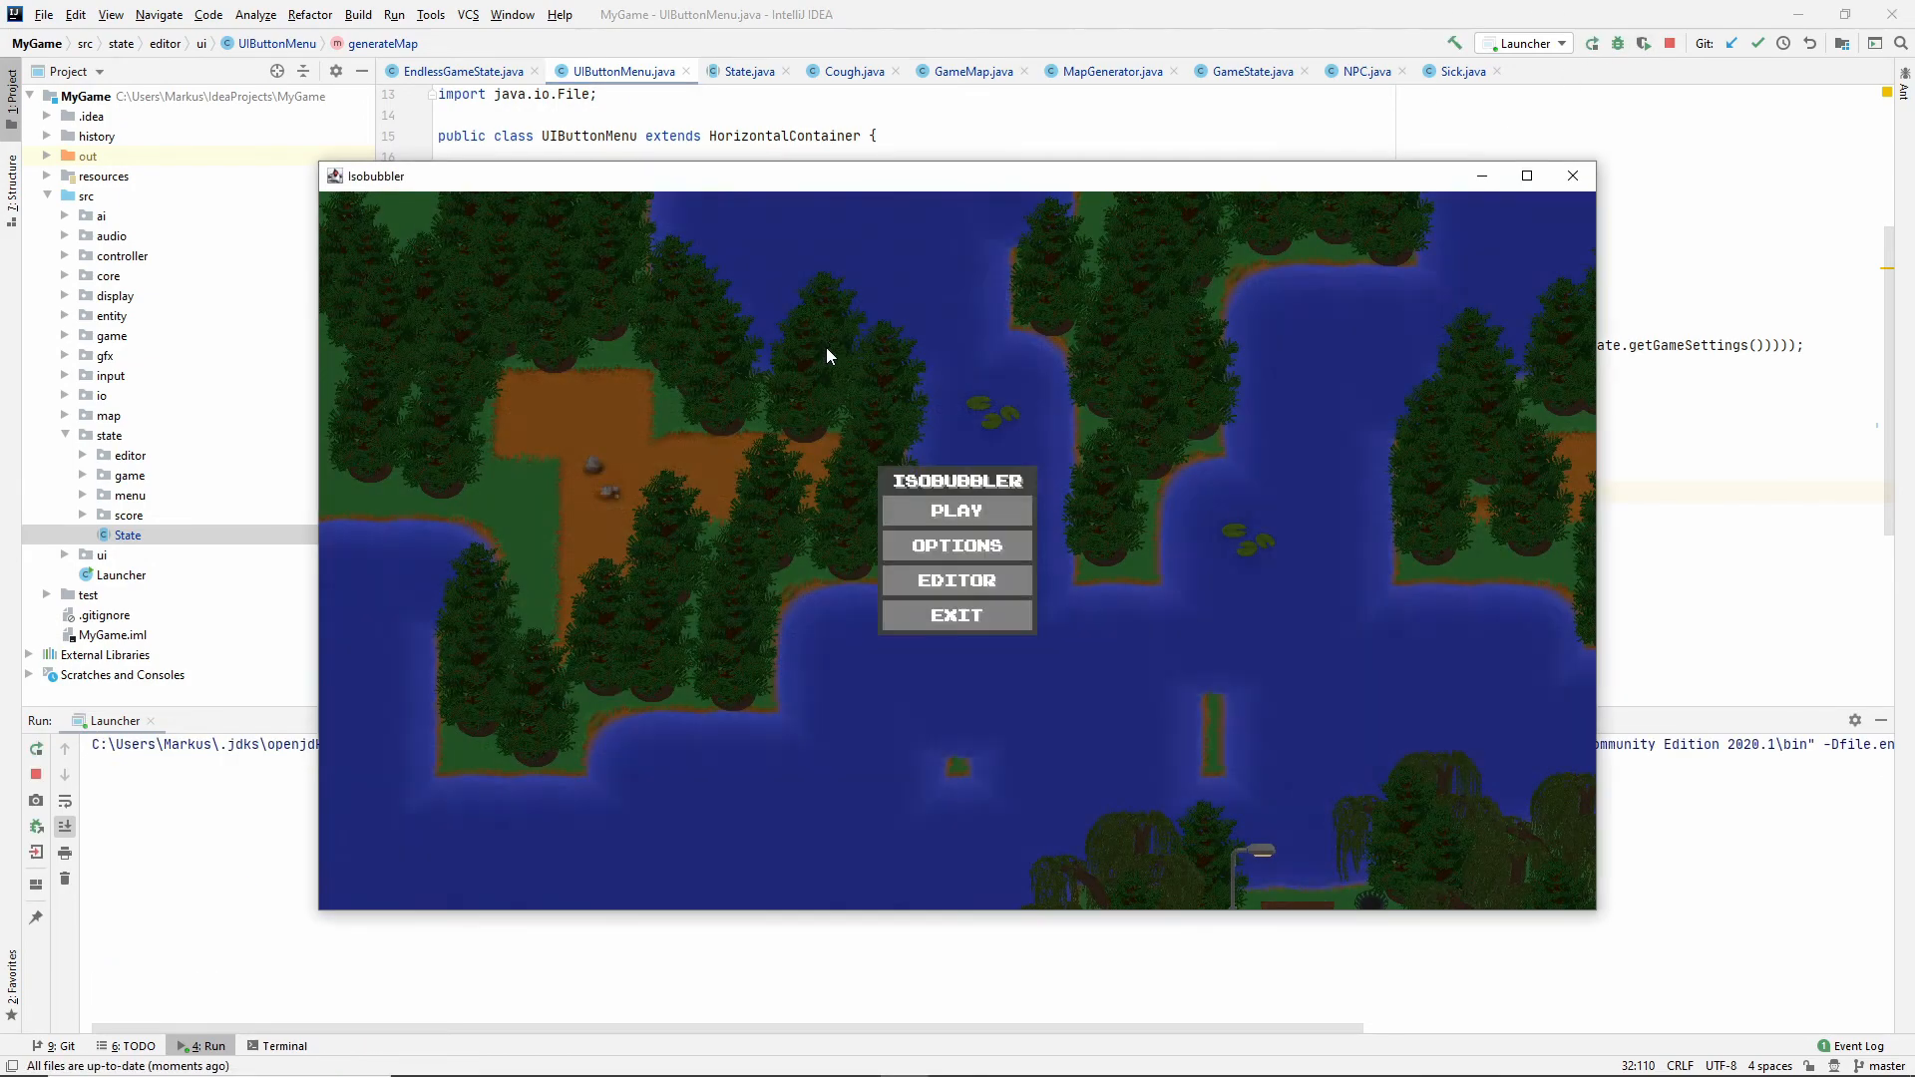
{"action": "left_click", "coordinate": [956, 510]}
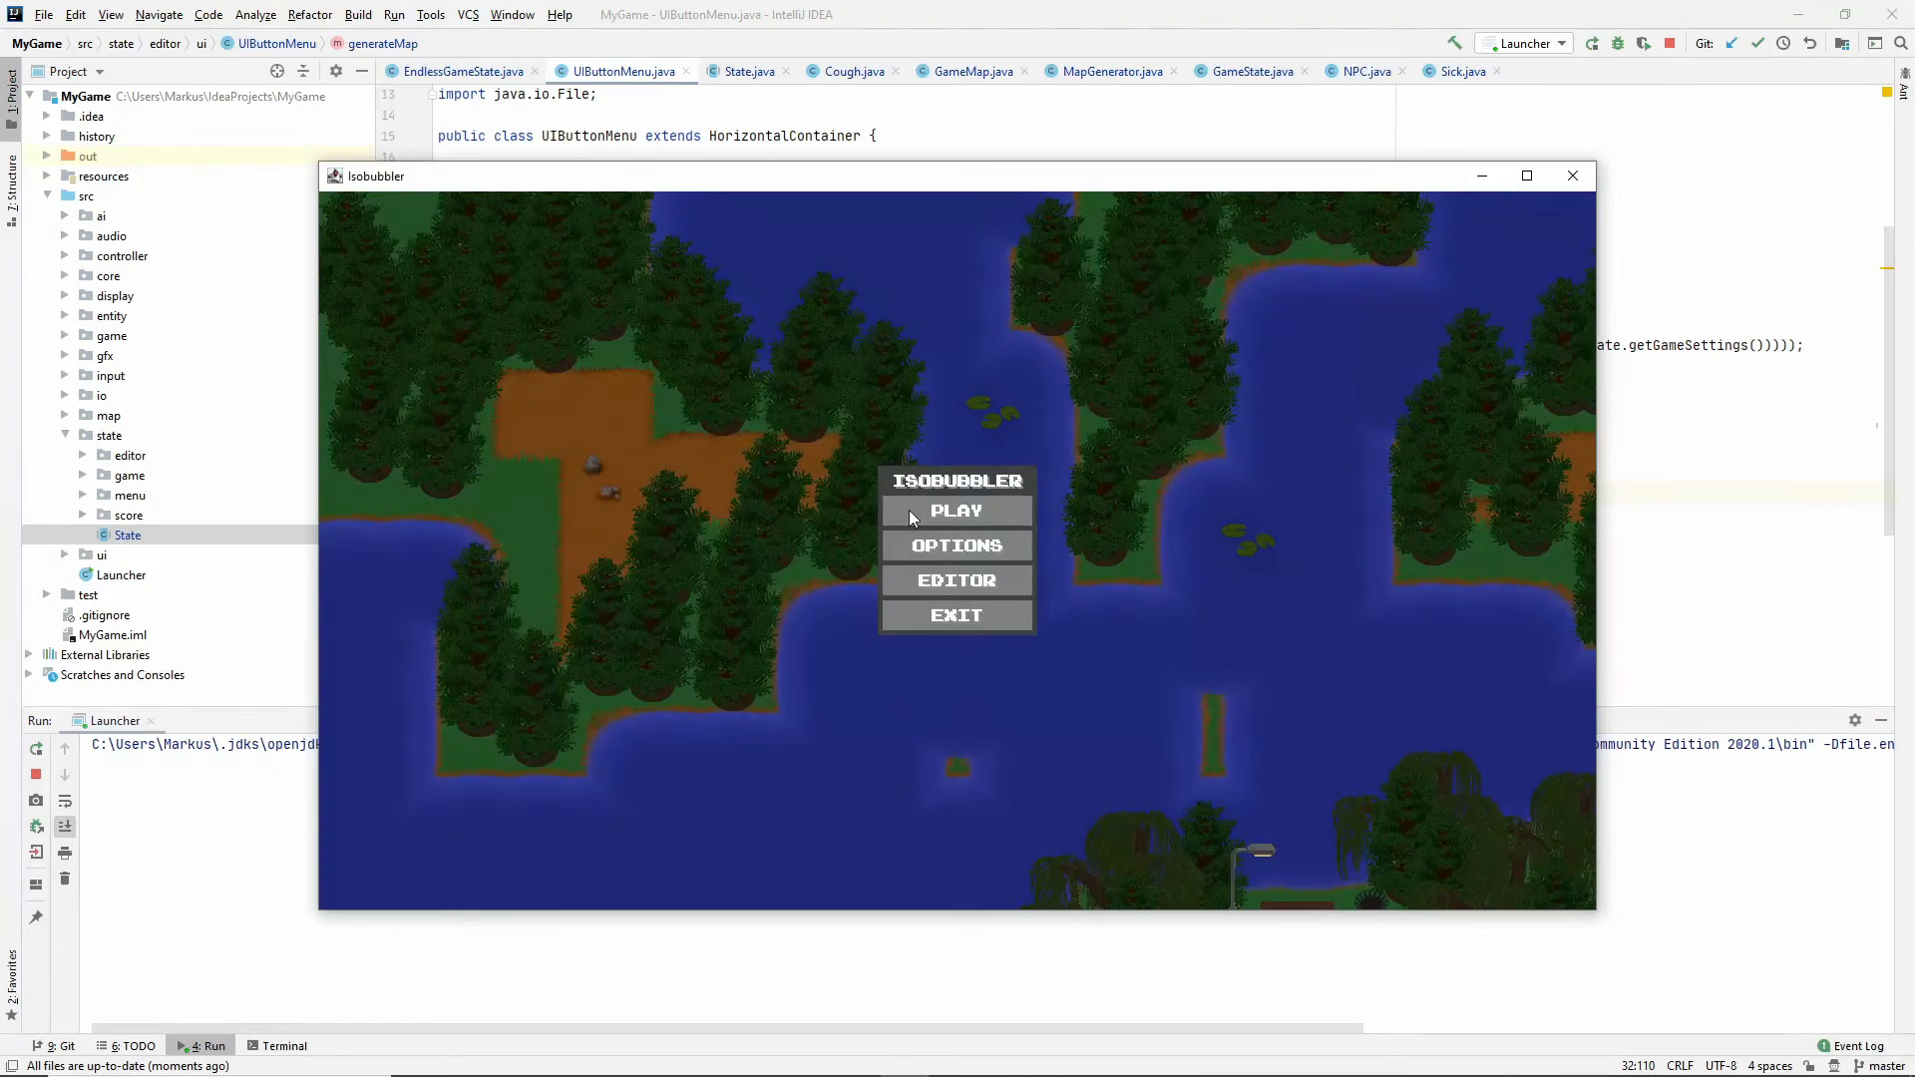
Play the level through to victory and continue to the next level.
{"action": "left_click", "coordinate": [955, 510]}
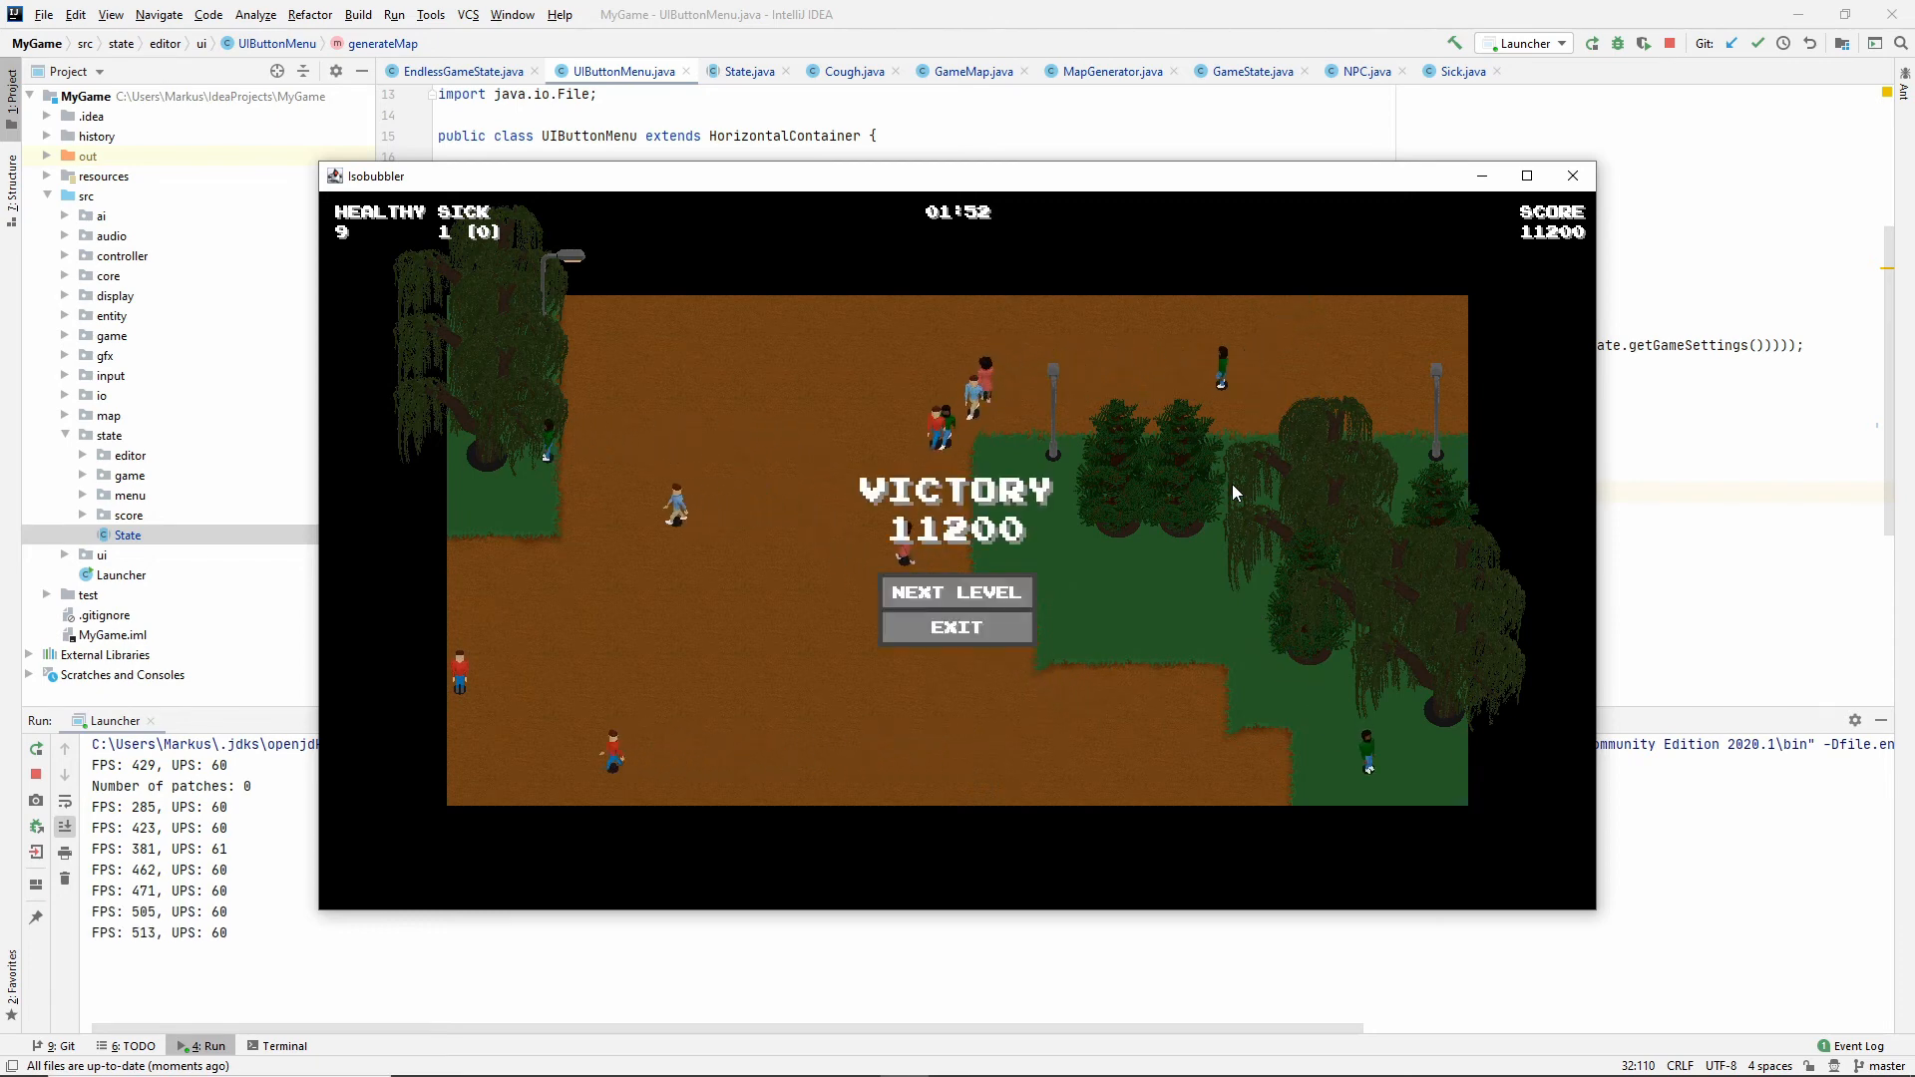
{"action": "left_click", "coordinate": [956, 592]}
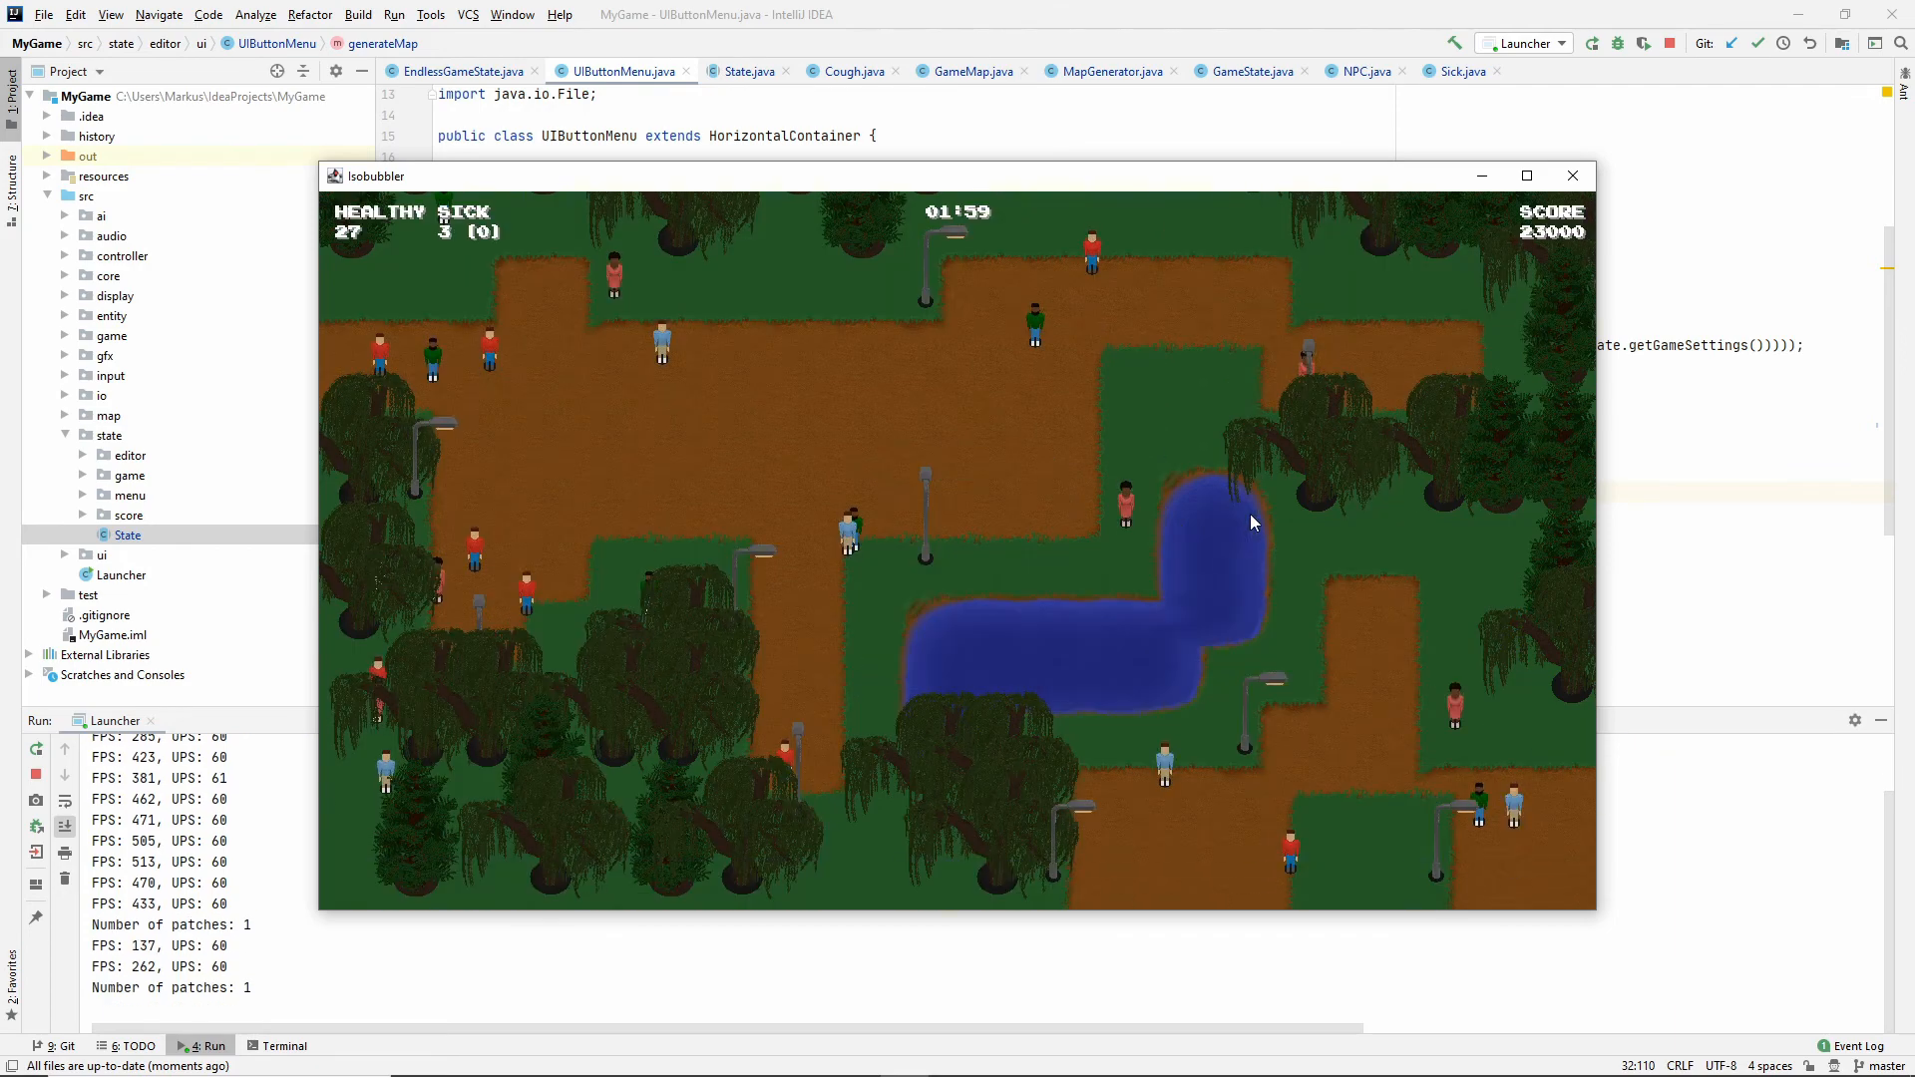
{"action": "mouse_move", "coordinate": [774, 423]}
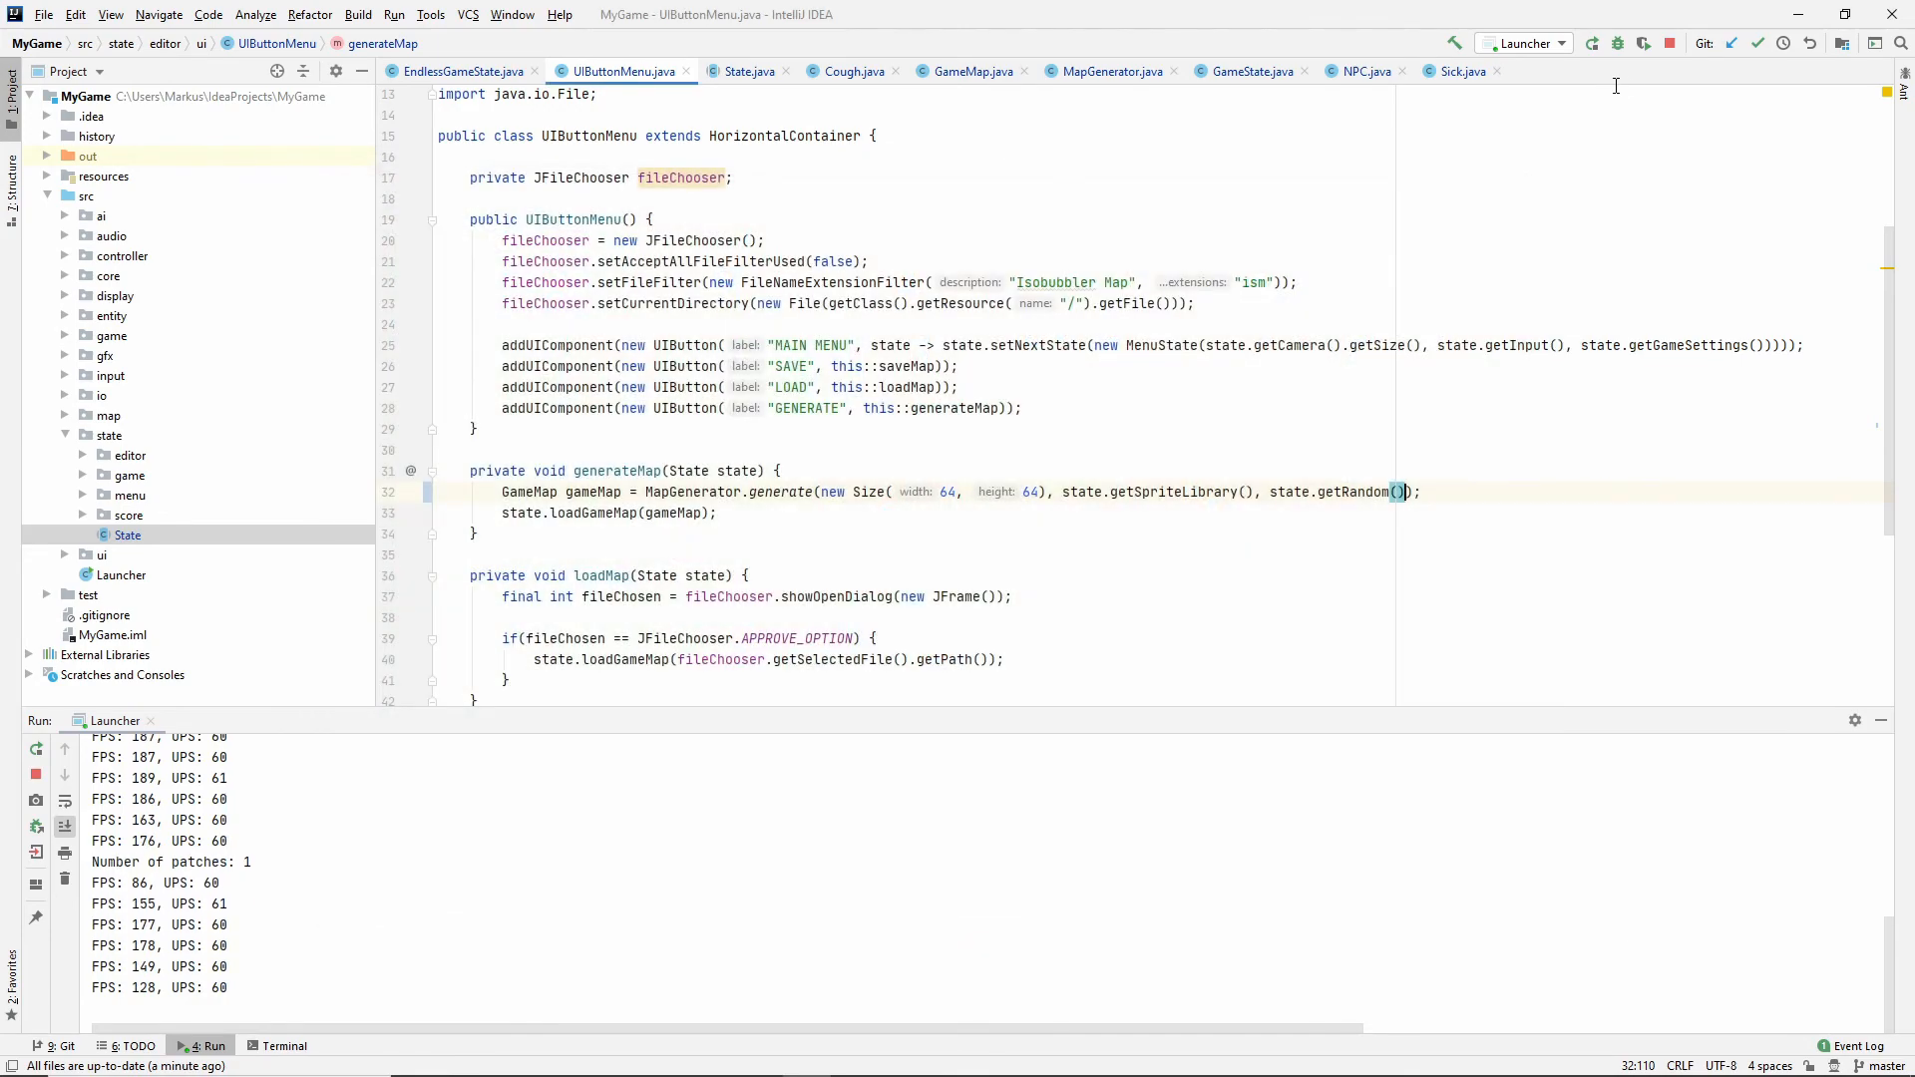
{"action": "left_click", "coordinate": [1591, 42]}
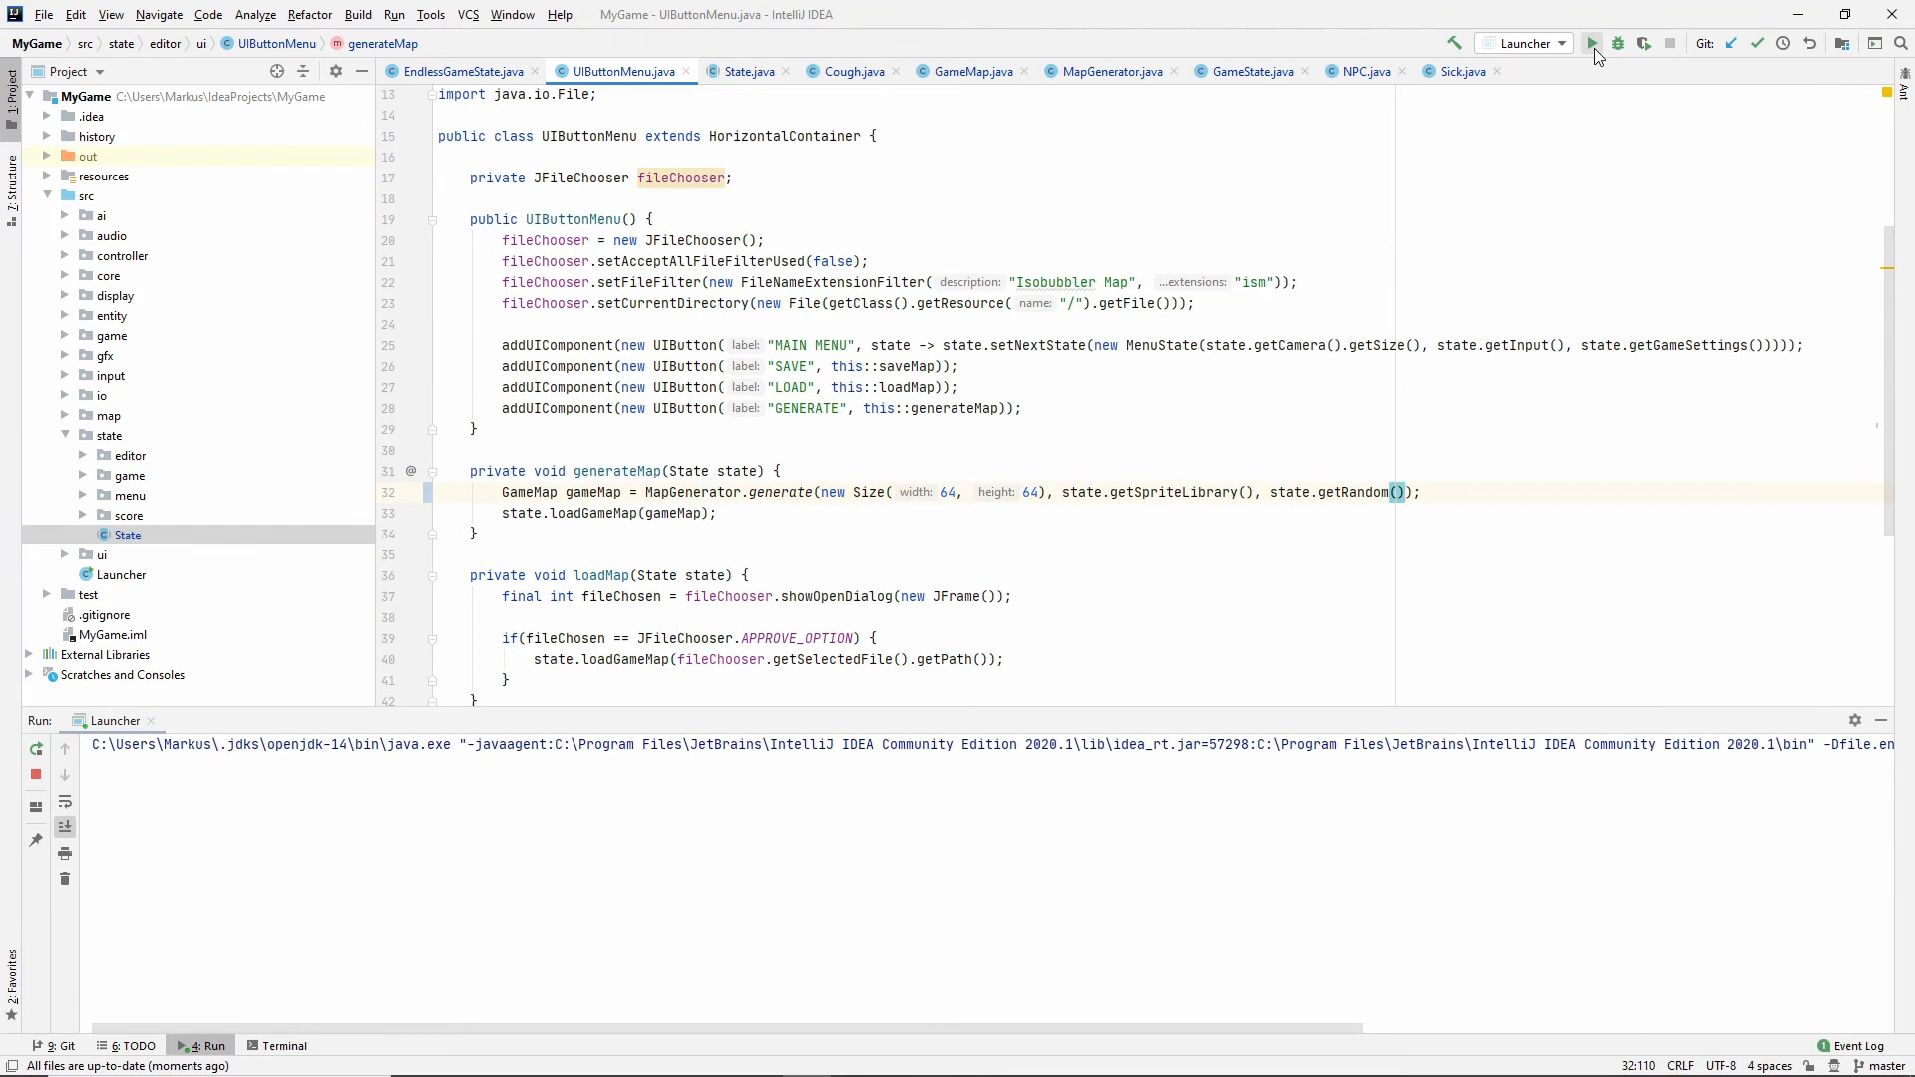
{"action": "left_click", "coordinate": [1591, 42]}
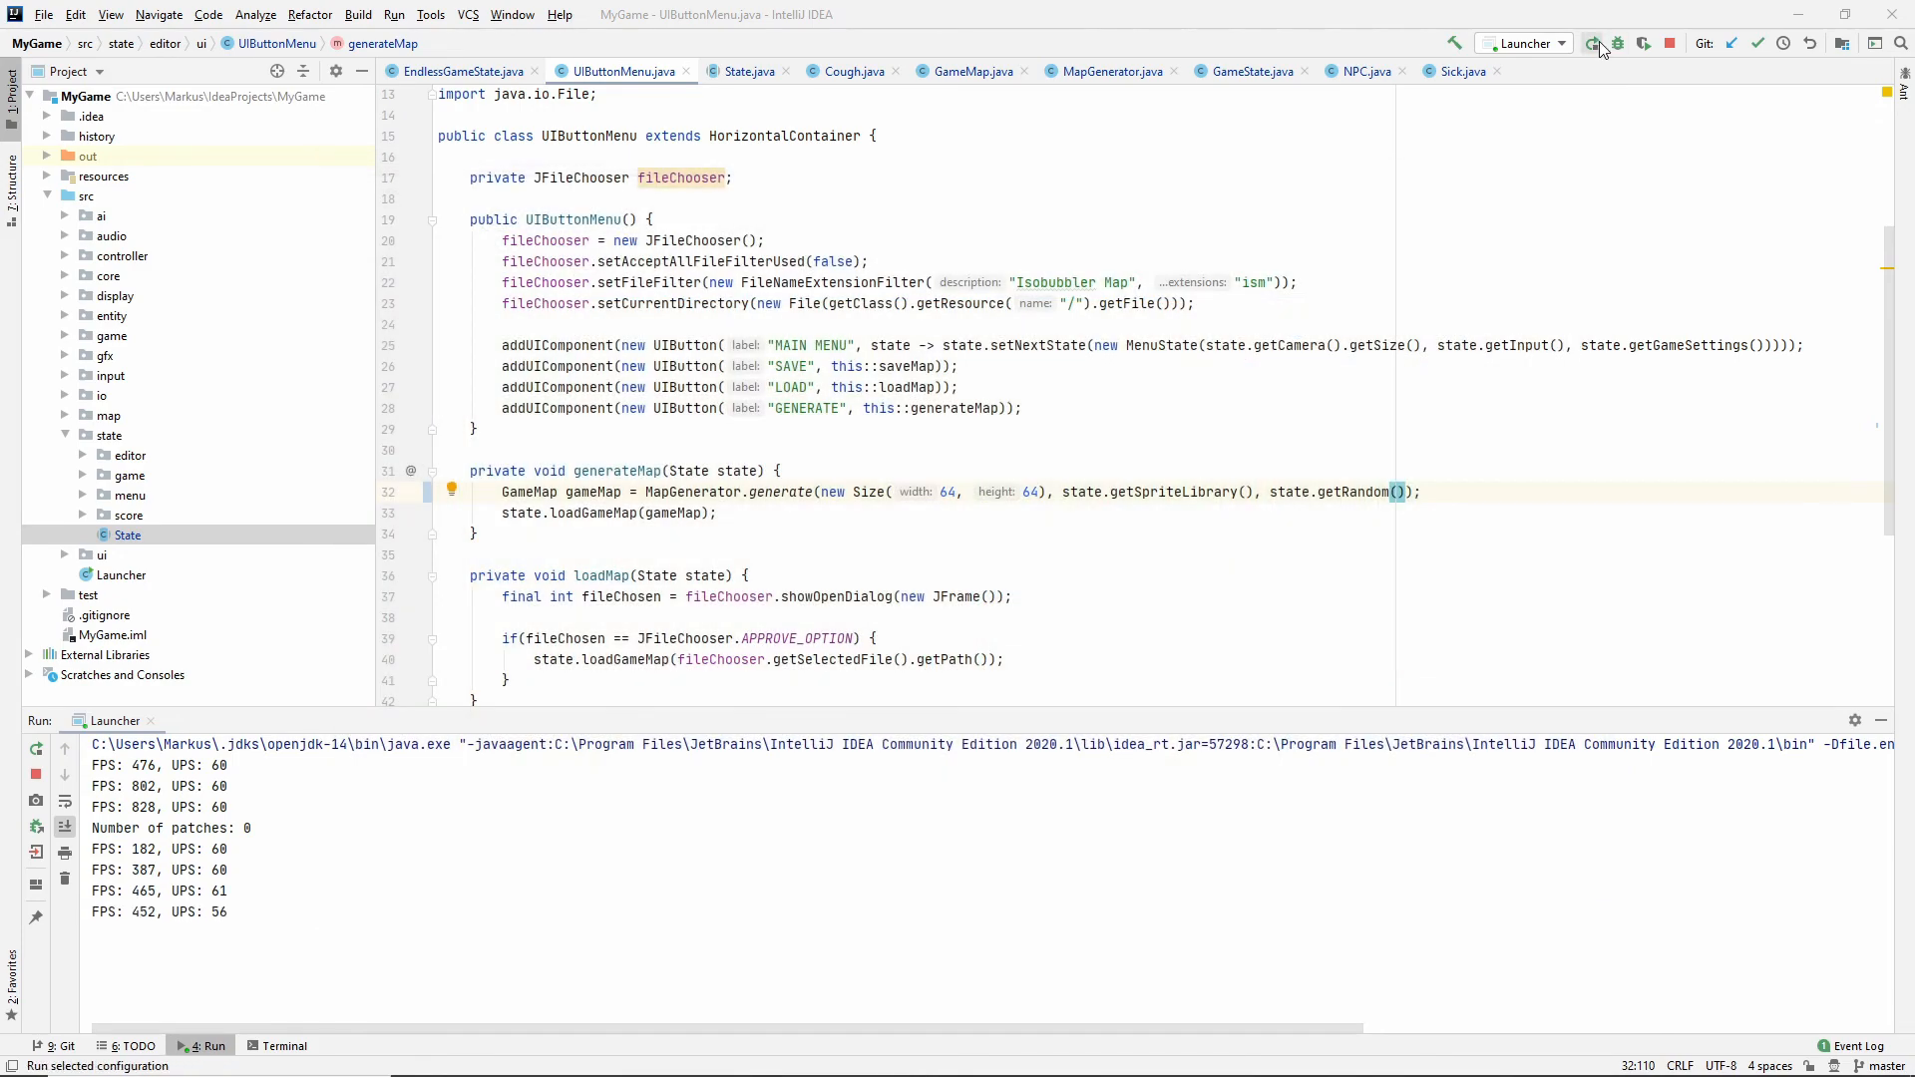
{"action": "mouse_move", "coordinate": [1592, 42]}
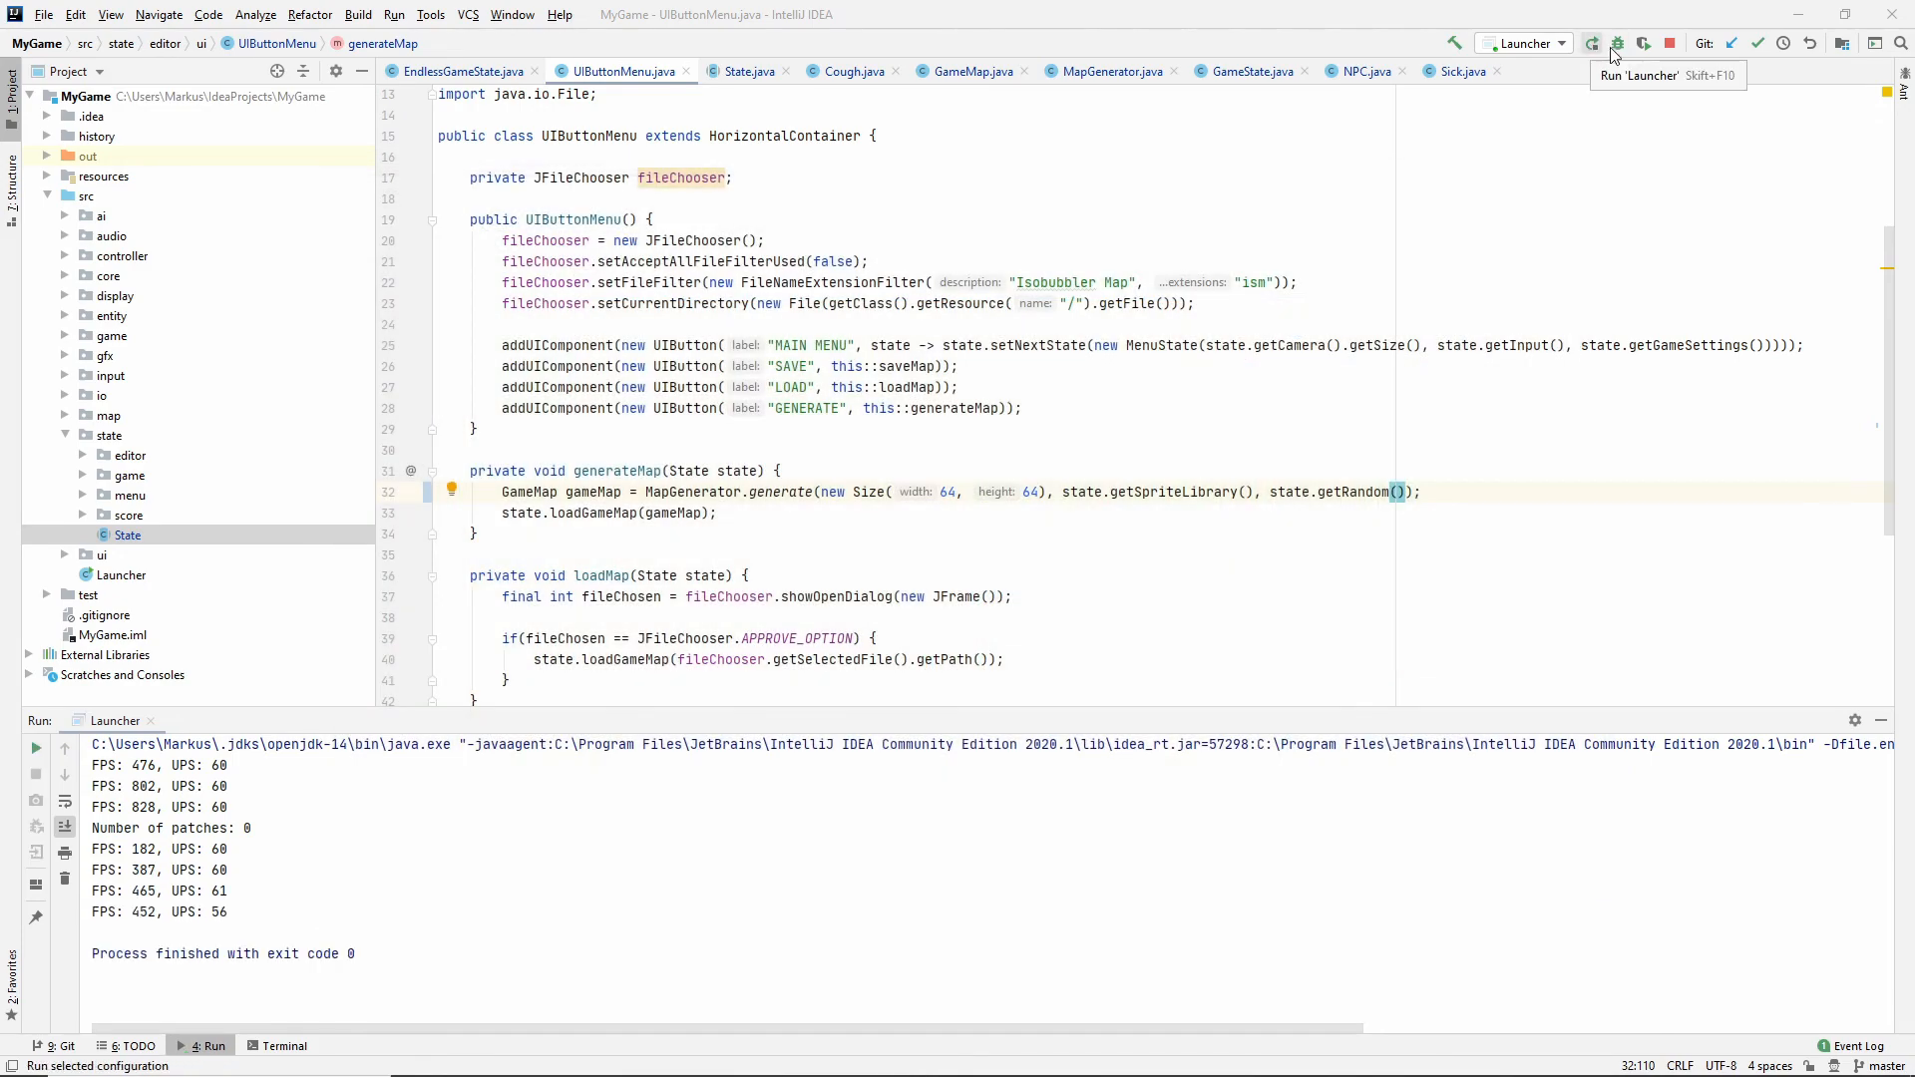
{"action": "left_click", "coordinate": [1618, 42]}
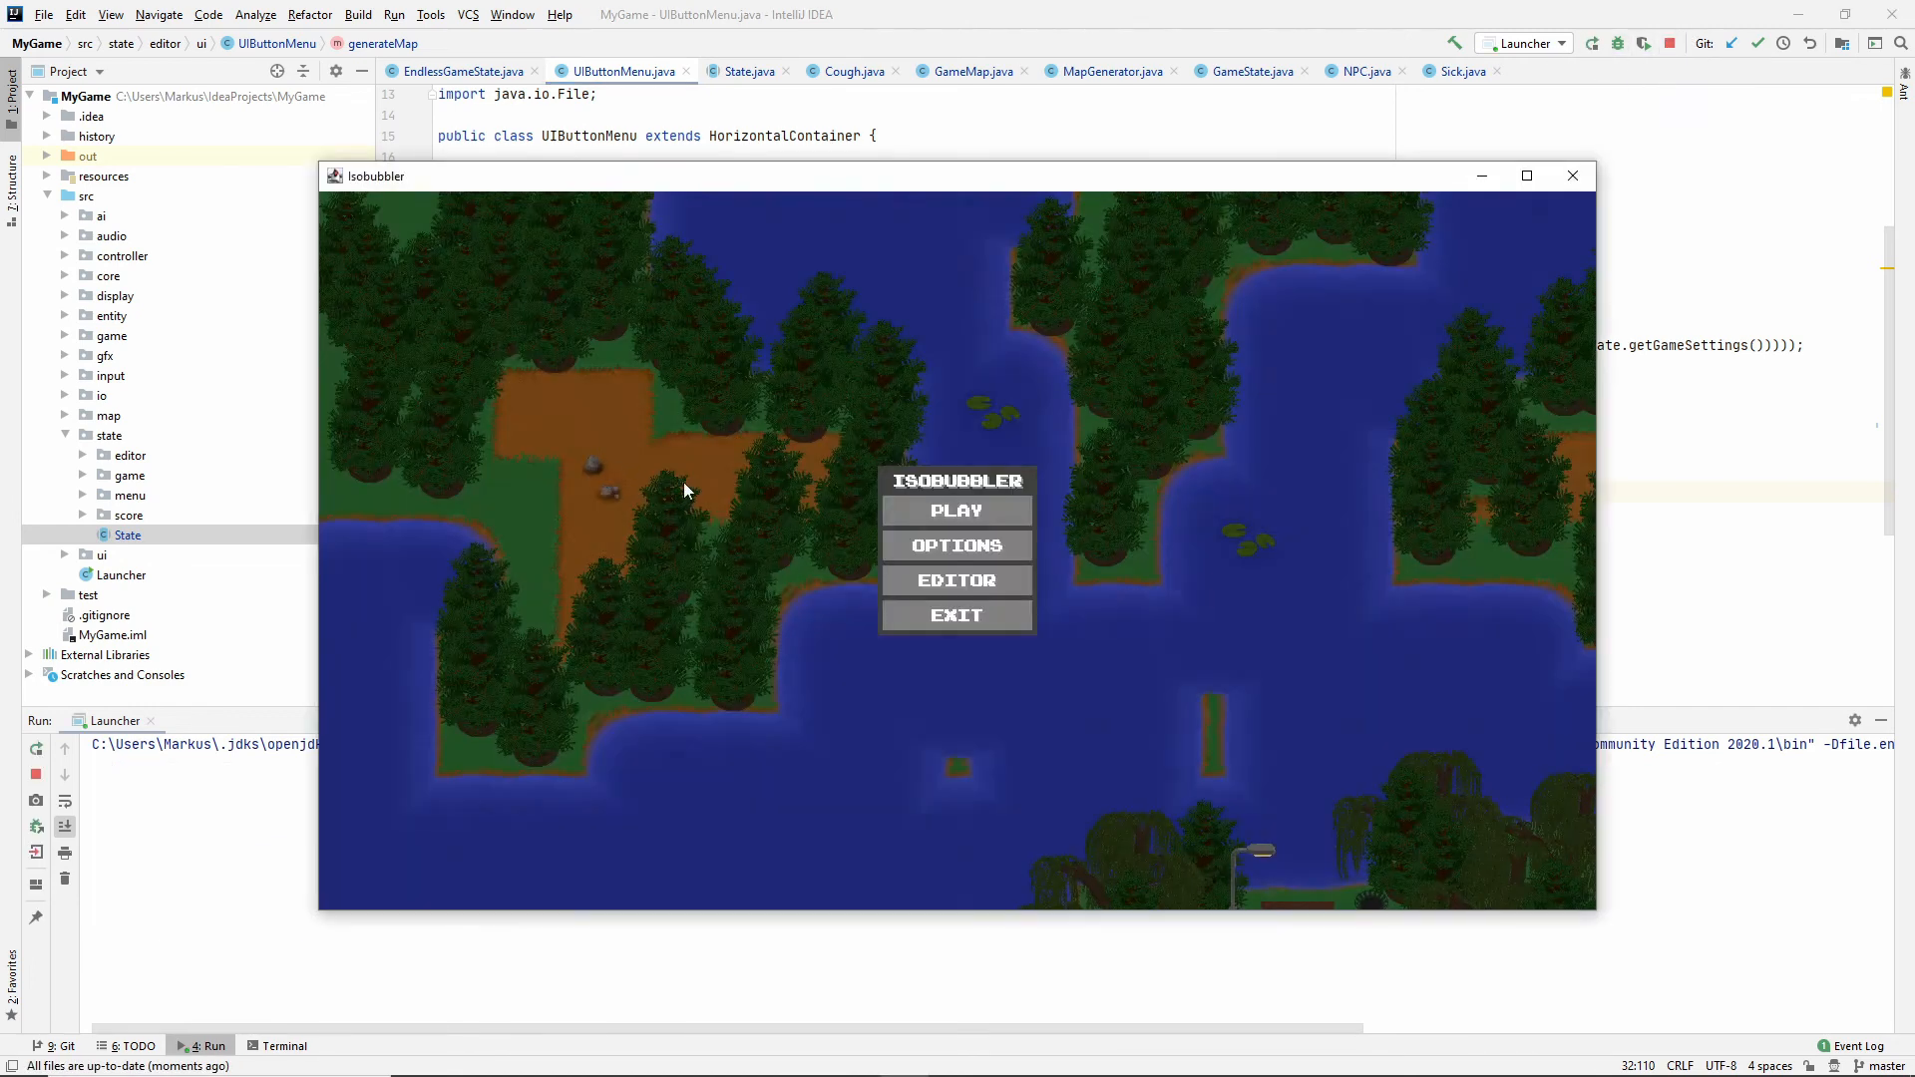
{"action": "left_click", "coordinate": [956, 508]}
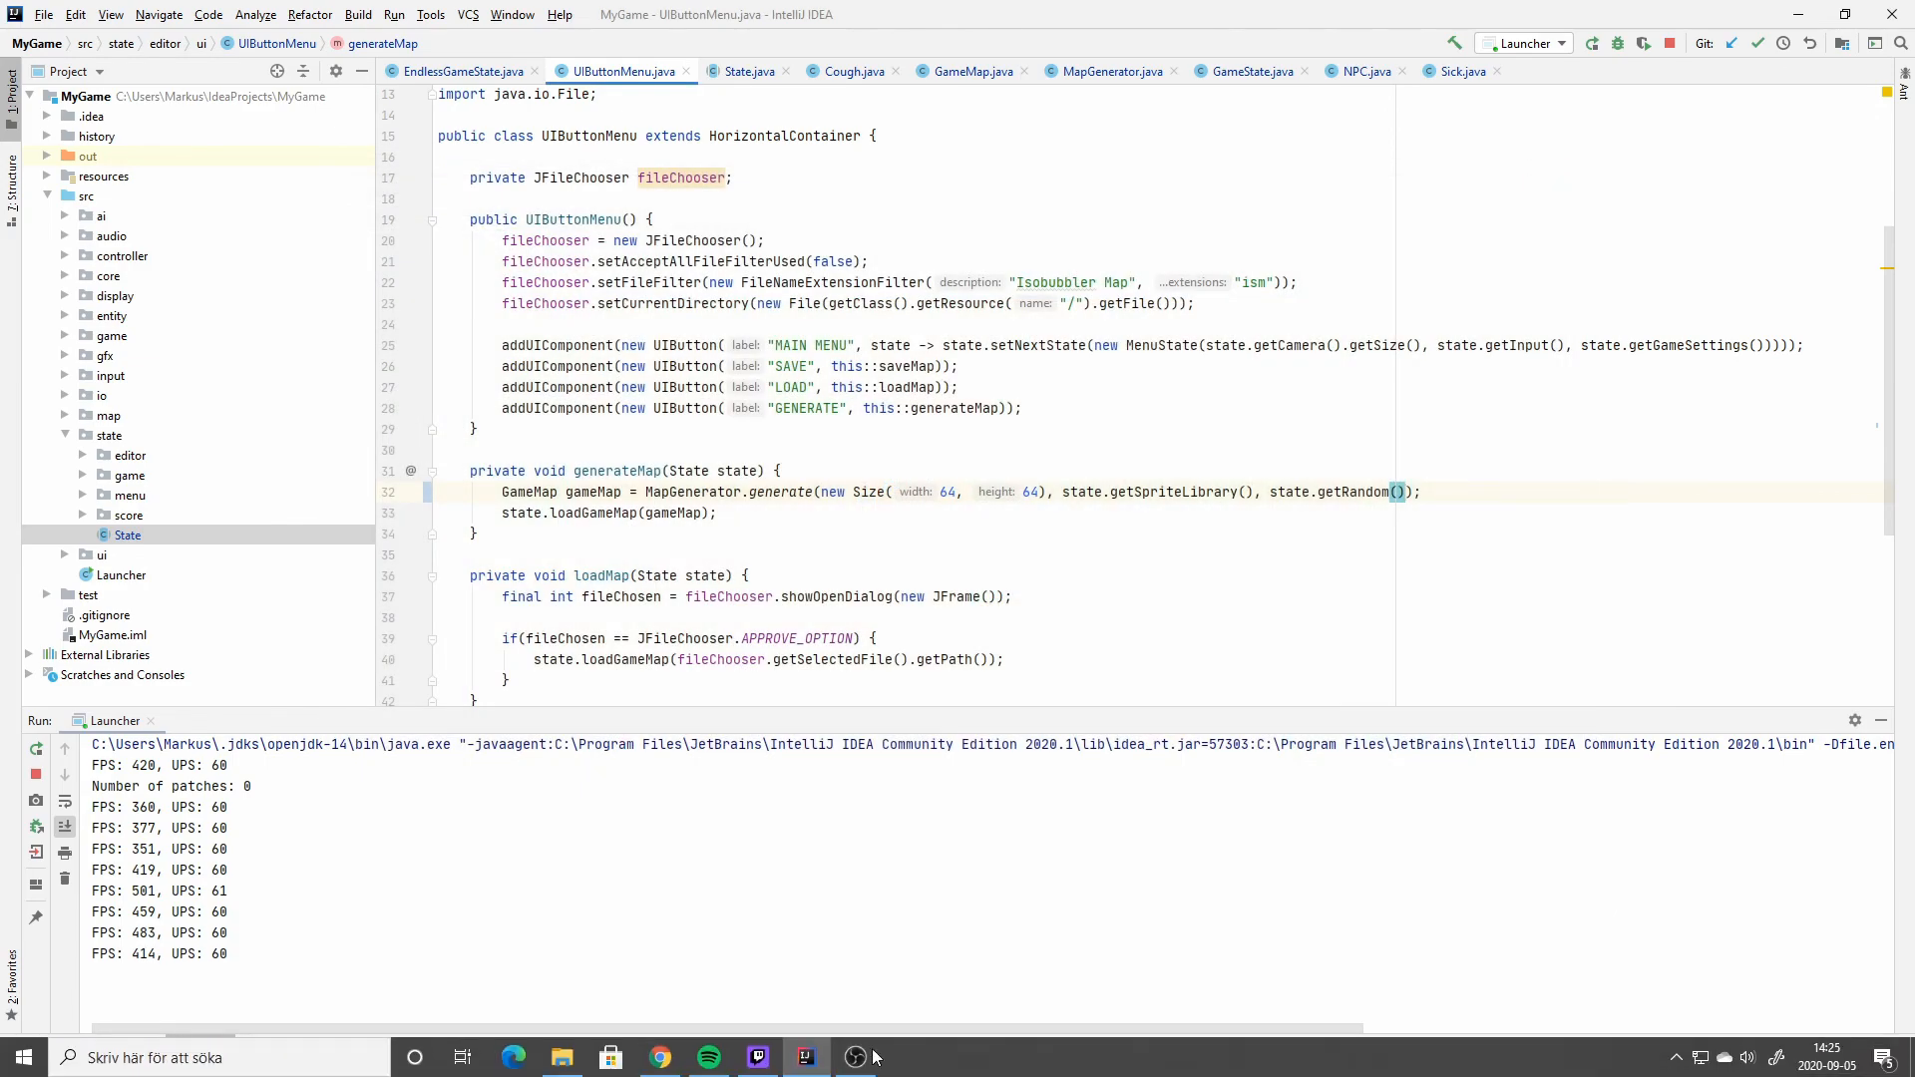
Hide the Run tool window and place the caret in loadMap of UIButtonMenu.java.
{"action": "left_click", "coordinate": [856, 1057]}
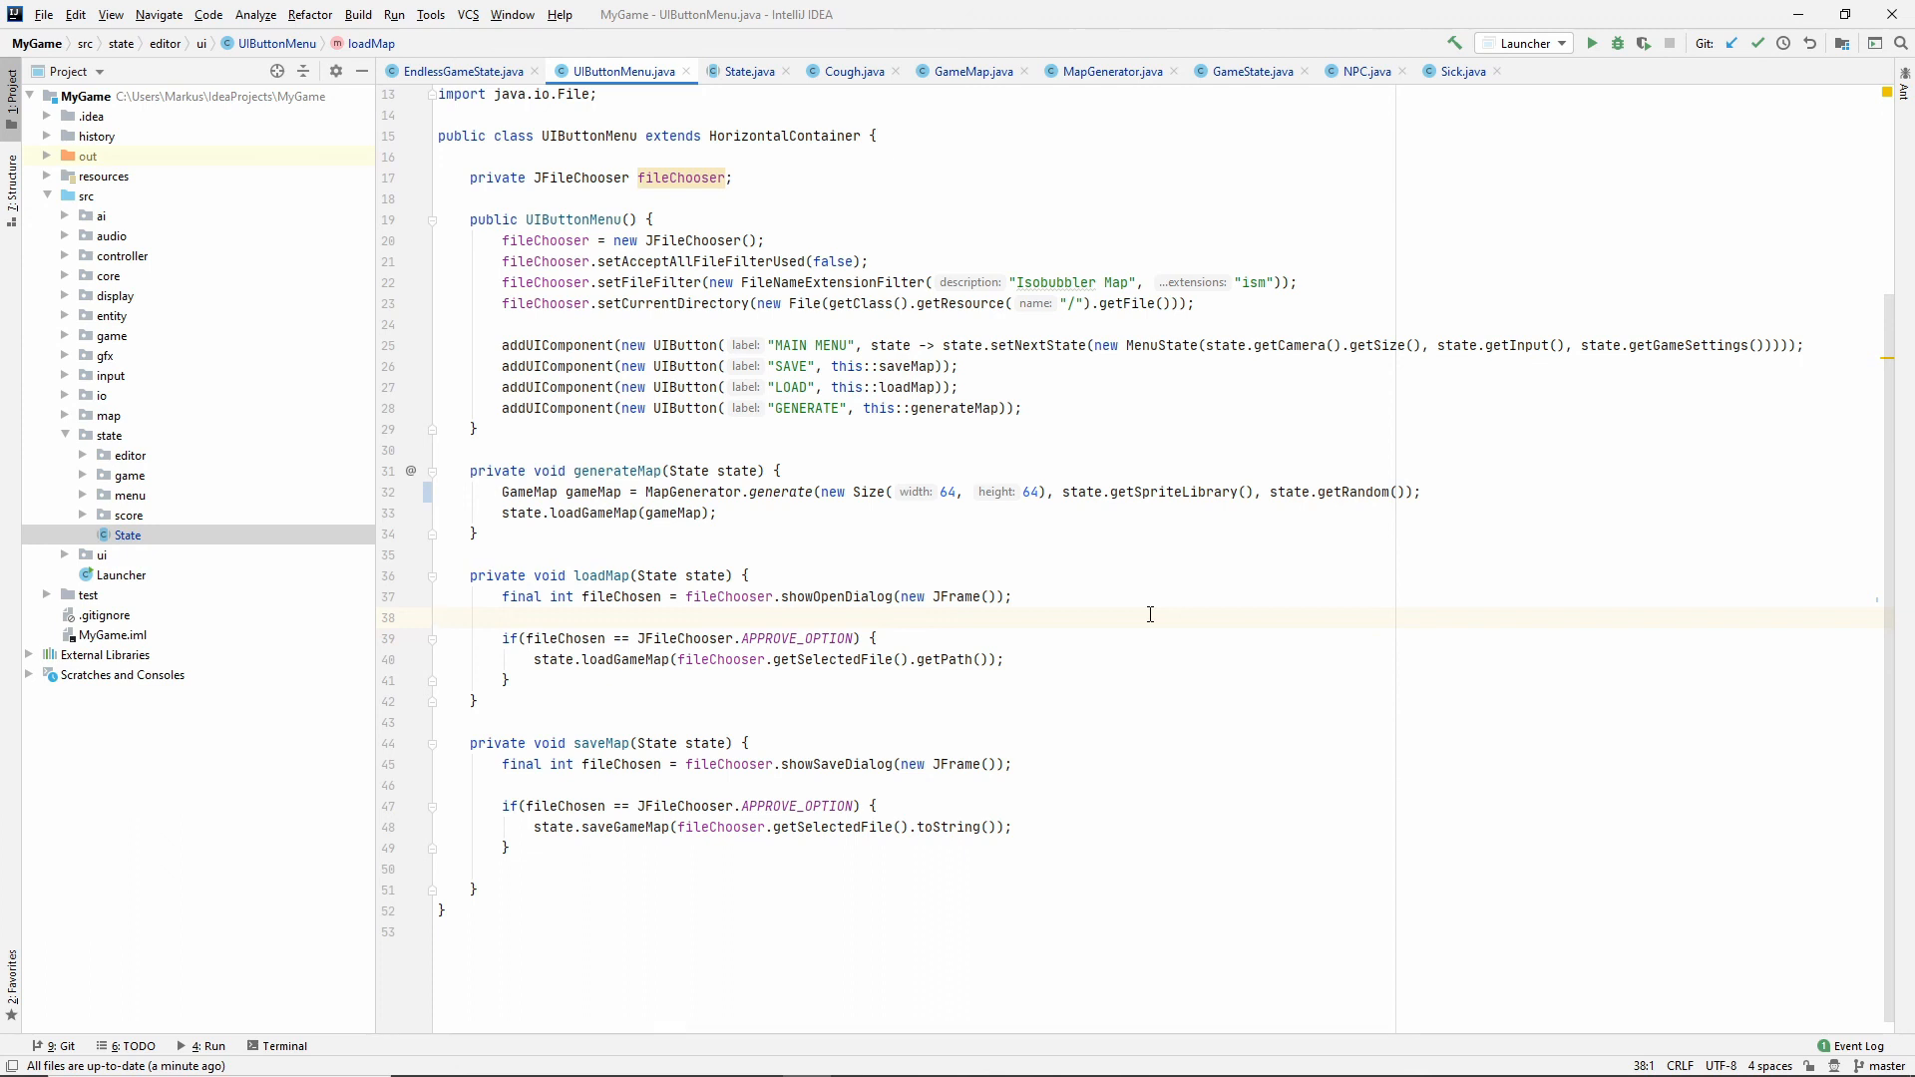
{"action": "left_click", "coordinate": [439, 617]}
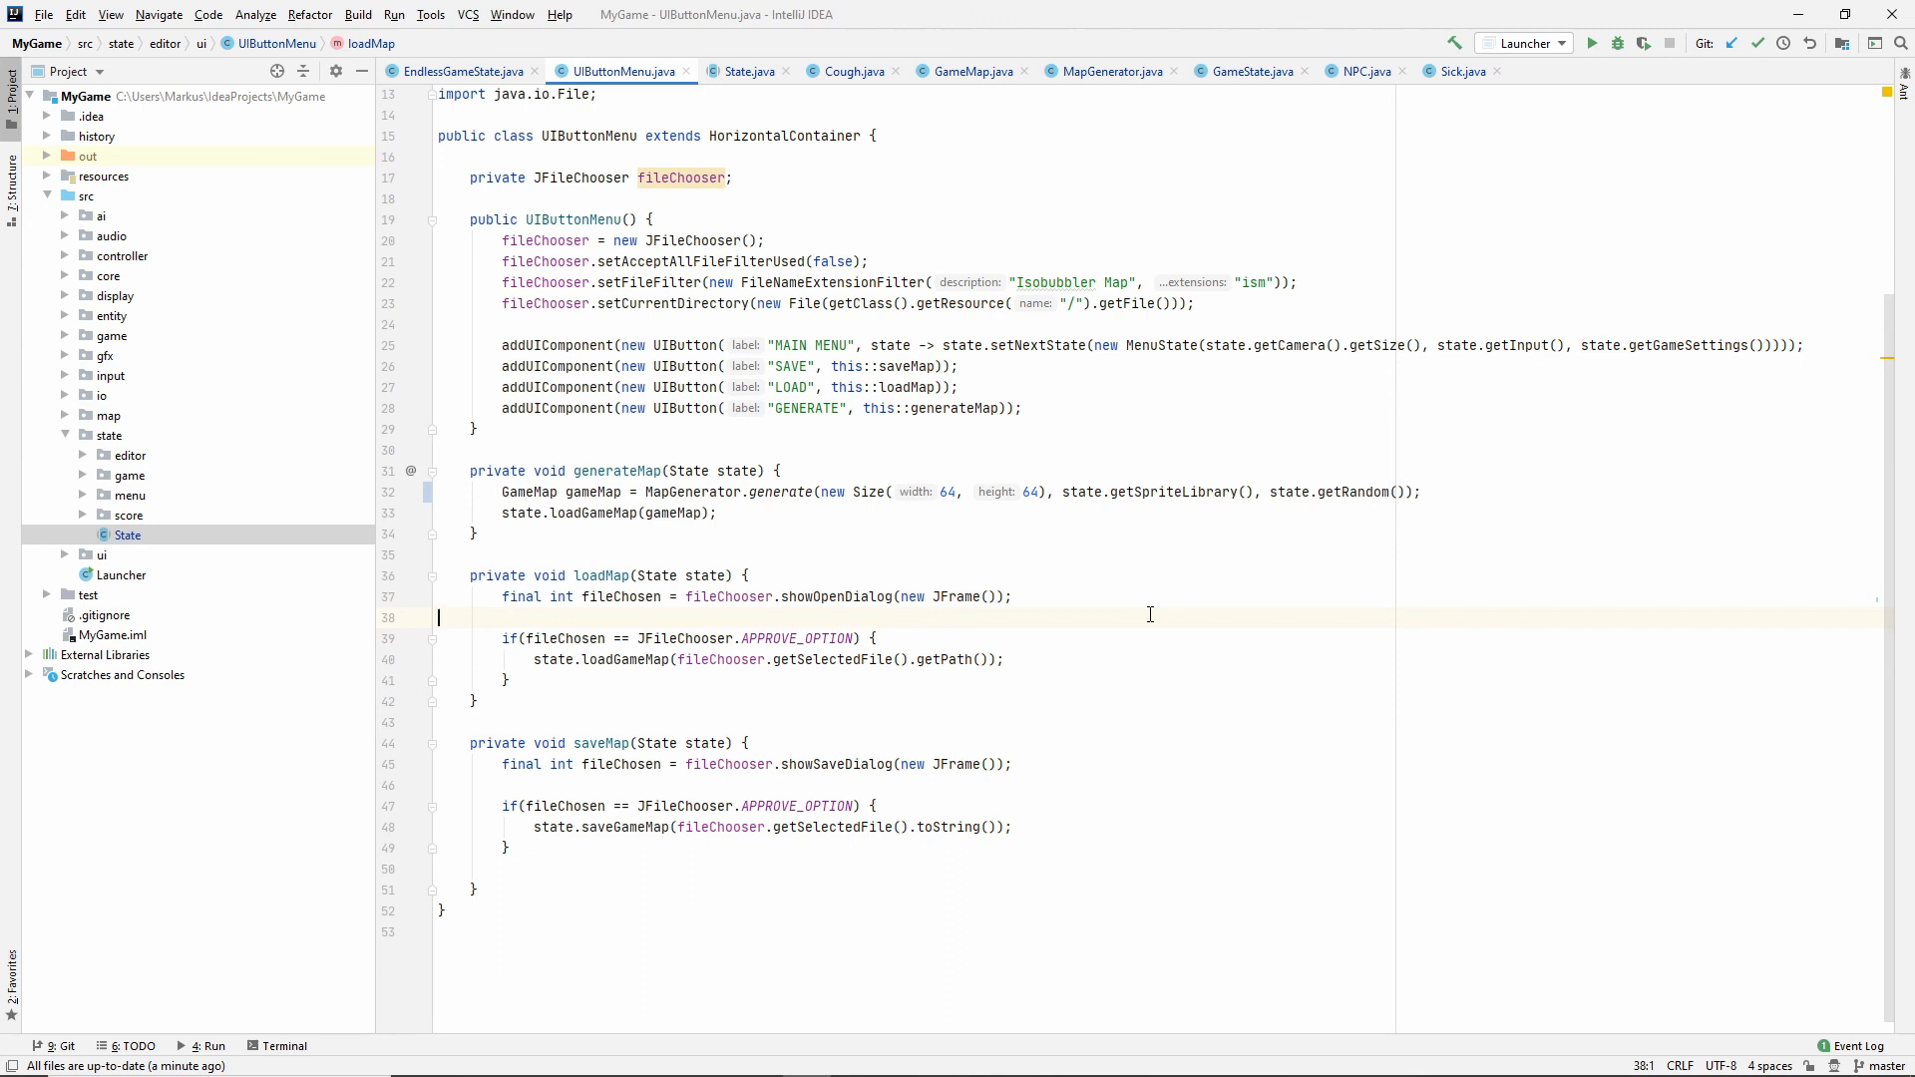